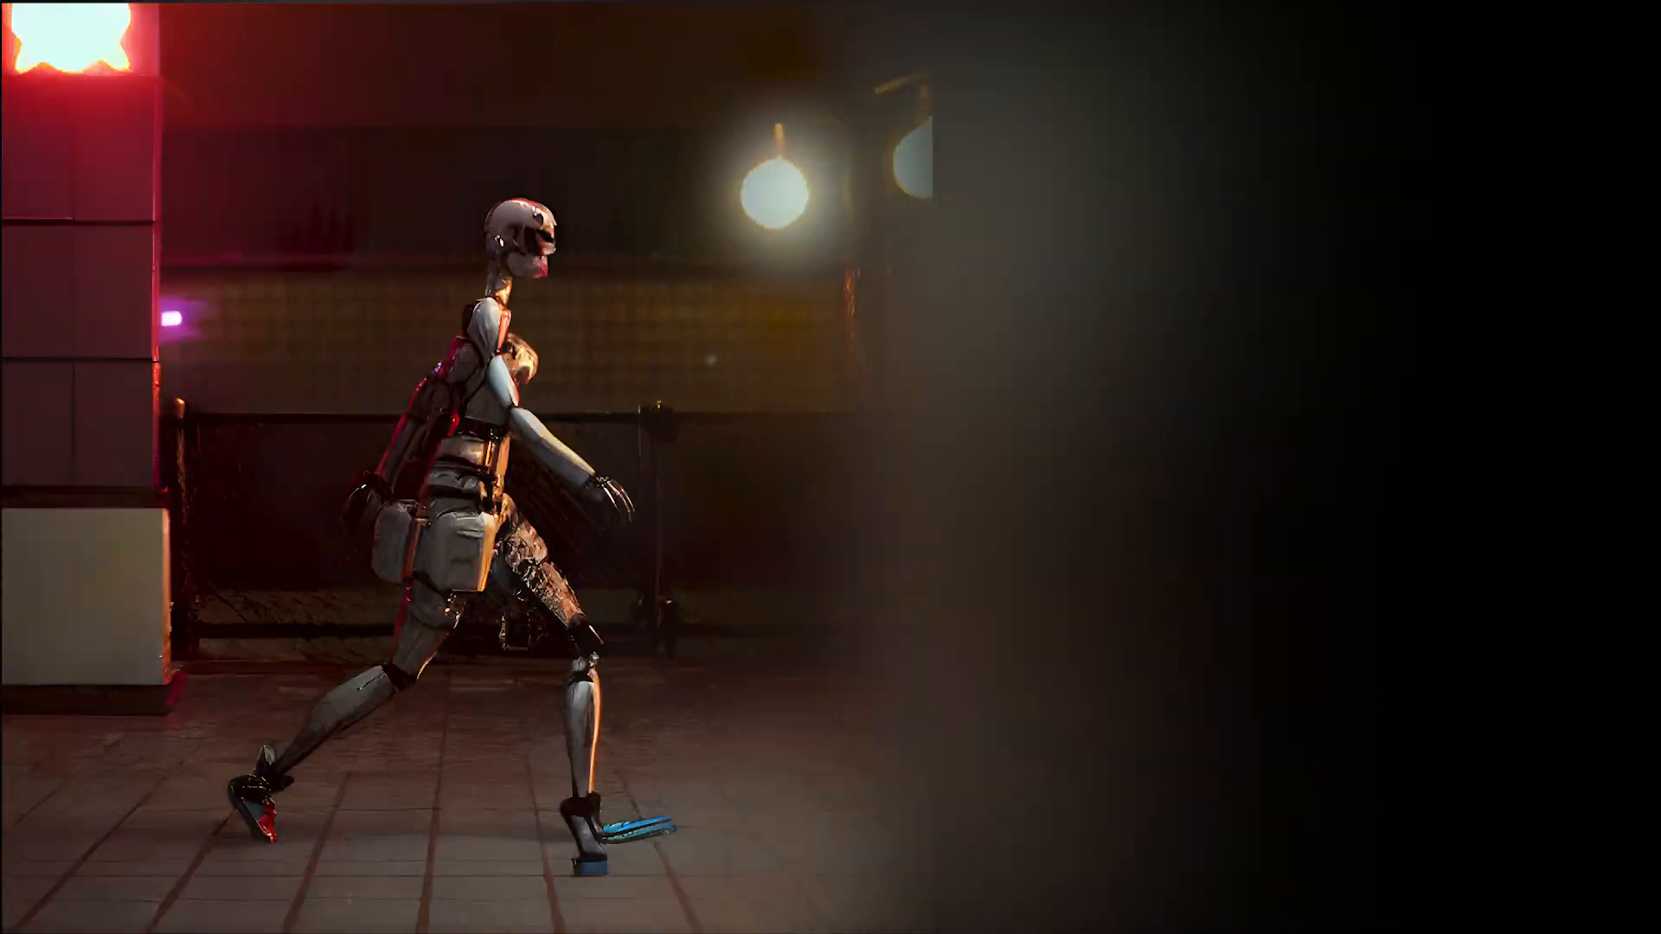
- Generate solarpunk rainforest images in the Stable Diffusion demo, then load the mecha robot example
{"action": "left_click", "coordinate": [1021, 199]}
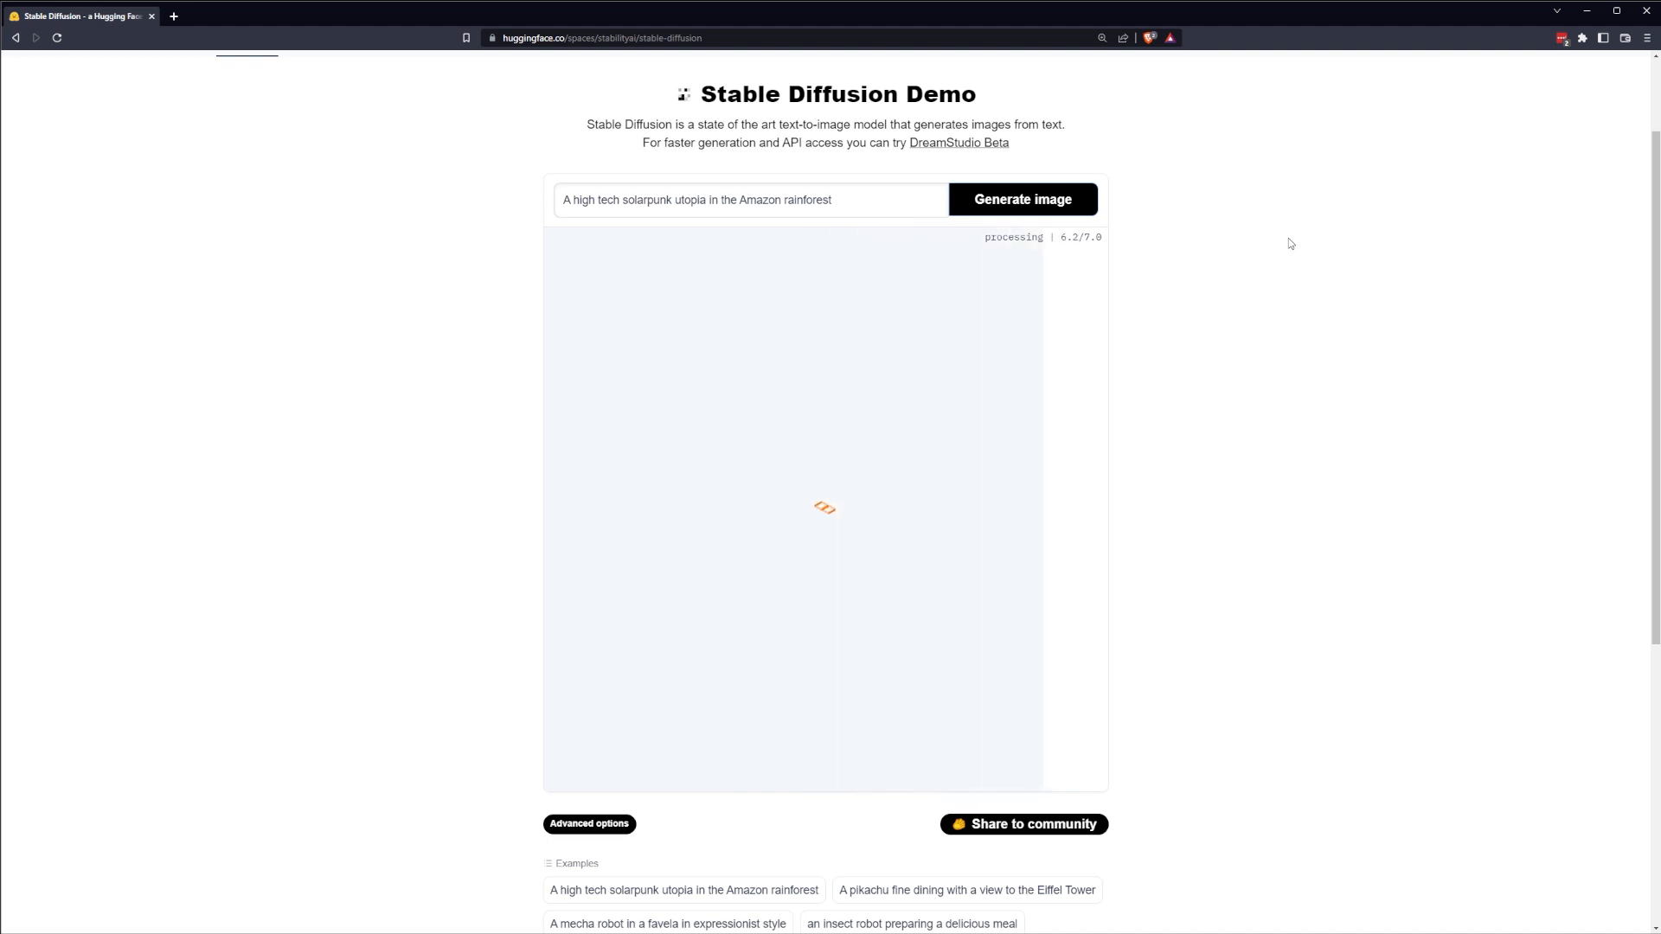
{"action": "mouse_move", "coordinate": [1240, 213]}
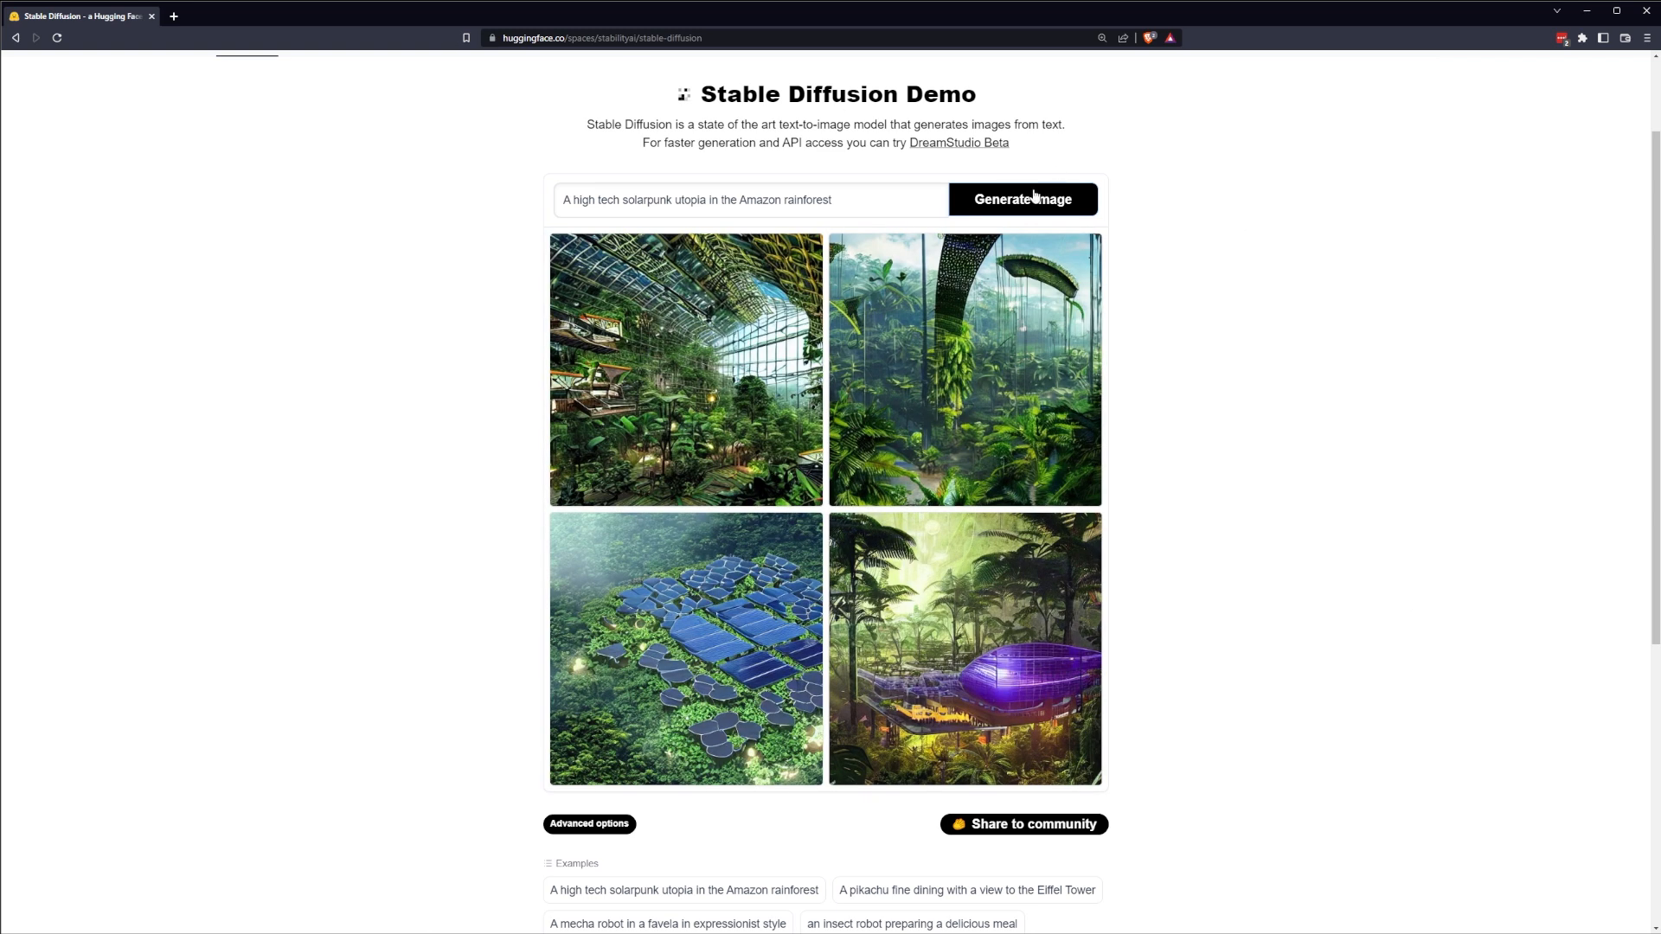
{"action": "left_click", "coordinate": [1020, 199]}
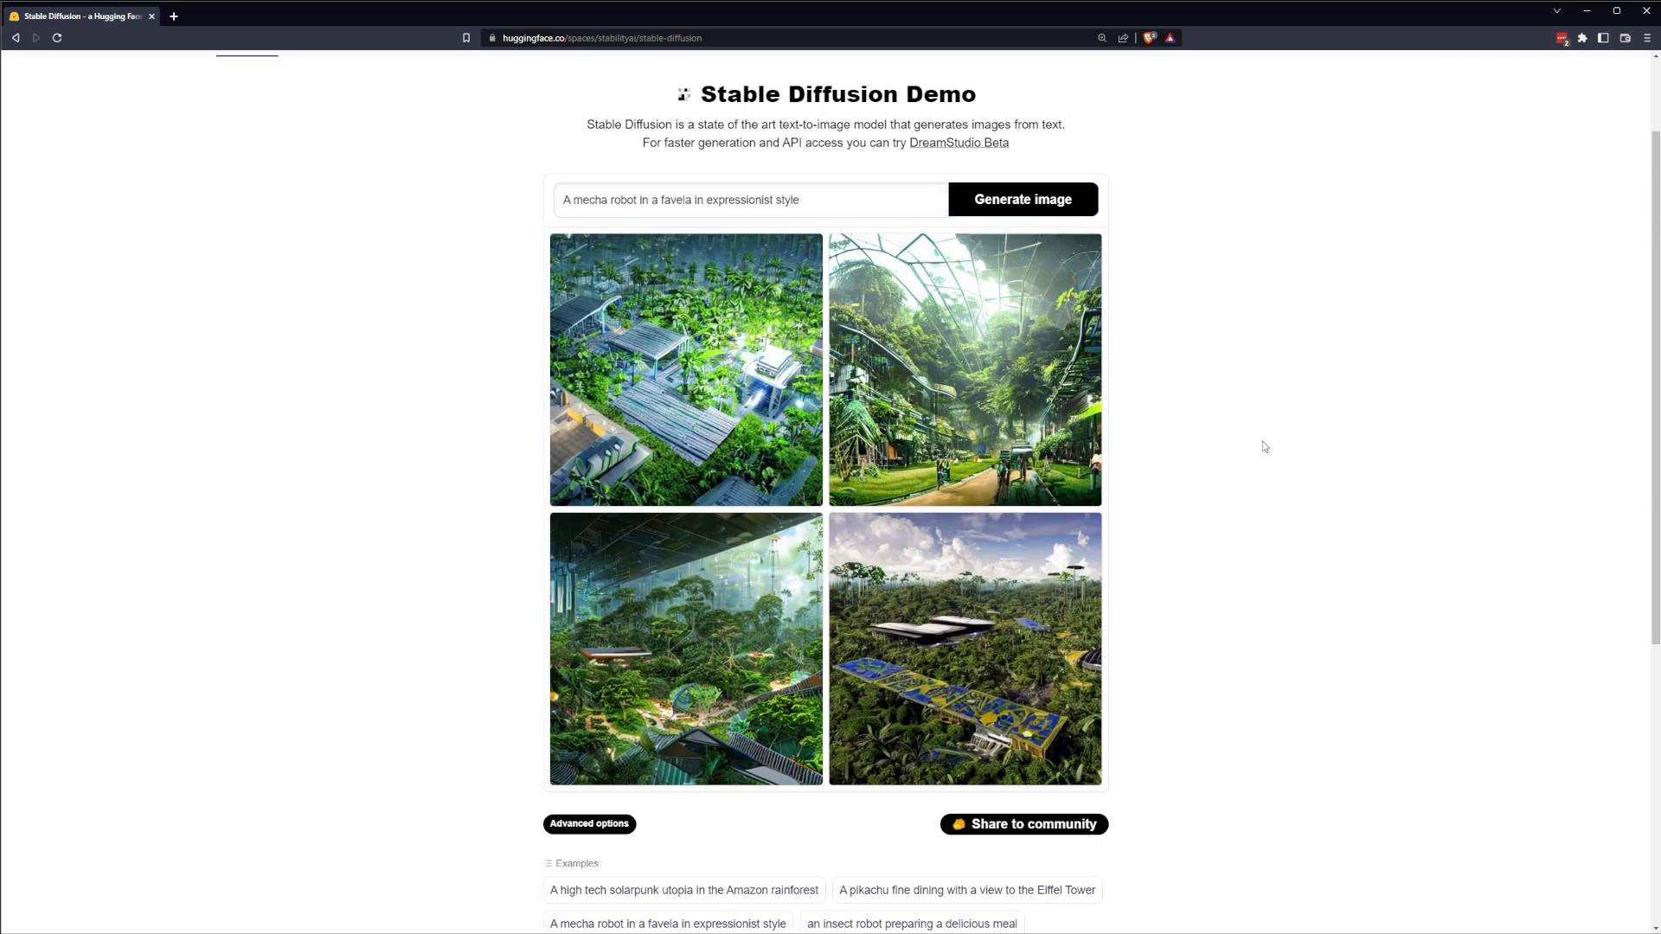
{"action": "left_click", "coordinate": [1020, 199]}
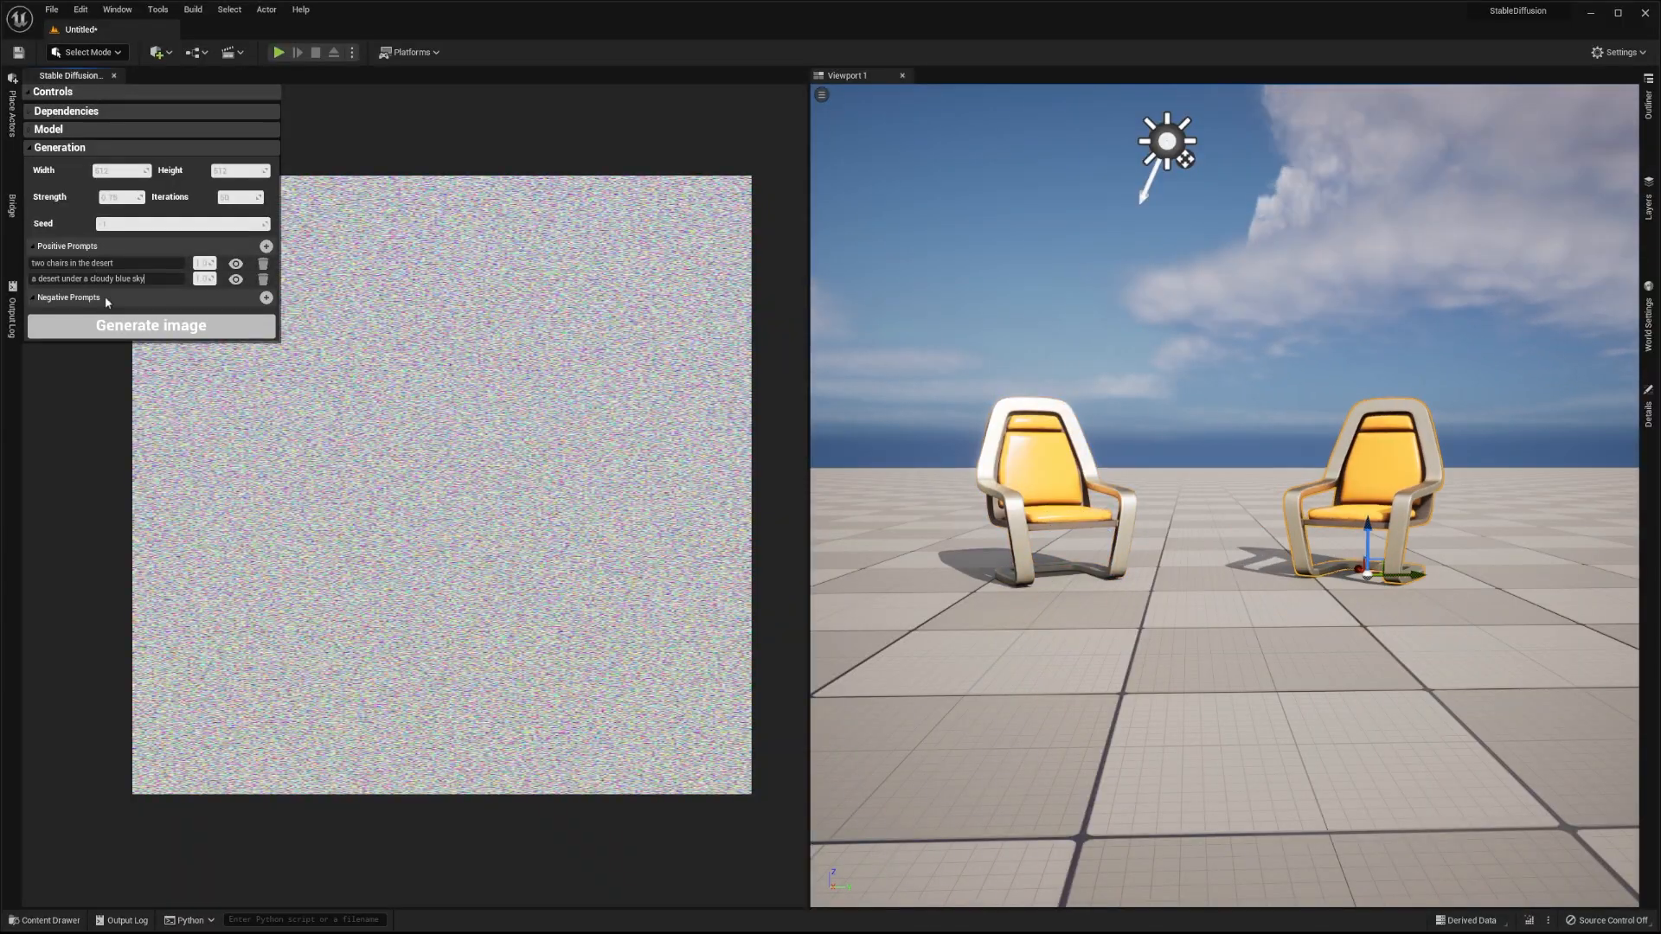
- Edit the humanoid robot and negative text prompts, then generate the robot-in-a-field image
{"action": "left_click", "coordinate": [150, 325]}
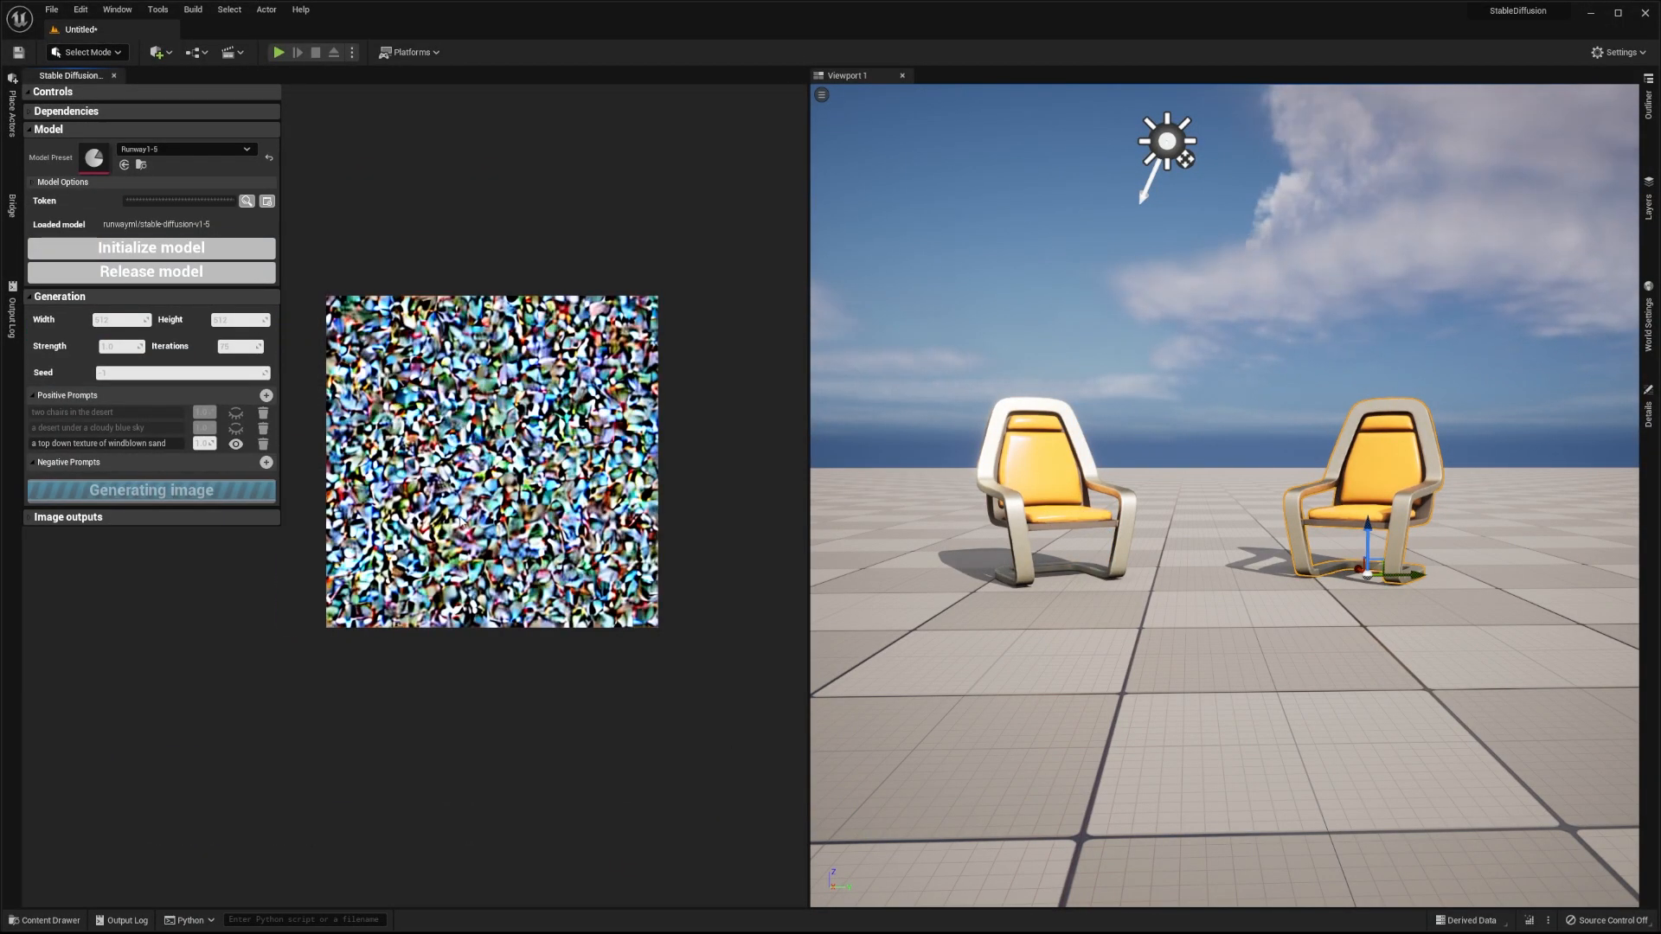
{"action": "left_click", "coordinate": [43, 920]}
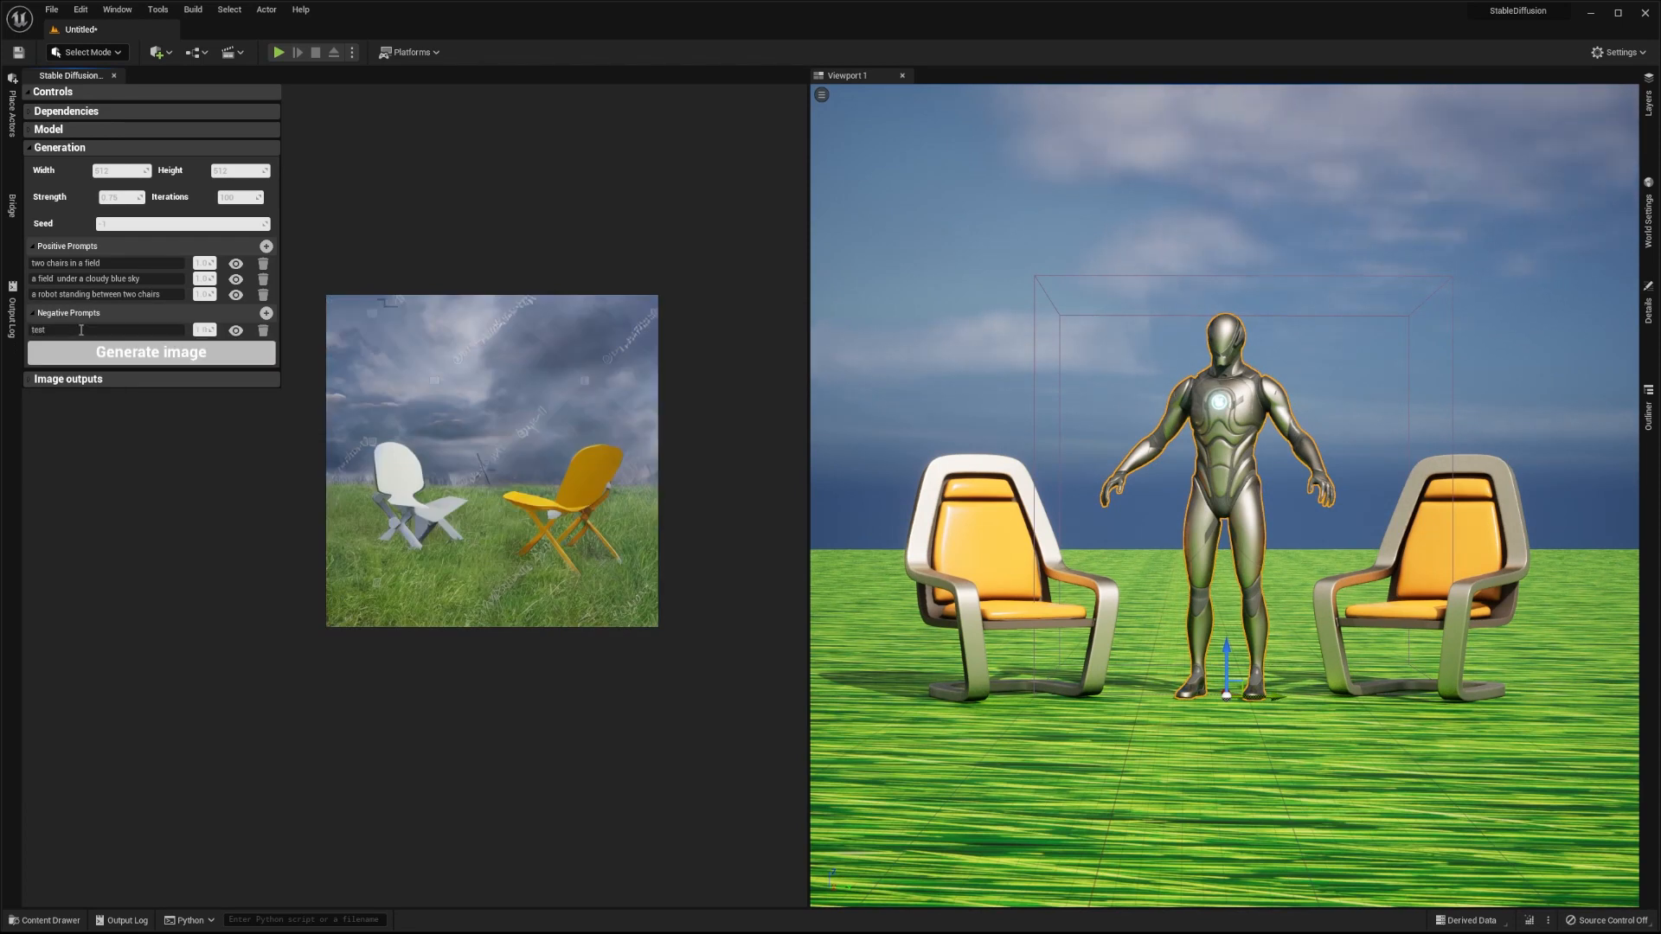
{"action": "left_click", "coordinate": [150, 352]}
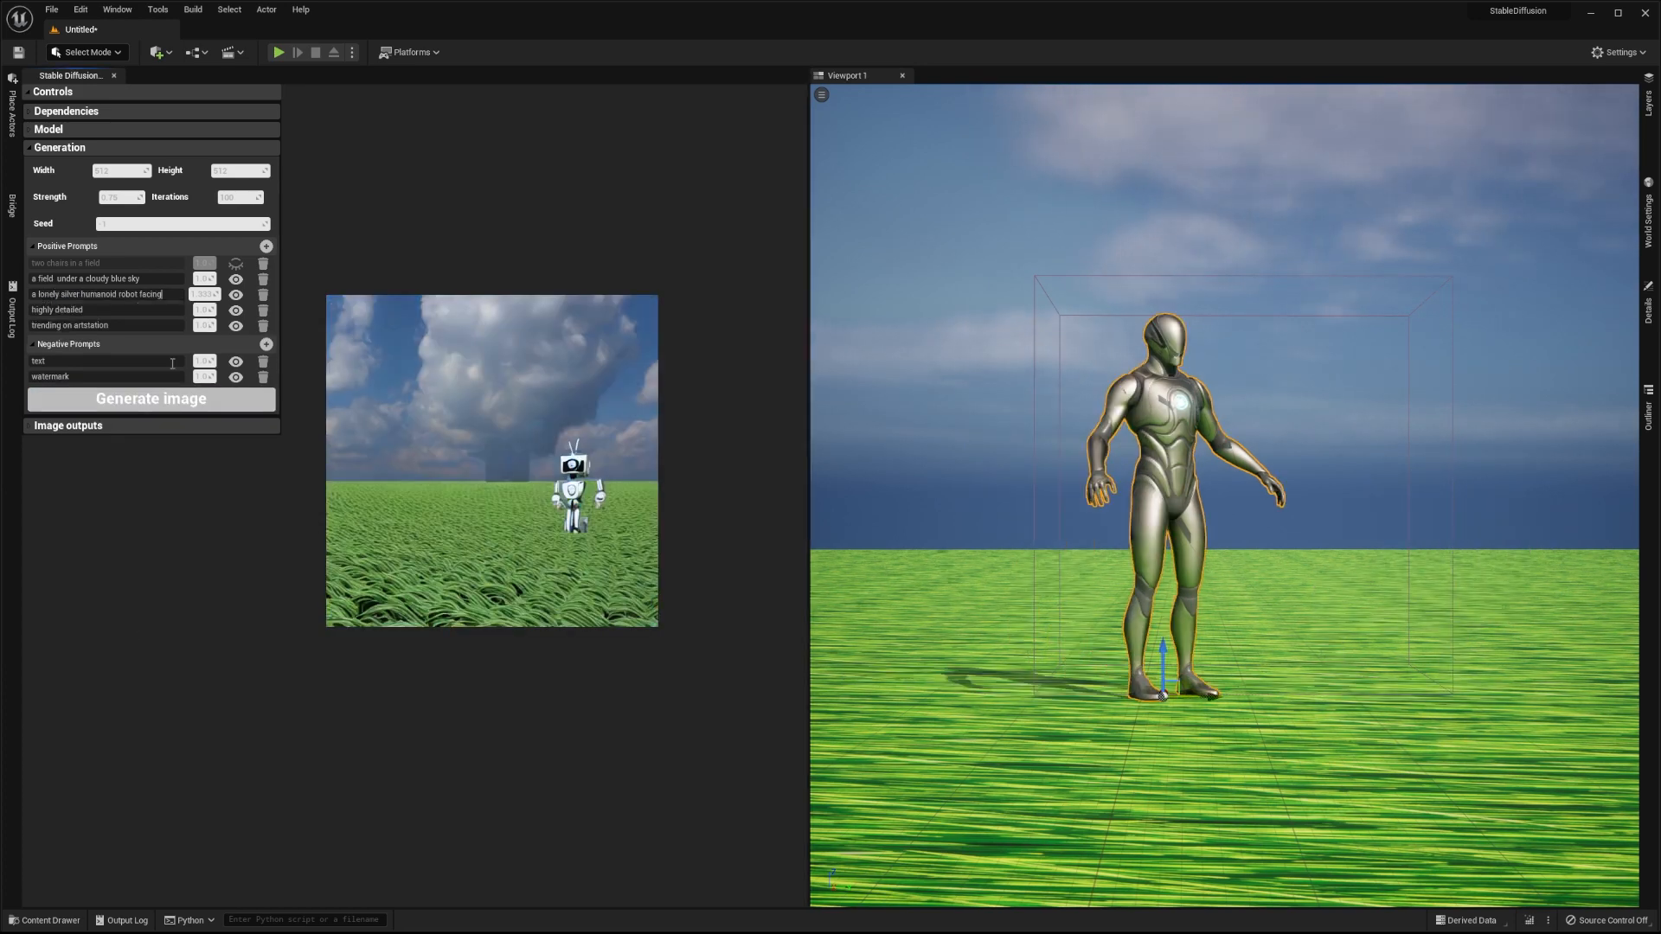
{"action": "left_click", "coordinate": [150, 397]}
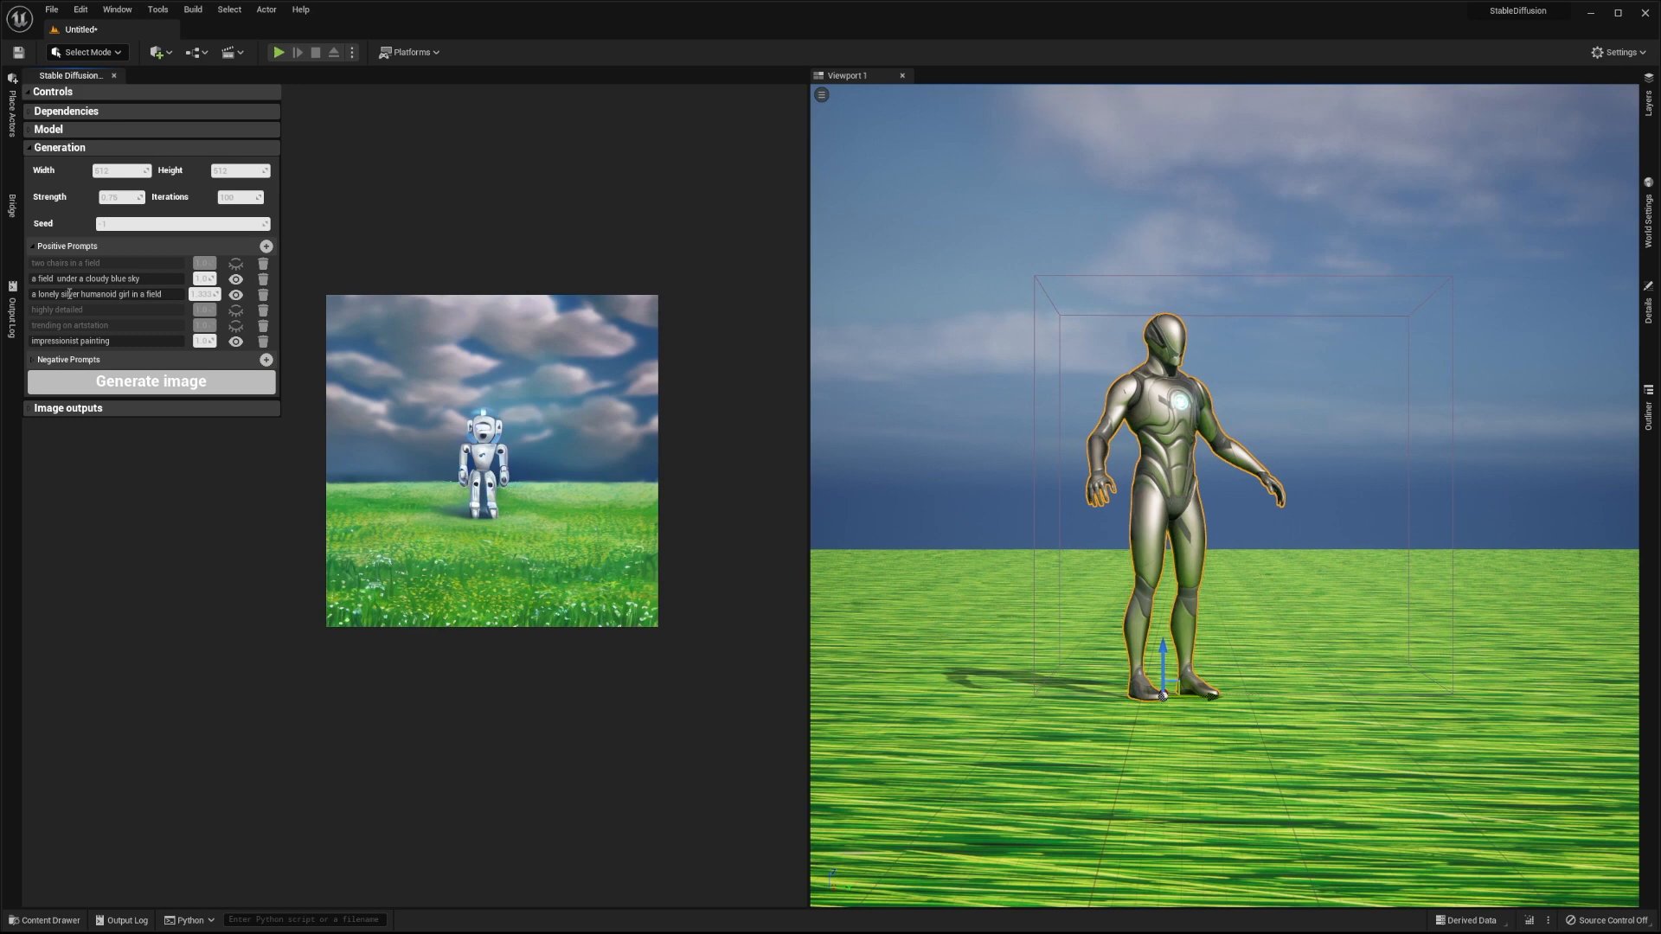
{"action": "left_click", "coordinate": [151, 381]}
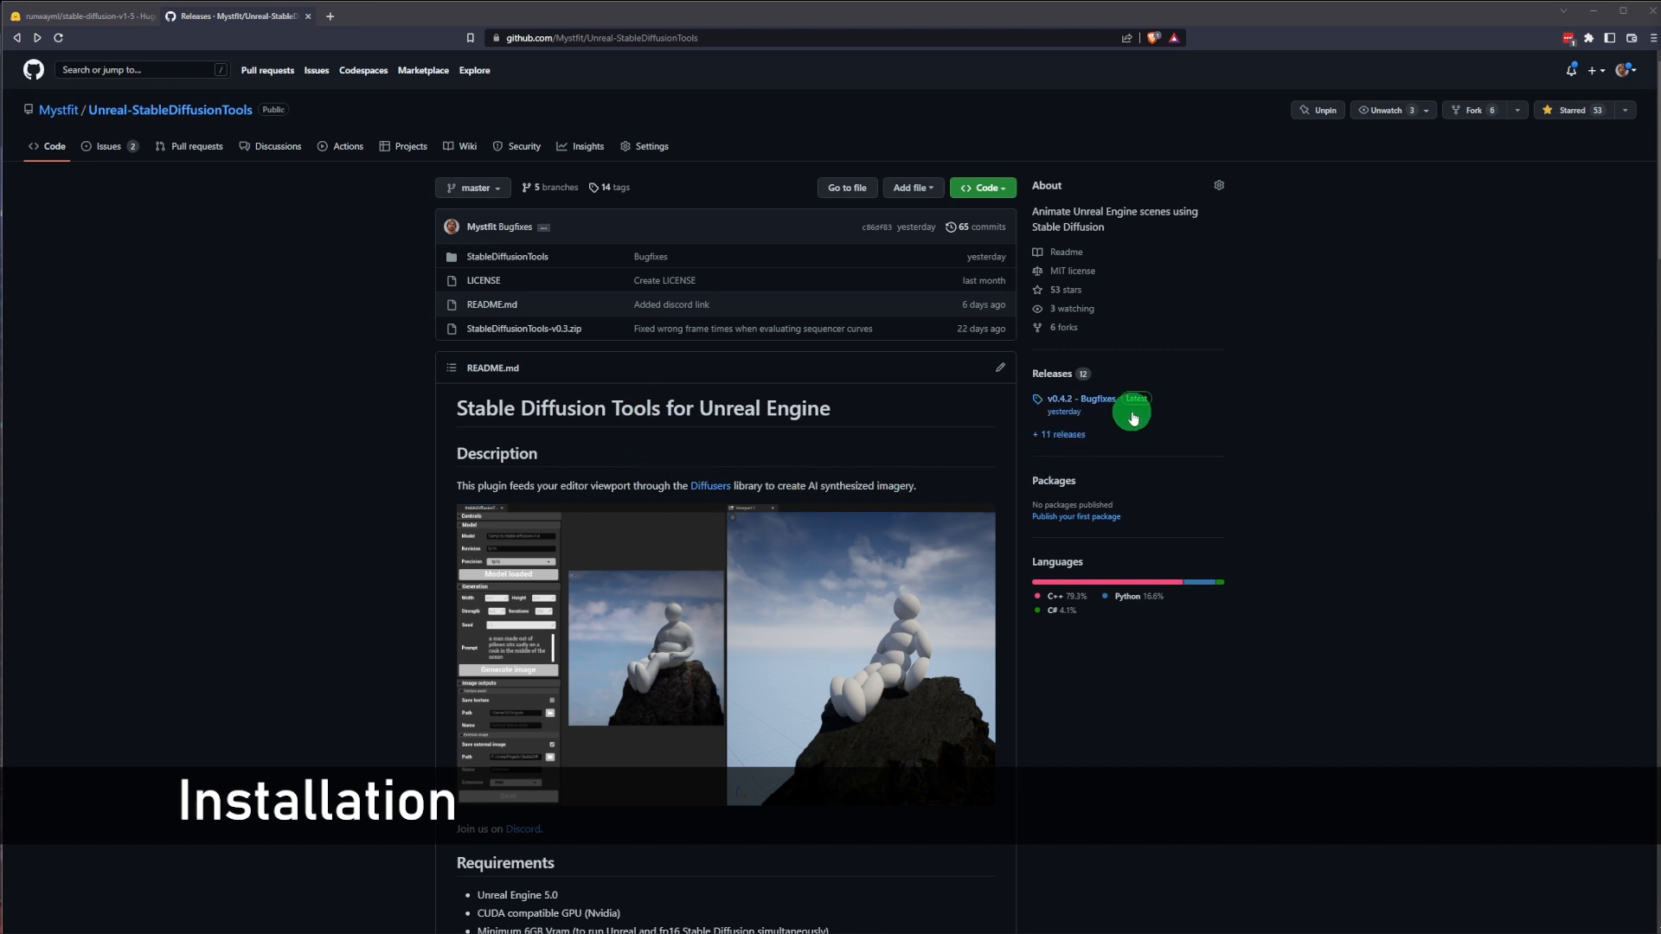
- Download StableDiffusionTools-v0.4.2.zip and extract it into the project's Plugins folder
{"action": "left_click", "coordinate": [1079, 399]}
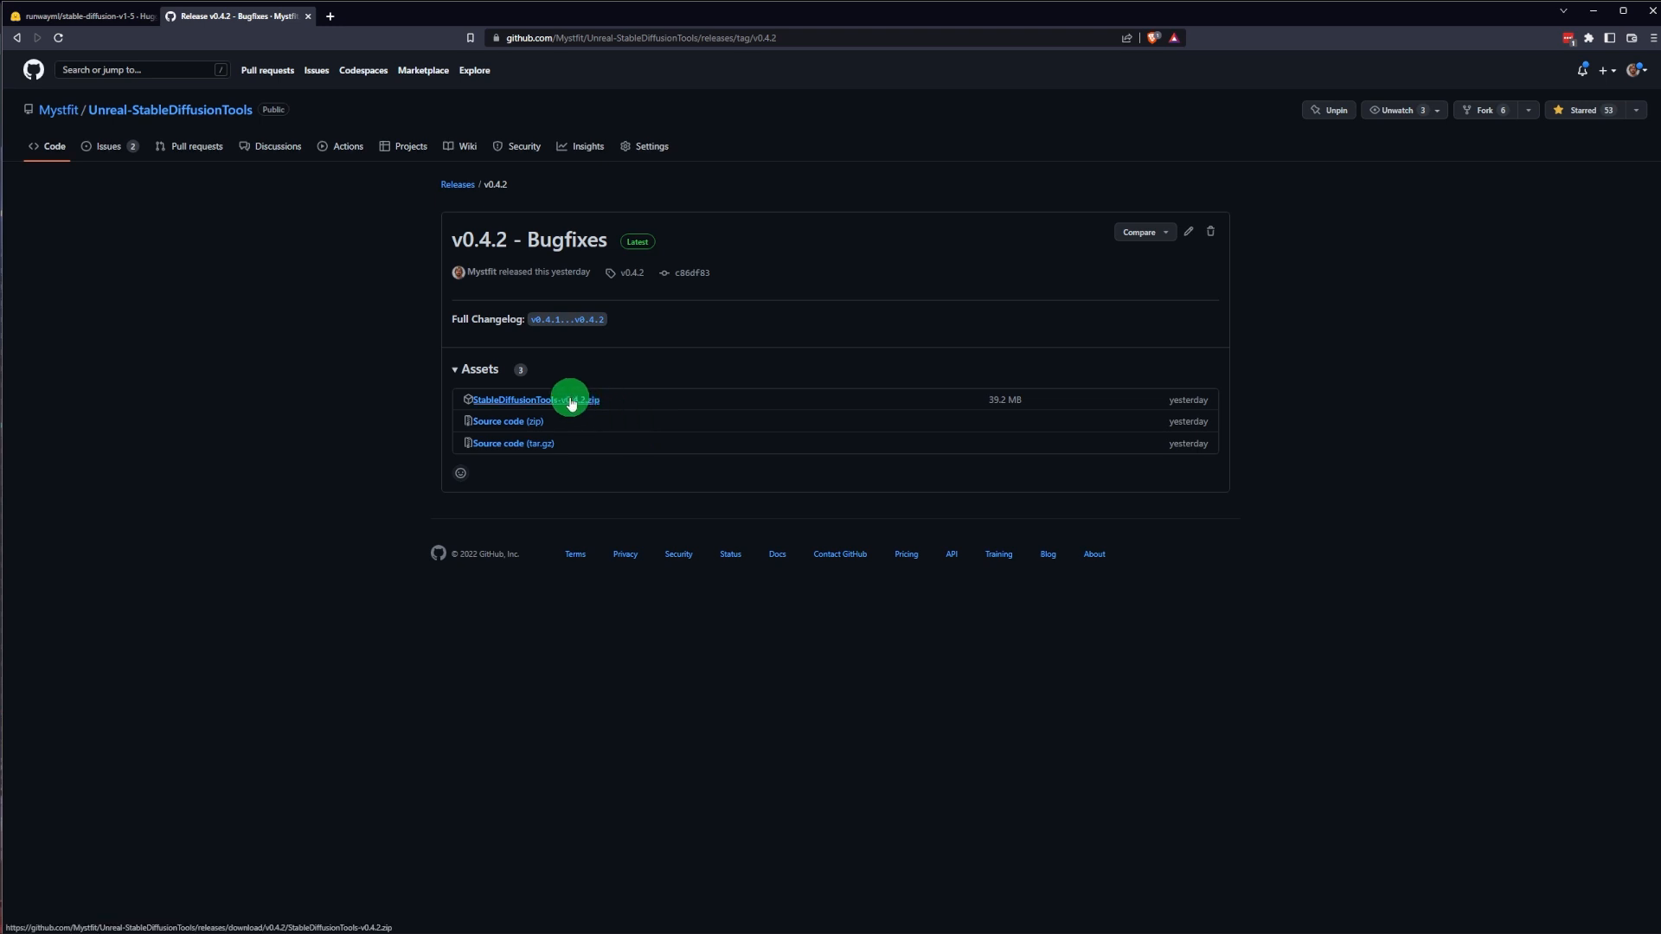
{"action": "left_click", "coordinate": [533, 400]}
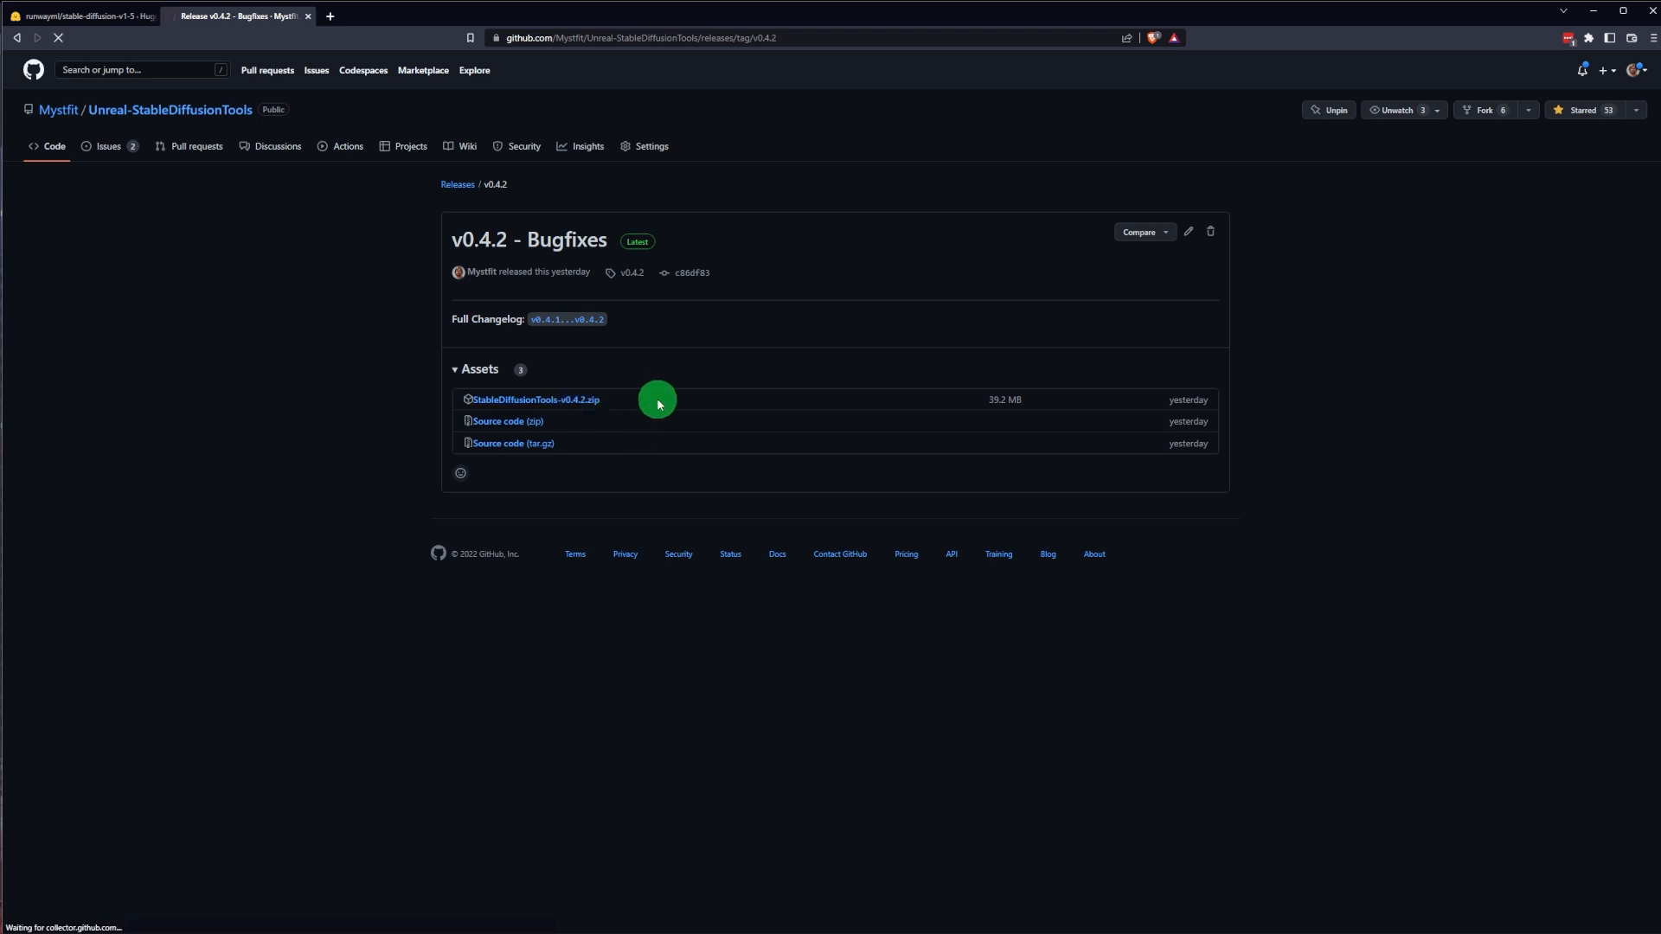
{"action": "left_click", "coordinate": [534, 399]}
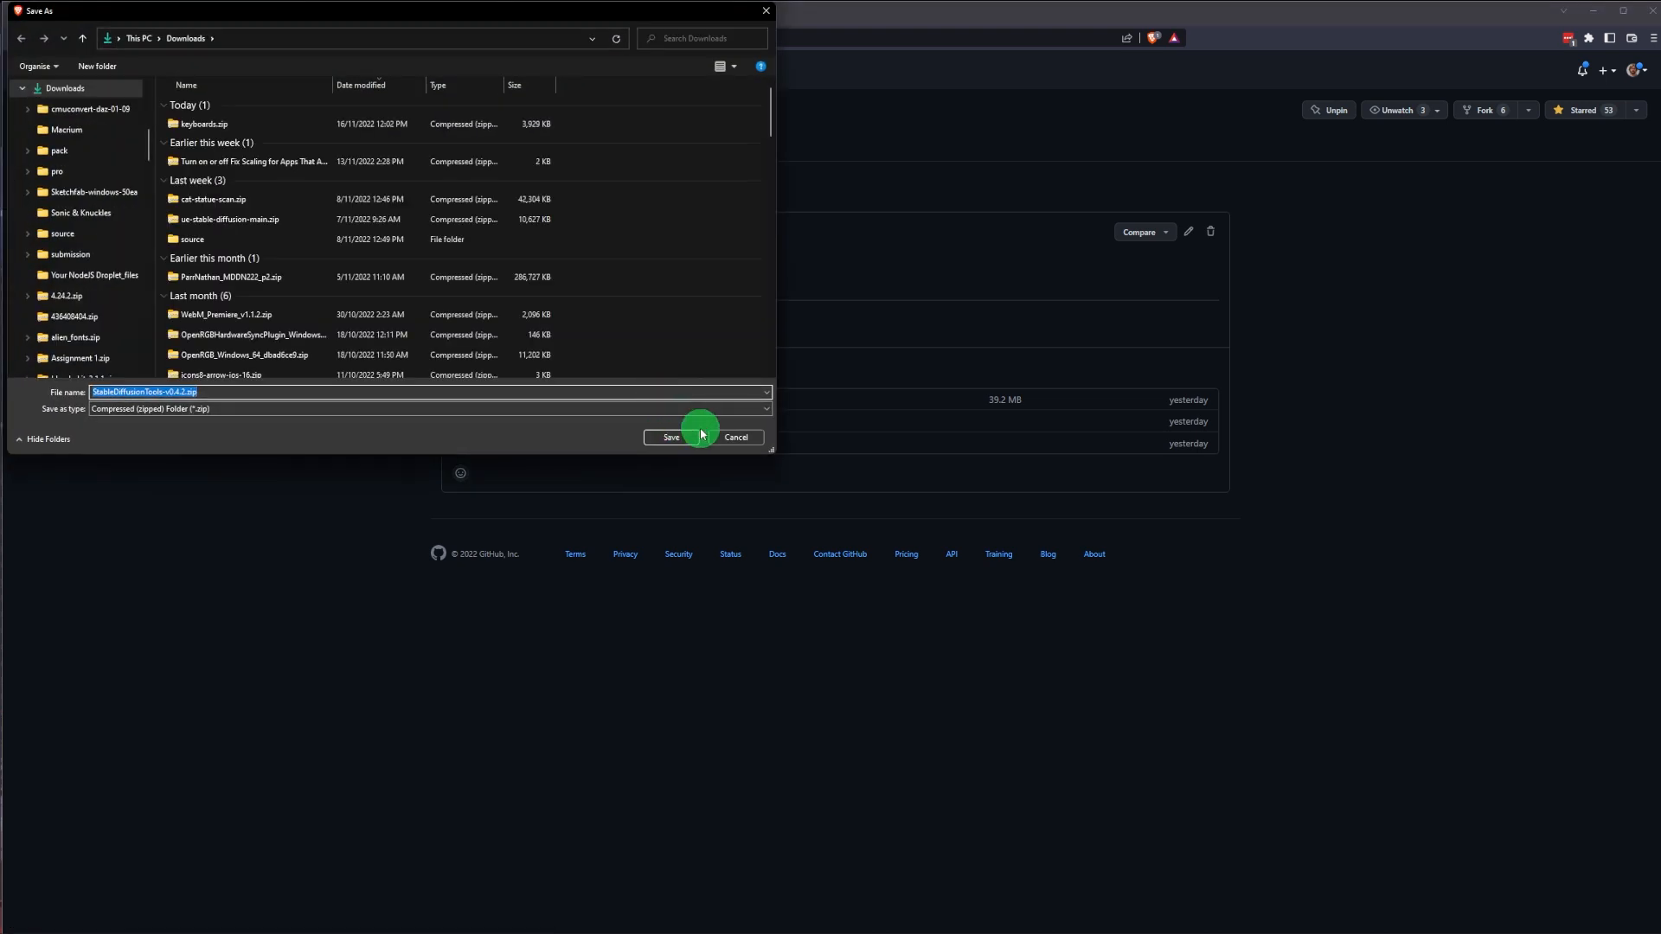
{"action": "left_click", "coordinate": [669, 438]}
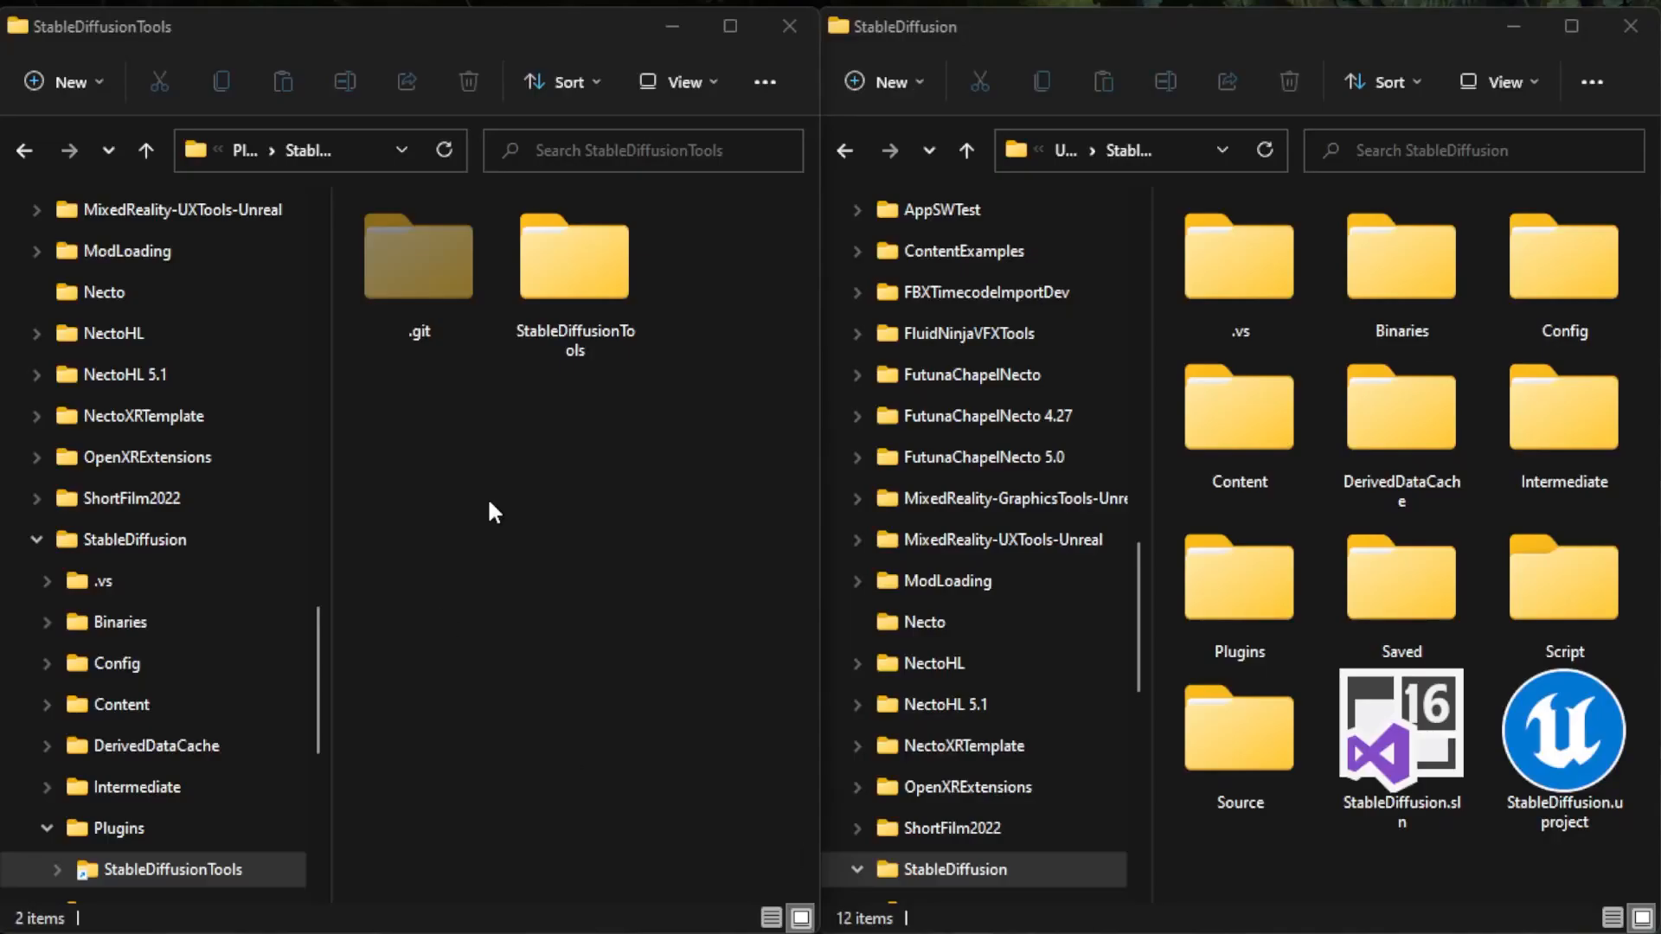
{"action": "left_click", "coordinate": [575, 258]}
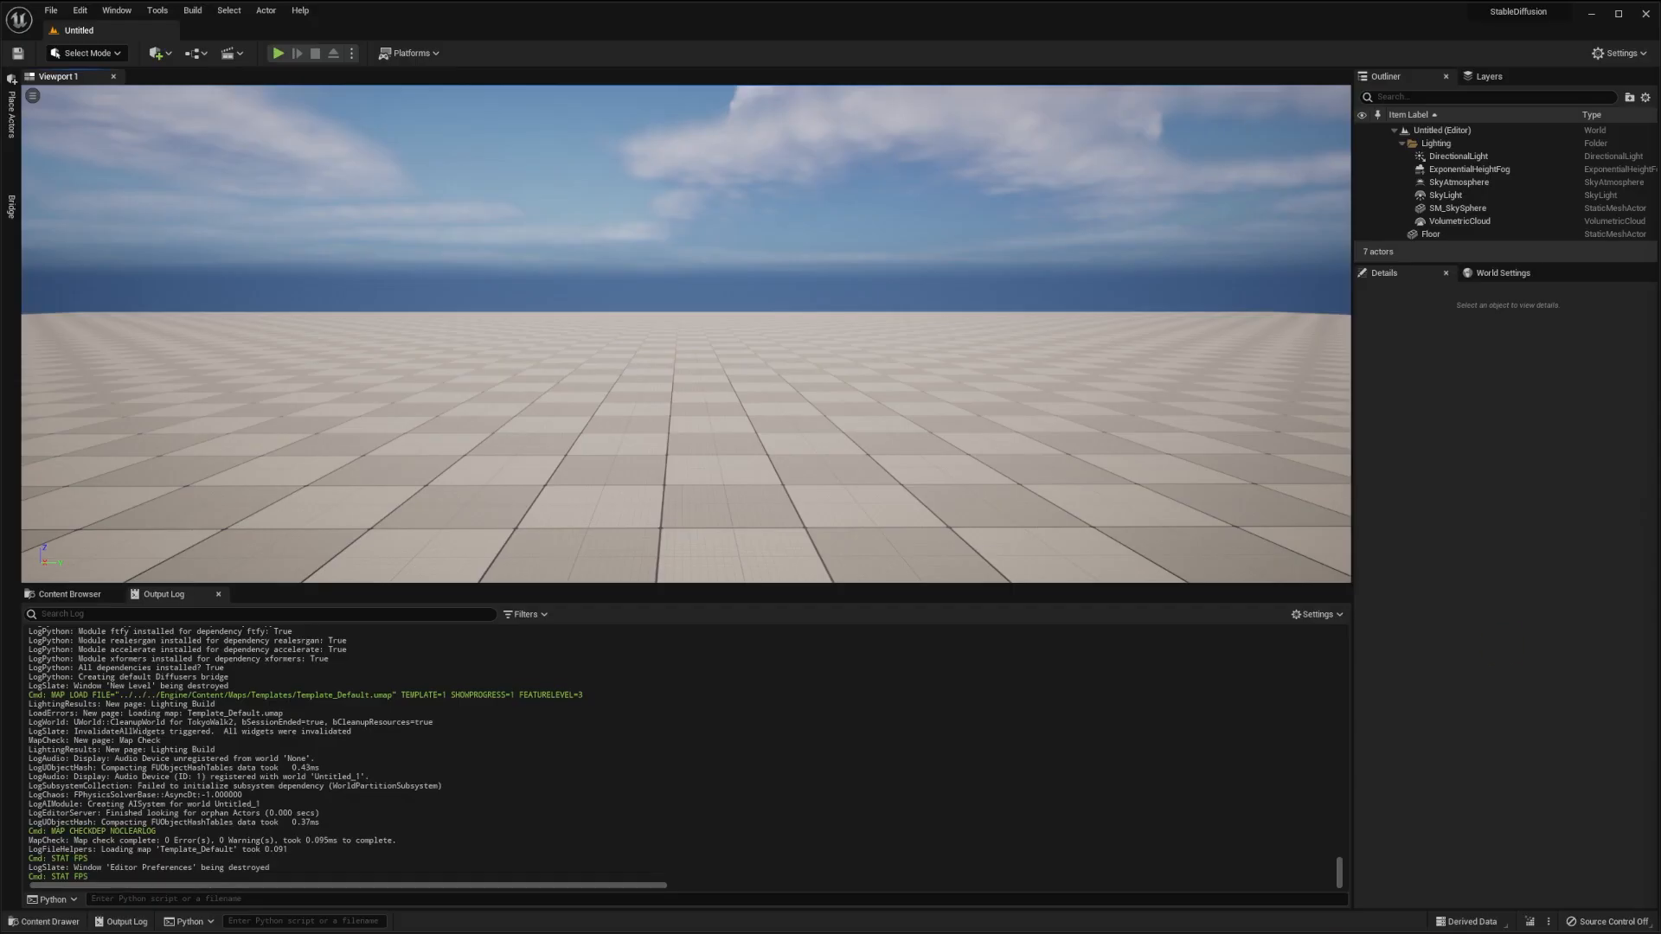
- Confirm the Stable Diffusion plugin is enabled in Plugins, then open the StableDiffusionTools window
{"action": "left_click", "coordinate": [80, 10]}
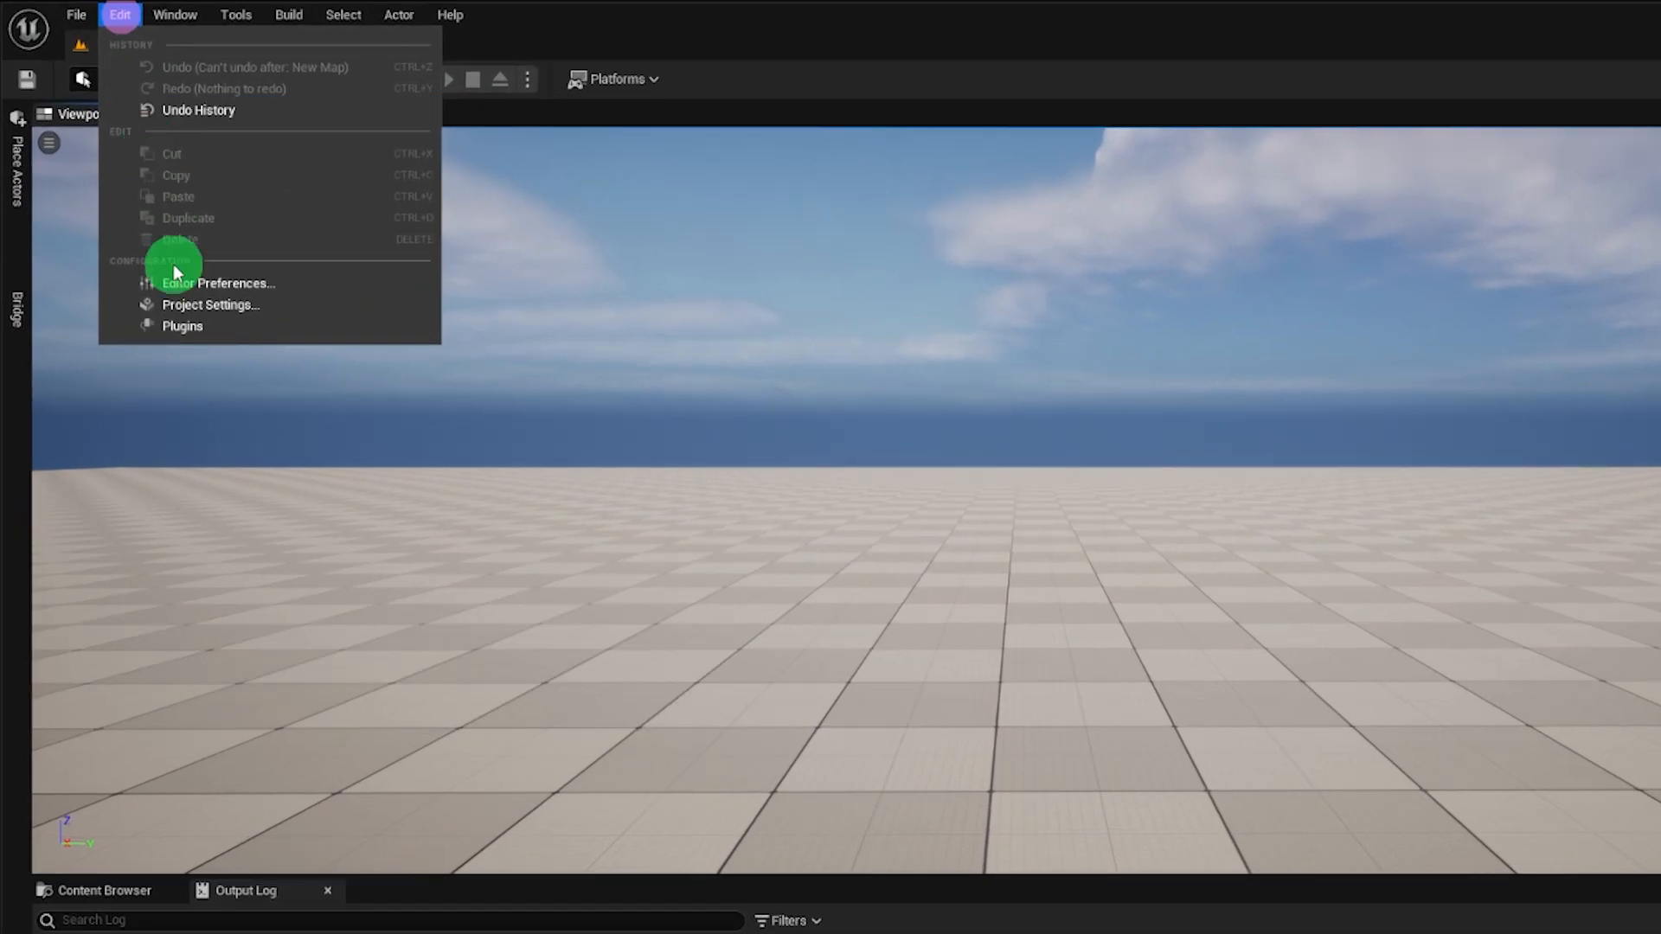
{"action": "left_click", "coordinate": [181, 329]}
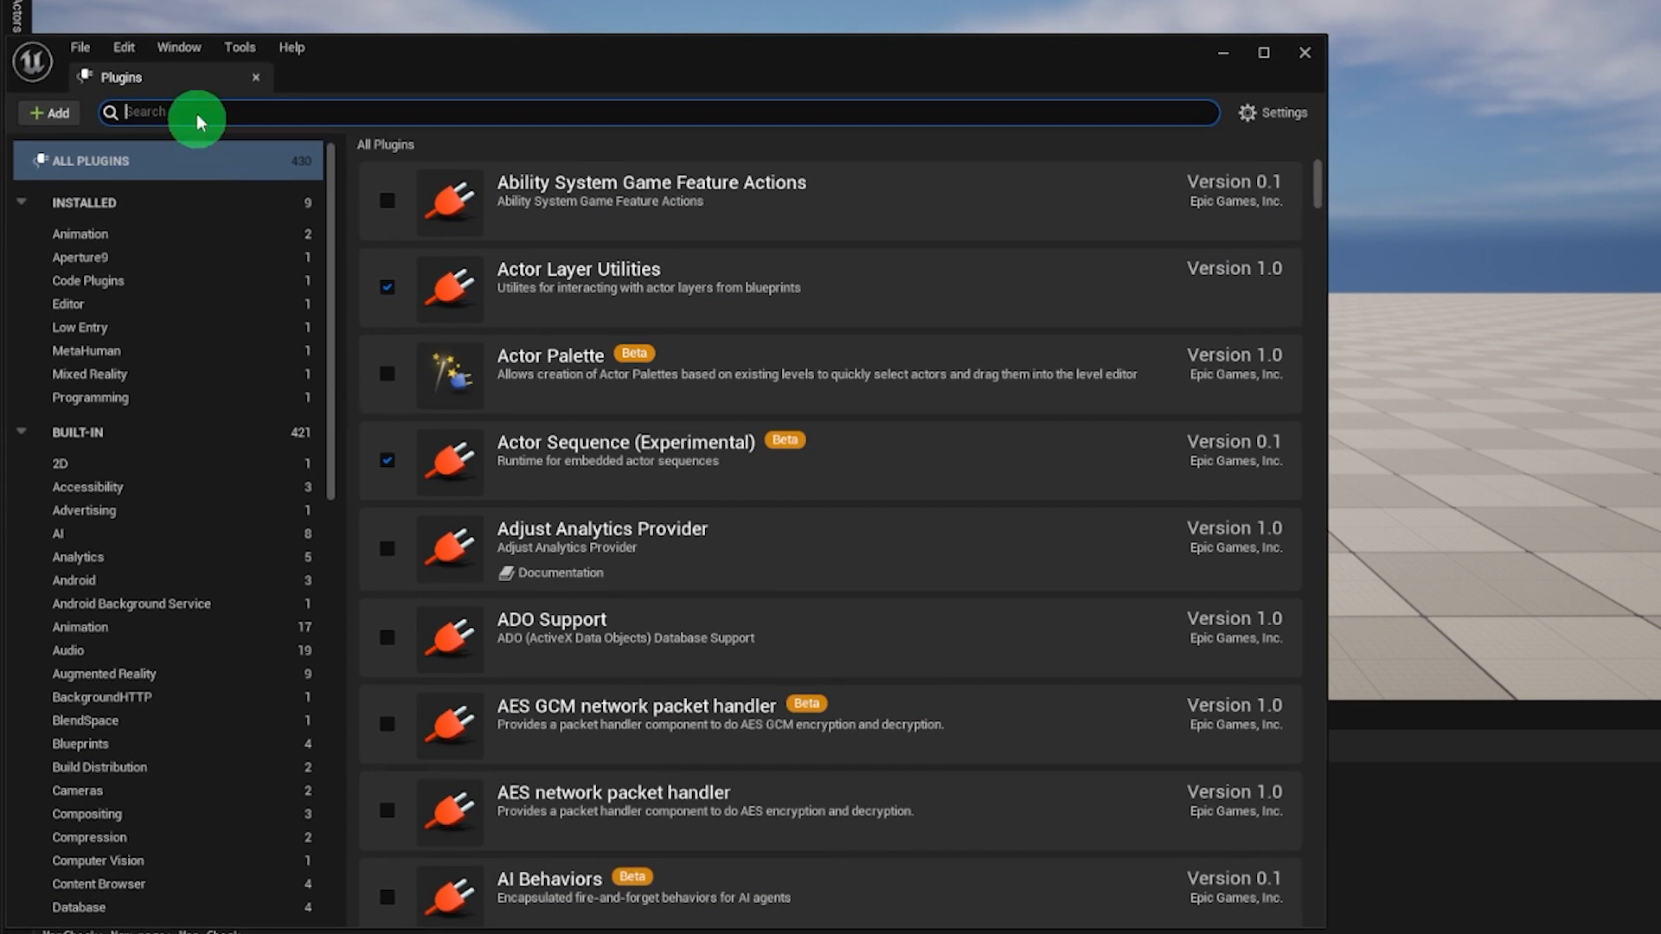
{"action": "type", "text": "stable di"}
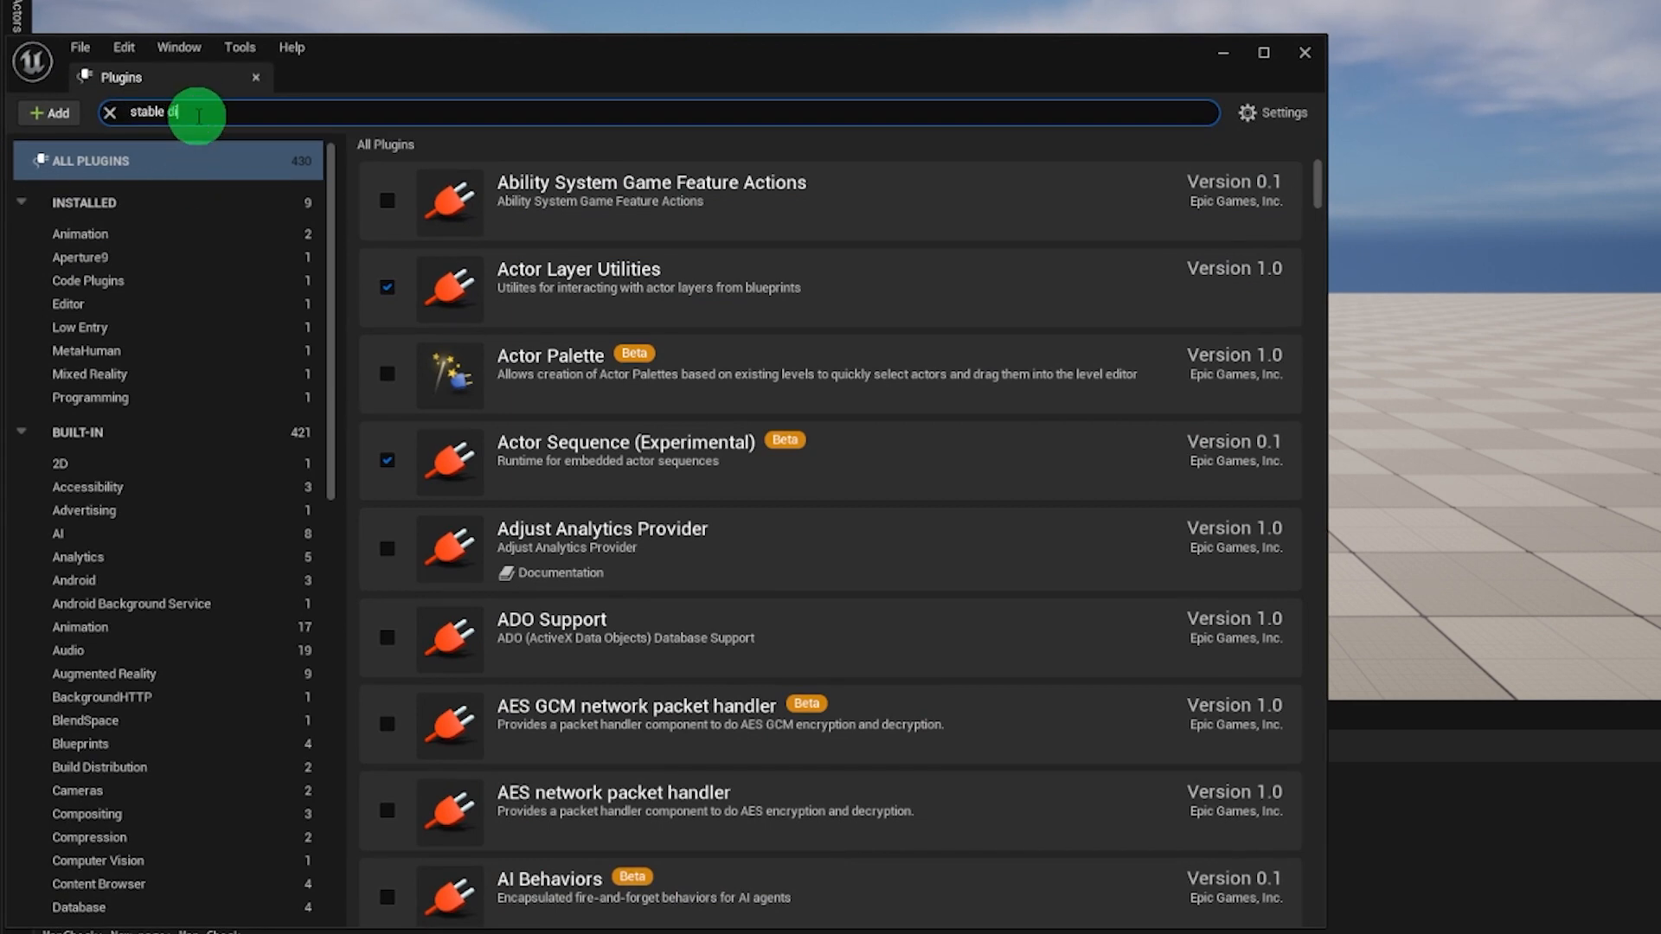
{"action": "type", "text": "stable df"}
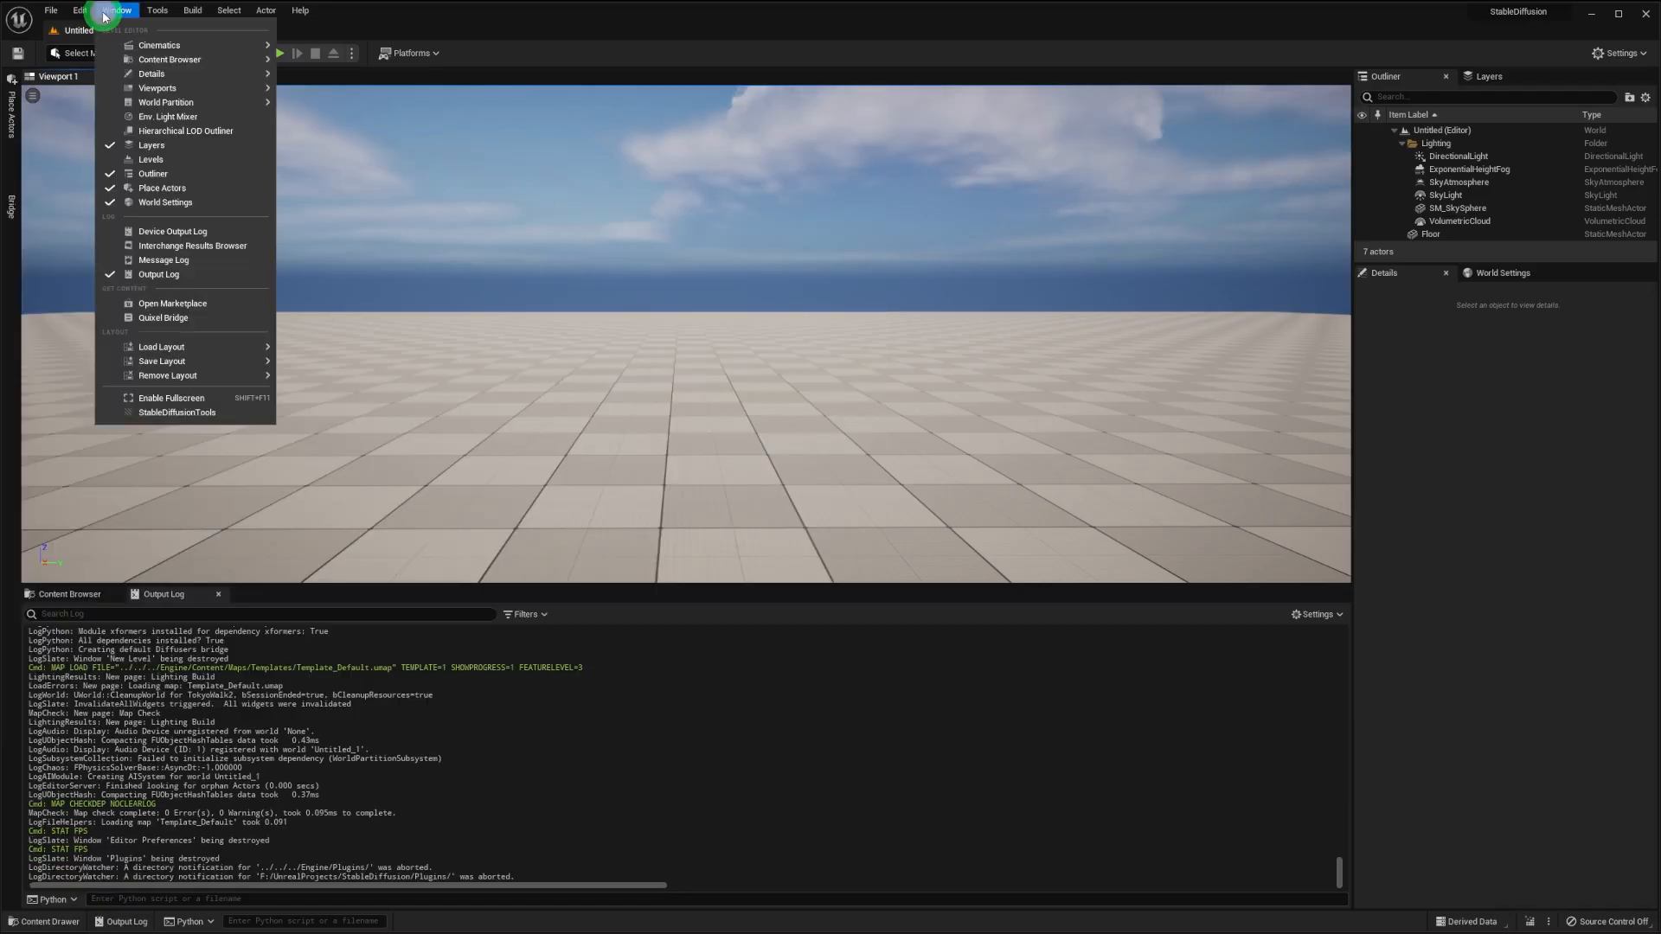
{"action": "mouse_move", "coordinate": [177, 412]}
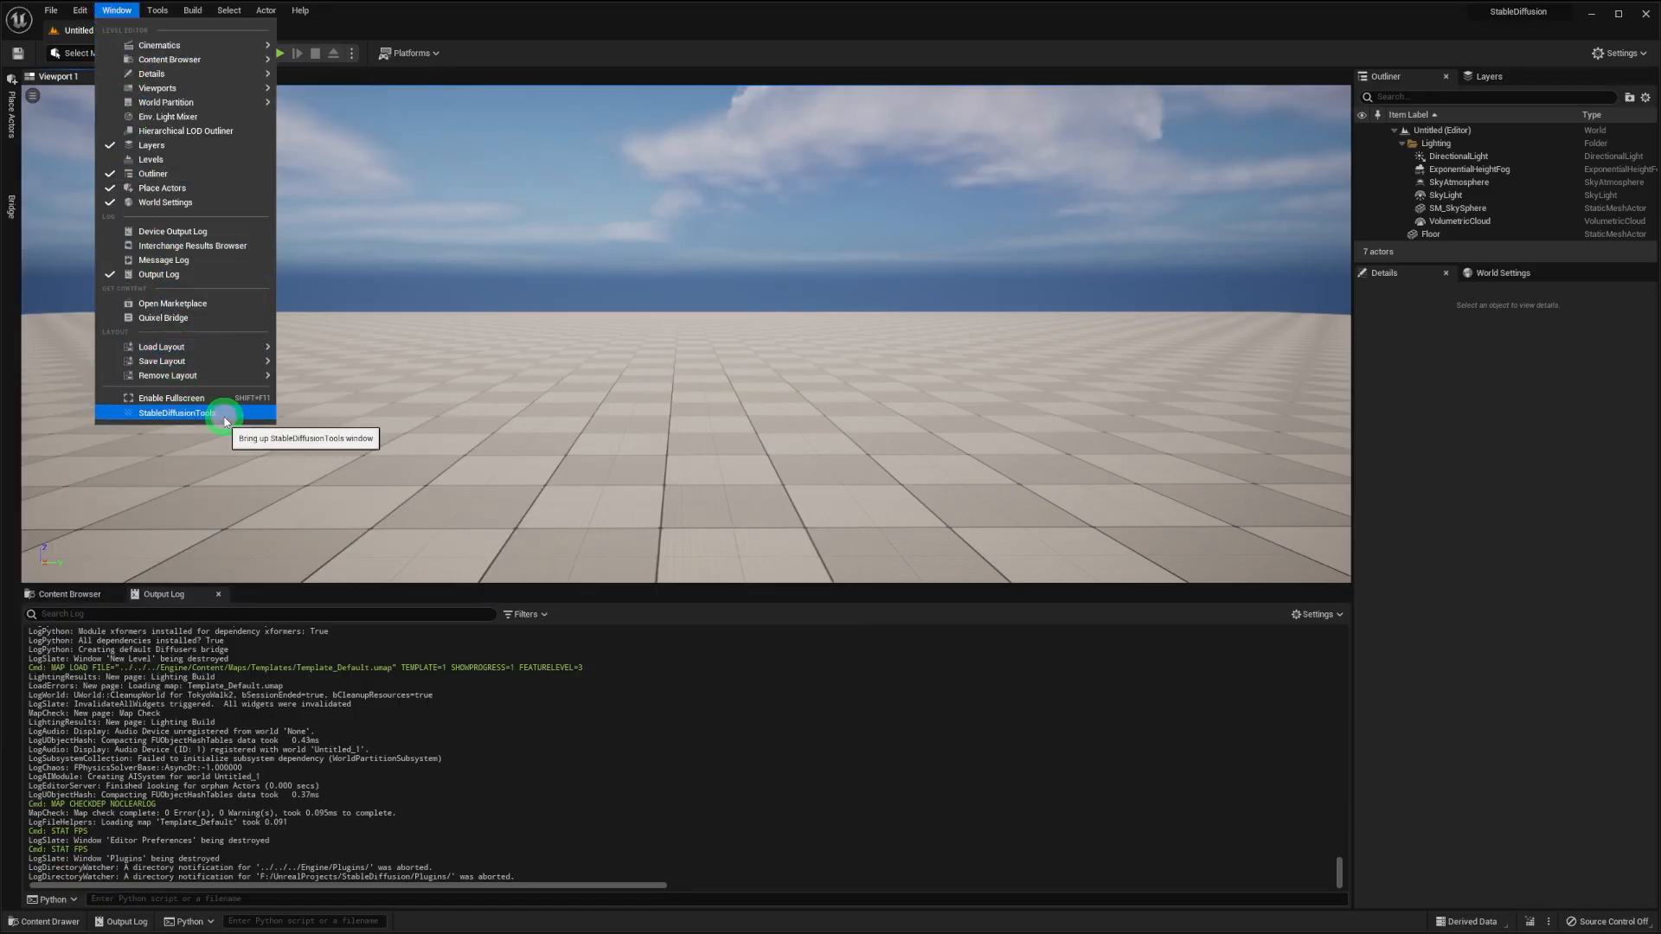
{"action": "left_click", "coordinate": [175, 411]}
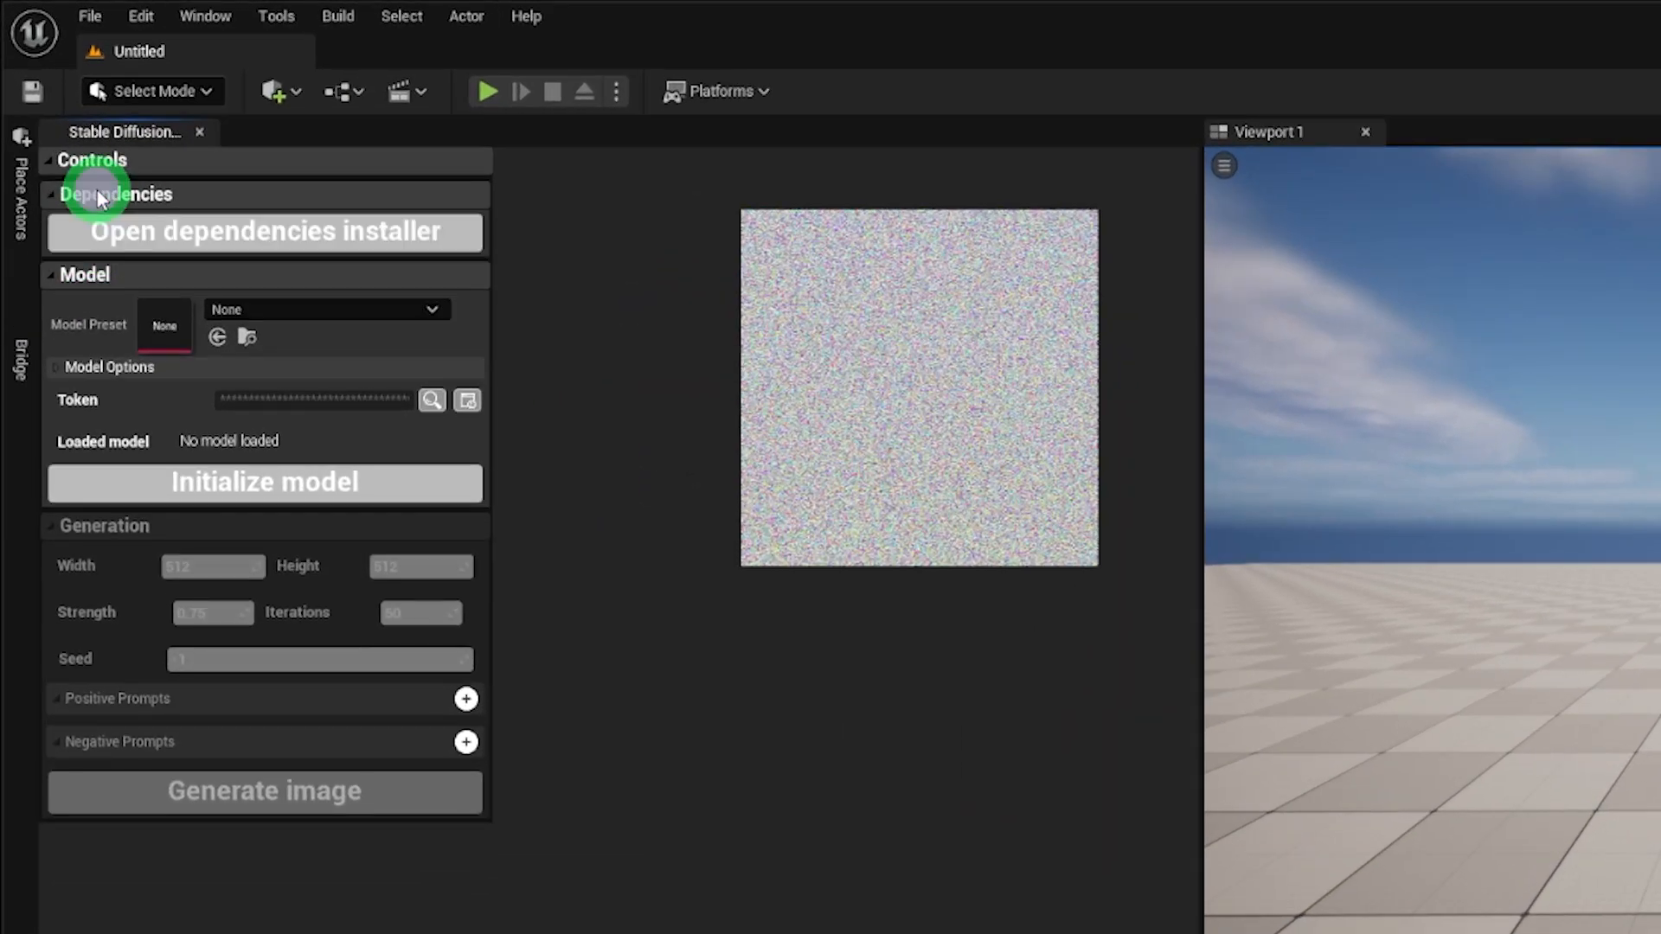
- Update all plugin Python dependencies and restart the editor to finish installing
{"action": "left_click", "coordinate": [264, 231]}
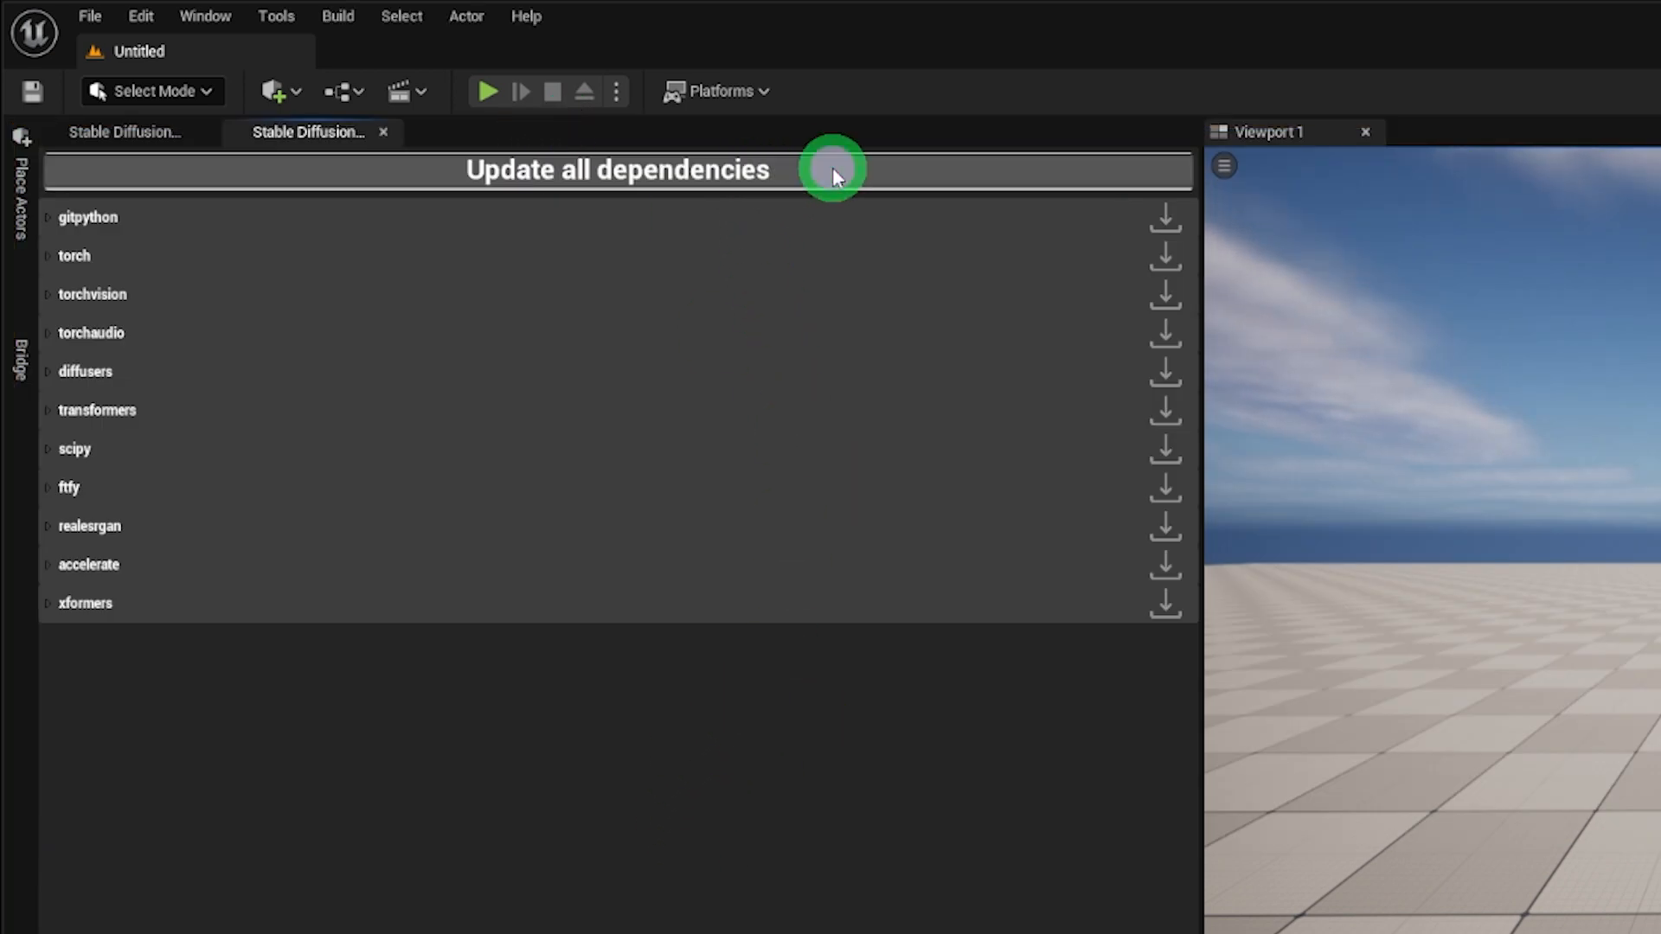
{"action": "mouse_move", "coordinate": [738, 810]}
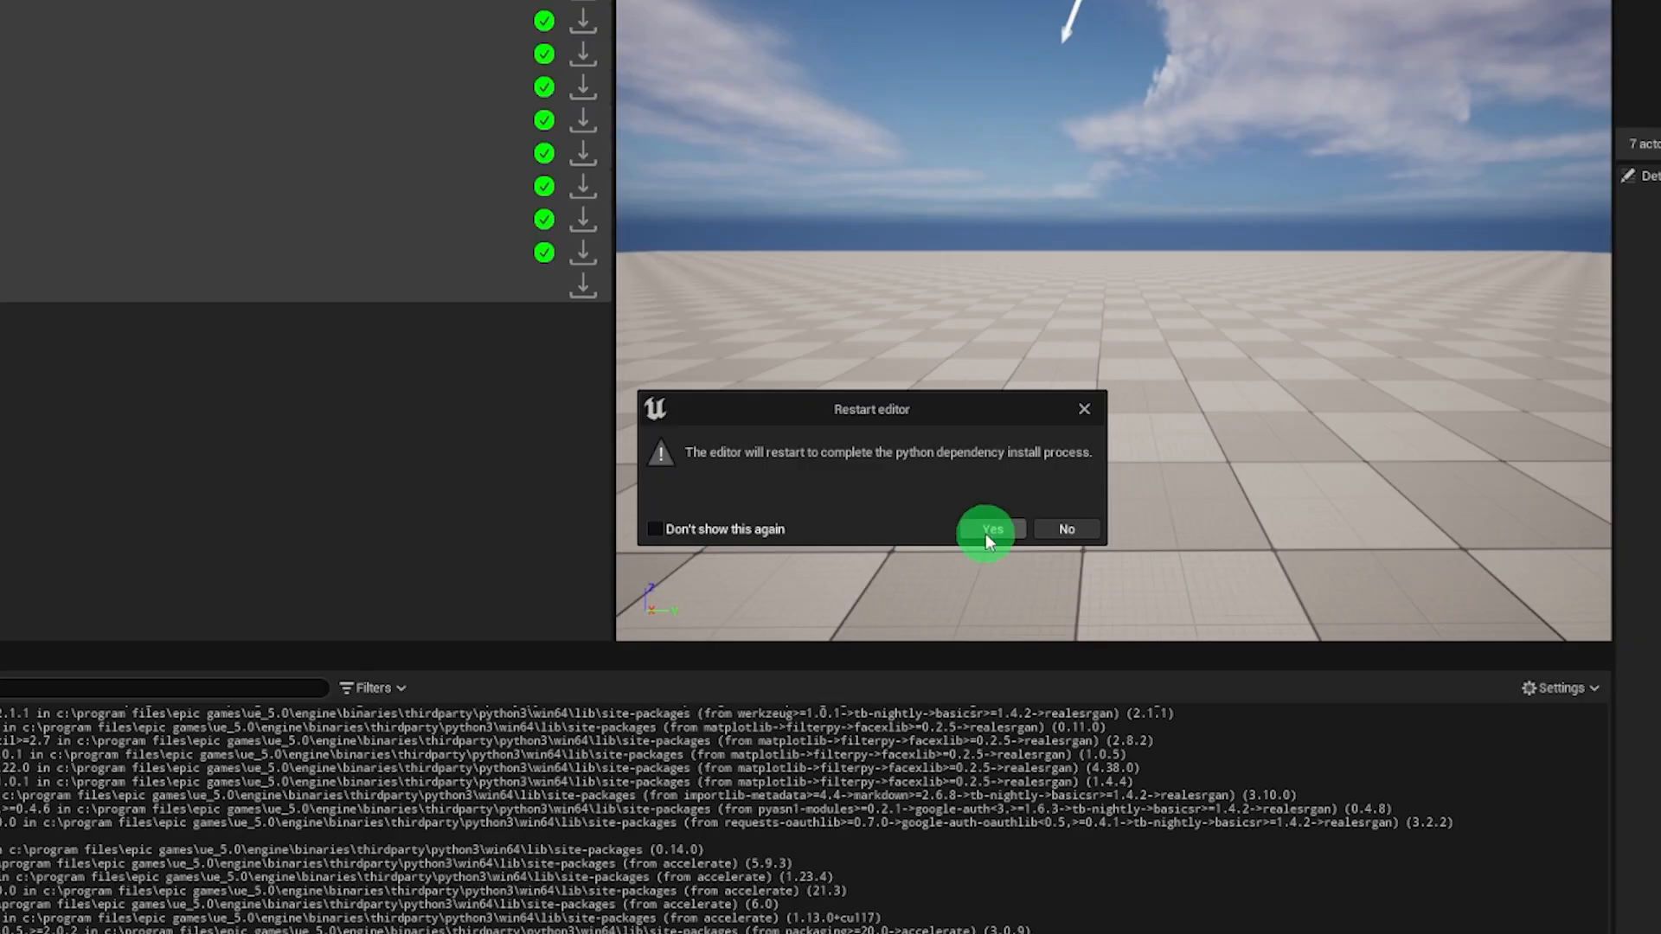
{"action": "left_click", "coordinate": [990, 528]}
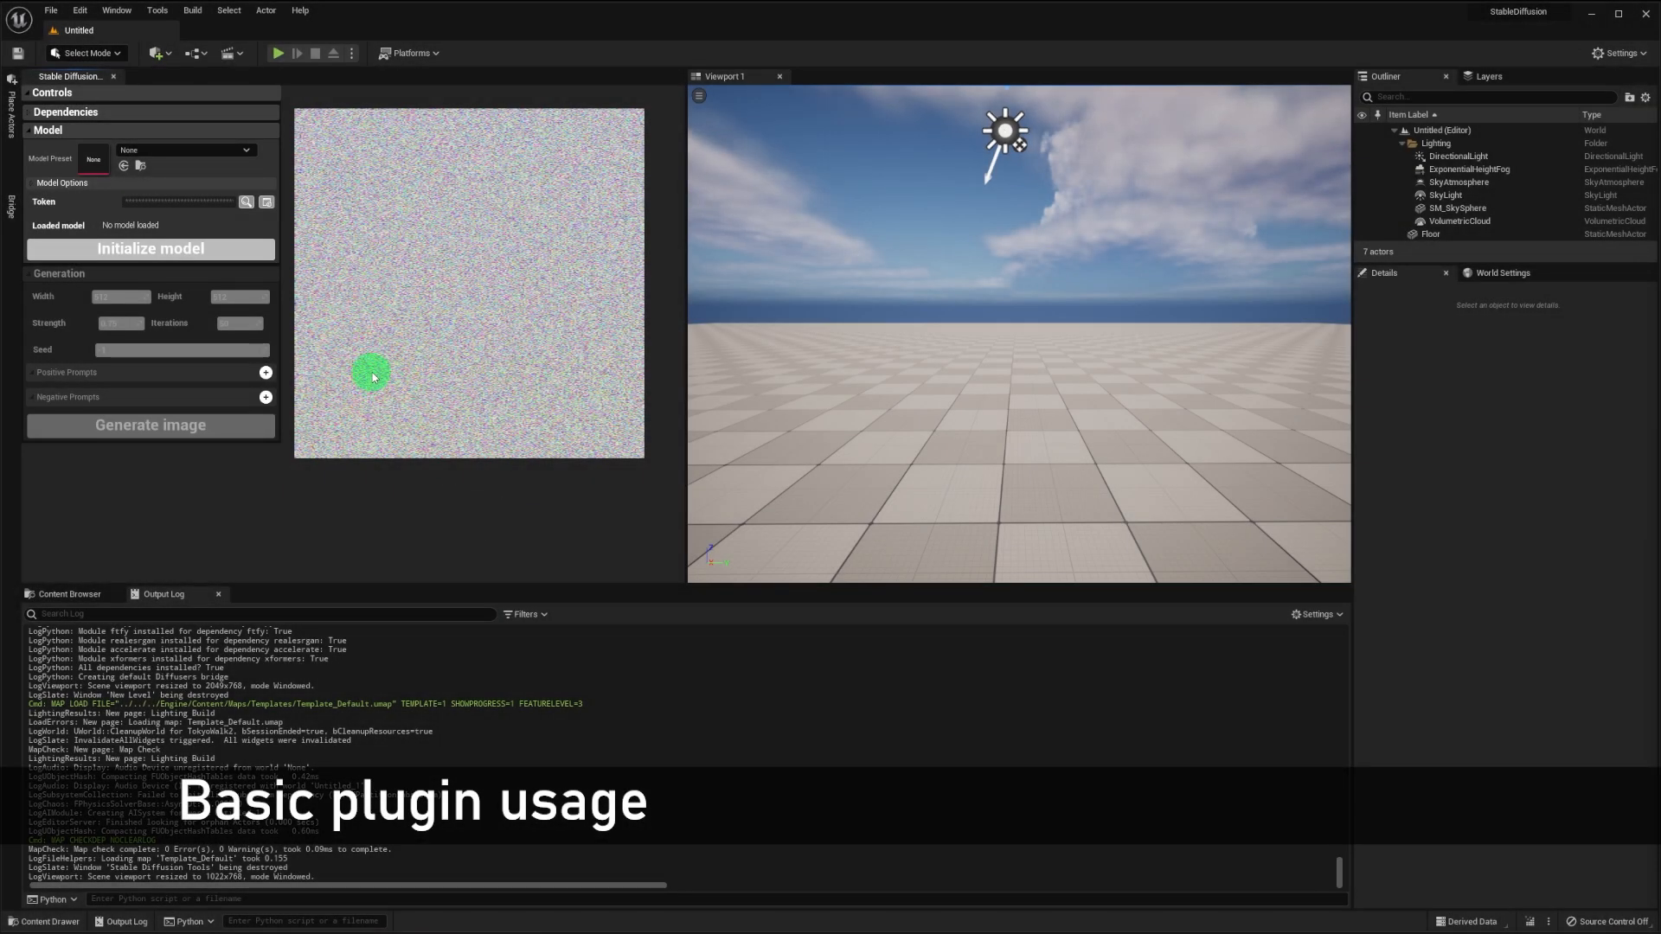
- Show plugin content in the Content Browser and pick Runway1-5 as the model preset
{"action": "left_click", "coordinate": [67, 593]}
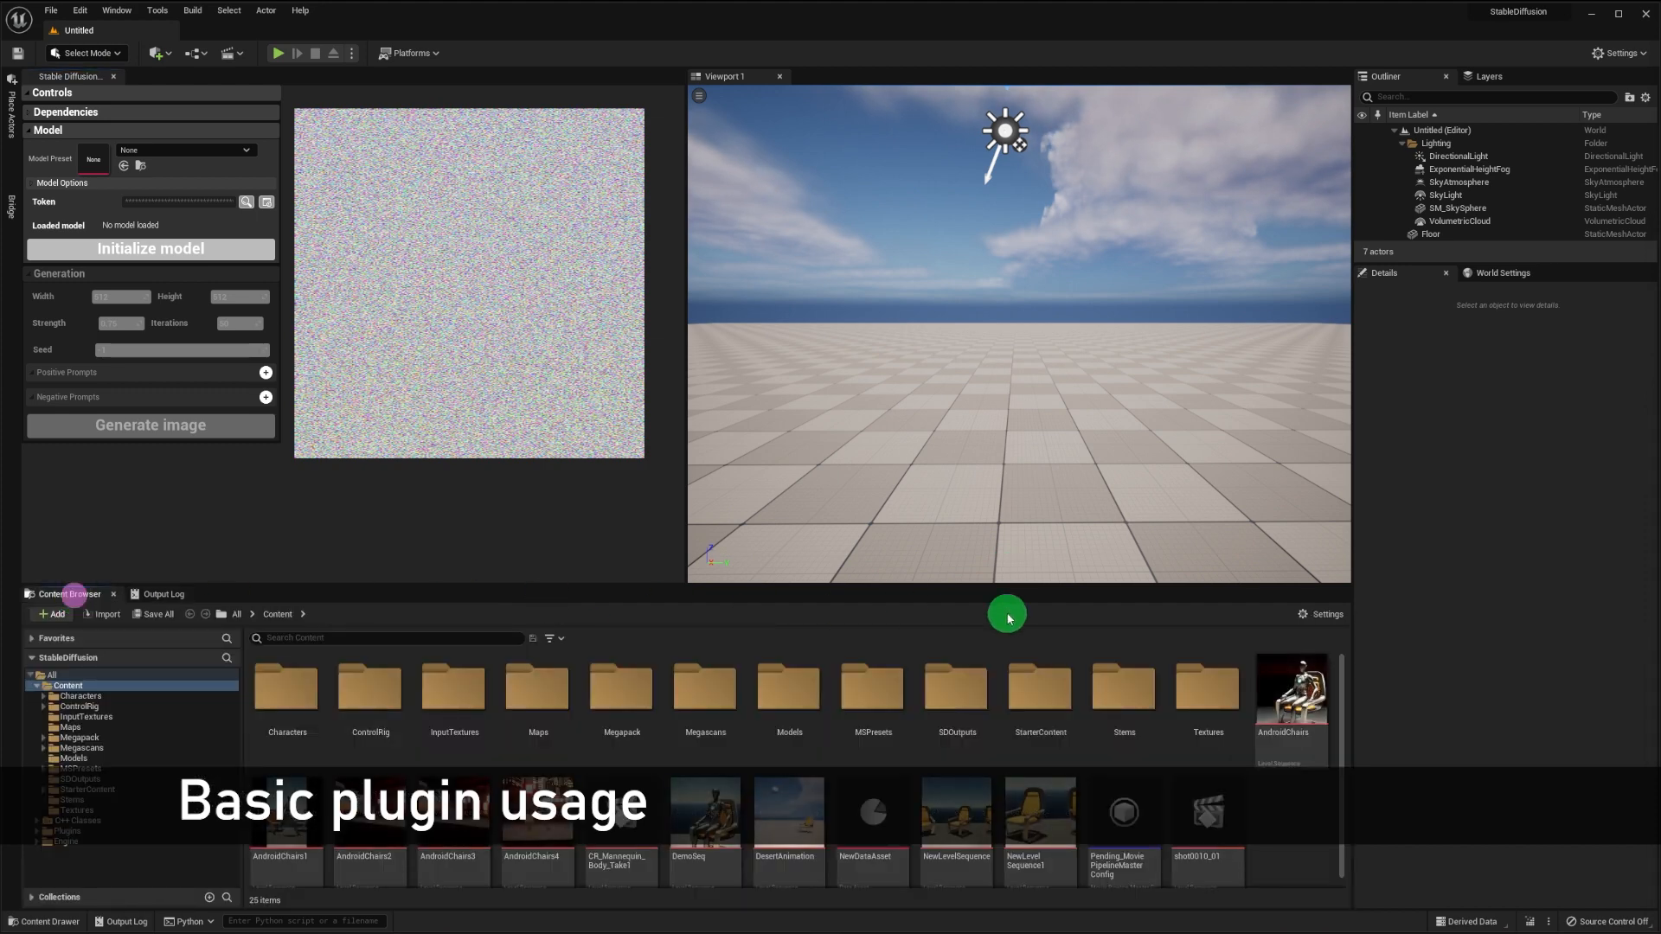
{"action": "left_click", "coordinate": [1321, 614]}
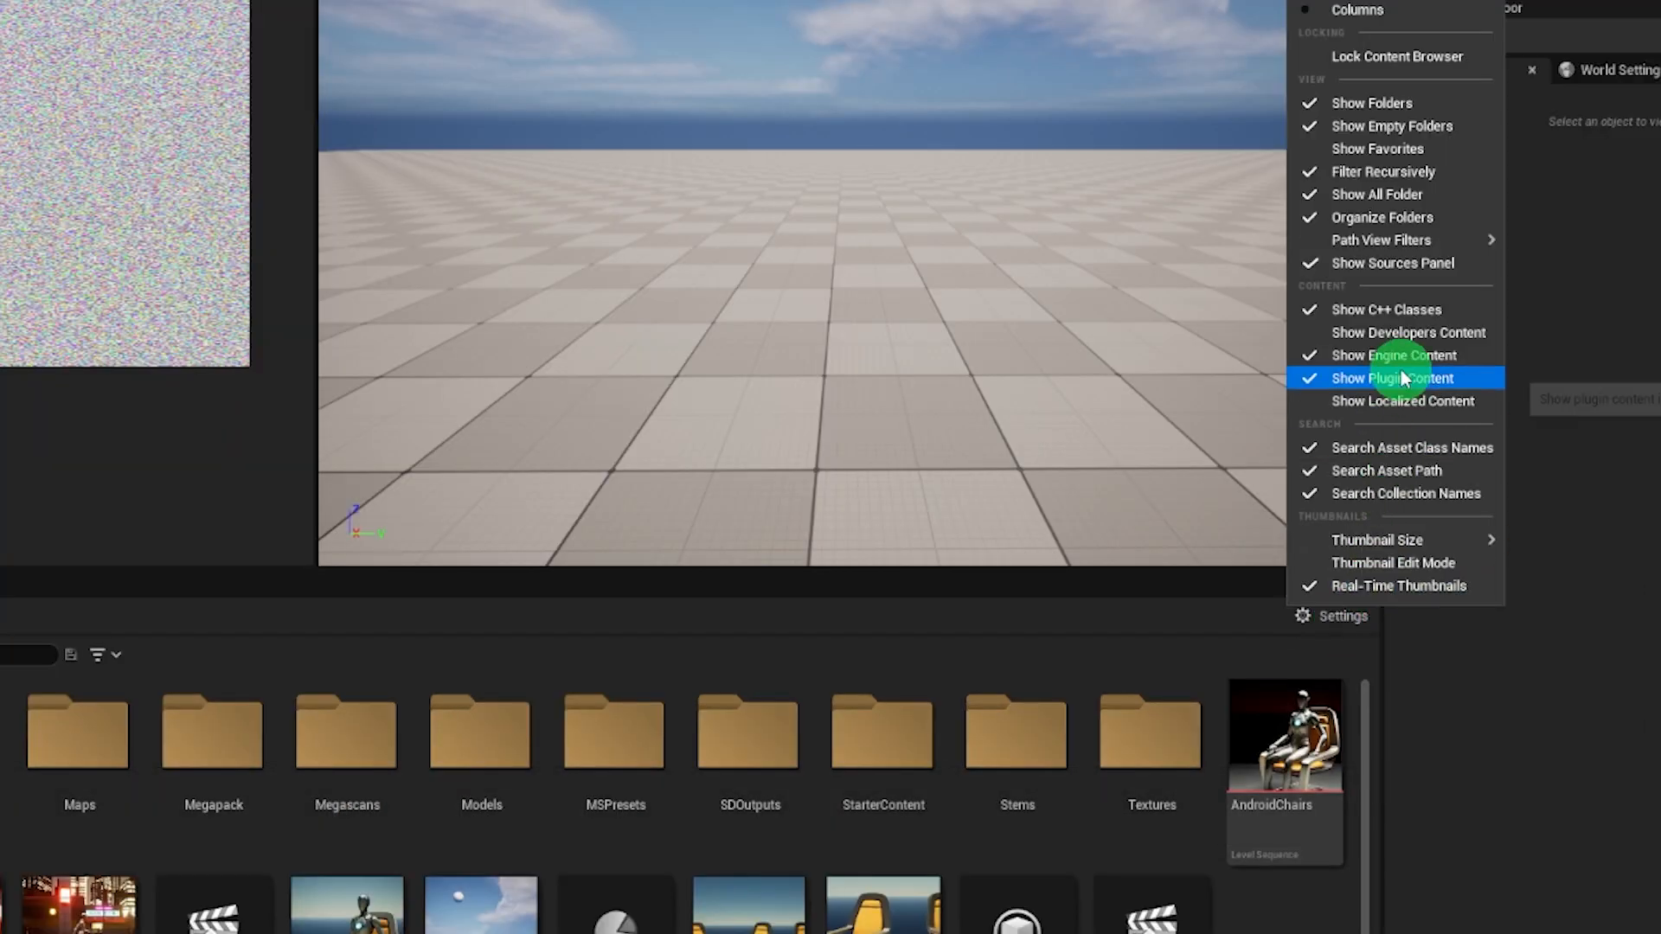
{"action": "left_click", "coordinate": [1391, 378]}
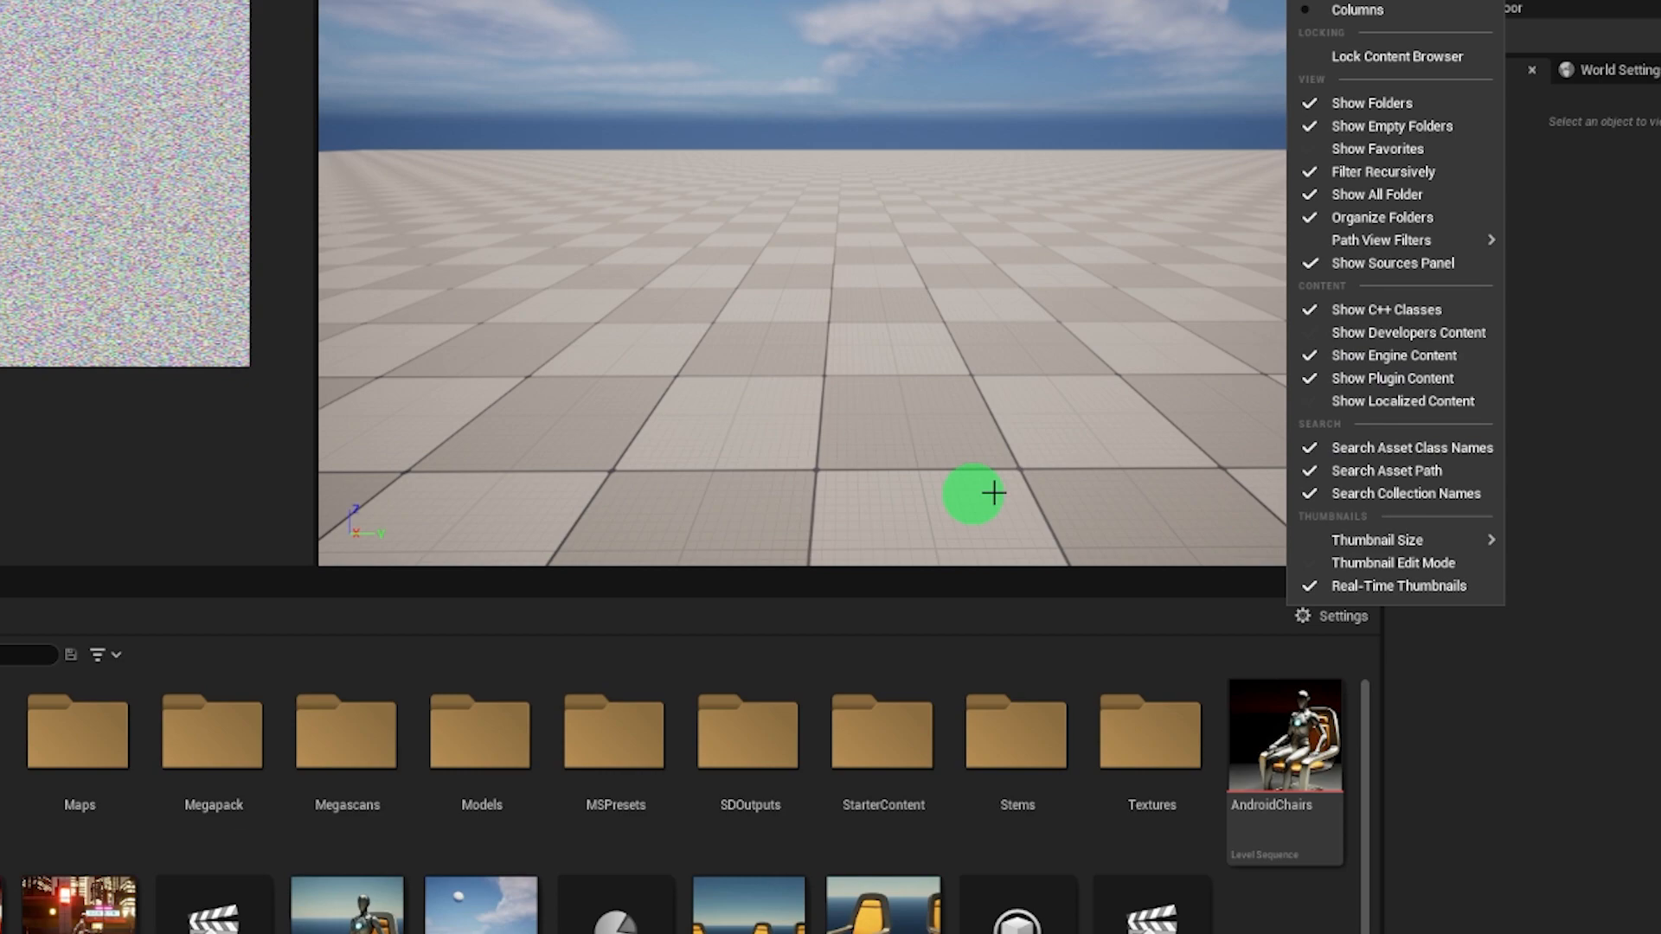
{"action": "left_click", "coordinate": [386, 156]}
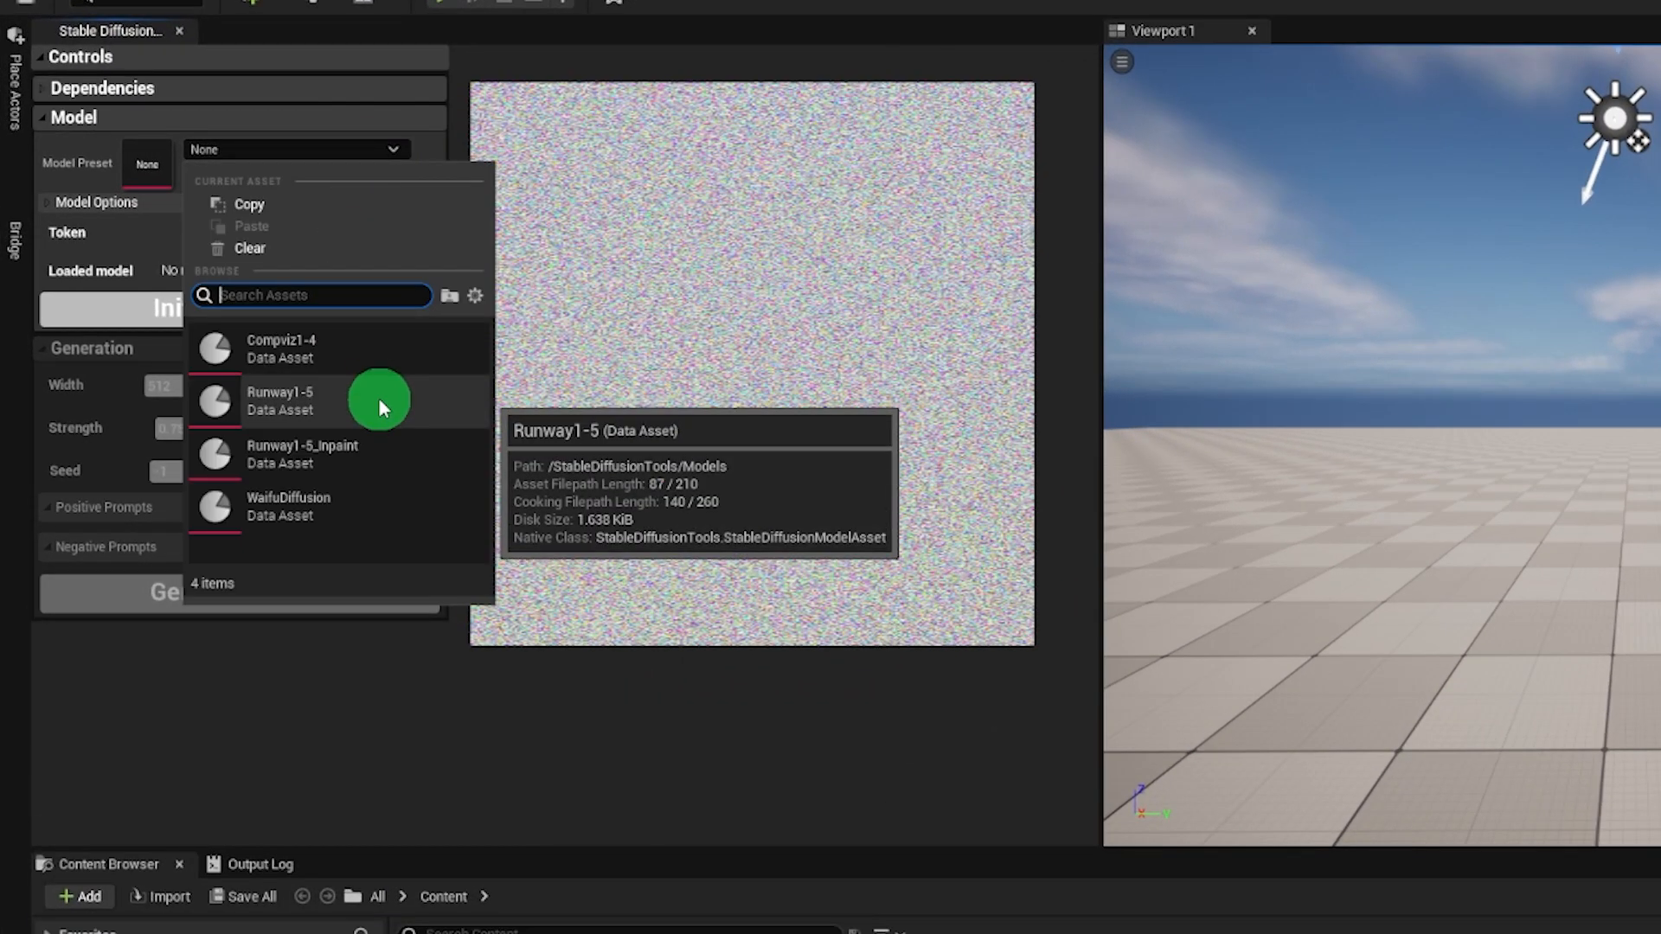
{"action": "left_click", "coordinate": [279, 401]}
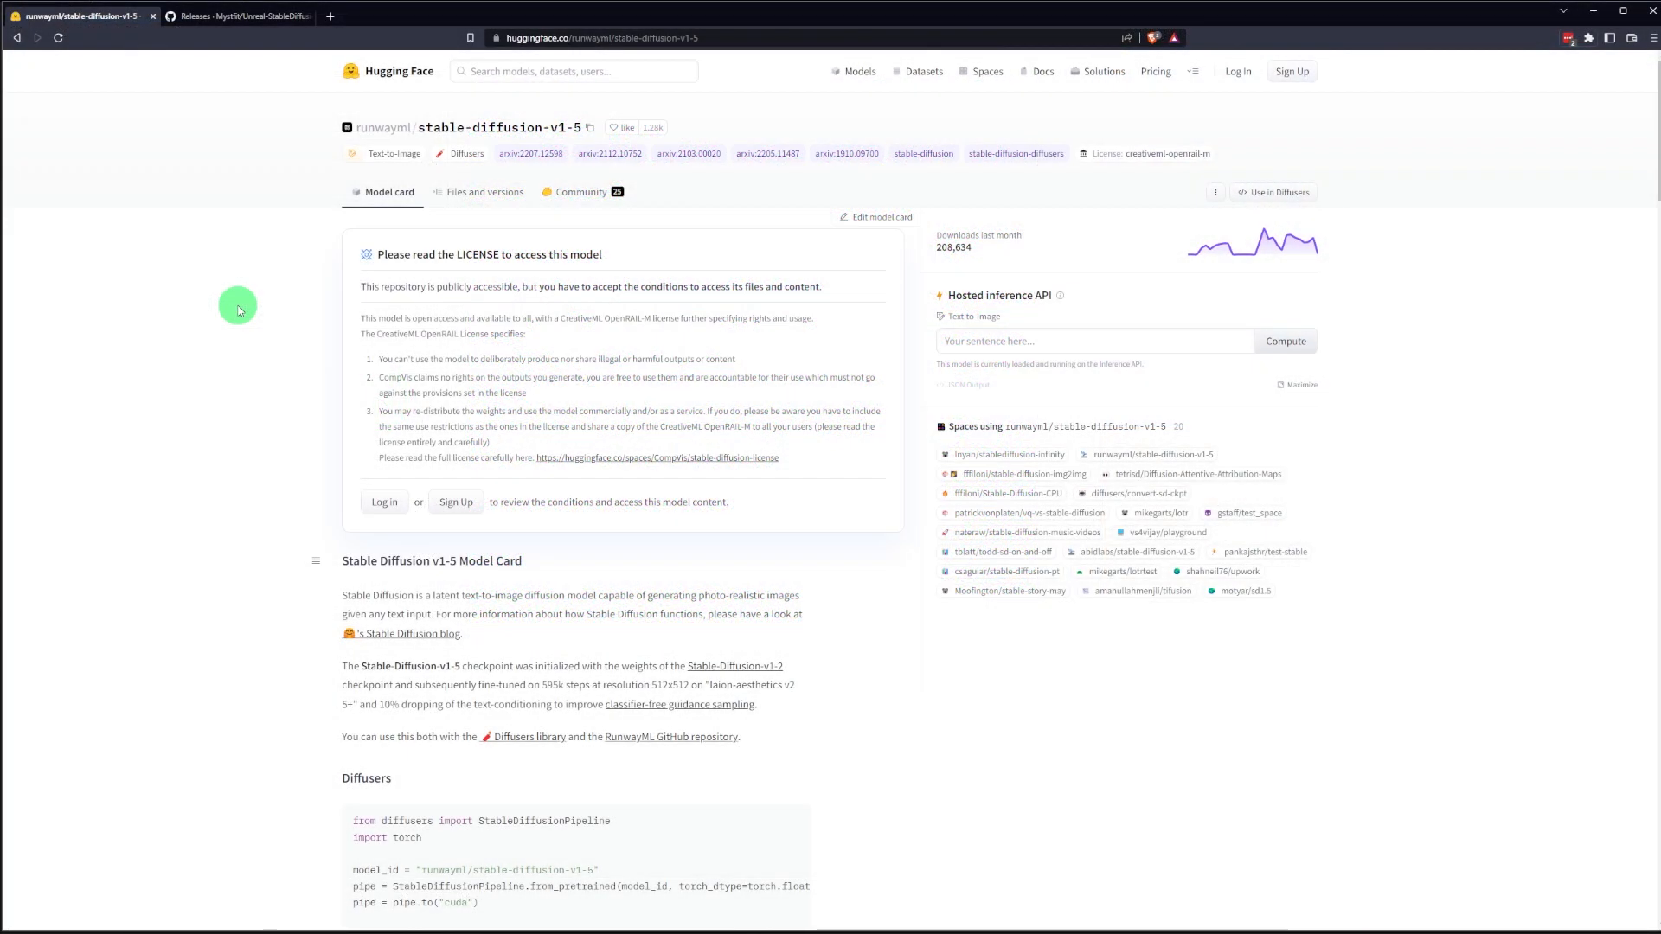
{"action": "mouse_move", "coordinate": [362, 527]}
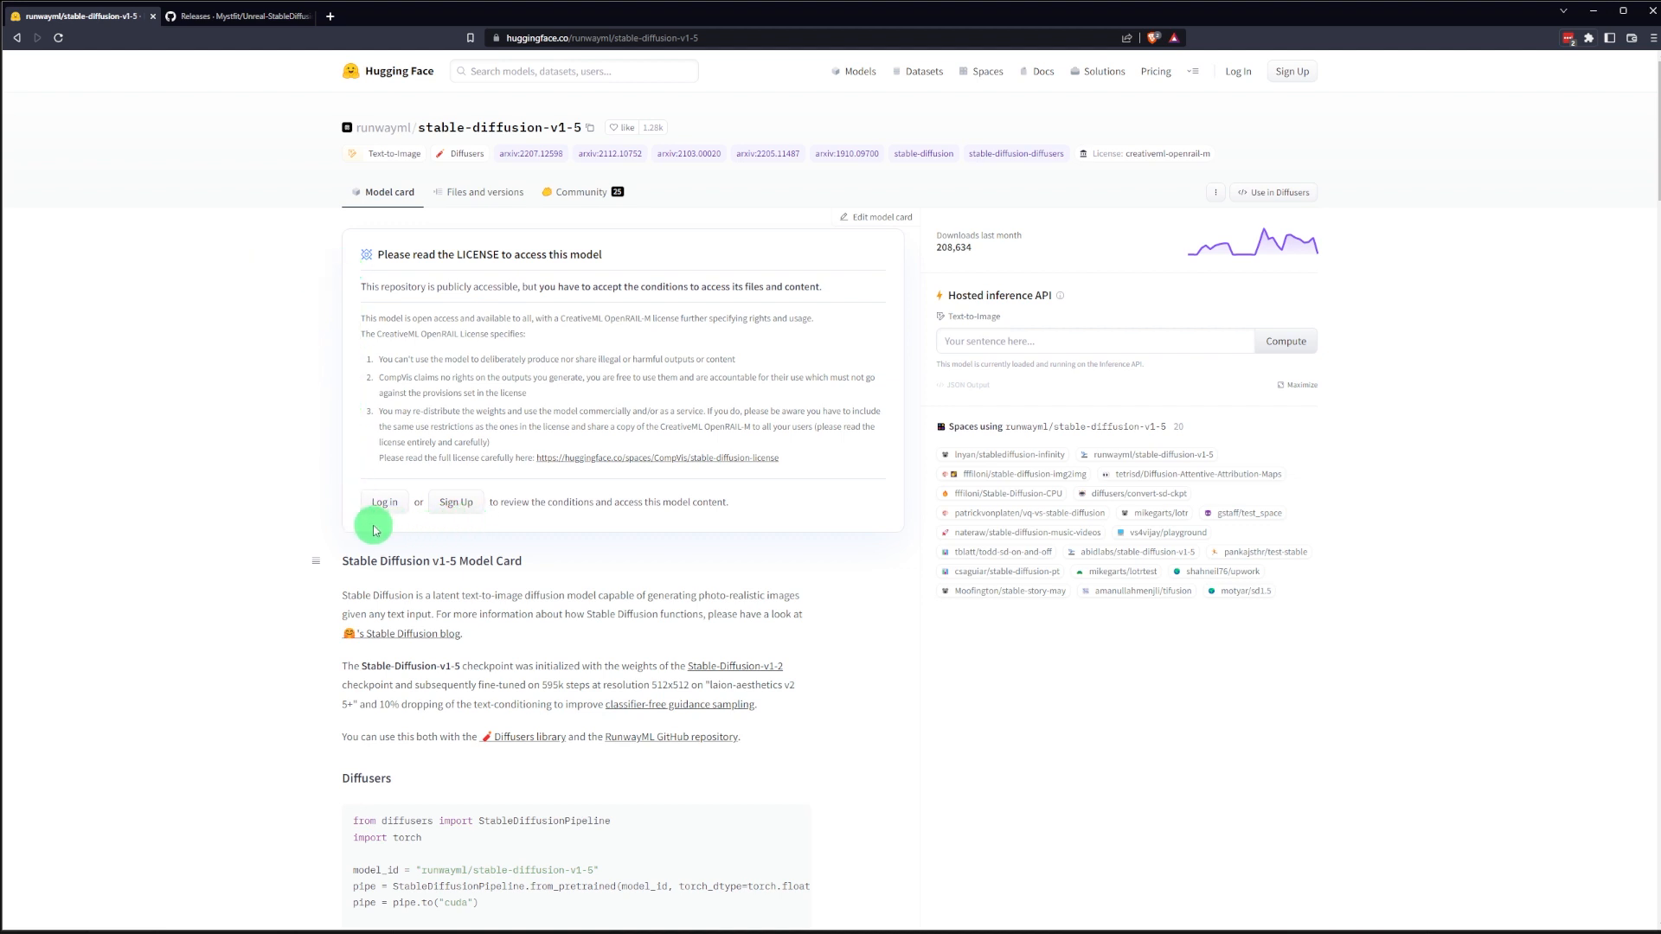
{"action": "mouse_move", "coordinate": [363, 528]}
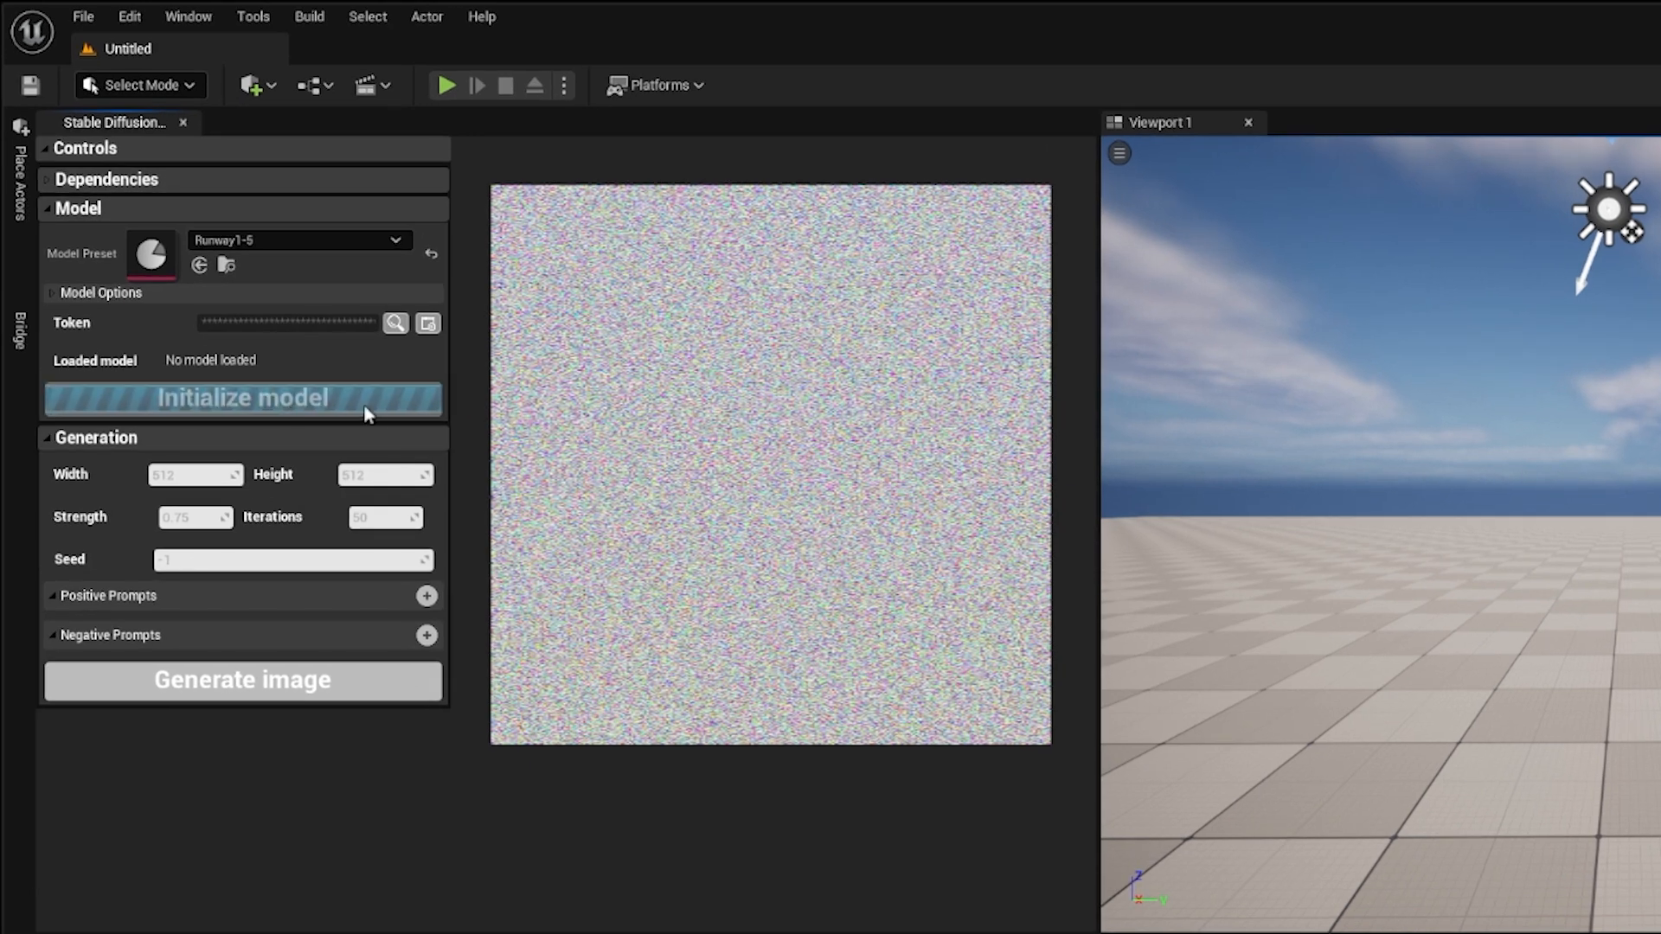
{"action": "mouse_move", "coordinate": [443, 461]}
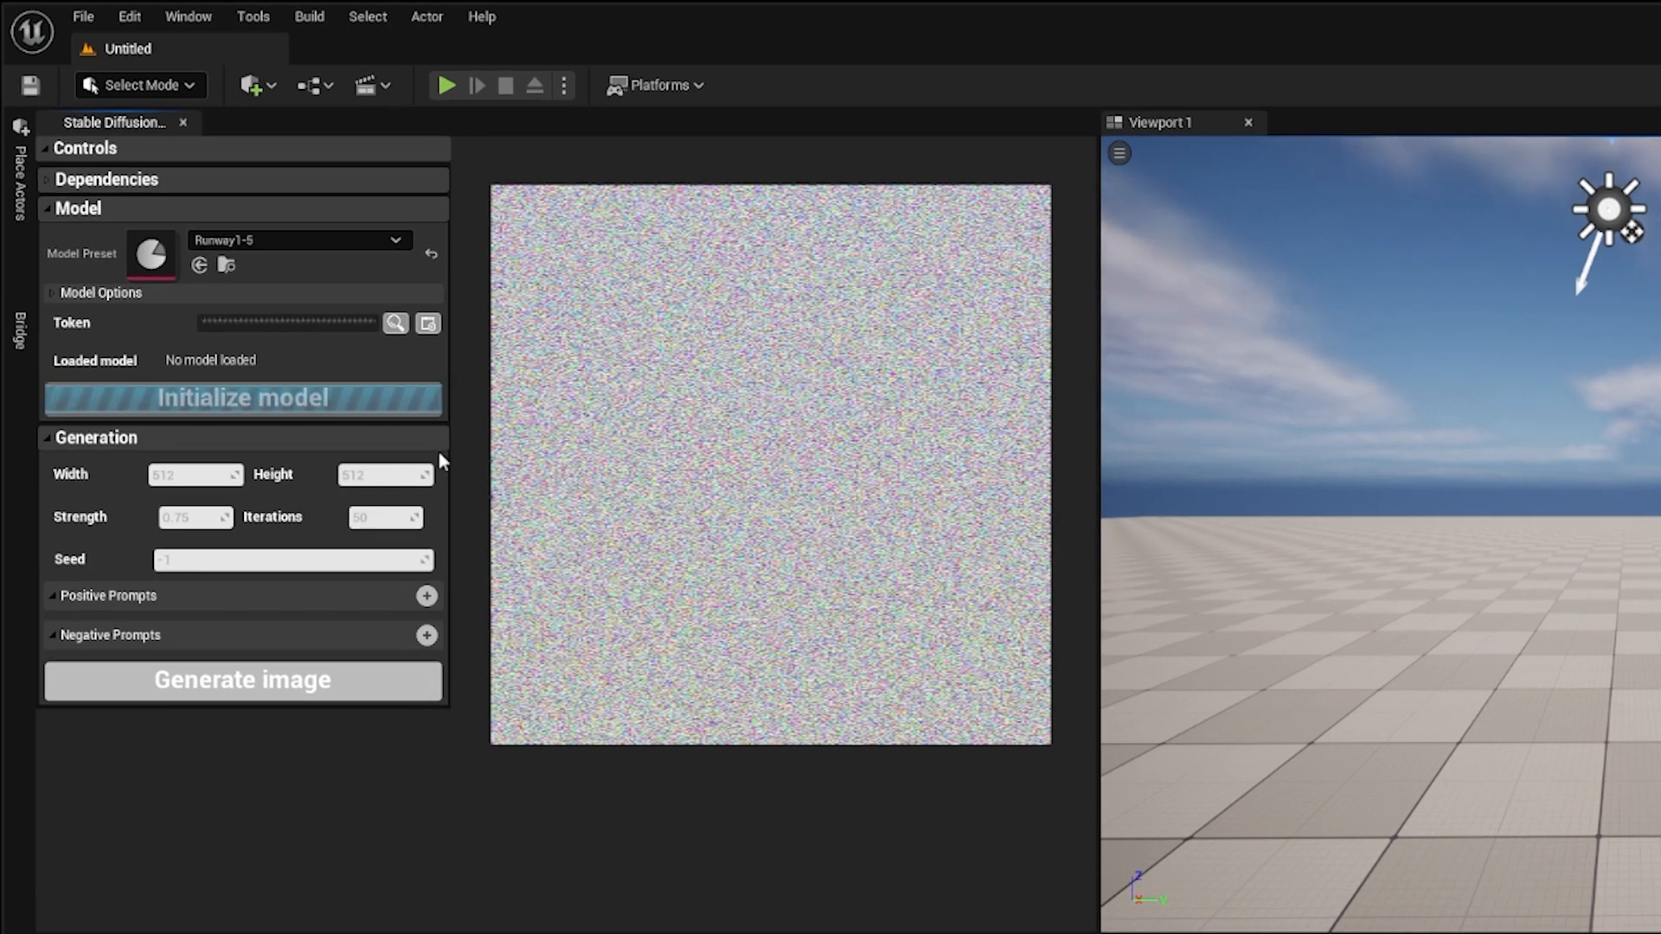
- Load the Runway1-5 model and generate an image from 'a desert underneath a cloudy blue sky'
{"action": "left_click", "coordinate": [241, 397]}
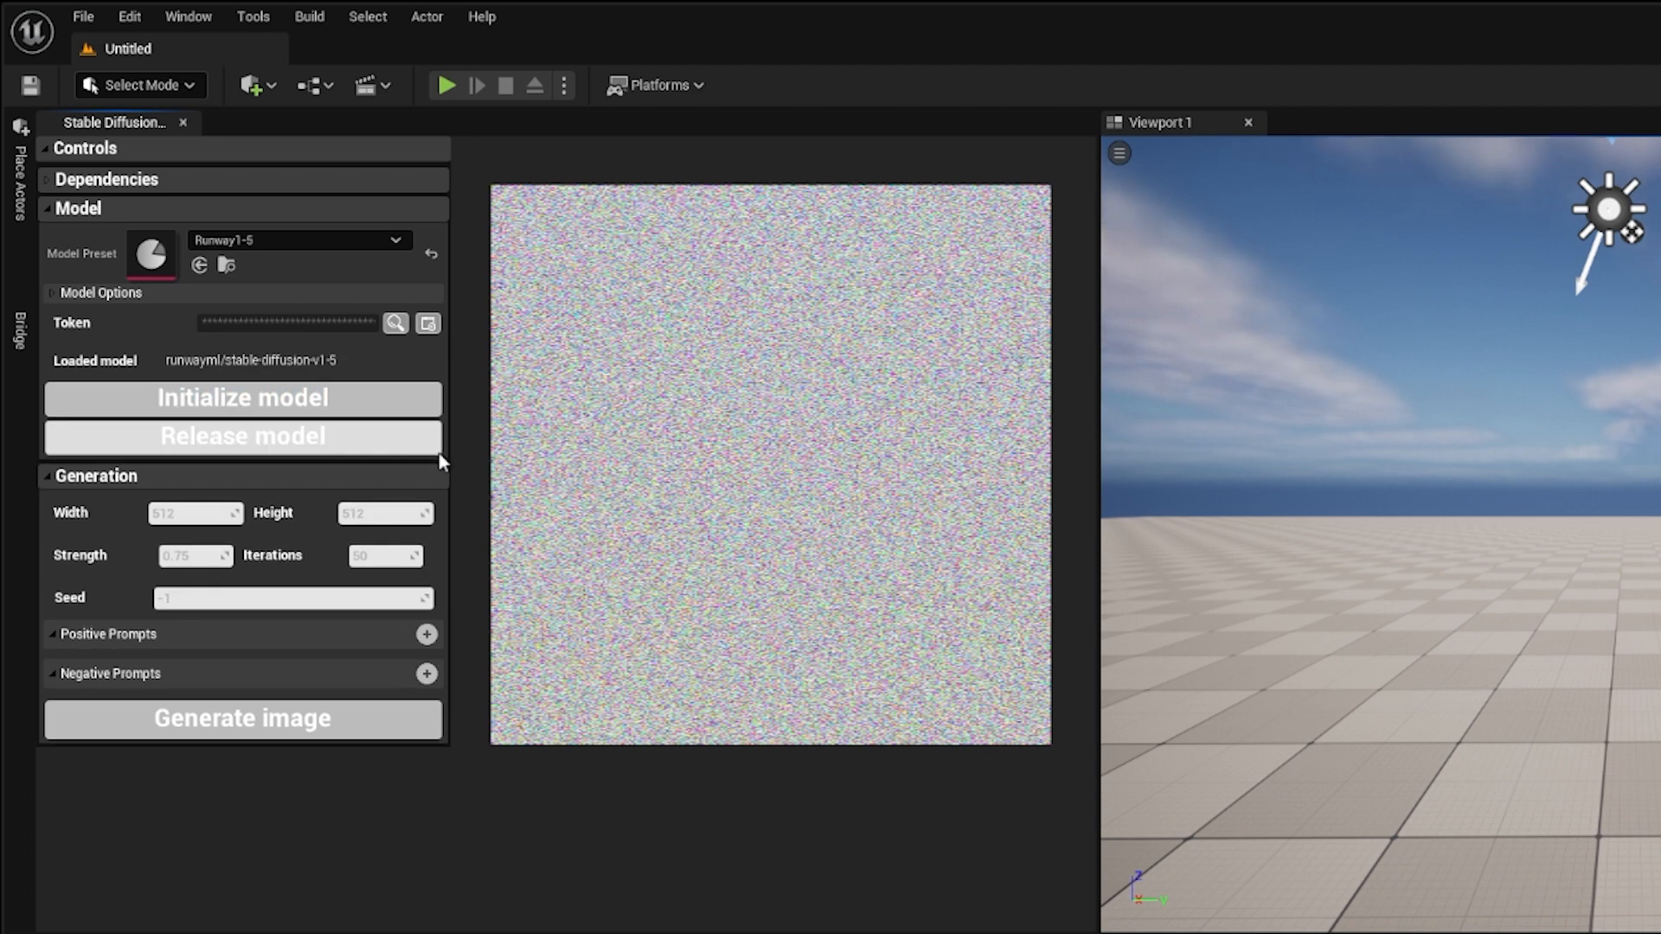
{"action": "left_click", "coordinate": [77, 207]}
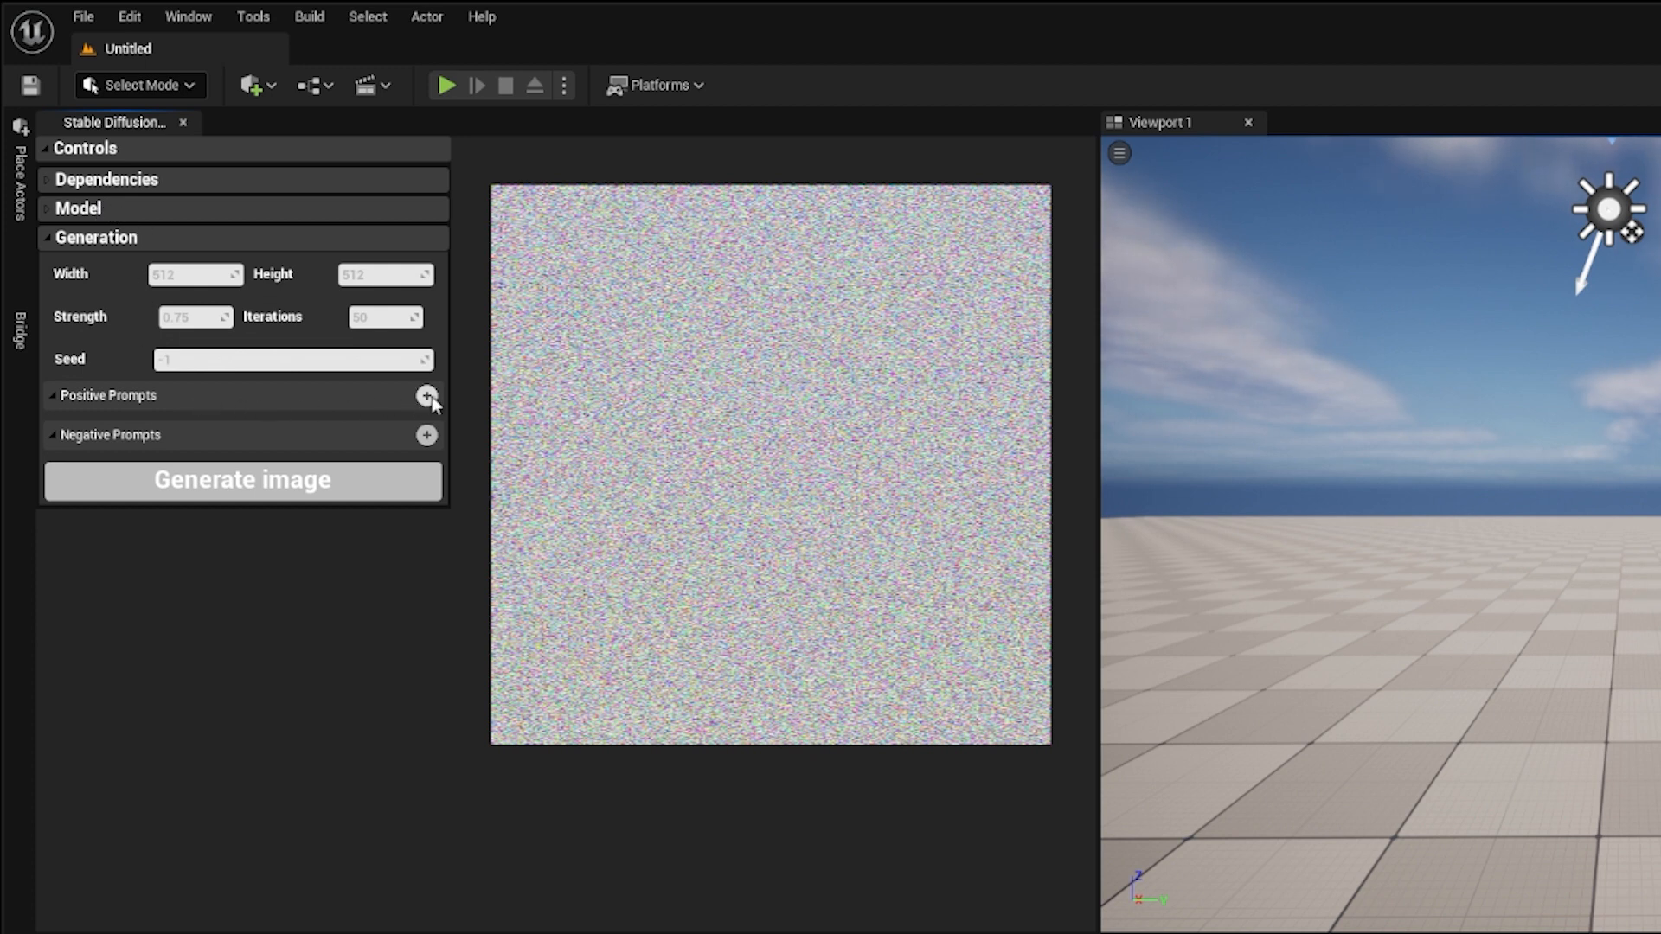
{"action": "left_click", "coordinate": [426, 396]}
{"action": "type", "text": "a desert undertneath a cloudy"}
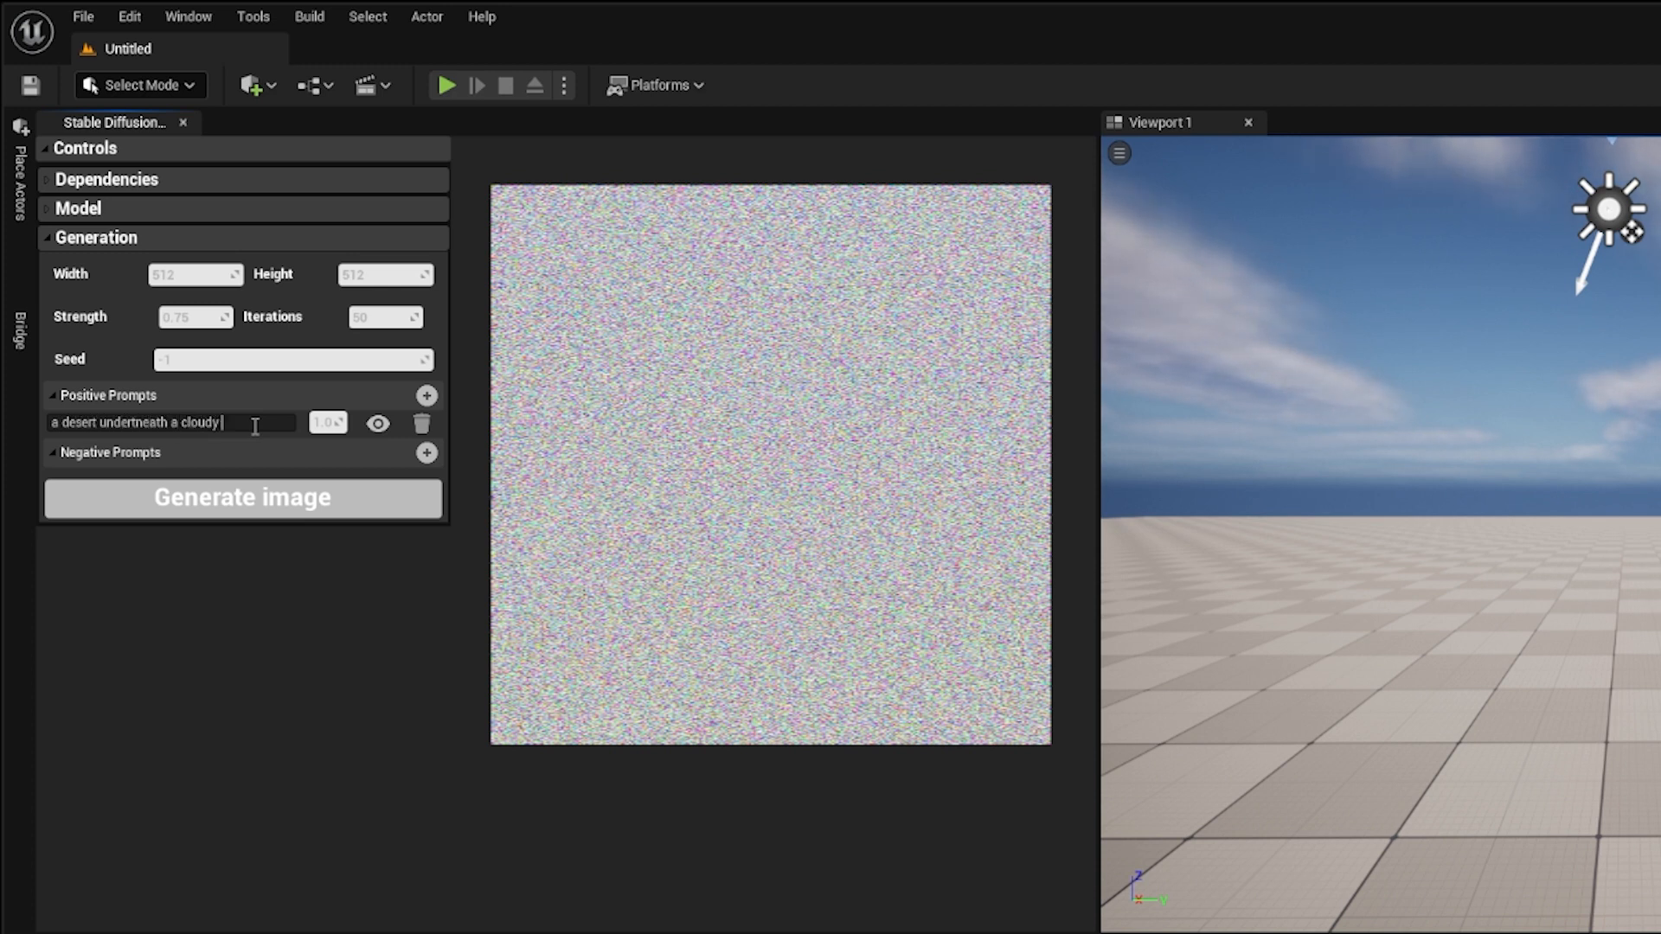
{"action": "type", "text": "blue sky"}
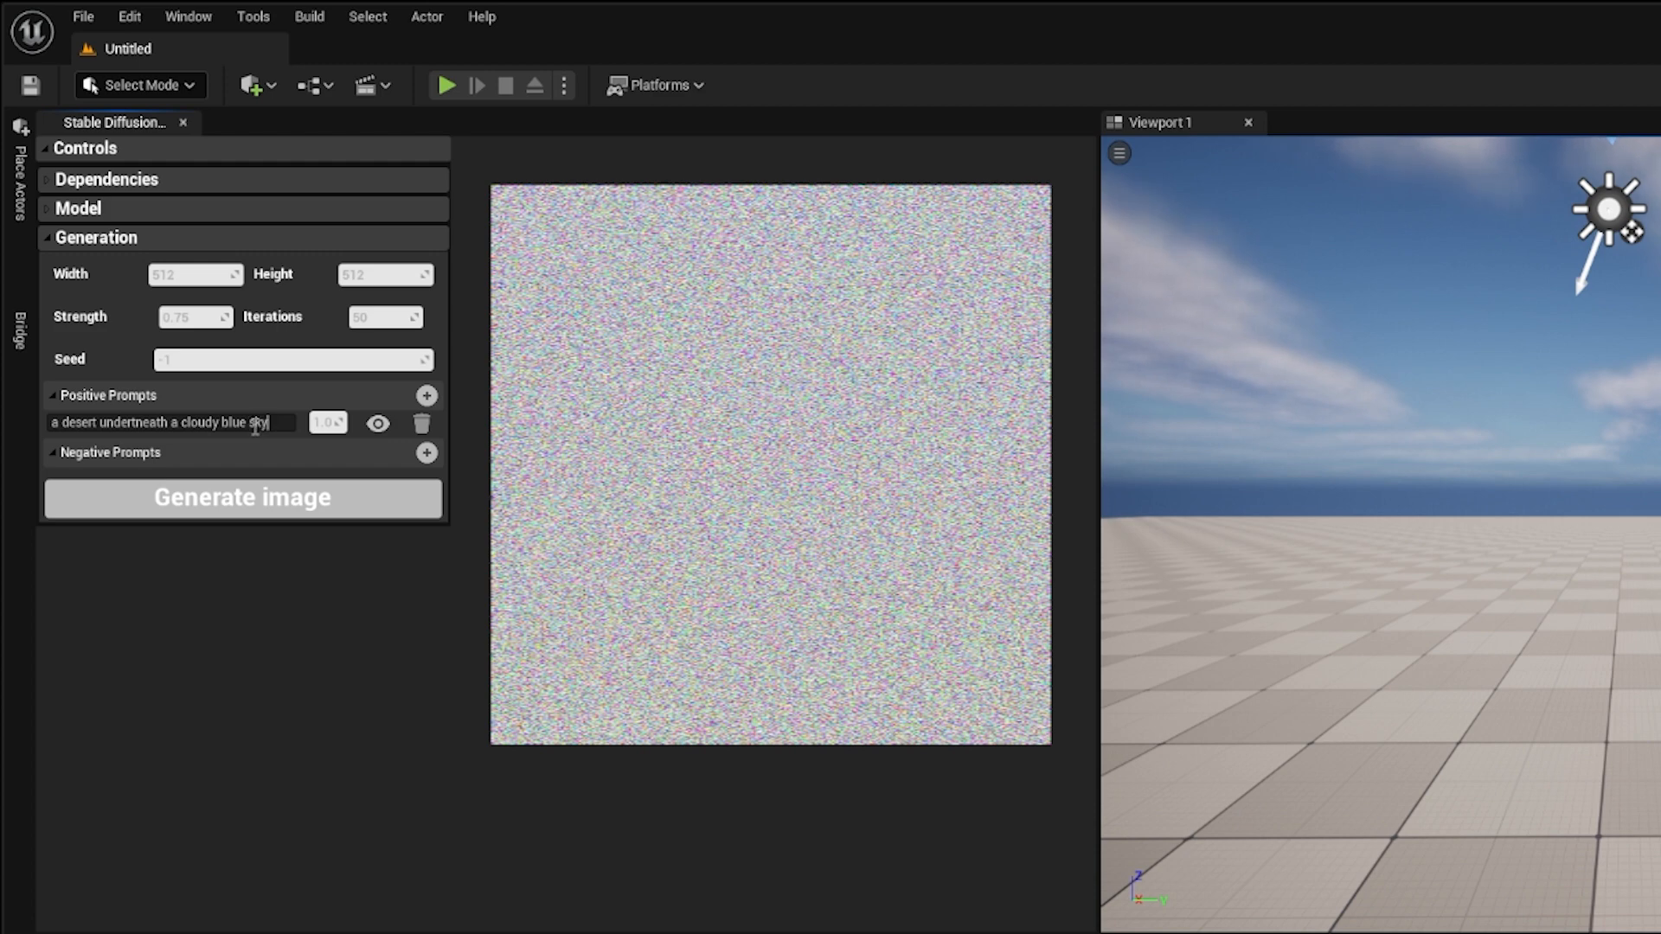
{"action": "left_click", "coordinate": [242, 497]}
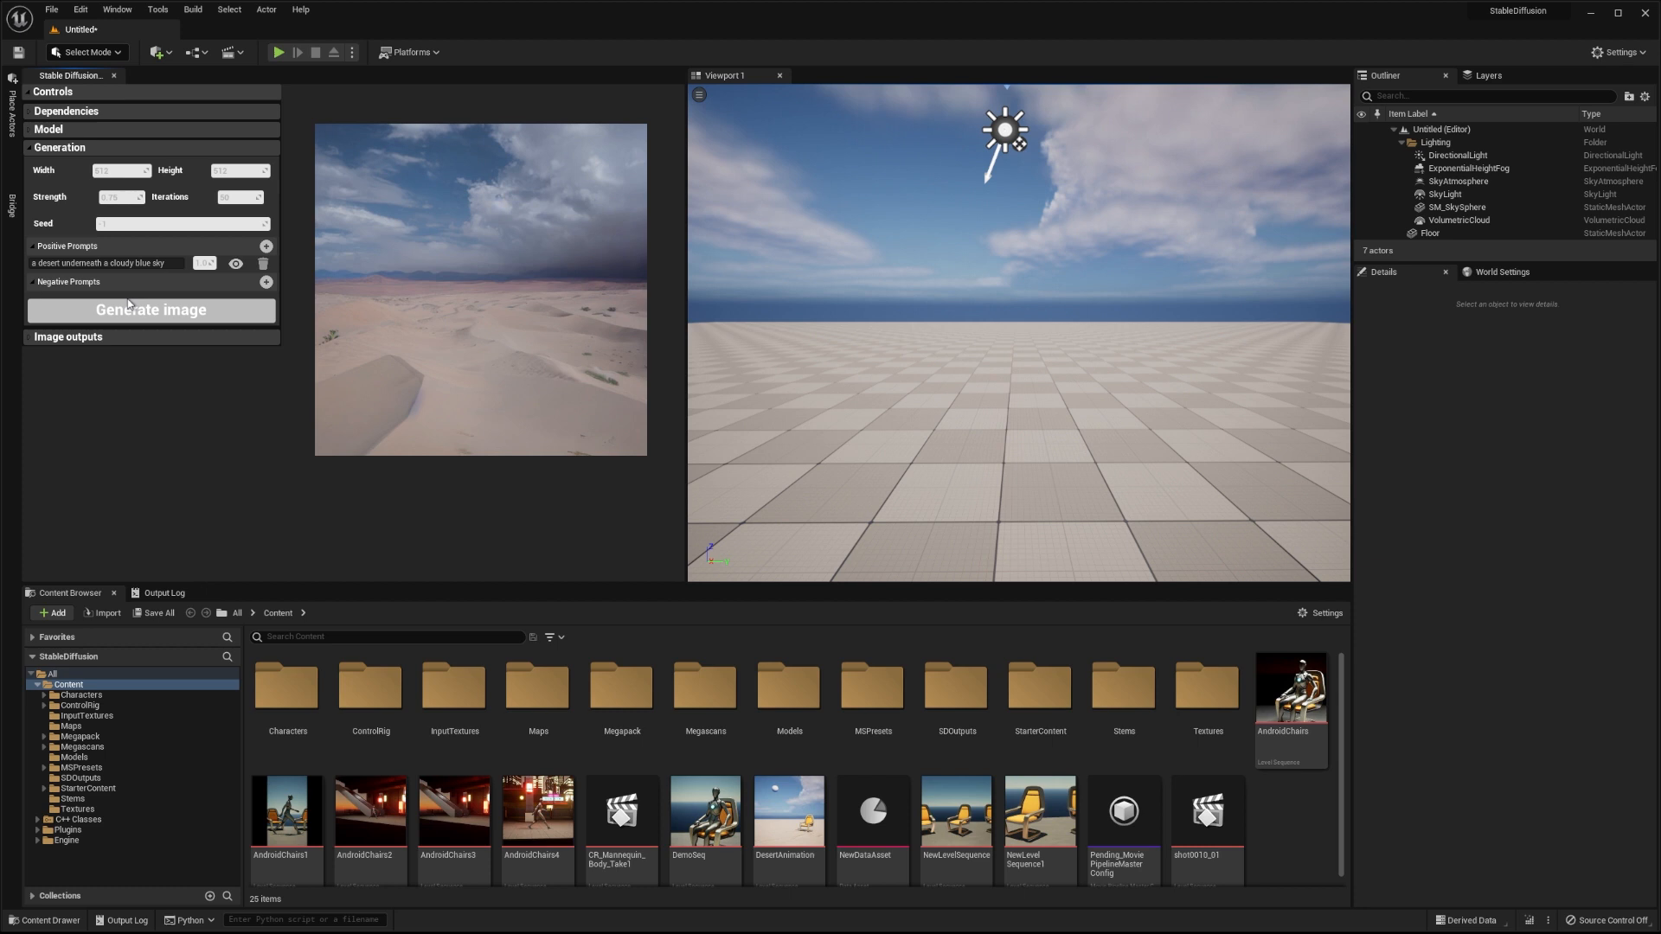
{"action": "mouse_move", "coordinate": [281, 458]}
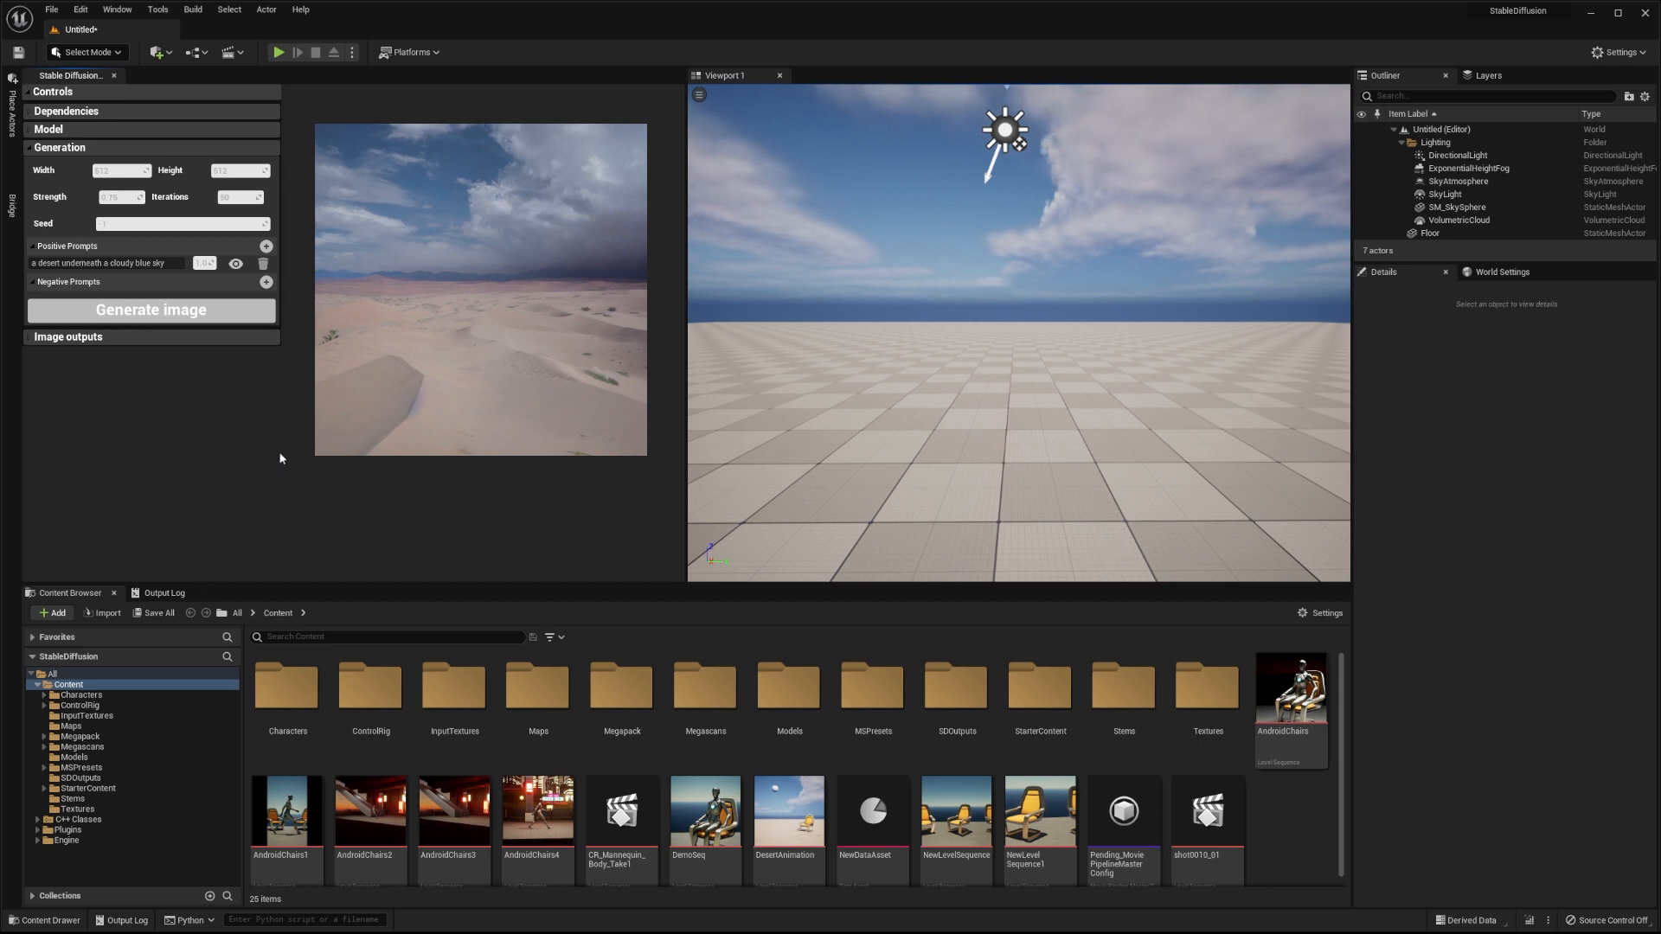
{"action": "mouse_move", "coordinate": [534, 515]}
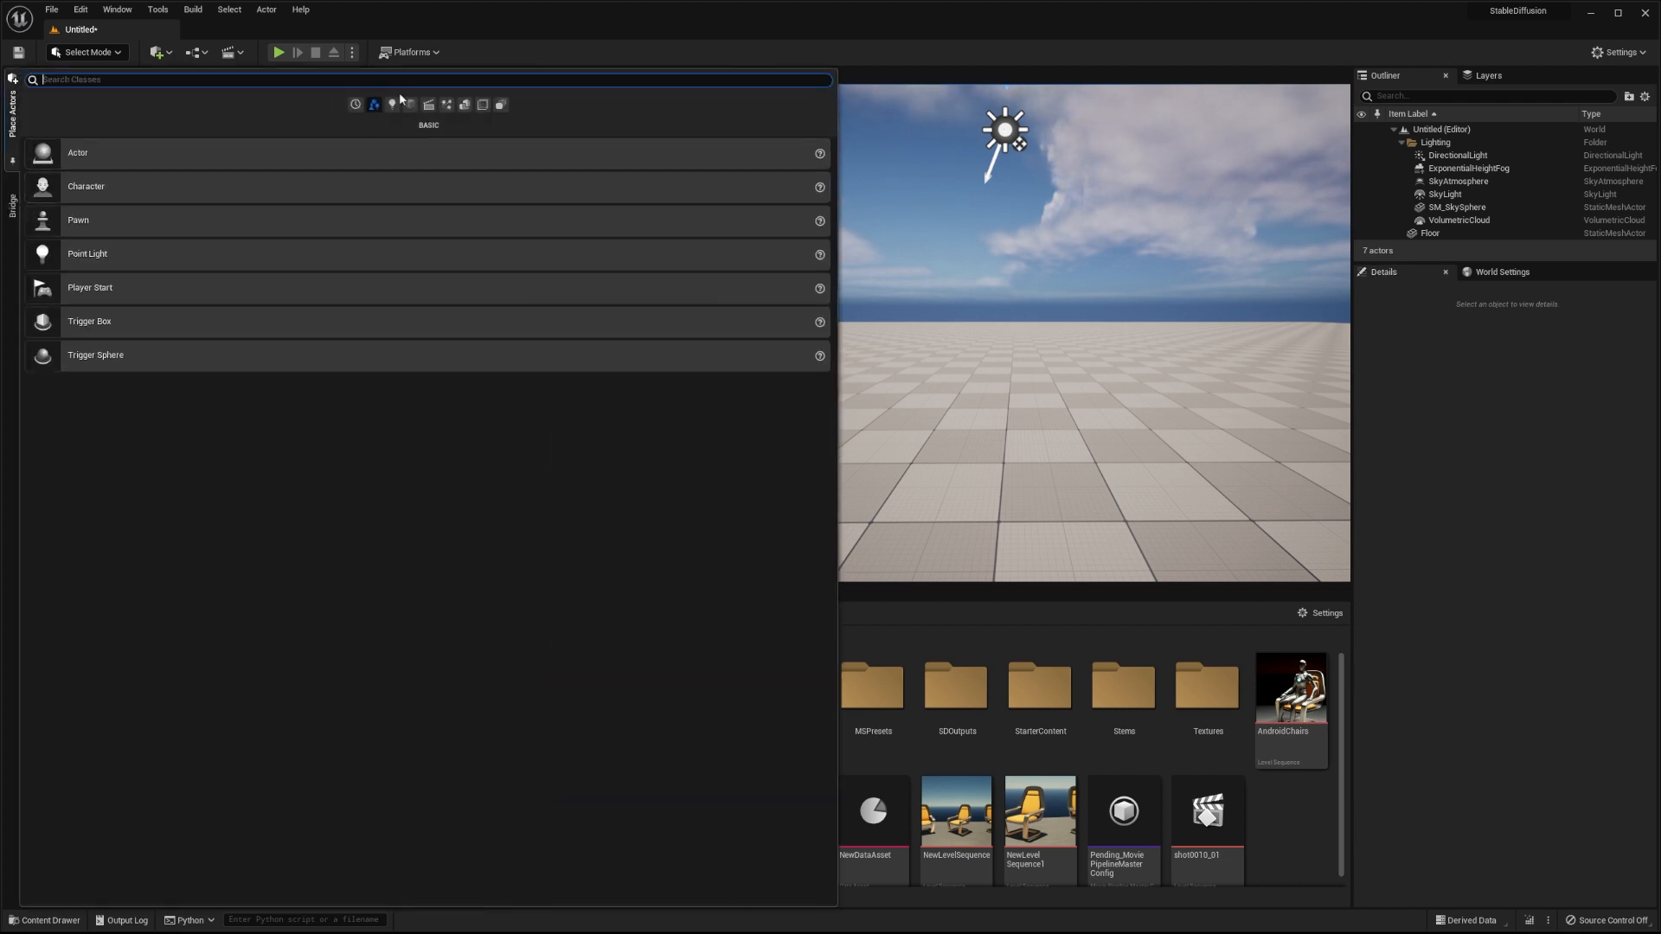
- Add a PostProcessVolume to the level and expand its Lens > Exposure settings
{"action": "type", "text": "post pro"}
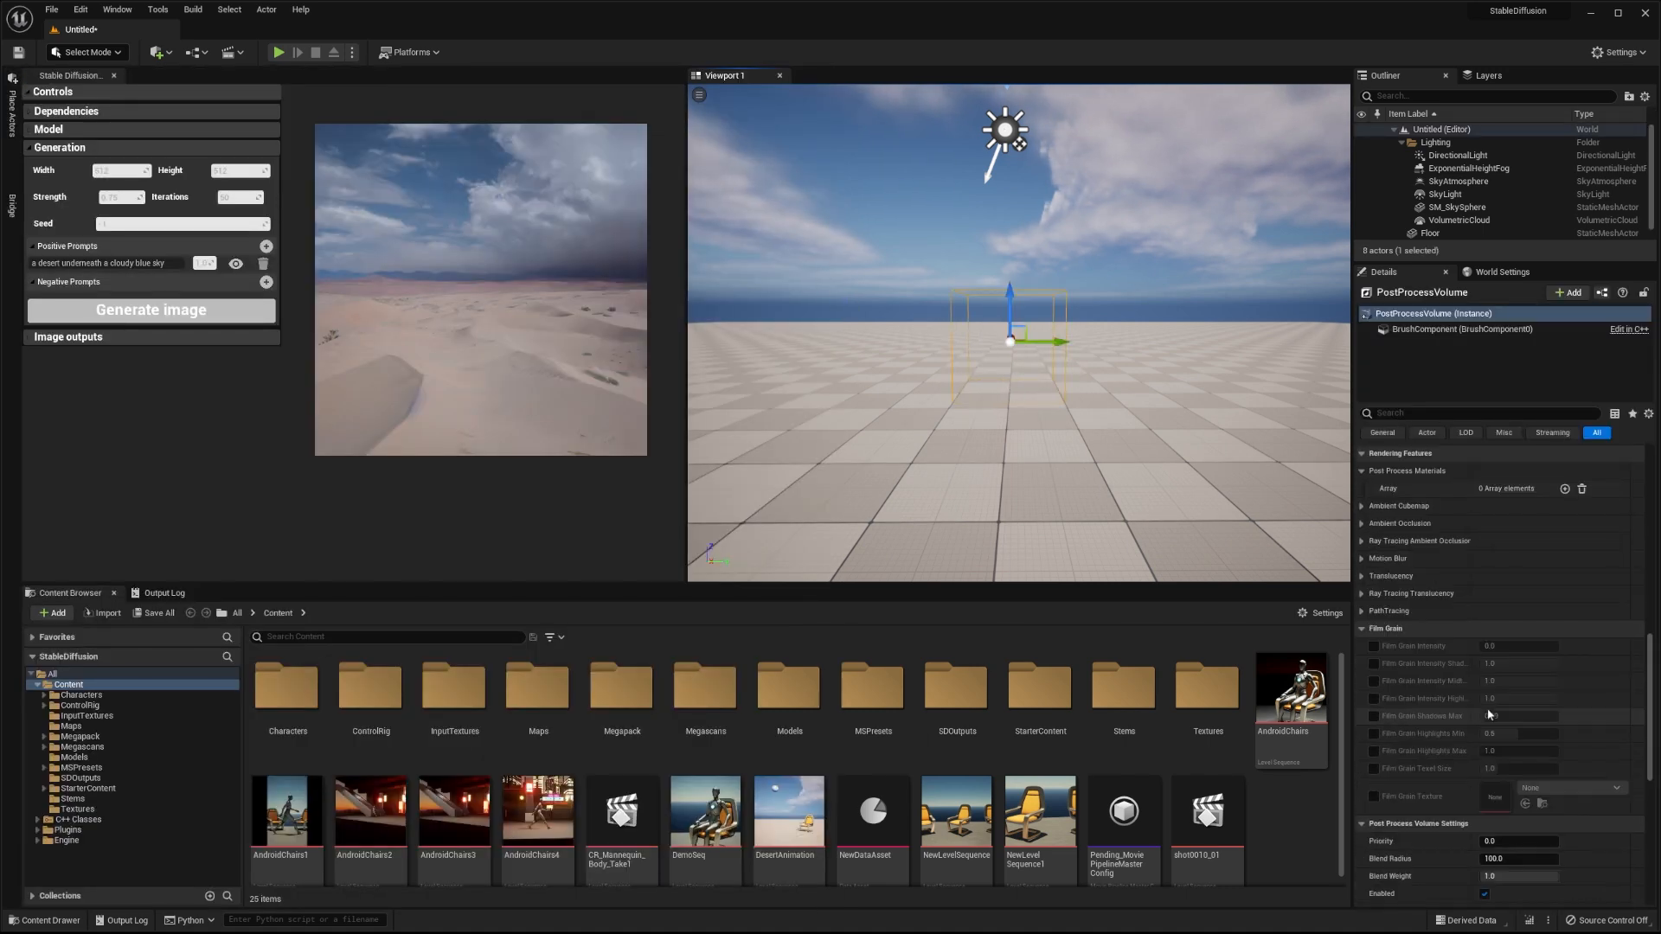
{"action": "scroll", "scroll_direction": "down", "scroll_amount": 3}
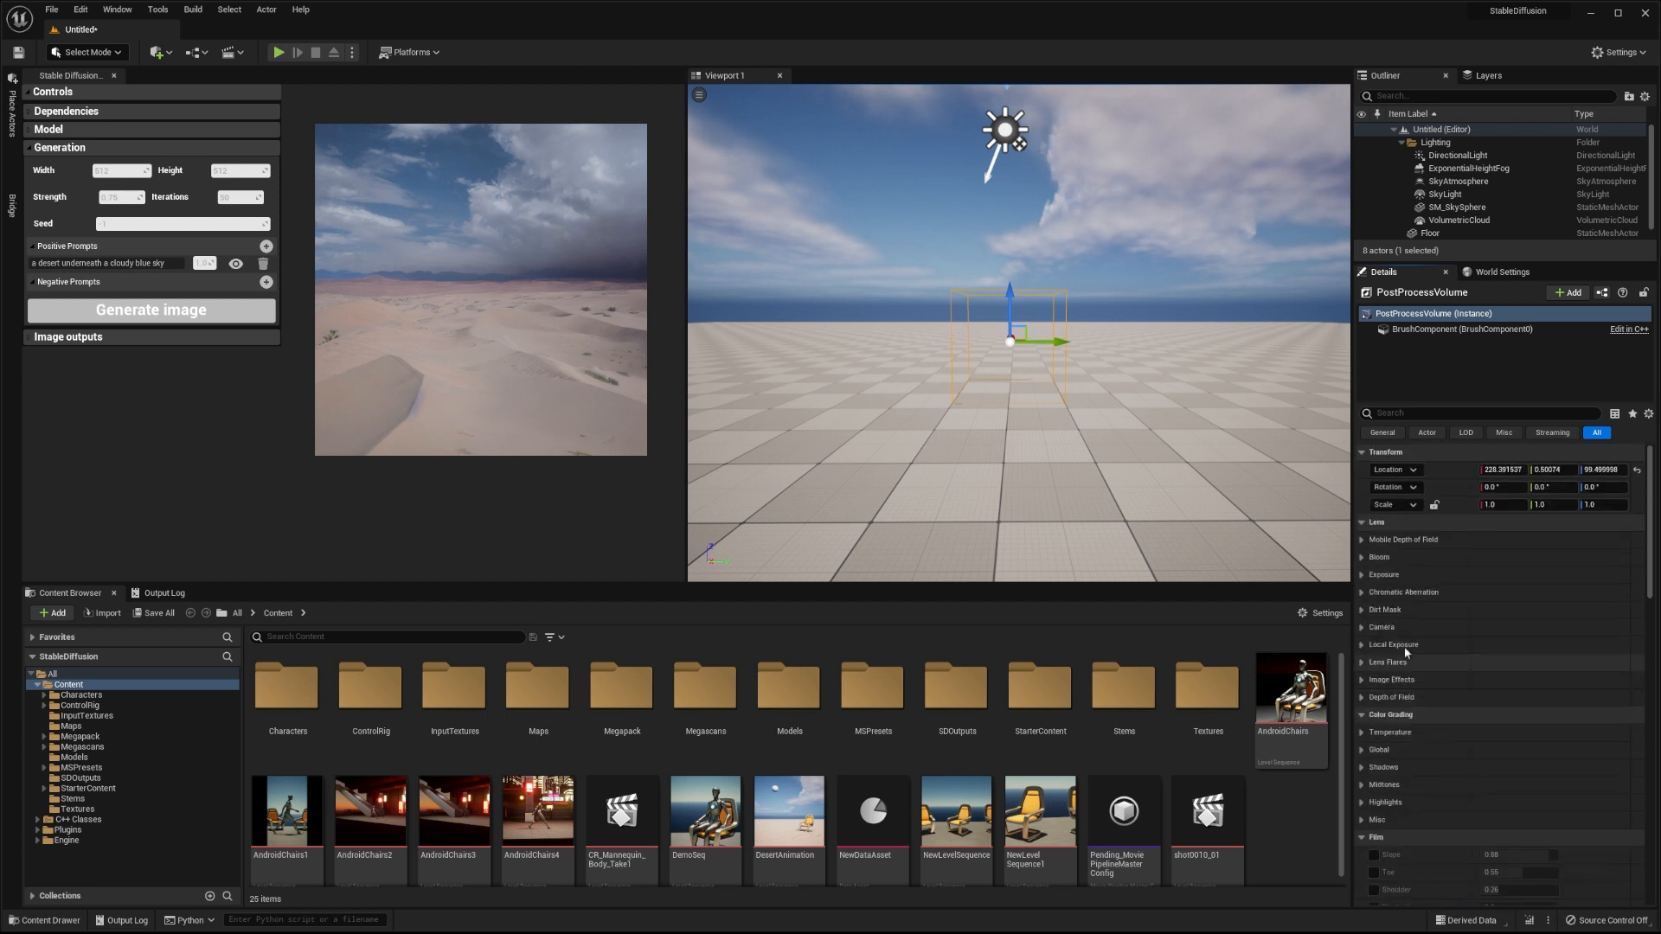
{"action": "left_click", "coordinate": [1383, 574]}
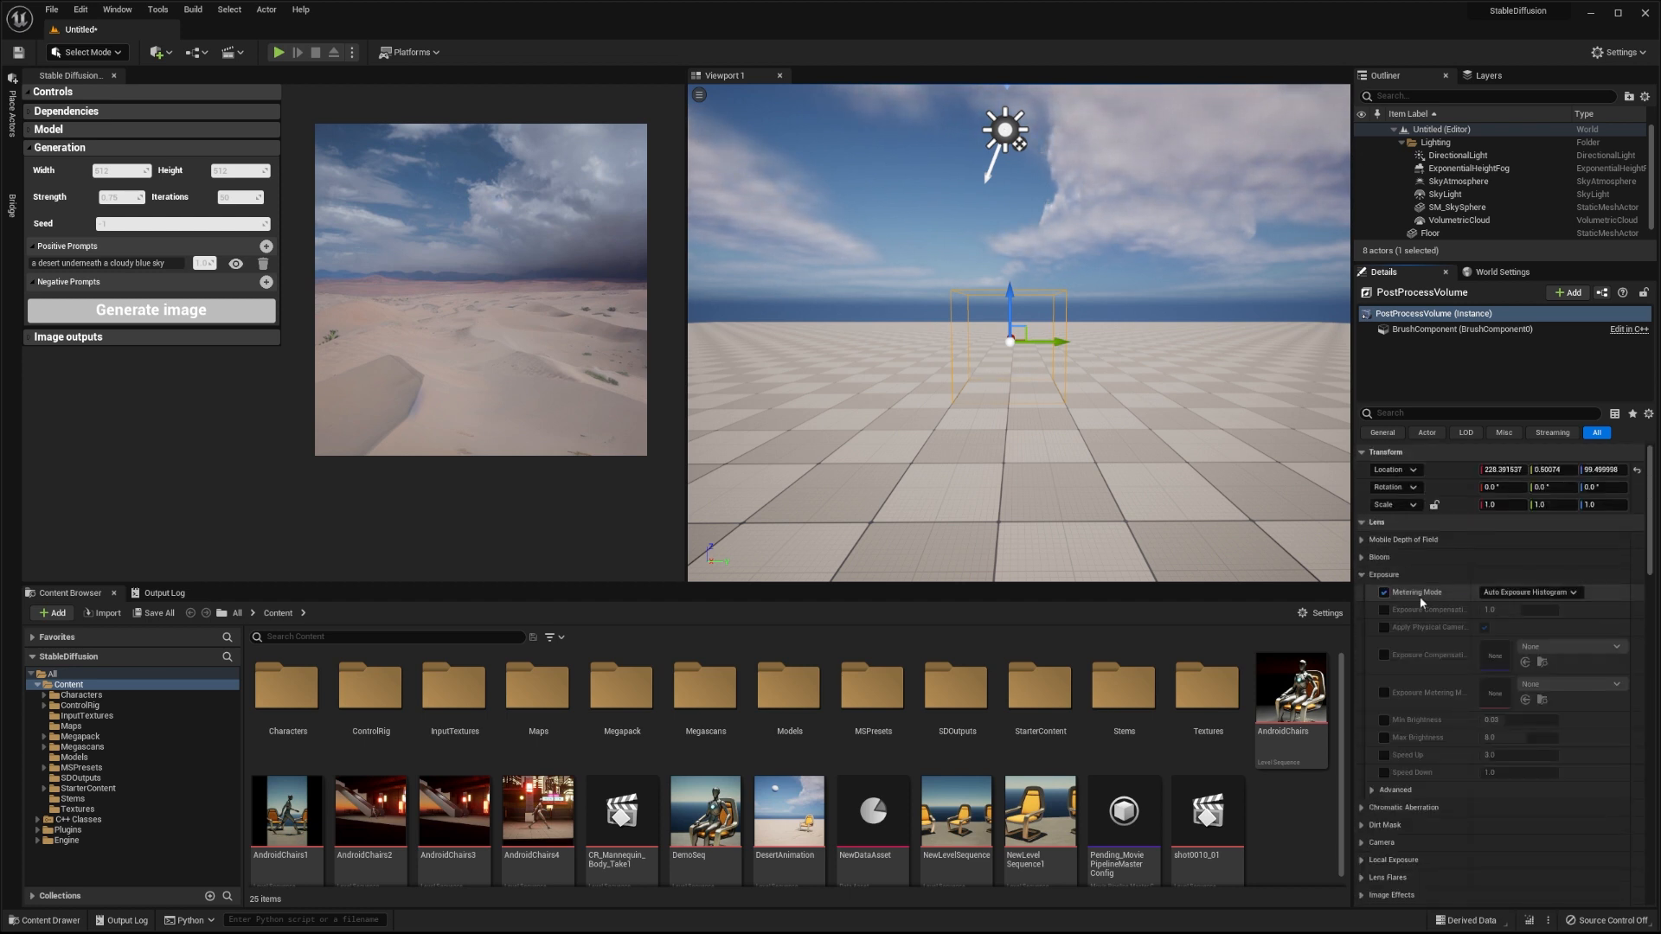
{"action": "left_click", "coordinate": [1528, 592]}
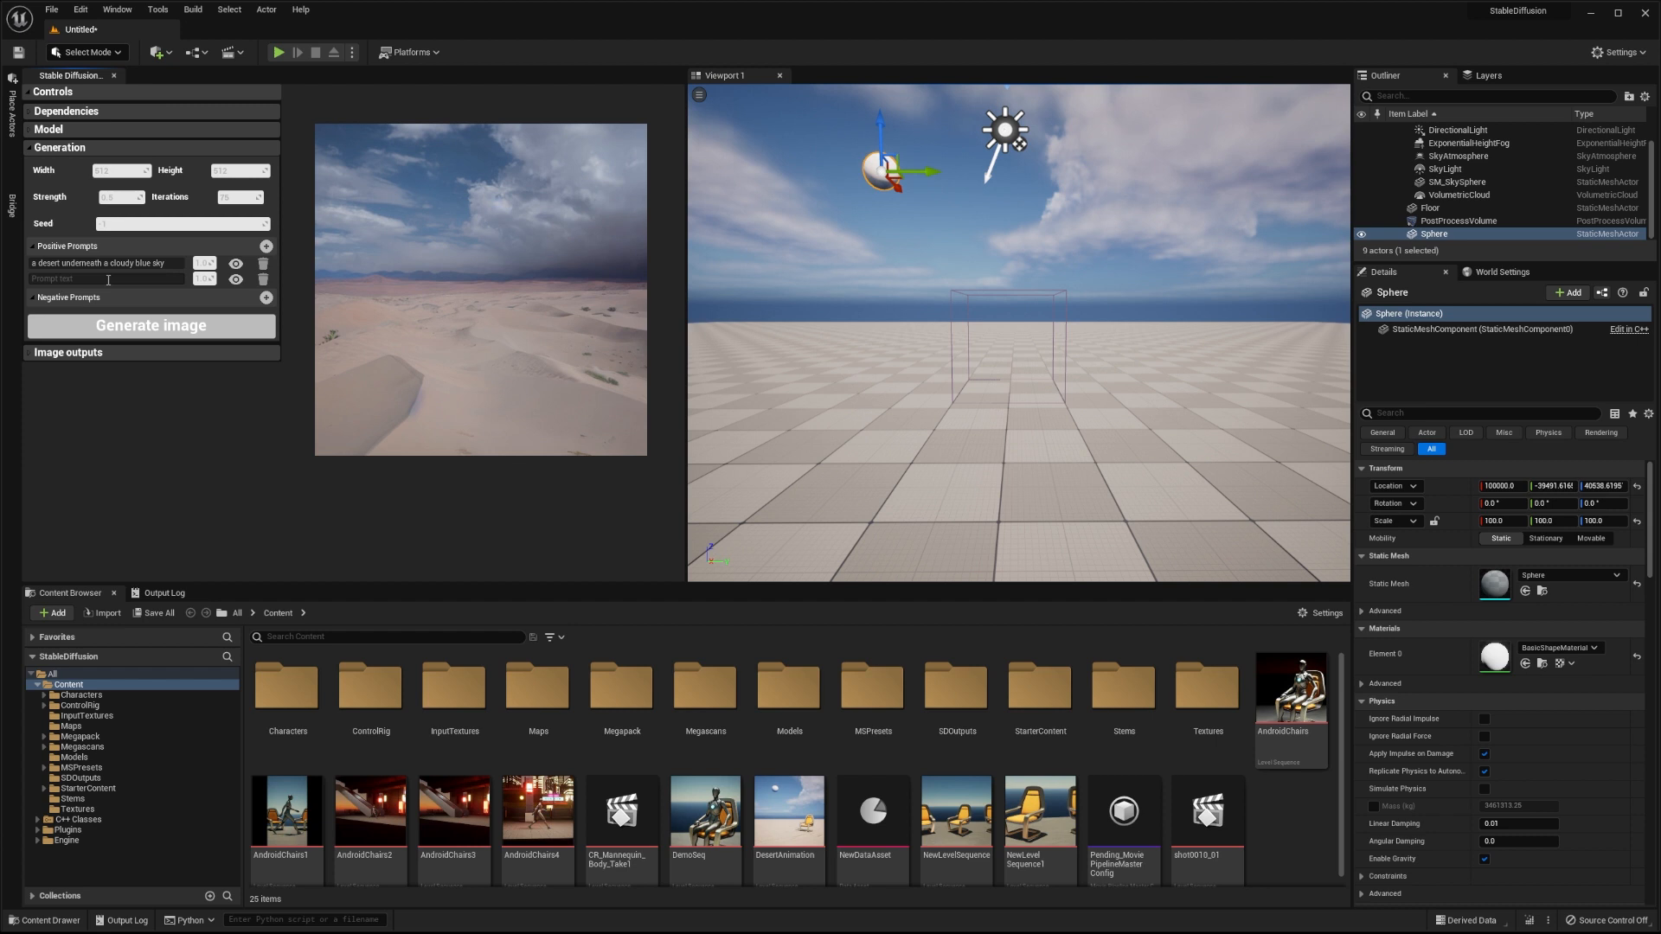
- Add 'a moon at daytime' as a second positive prompt and start an 'a yellow chair' prompt
{"action": "type", "text": "a moon at daytime"}
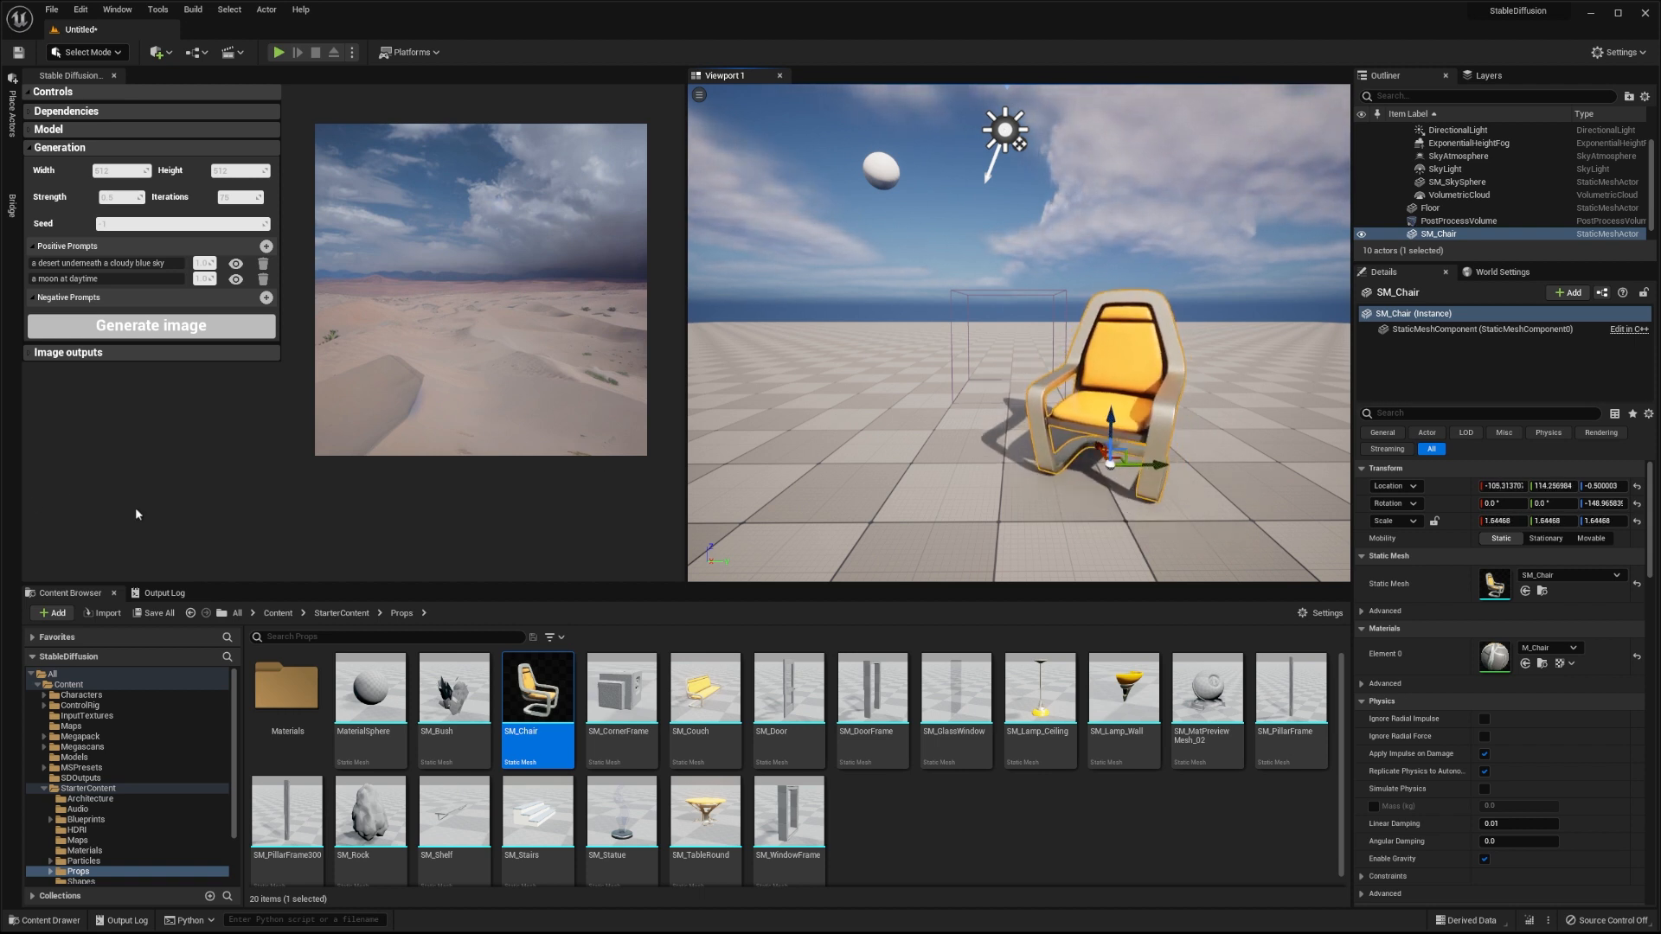
{"action": "type", "text": "a yellow chair"}
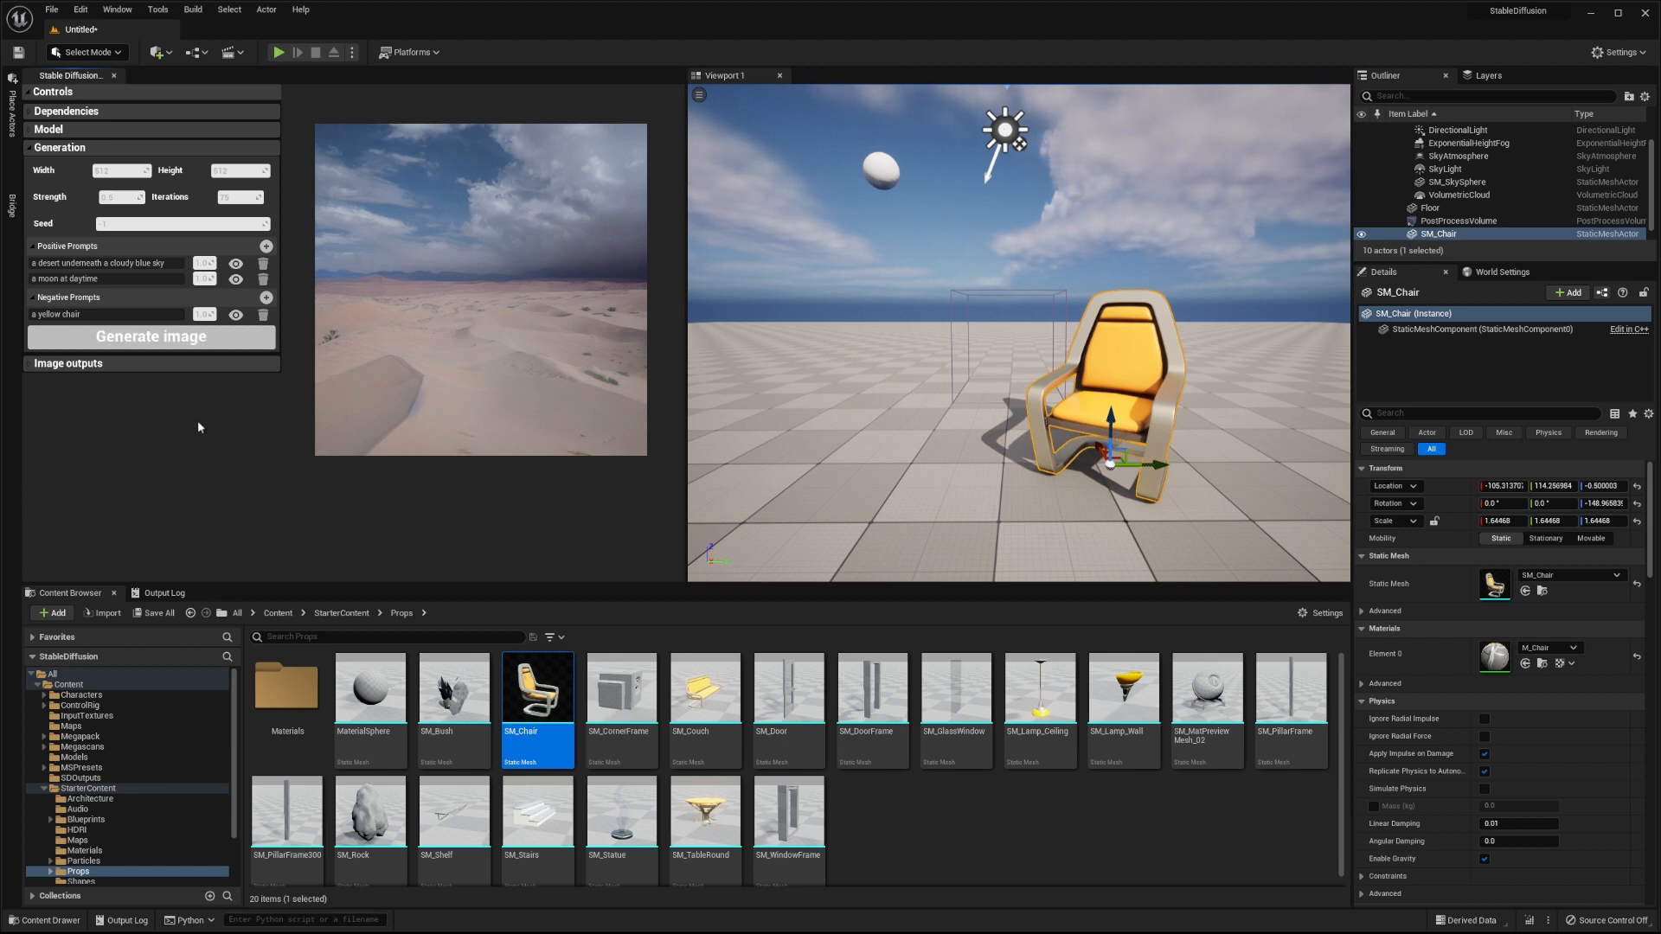
- Generate an image of the chair scene, then disable the 'a yellow chair' negative prompt
{"action": "left_click", "coordinate": [150, 335]}
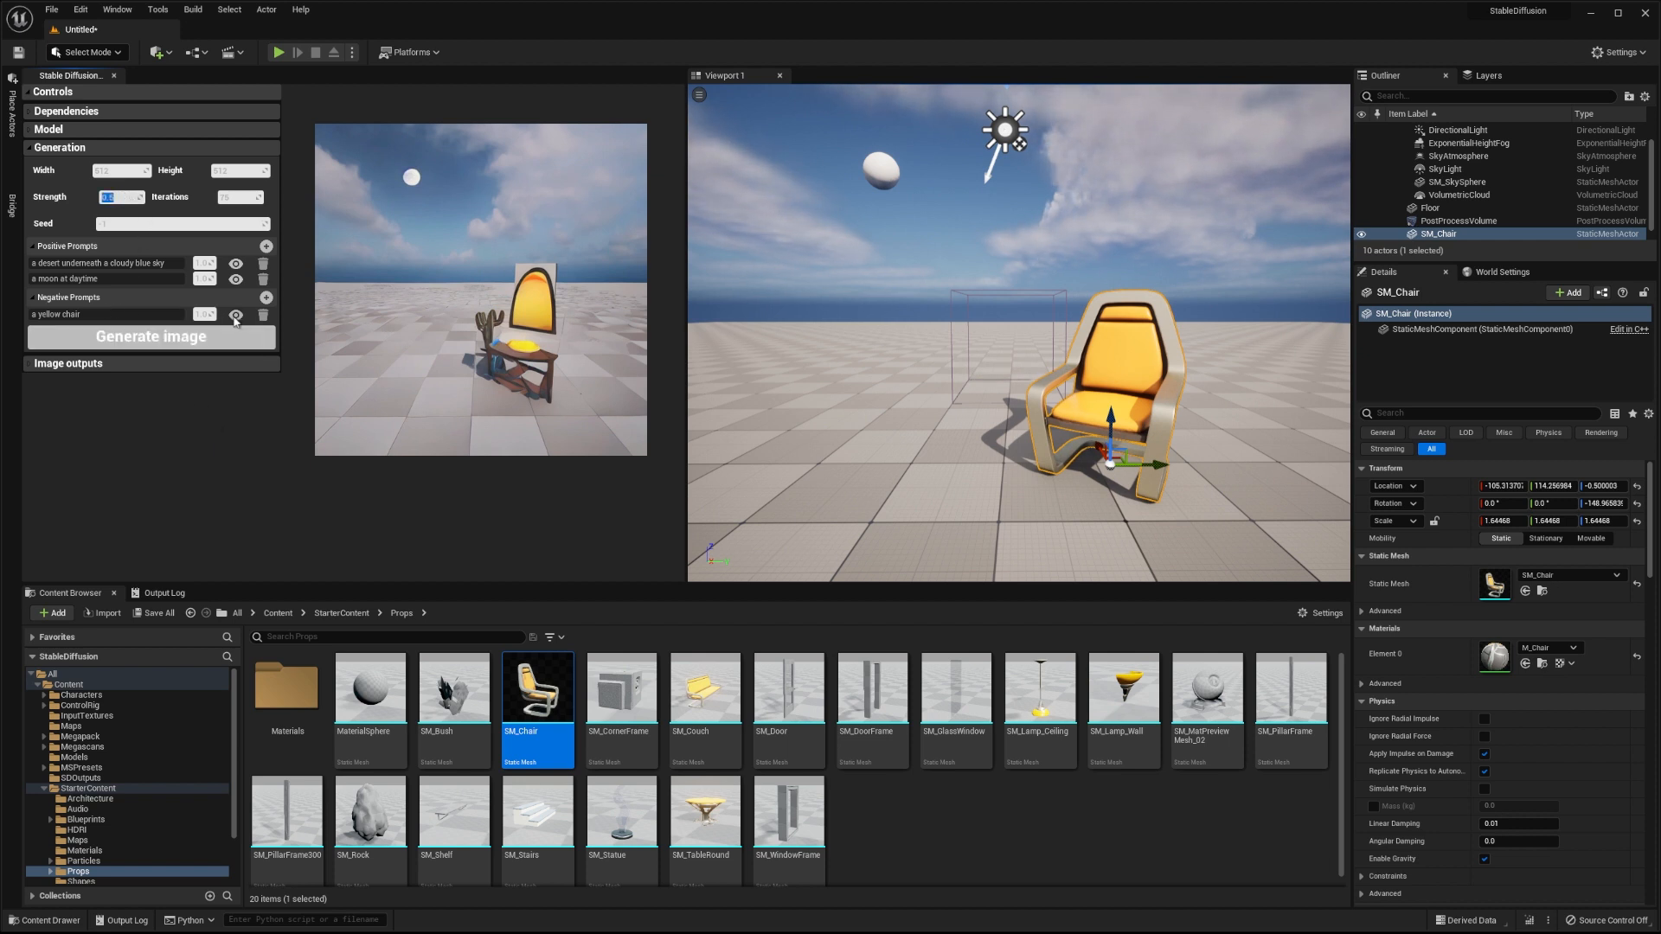
{"action": "left_click", "coordinate": [151, 336]}
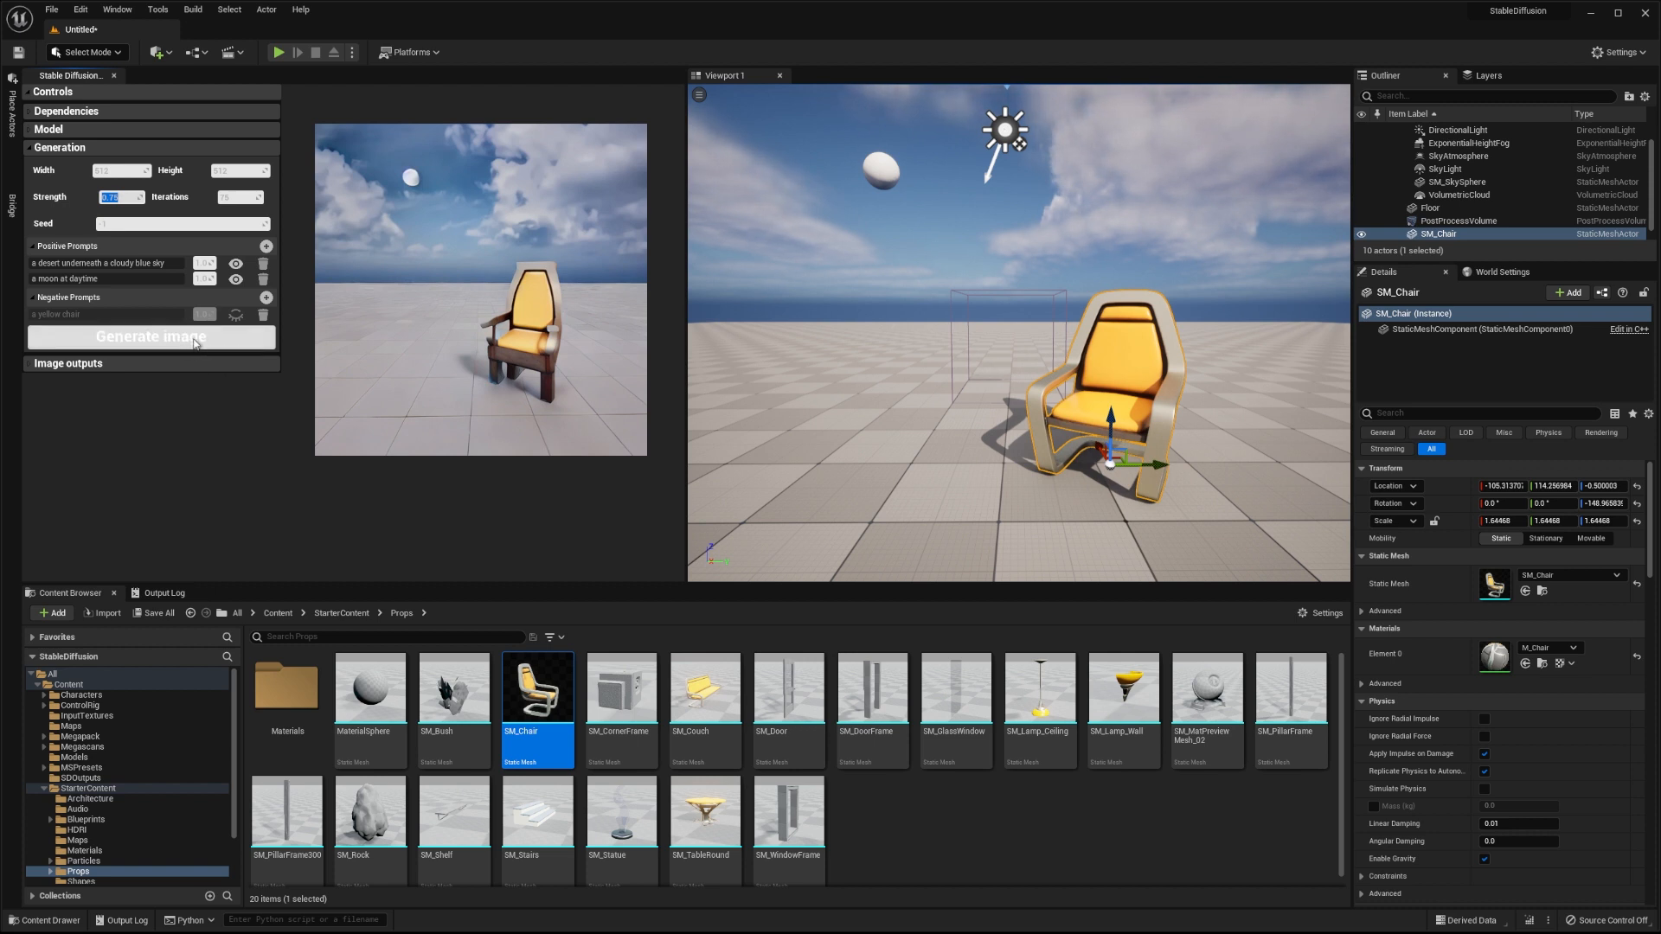
- Add the prompt 'a yellow chair in a desert' and regenerate until a yellow wooden chair appears
{"action": "left_click", "coordinate": [151, 337]}
{"action": "type", "text": "a yellow chair in a desert"}
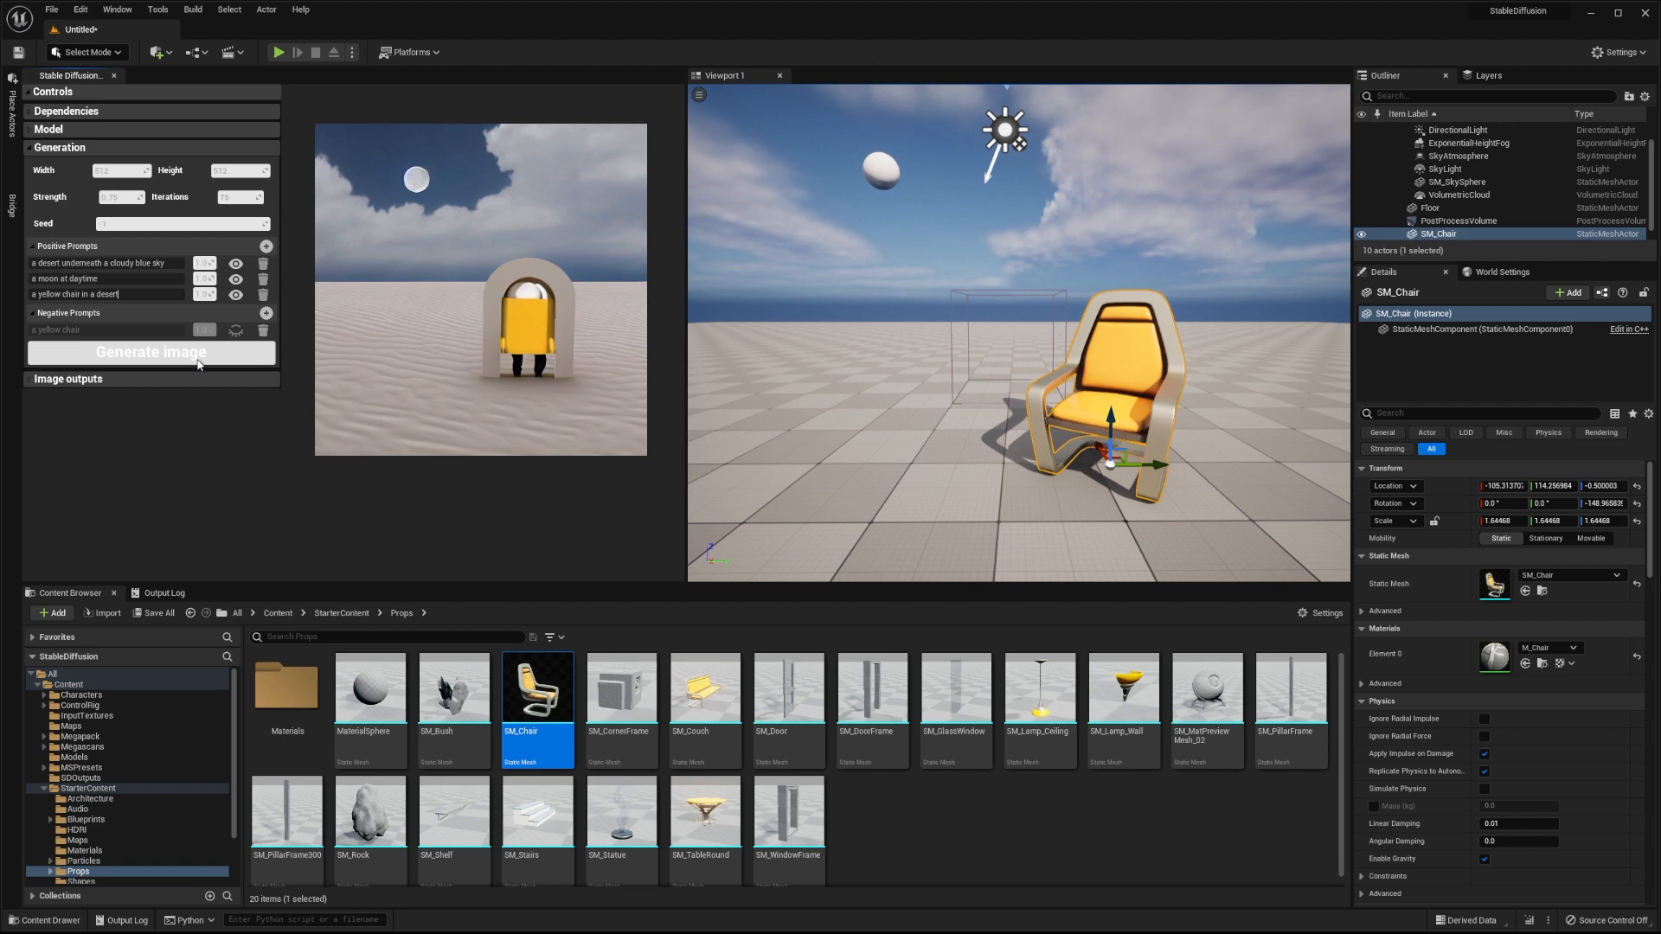
{"action": "left_click", "coordinate": [150, 352]}
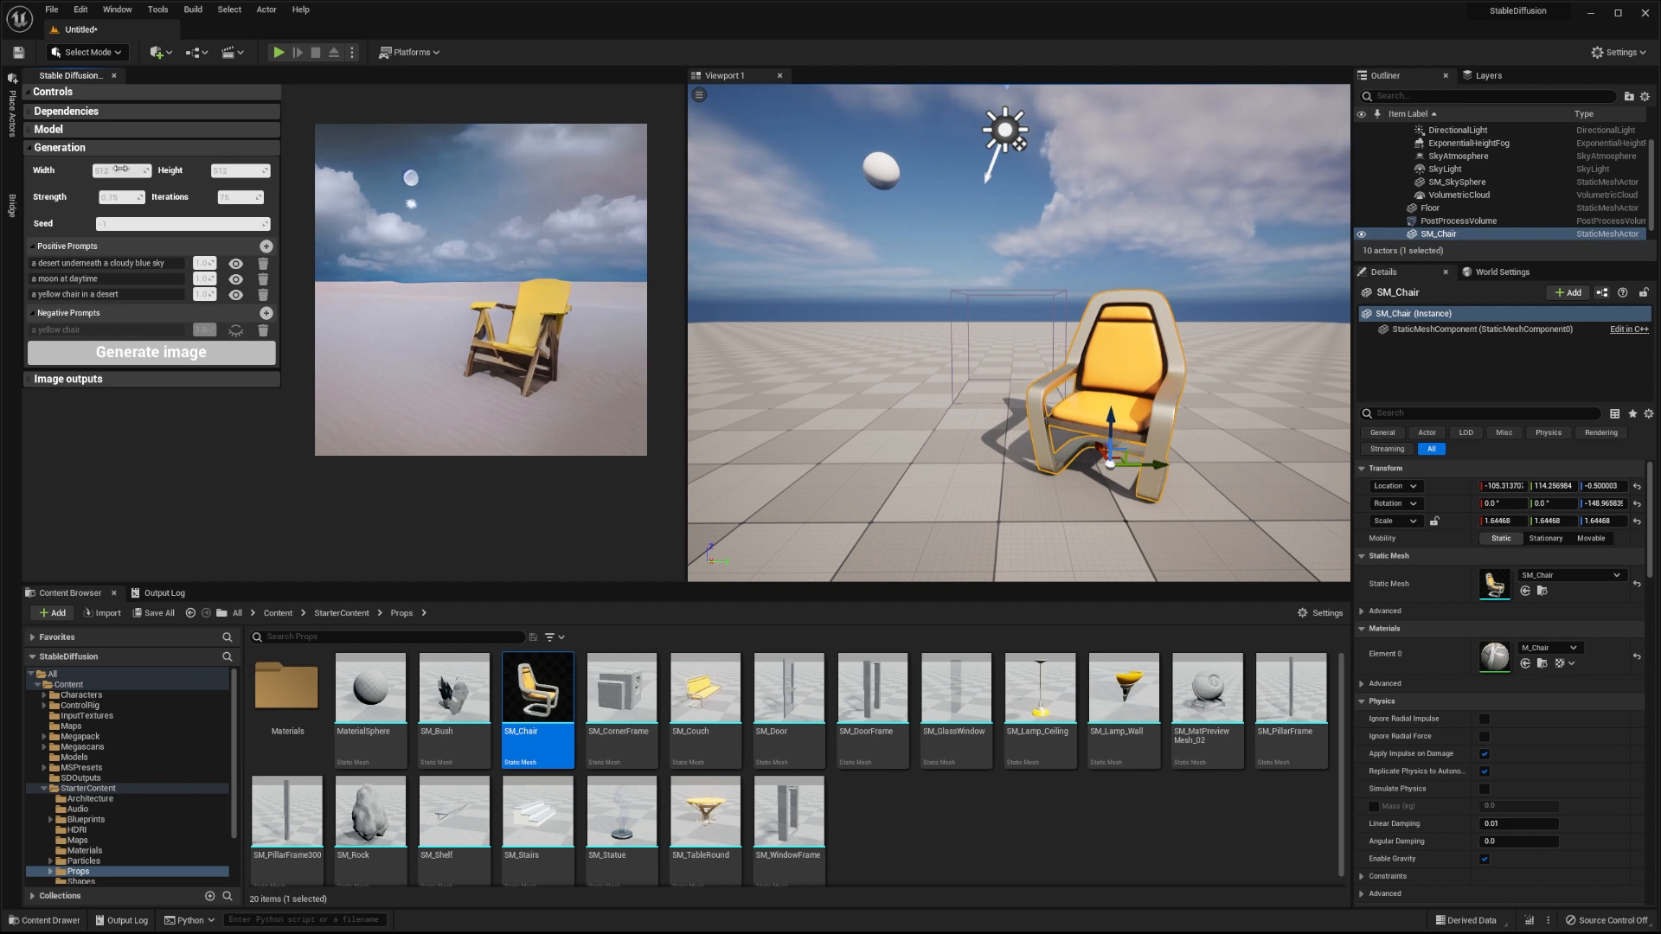
- Upscale the yellow chair image x4 and enter 'chair' as the texture asset name
{"action": "left_click", "coordinate": [67, 165]}
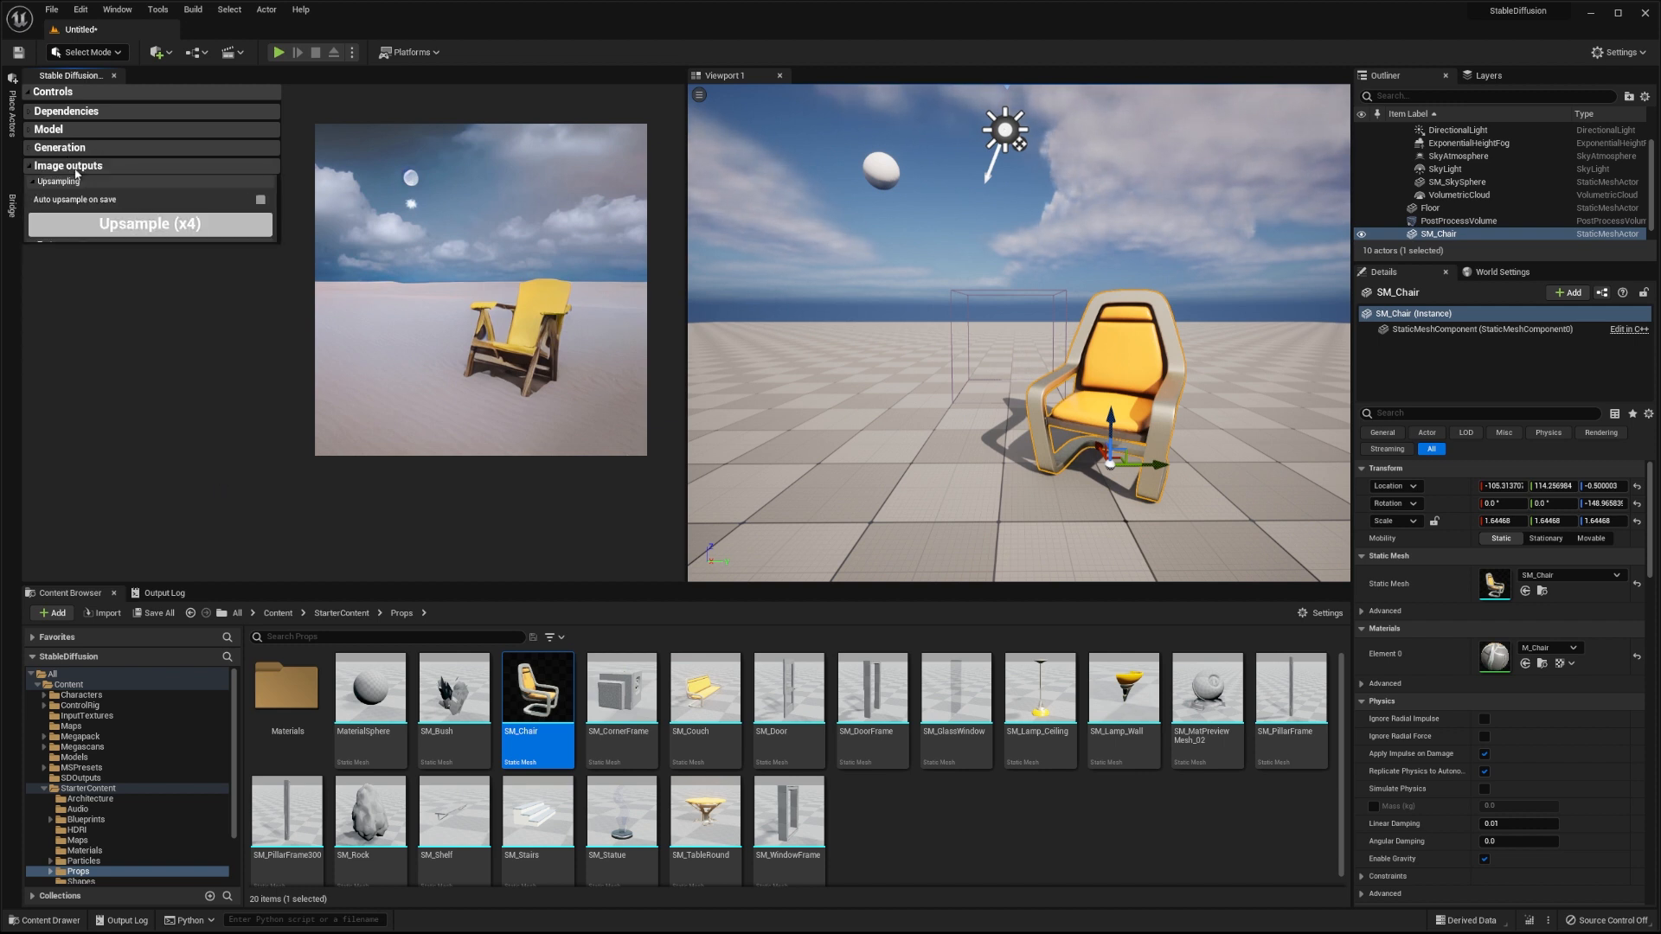
{"action": "left_click", "coordinate": [150, 224]}
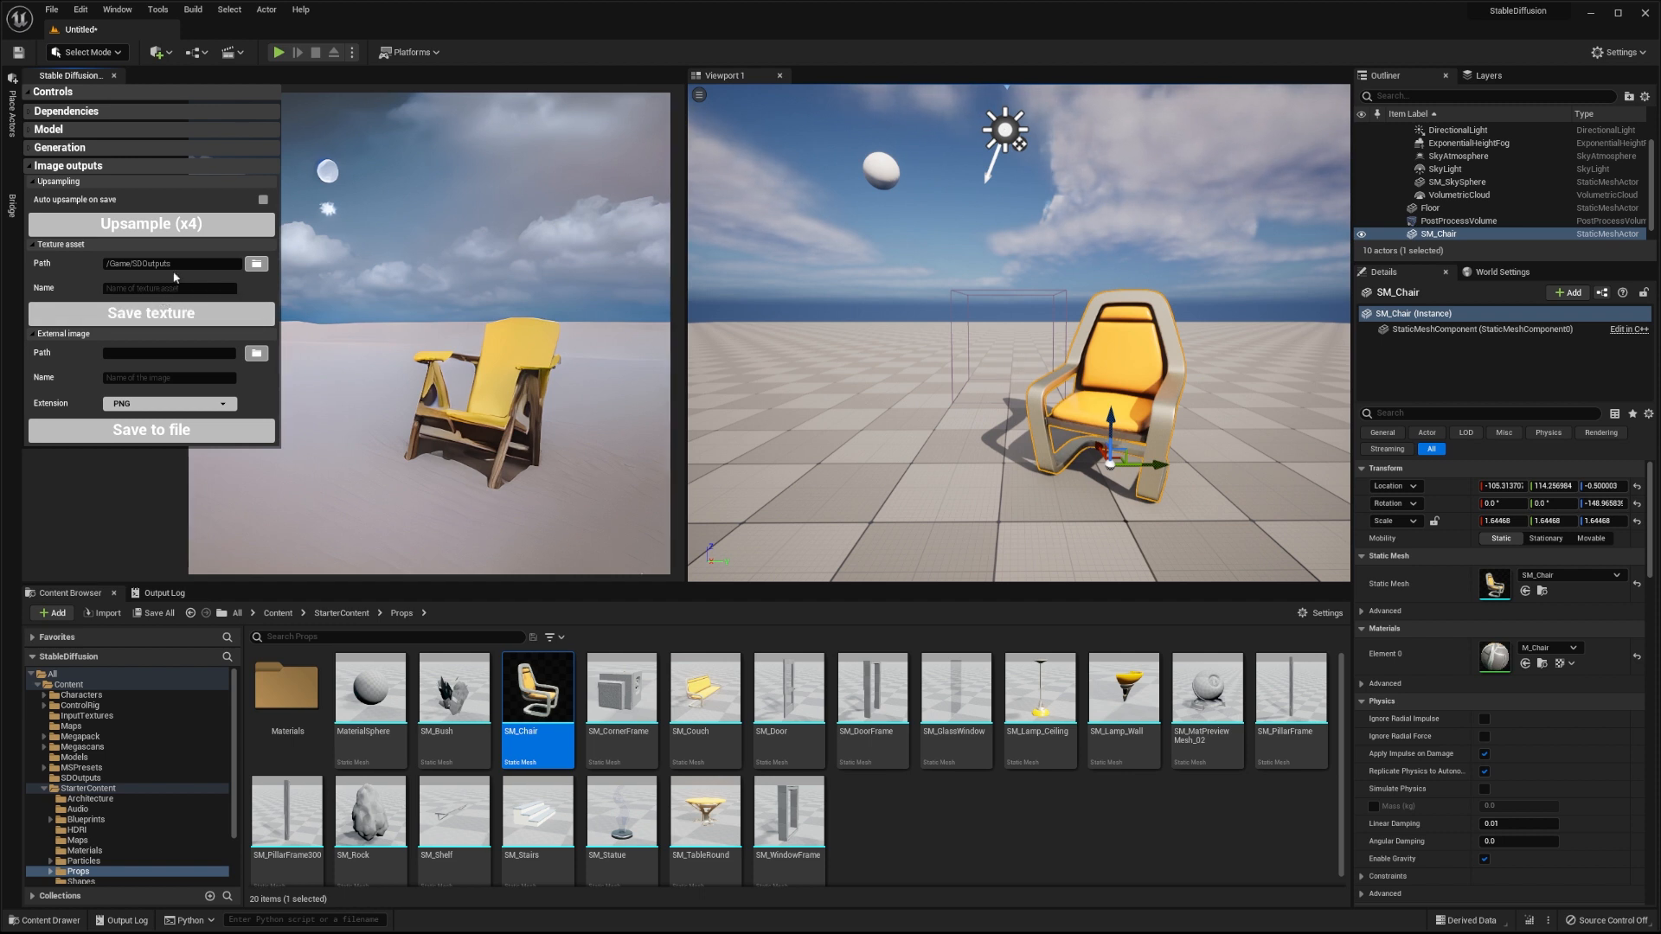
{"action": "type", "text": "chair"}
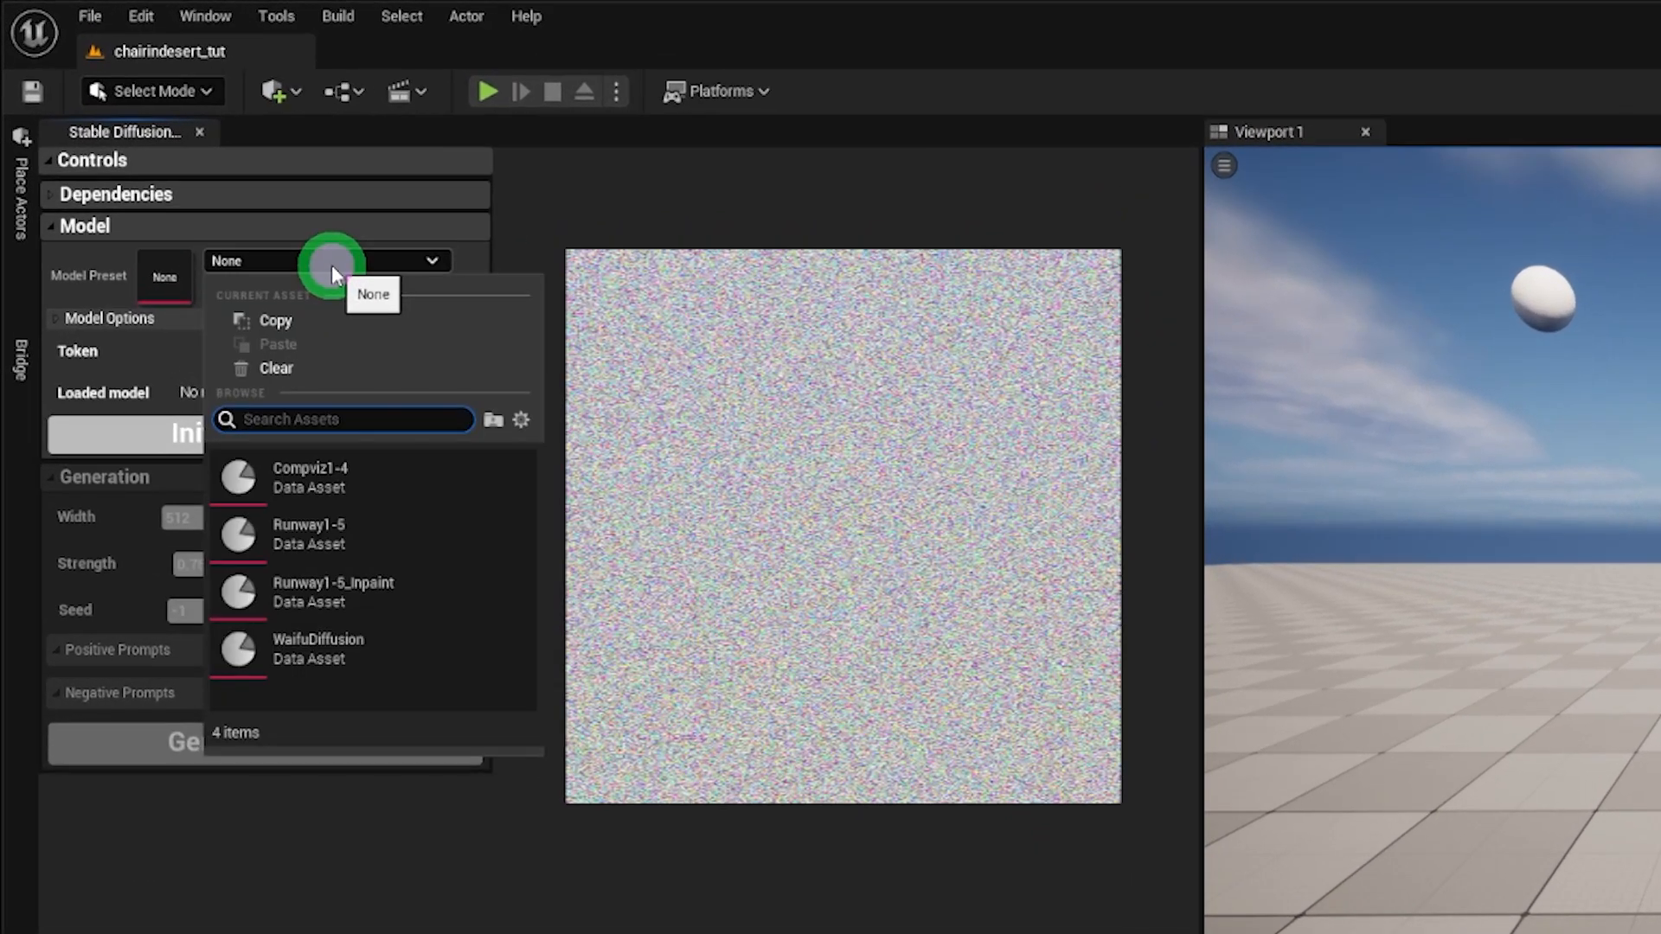
- Load the Runway1-5 preset with circular convolution padding, then collapse the Model section
{"action": "left_click", "coordinate": [308, 533]}
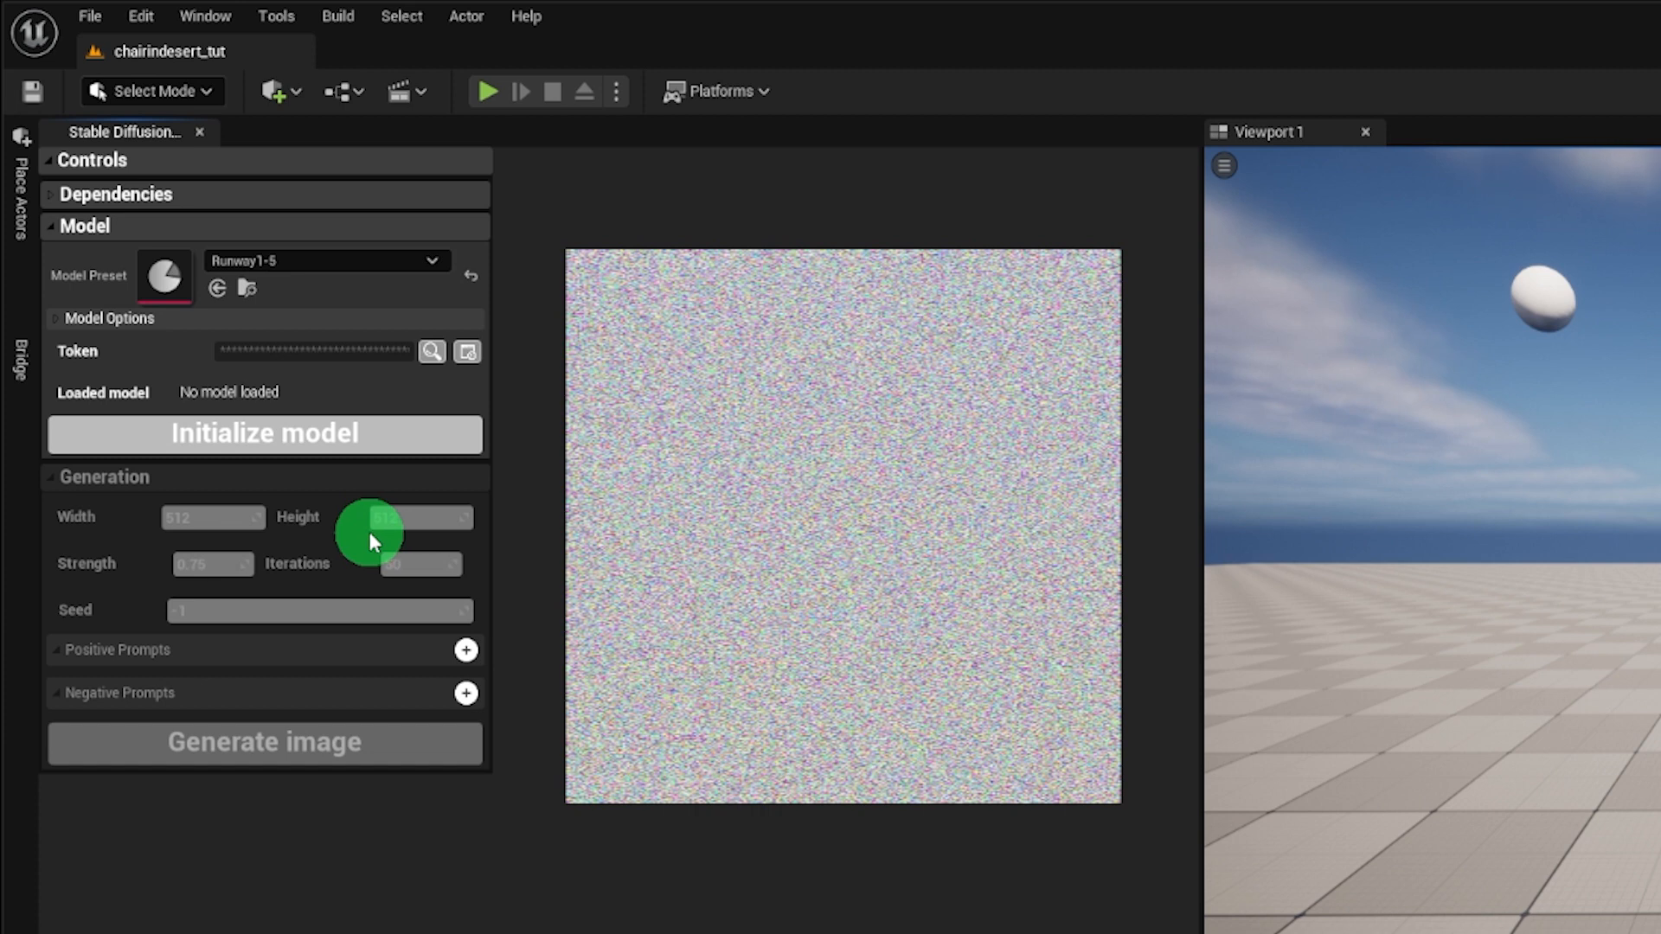
{"action": "left_click", "coordinate": [51, 319]}
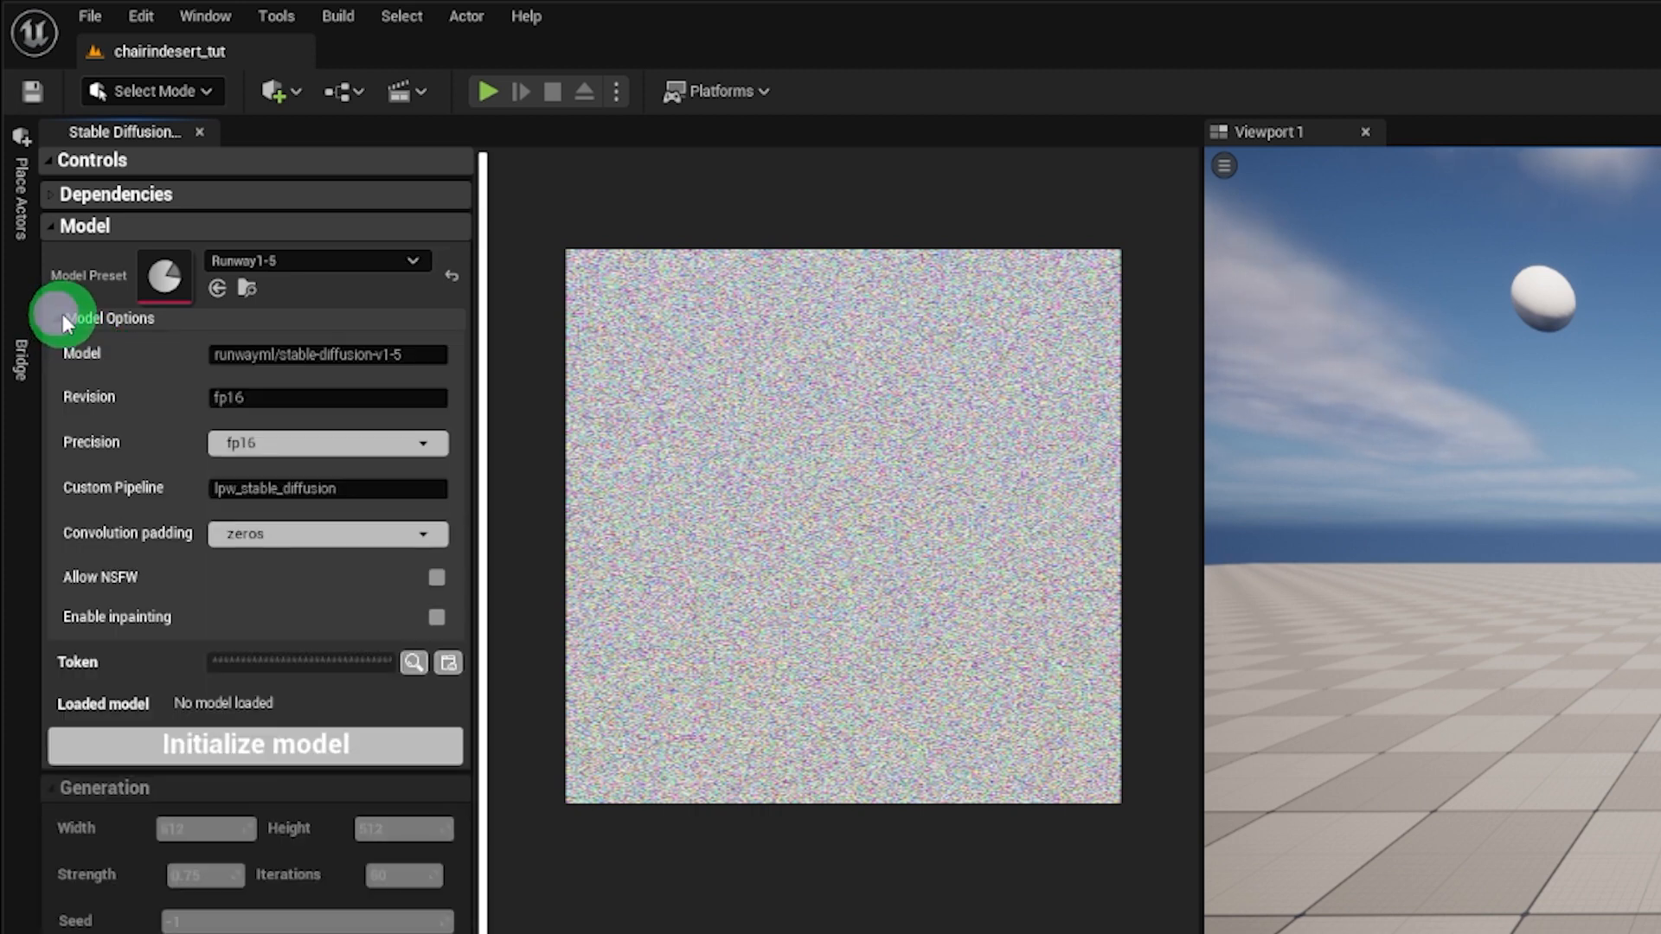
{"action": "mouse_move", "coordinate": [192, 411]}
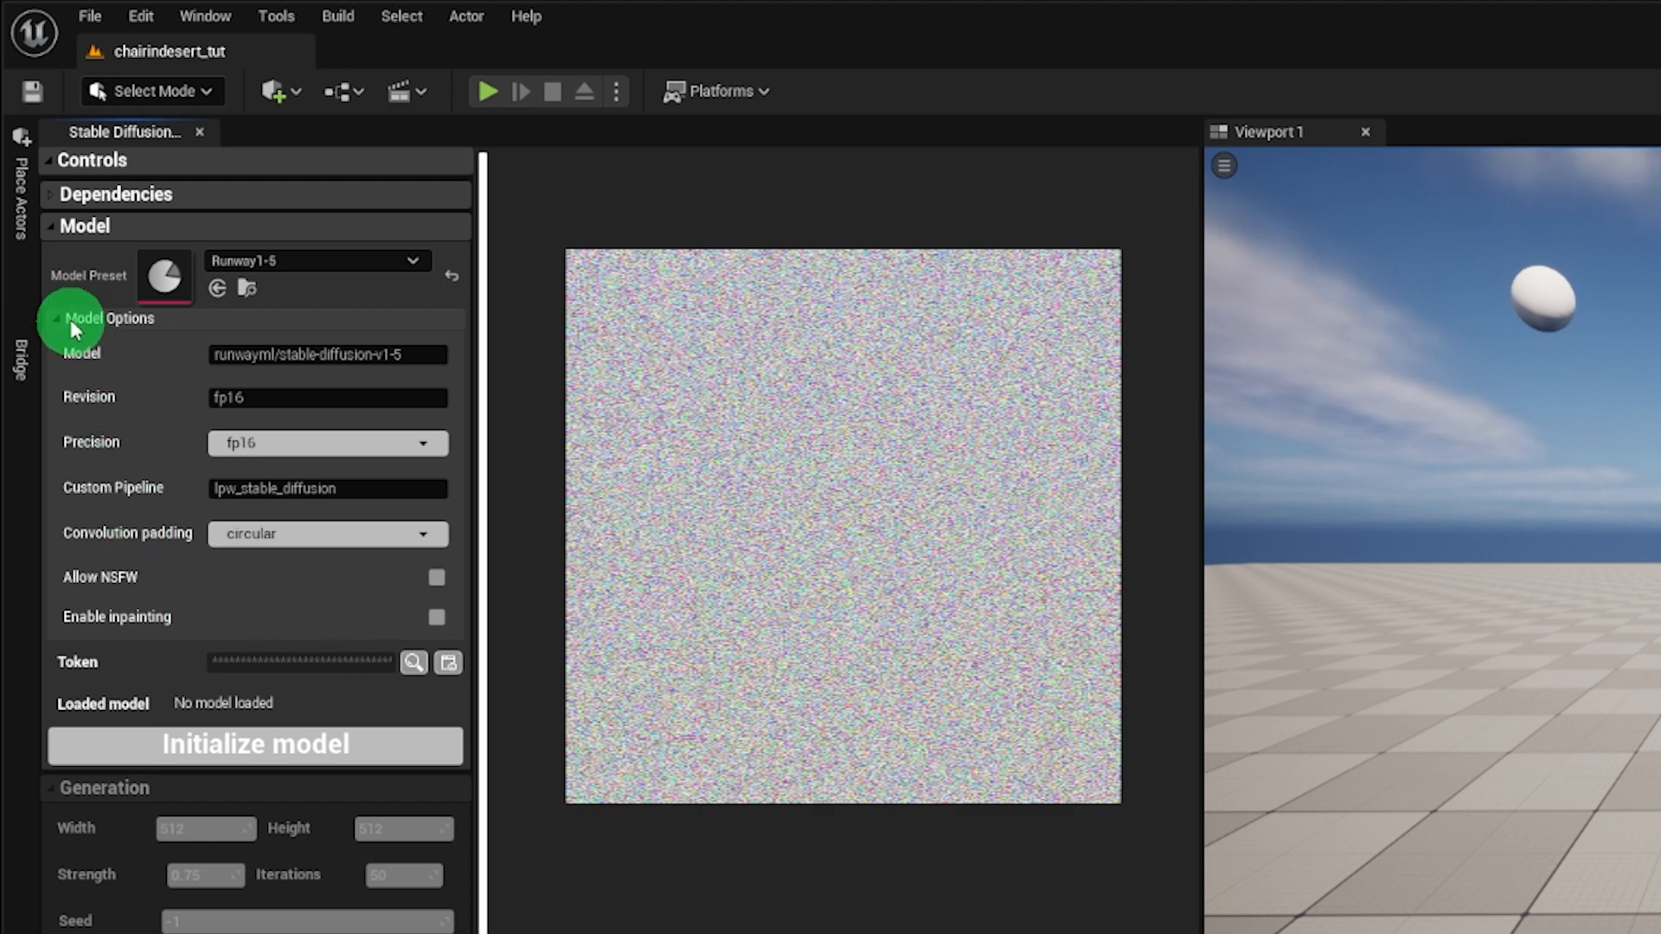
{"action": "left_click", "coordinate": [51, 318]}
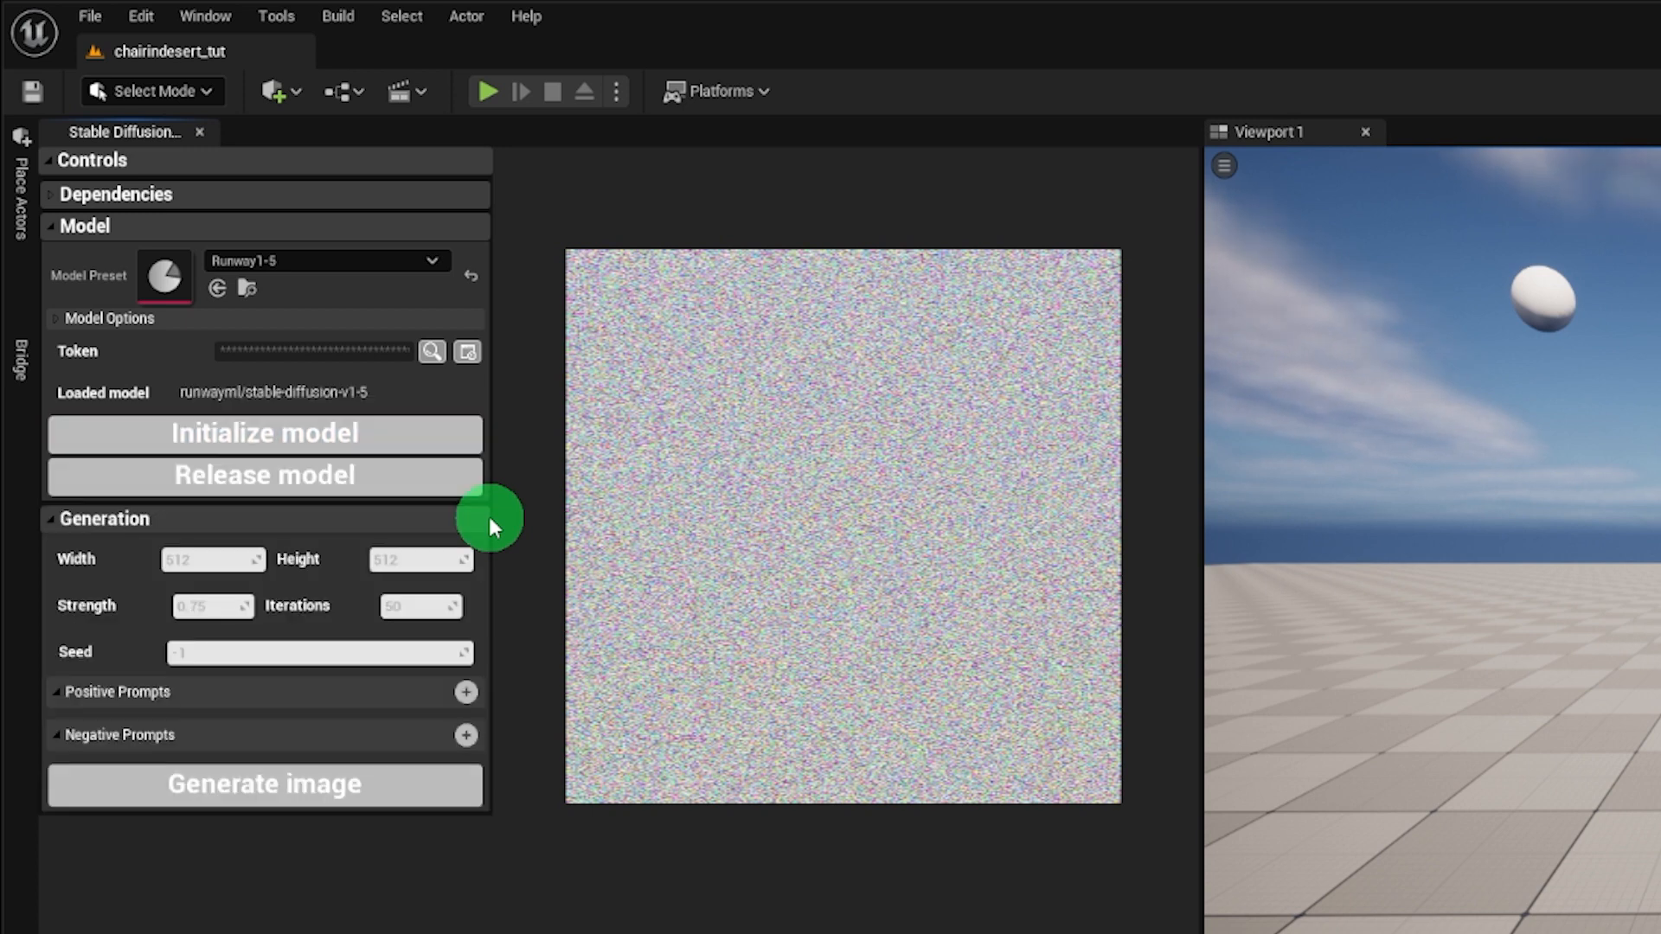
{"action": "left_click", "coordinate": [85, 225]}
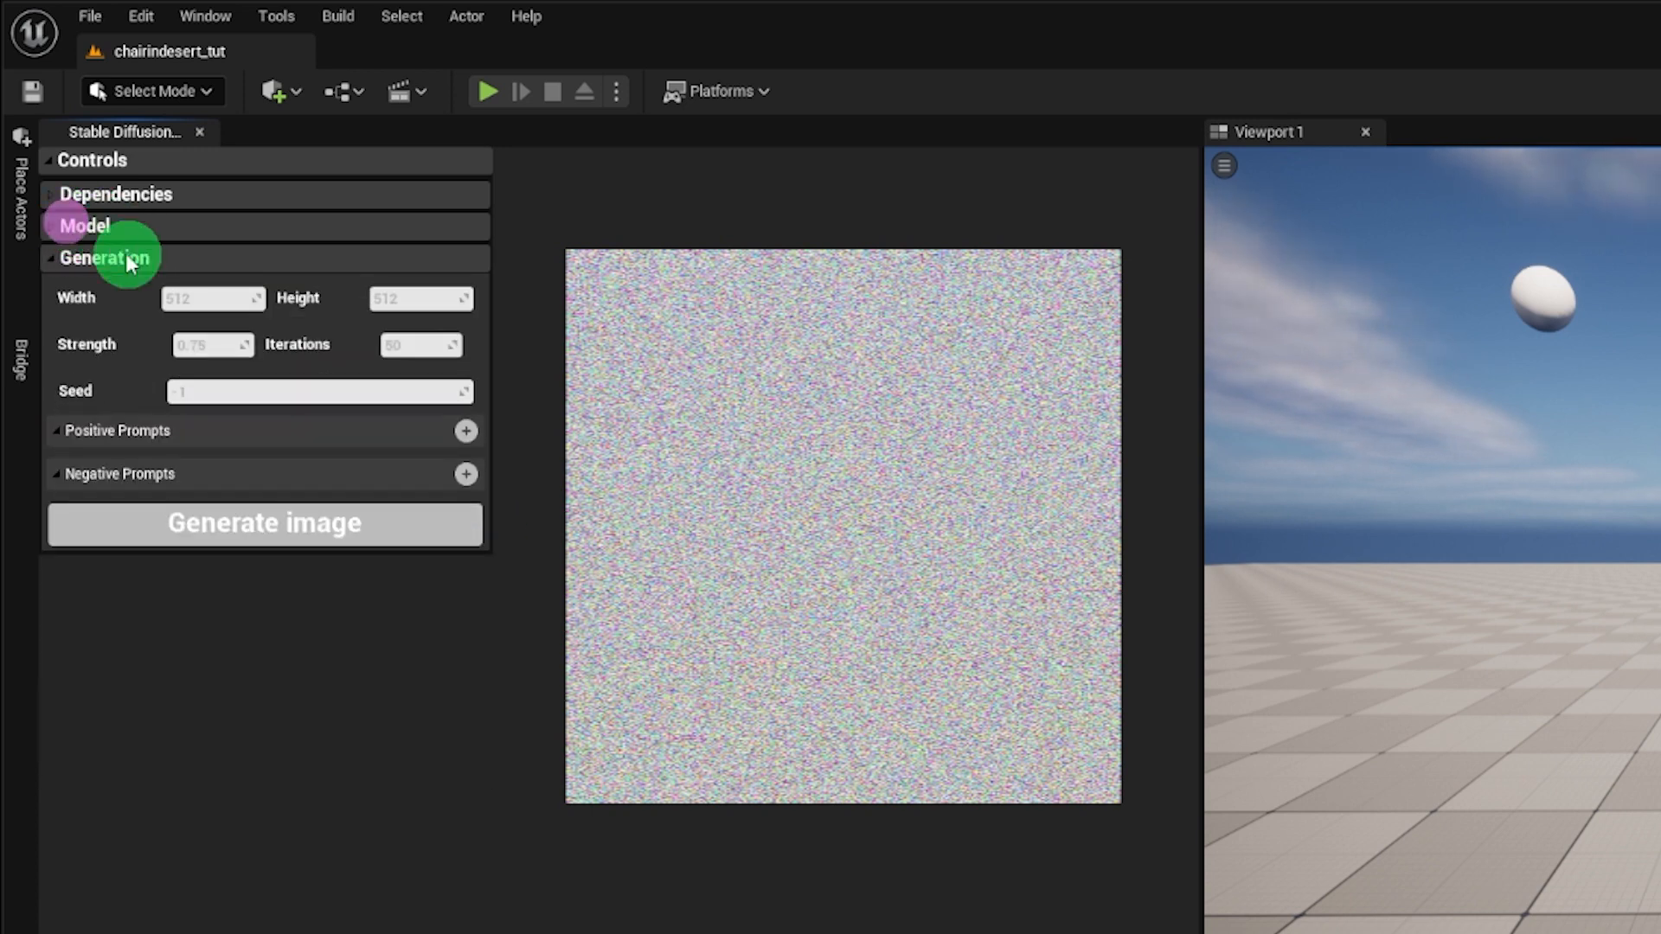
- Generate a top-down windswept sand image at strength 1.0 and show its output options
{"action": "left_click", "coordinate": [212, 344]}
{"action": "type", "text": "1"}
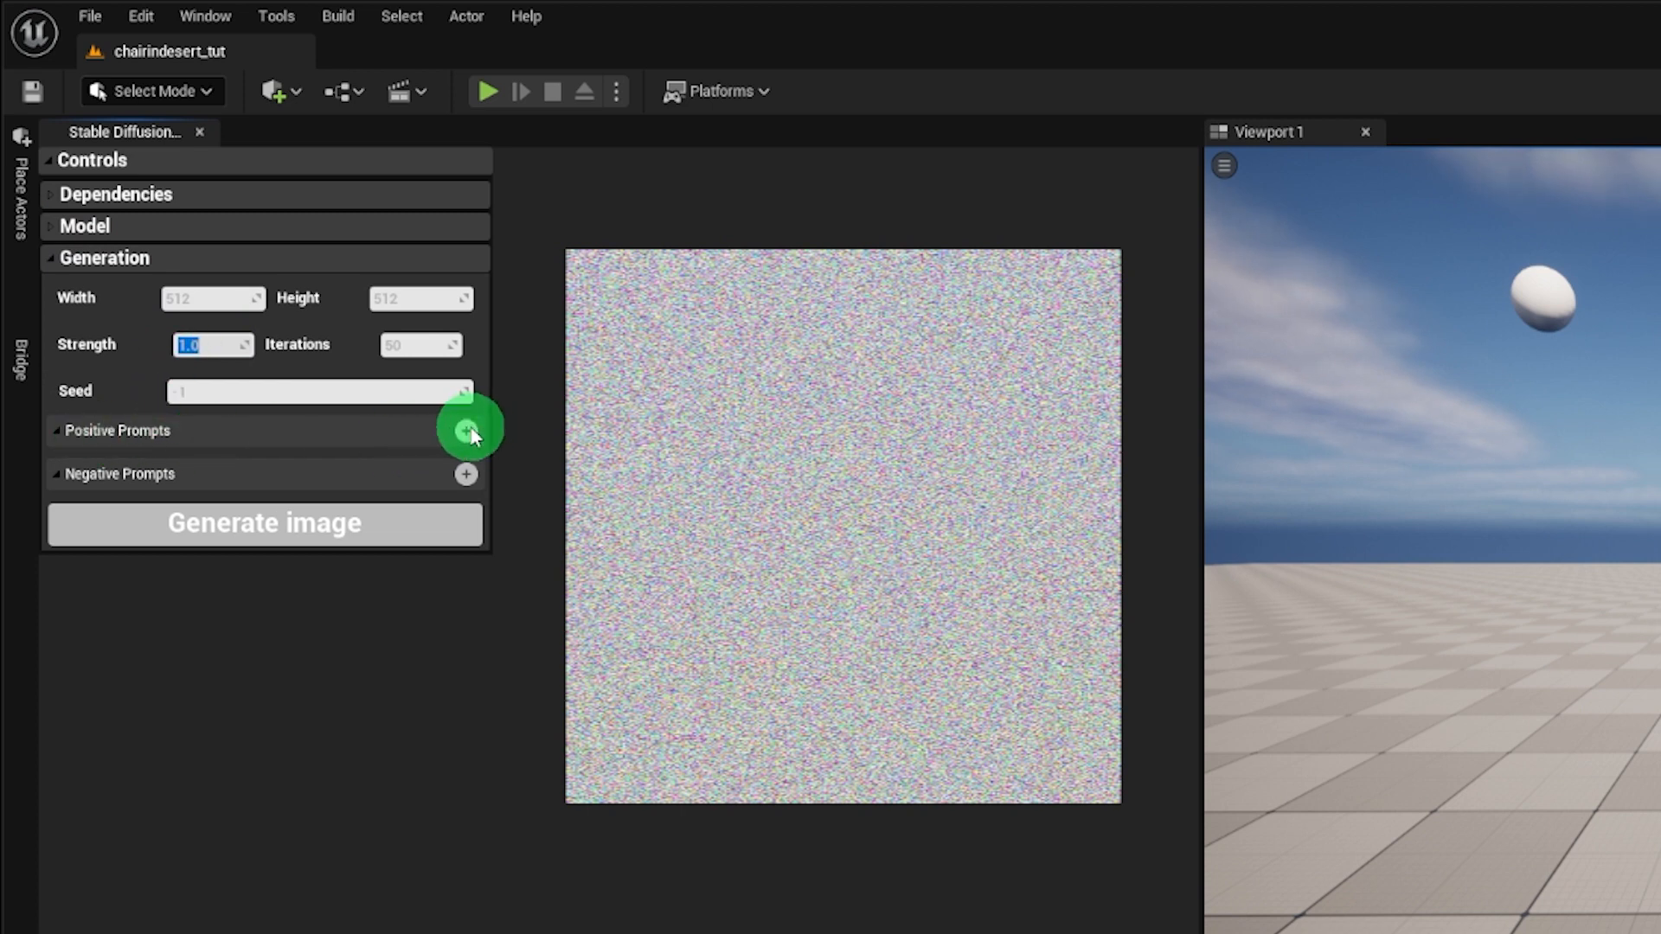
{"action": "left_click", "coordinate": [463, 431]}
{"action": "type", "text": "a top down texture of"}
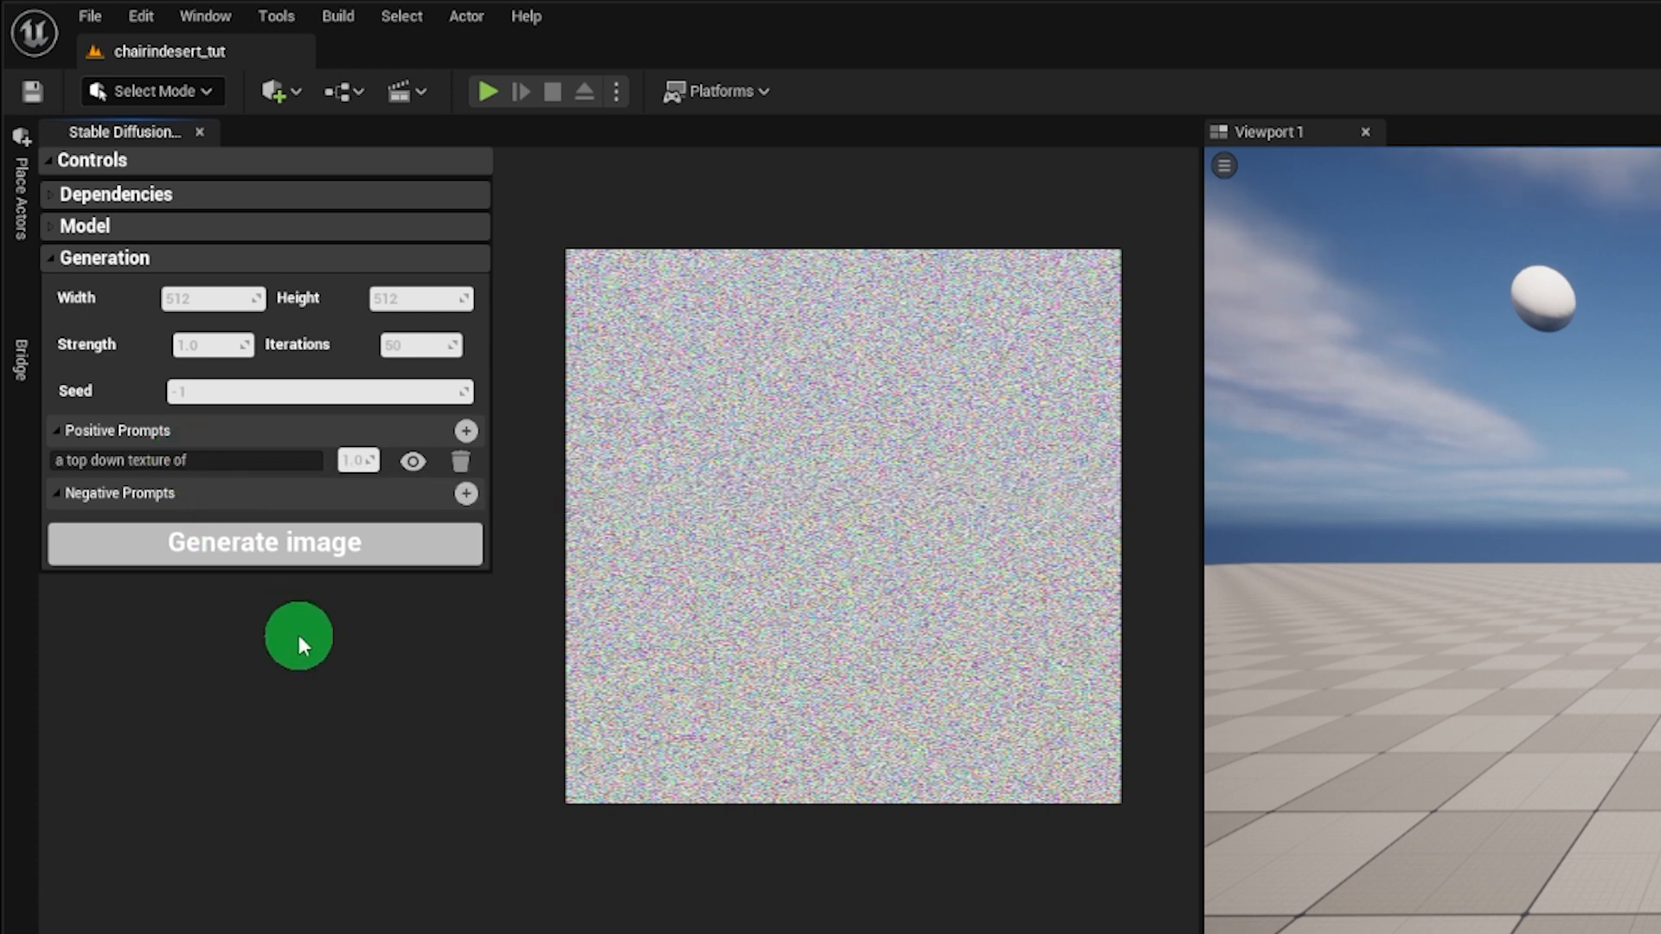
{"action": "type", "text": "windswept sand"}
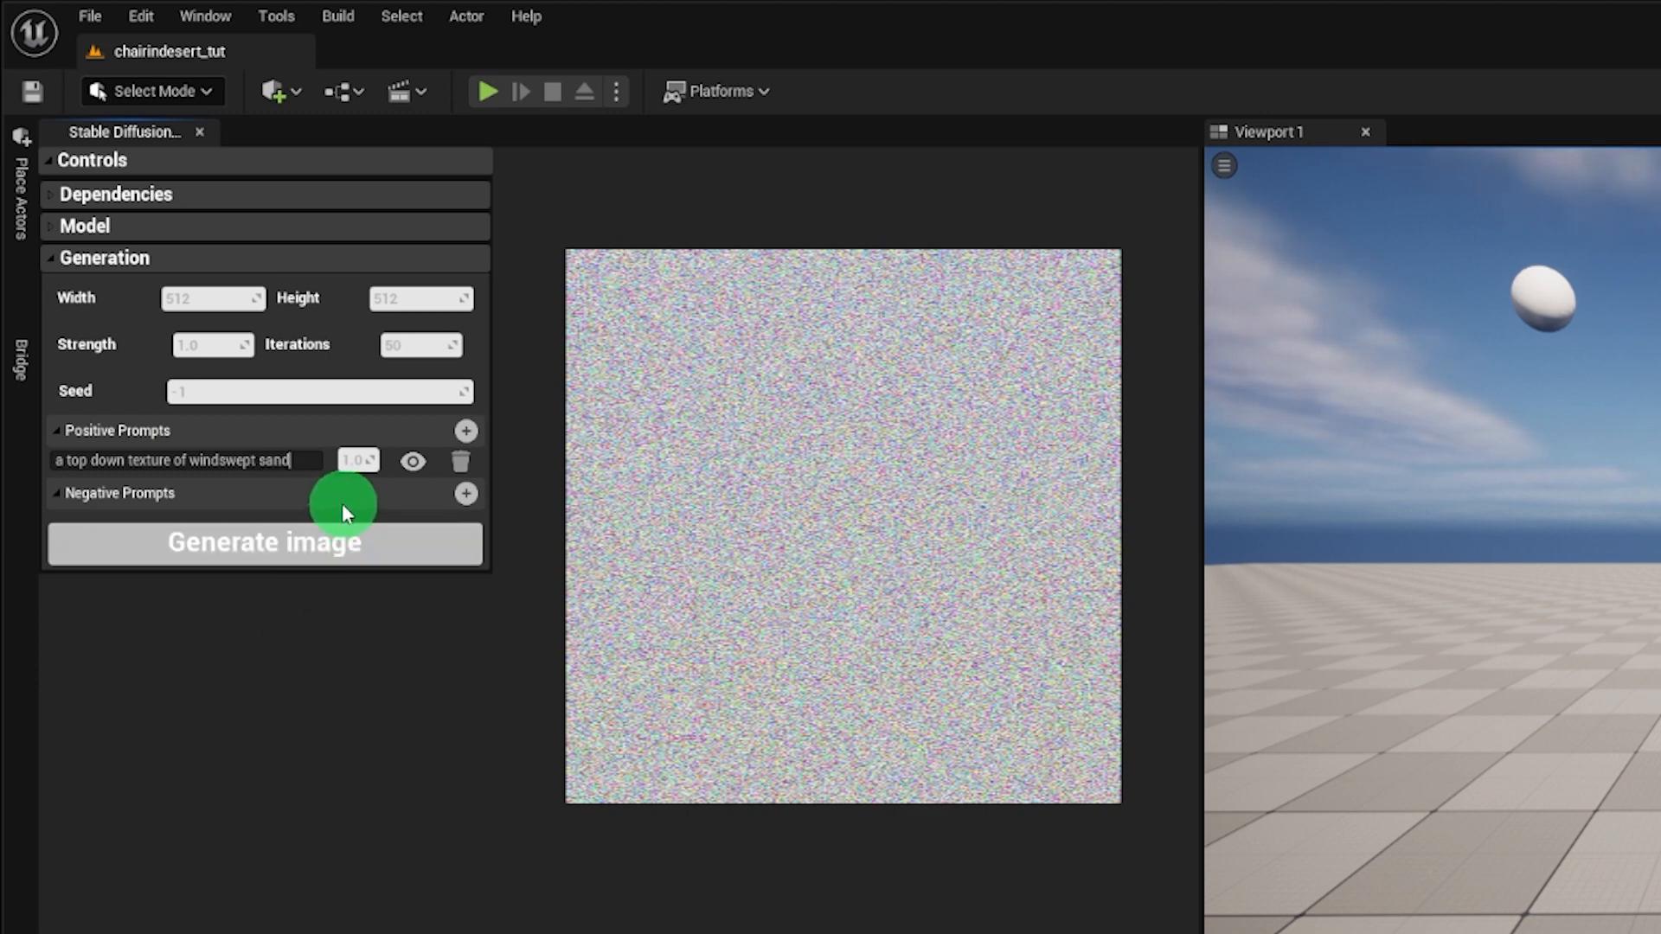
{"action": "left_click", "coordinate": [263, 542]}
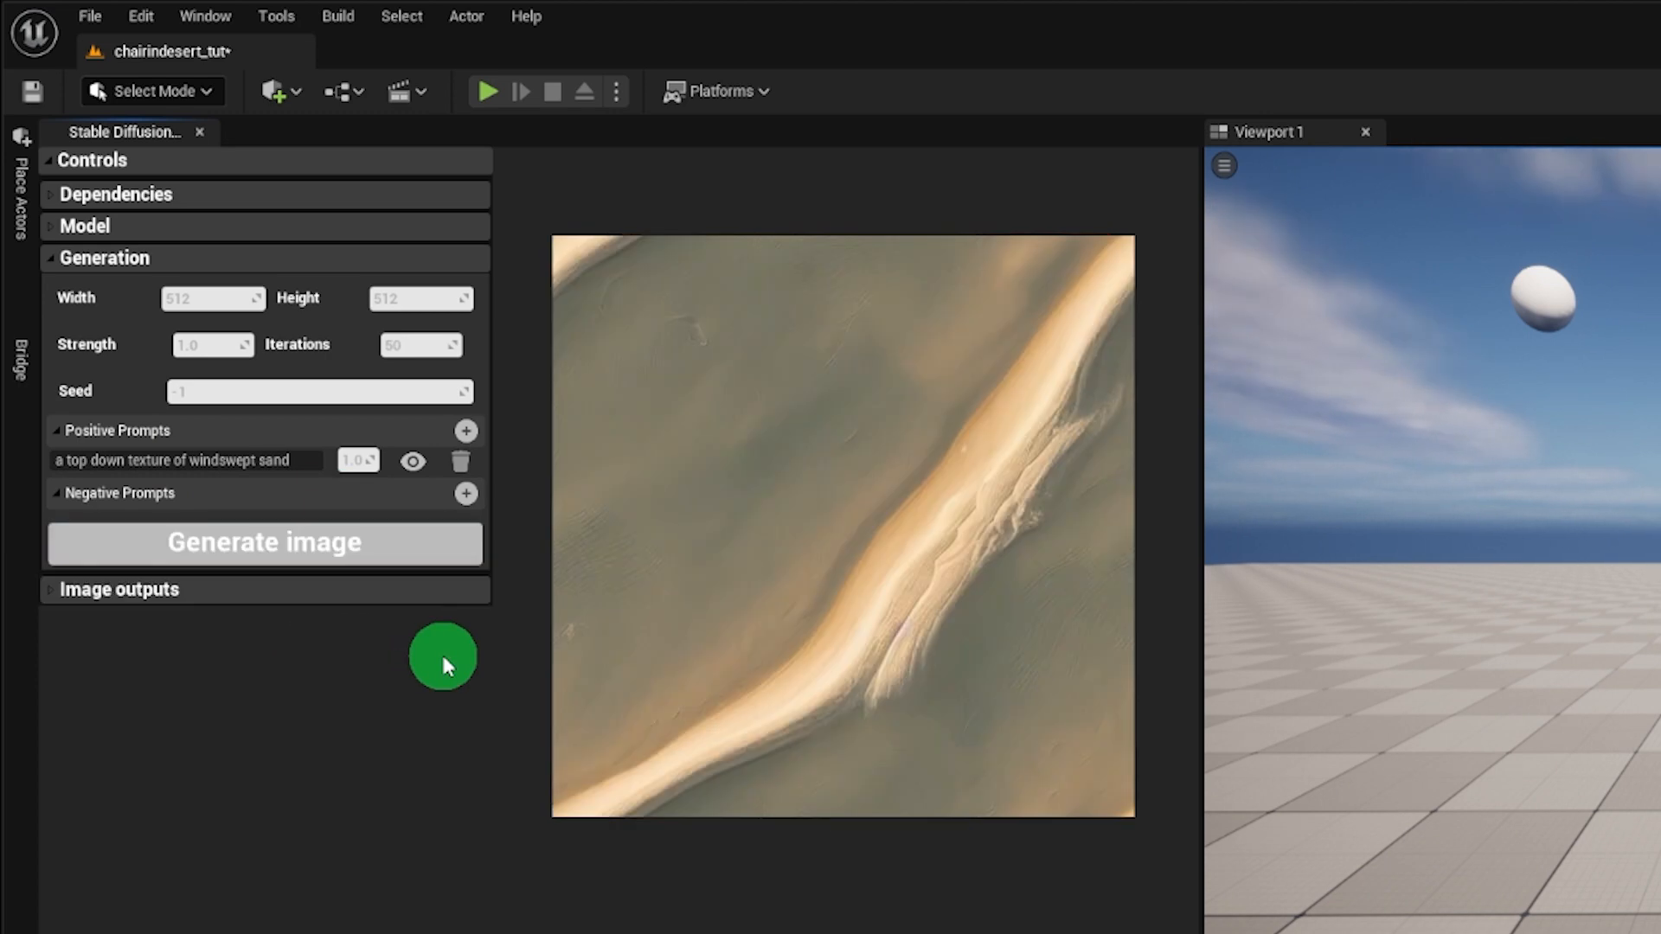
{"action": "left_click", "coordinate": [264, 542]}
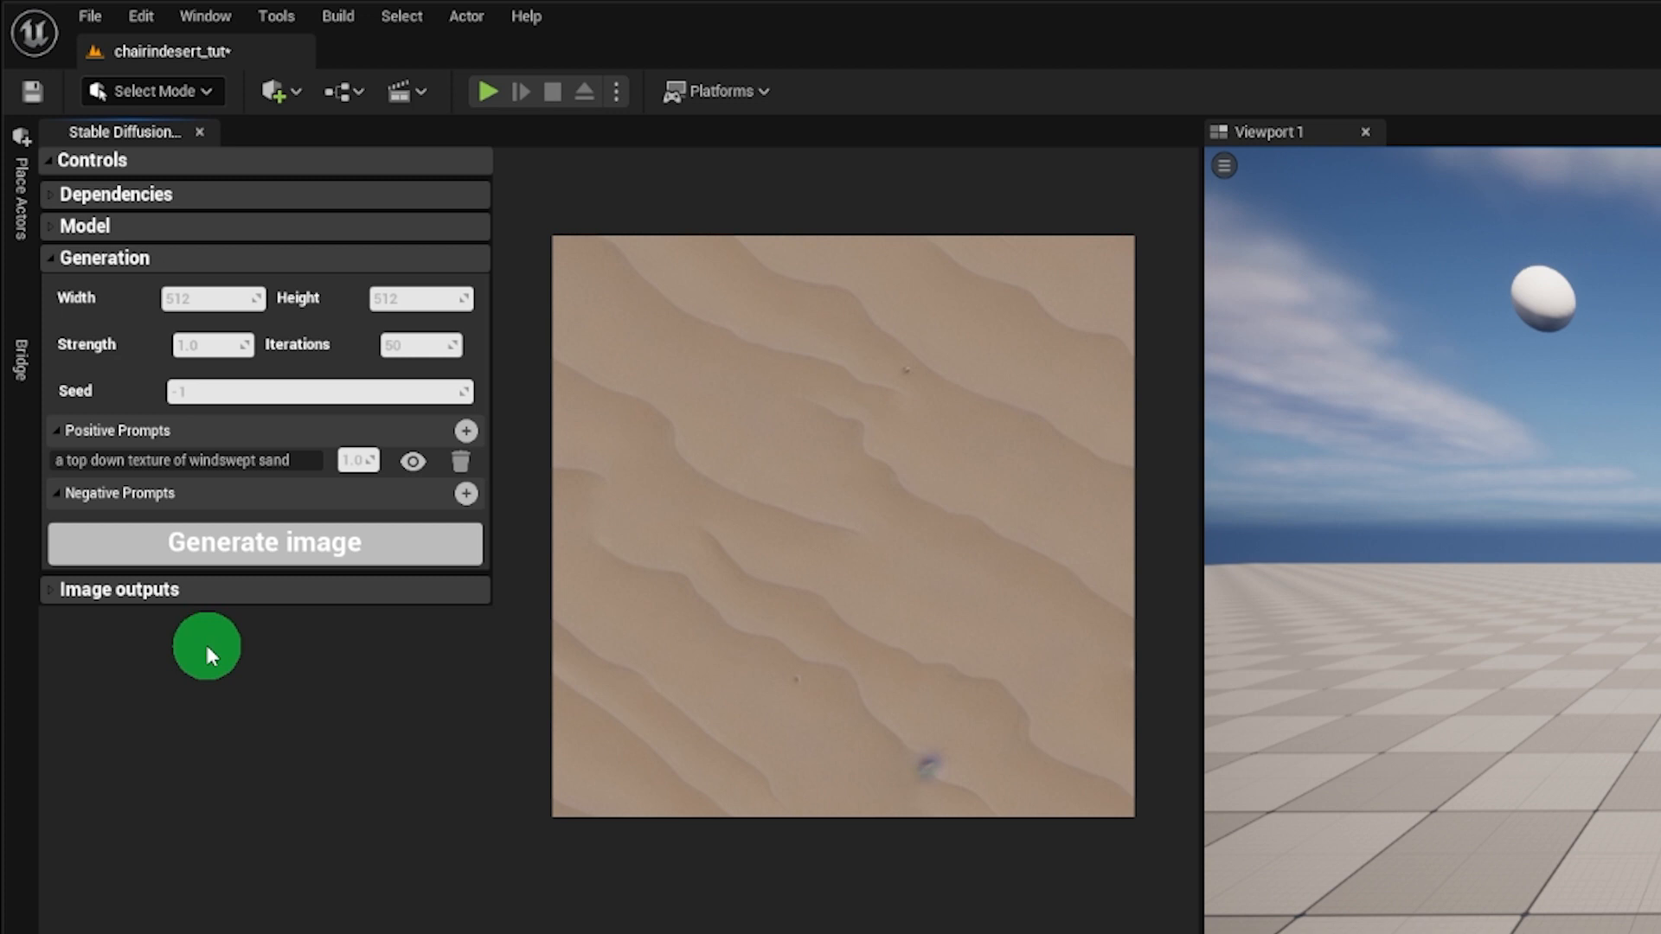
{"action": "left_click", "coordinate": [119, 589]}
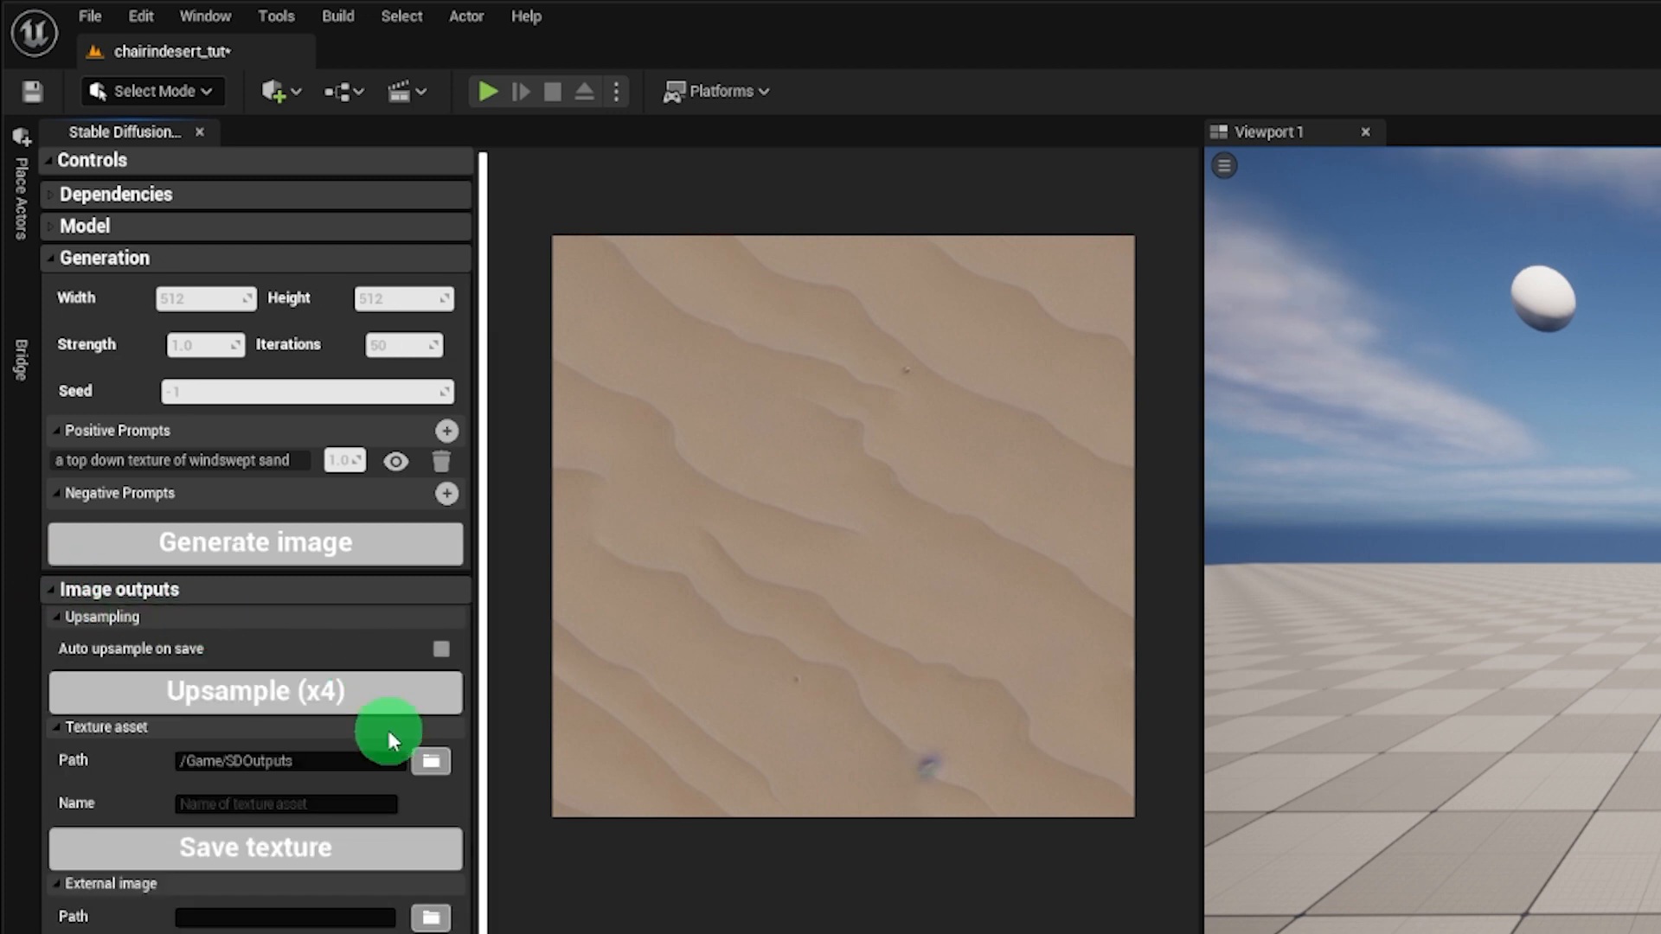
- Save the sand image as texture sand_tex with material sand_tex_Mat, applied to the floor
{"action": "left_click", "coordinate": [254, 691]}
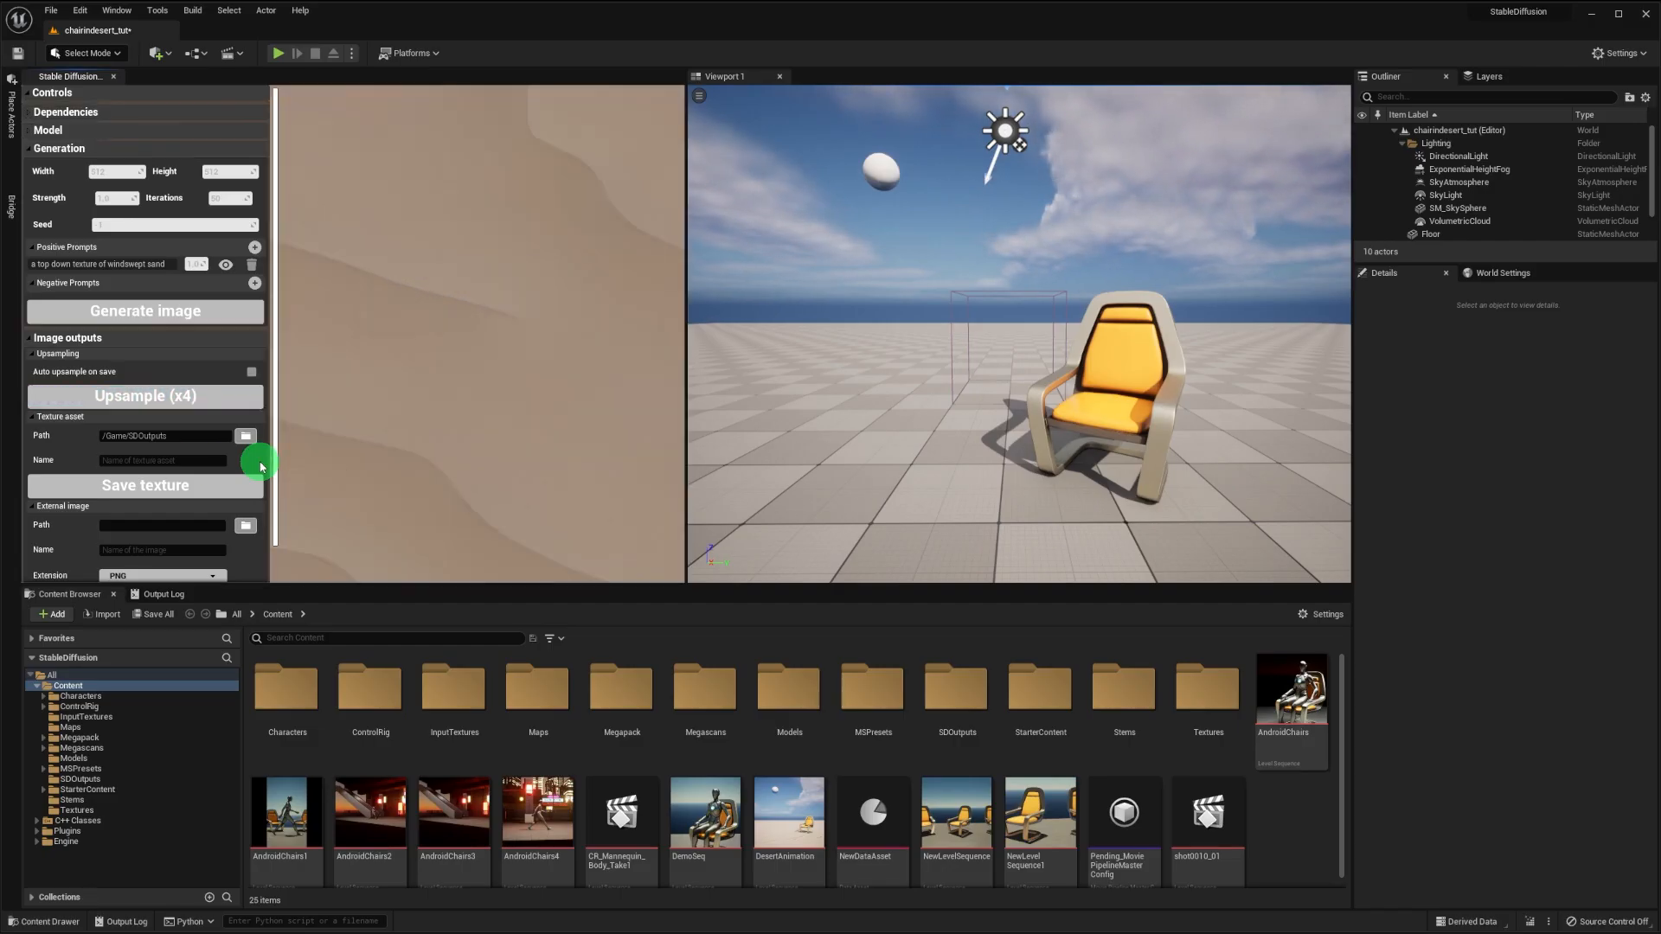
{"action": "type", "text": "sand_tex"}
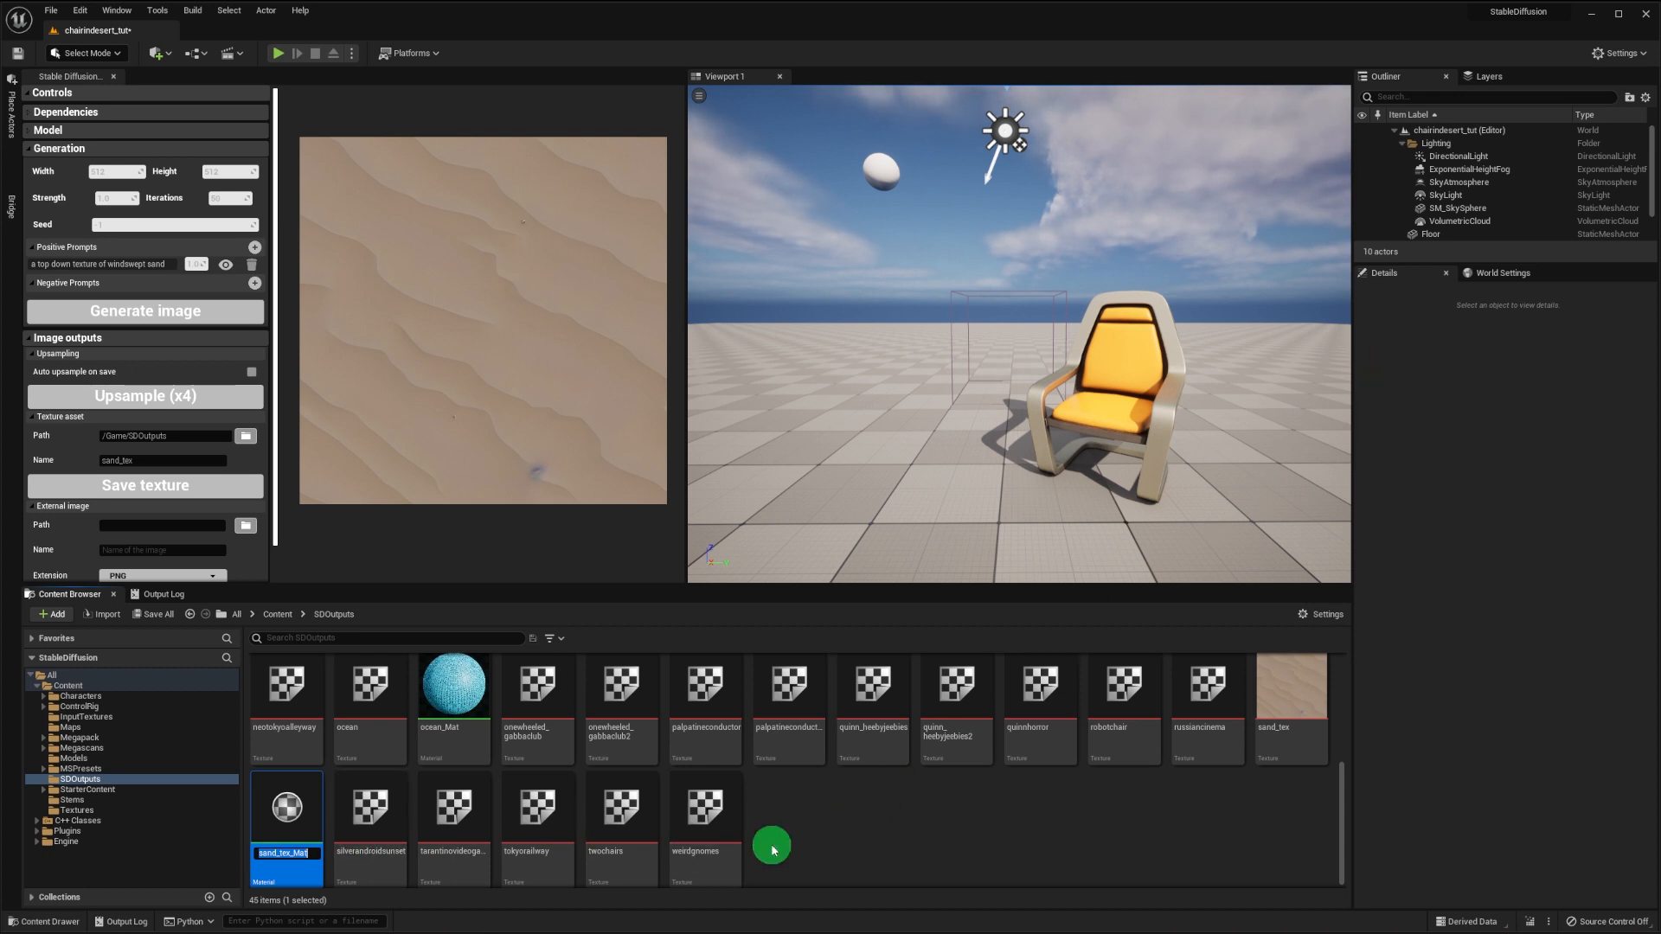
{"action": "left_click_drag", "start_coordinate": [771, 848], "coordinate": [456, 784]}
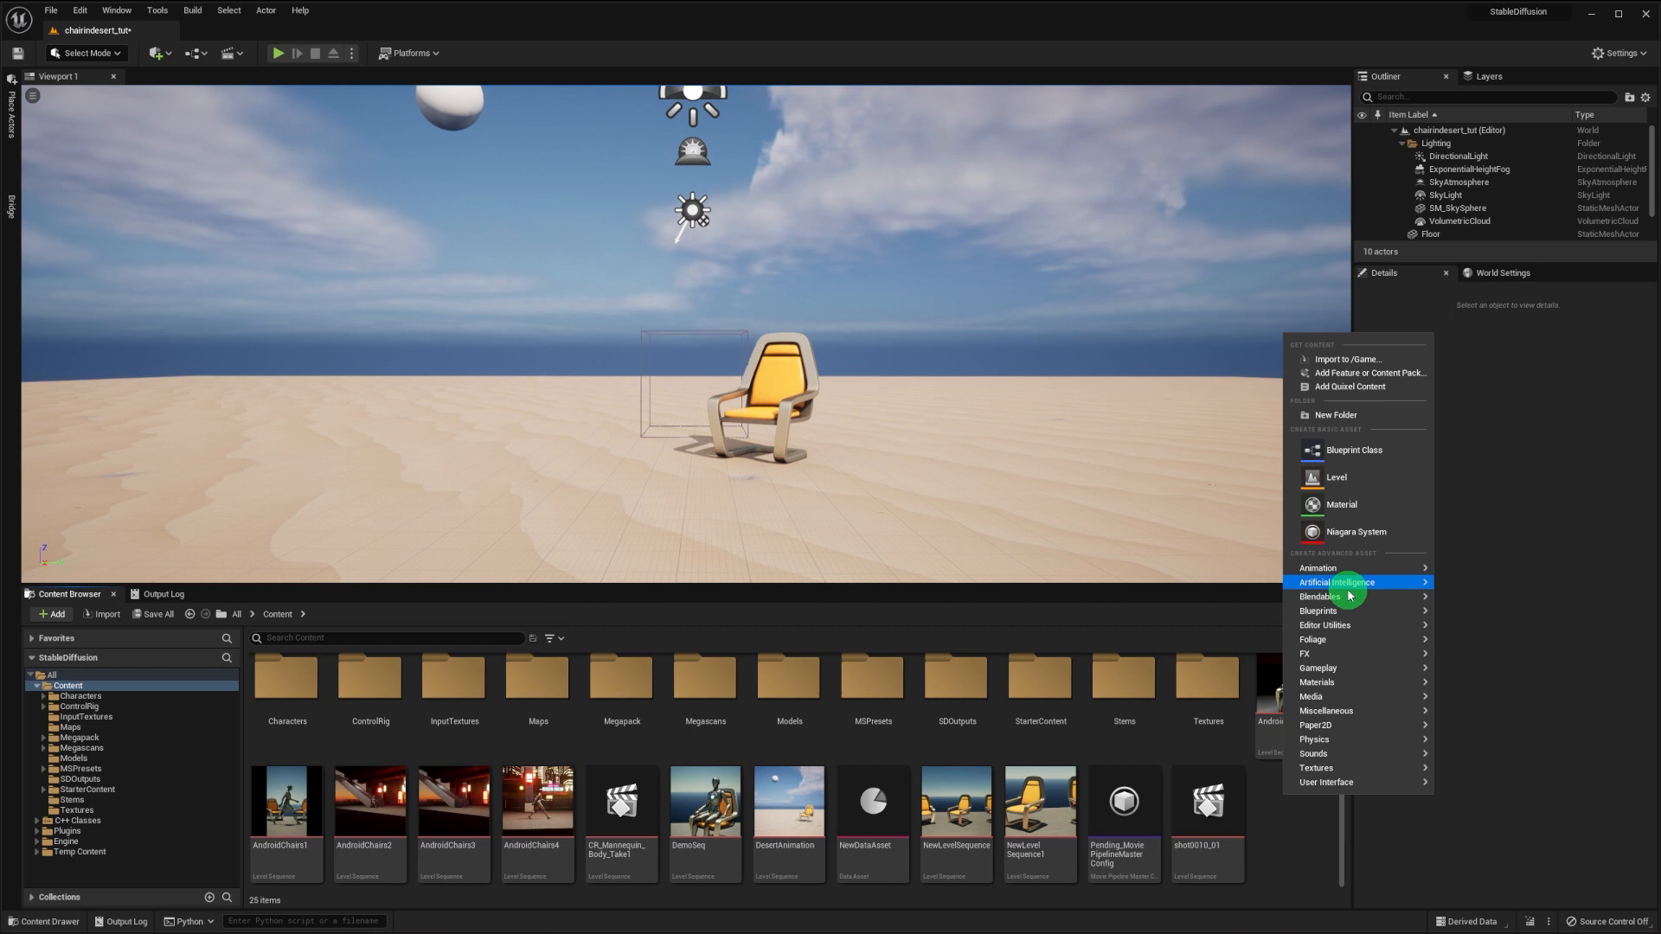
{"action": "mouse_move", "coordinate": [1317, 568]}
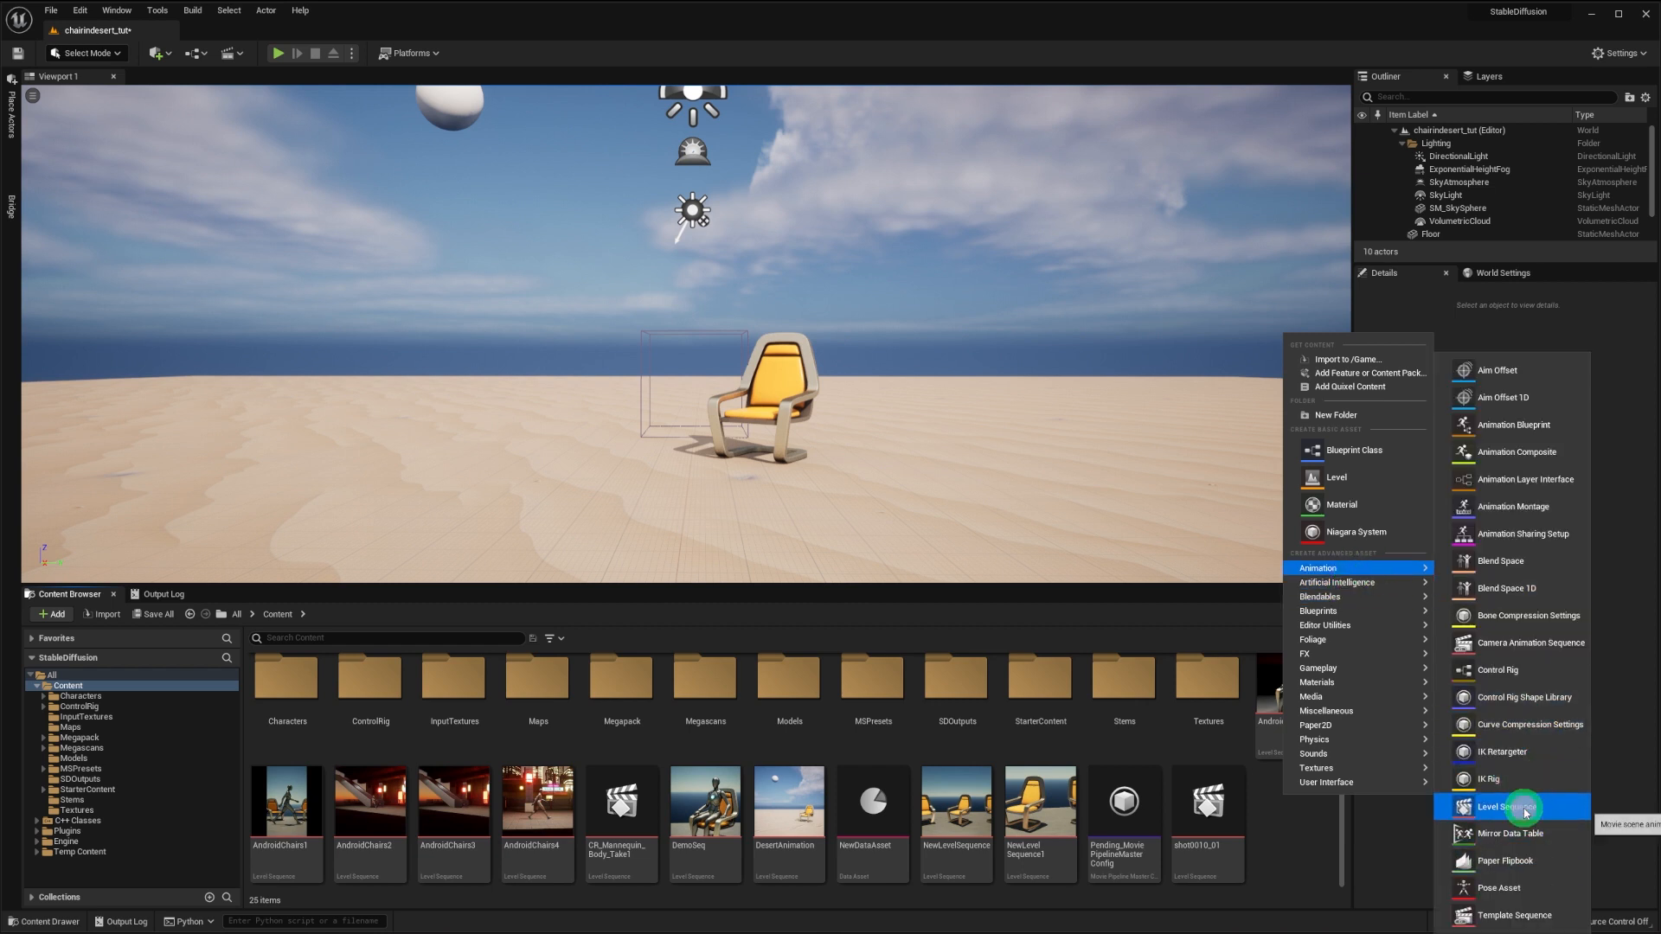
- Create the DesertDemoSeq level sequence and open it in Sequencer
{"action": "left_click", "coordinate": [1500, 807]}
{"action": "type", "text": "DesertDemoSeq"}
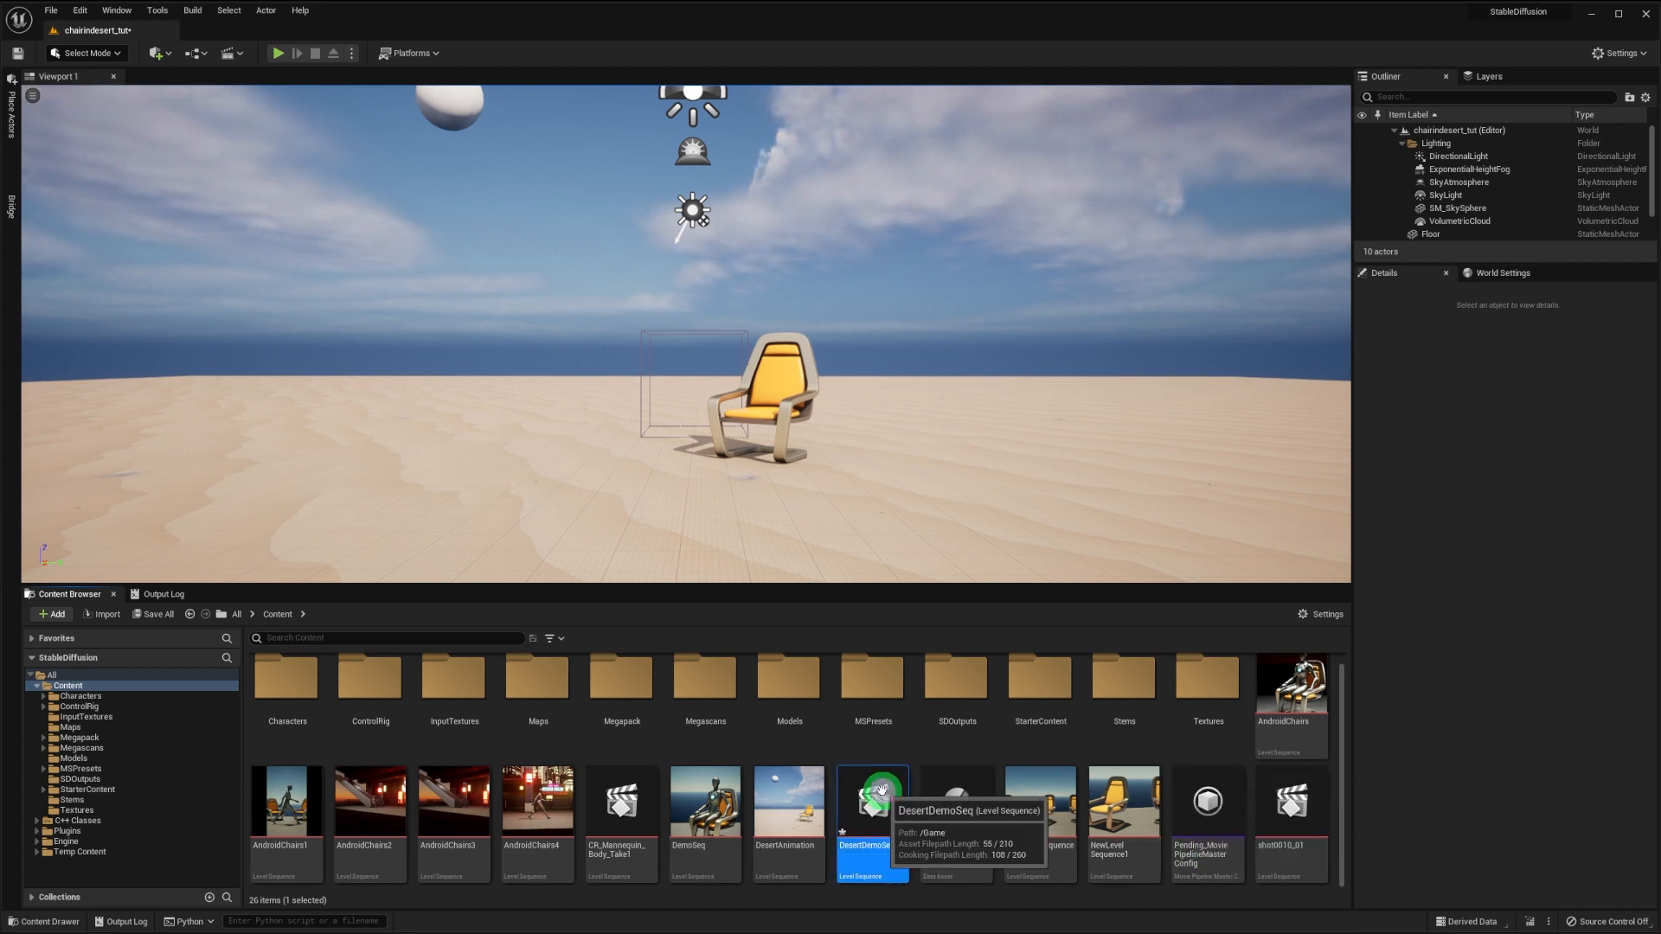
{"action": "double_click", "coordinate": [871, 801]}
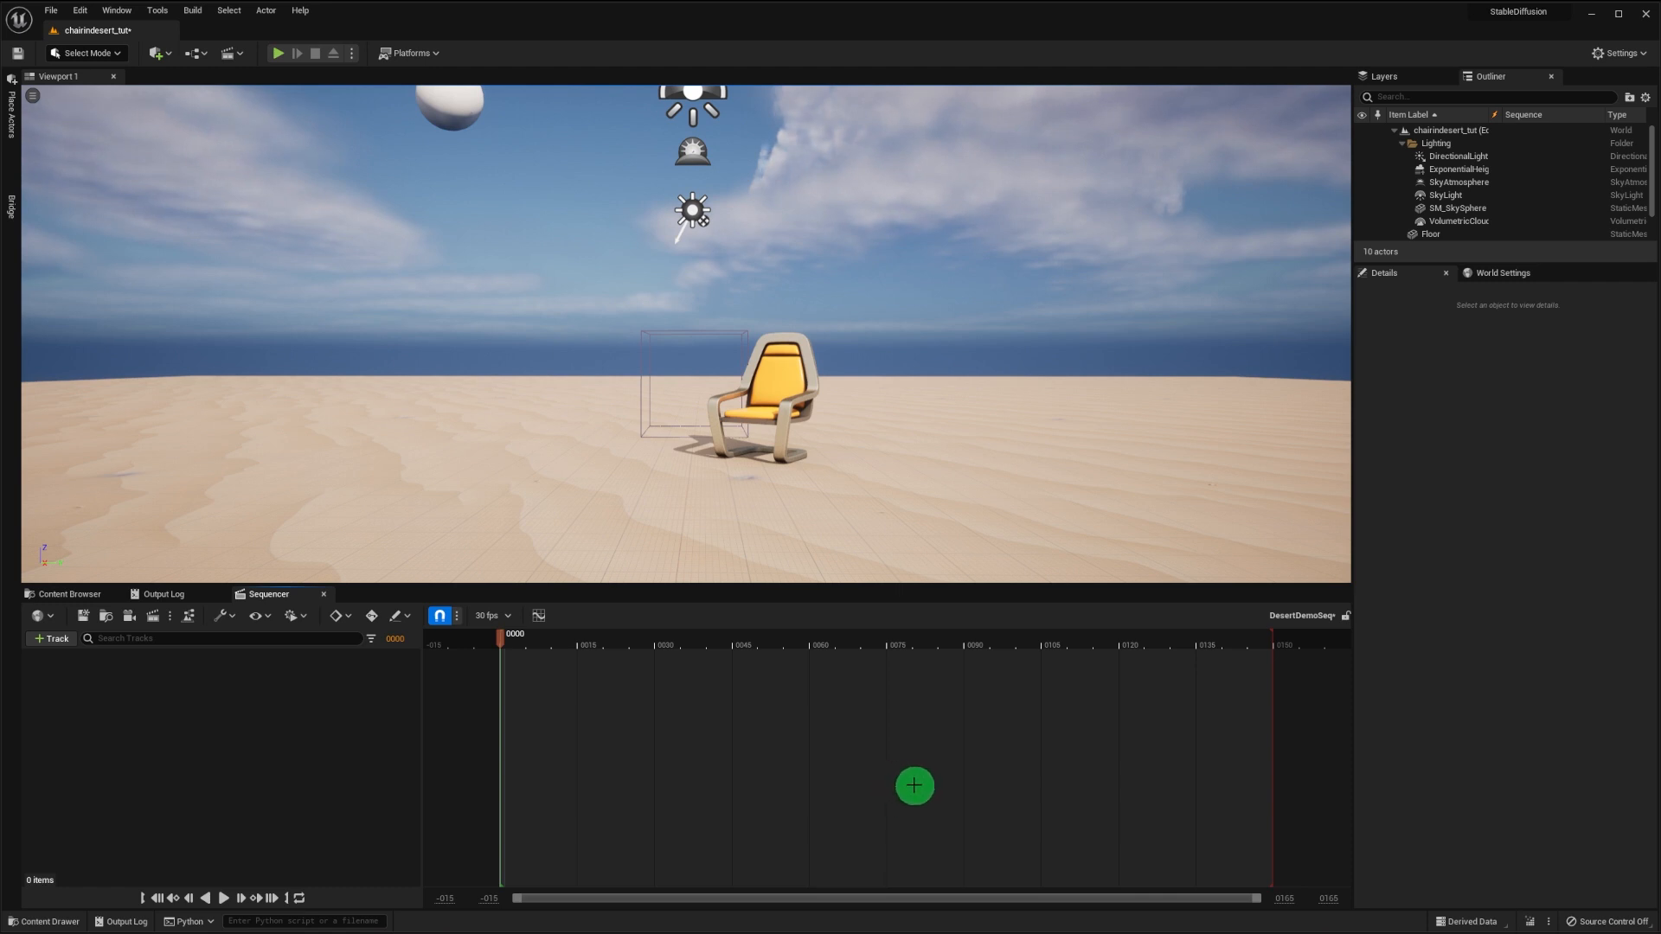
{"action": "left_click", "coordinate": [51, 638]}
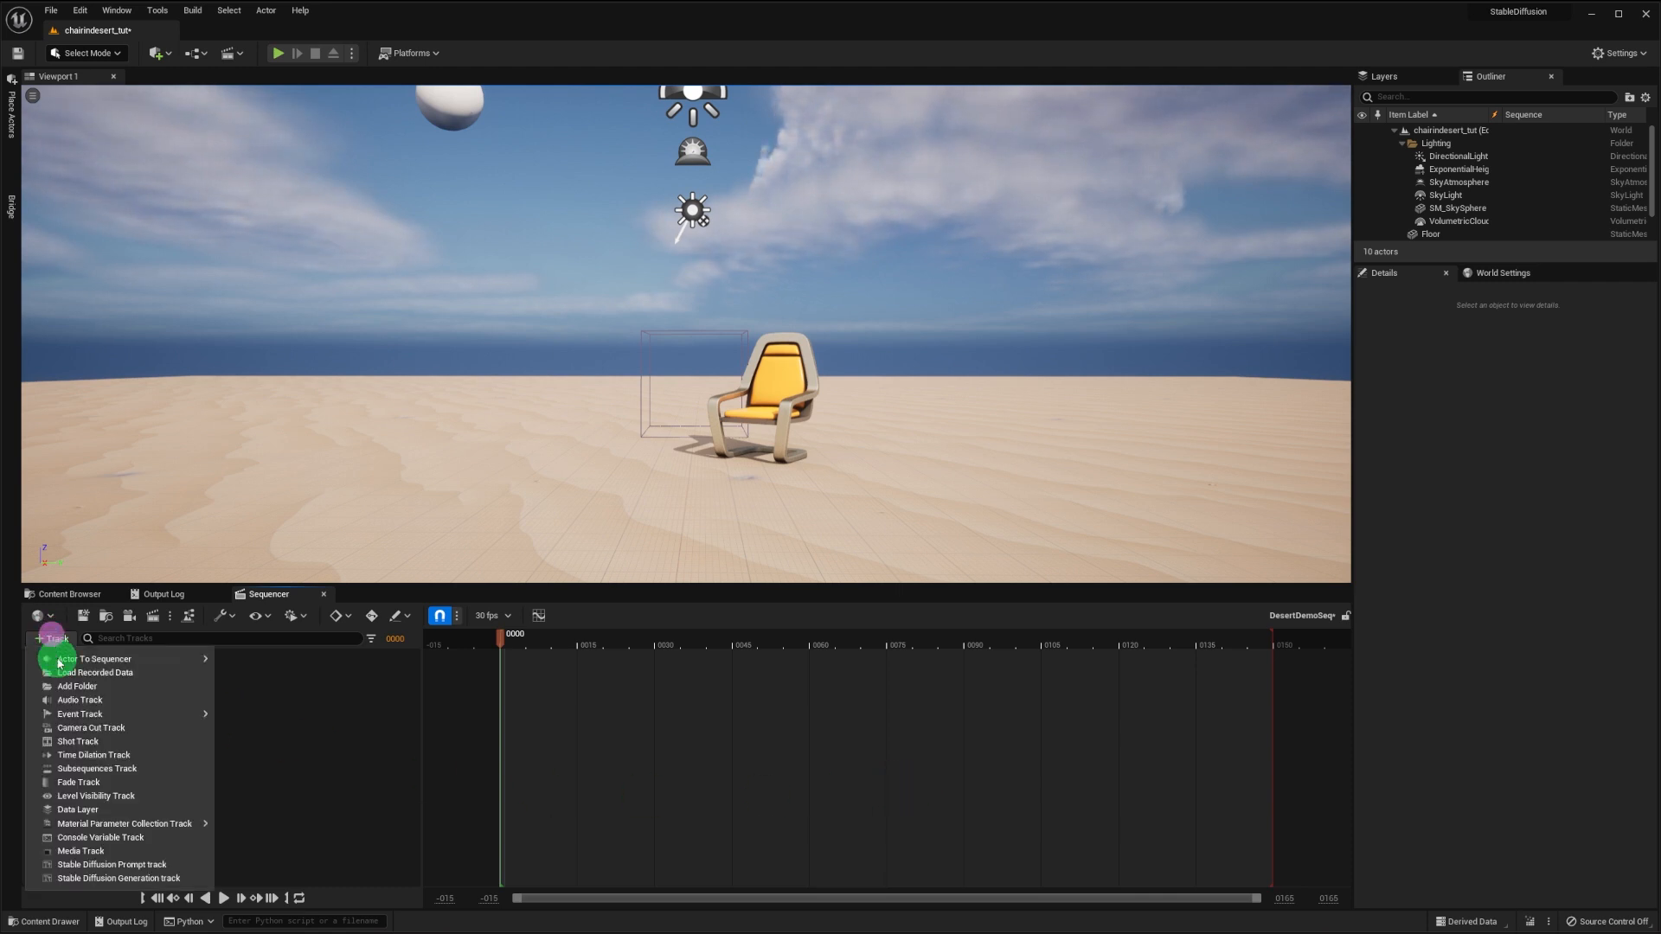
- Add a camera cuts track driven by a new CineCameraActor with manual, brightened exposure
{"action": "left_click", "coordinate": [90, 728]}
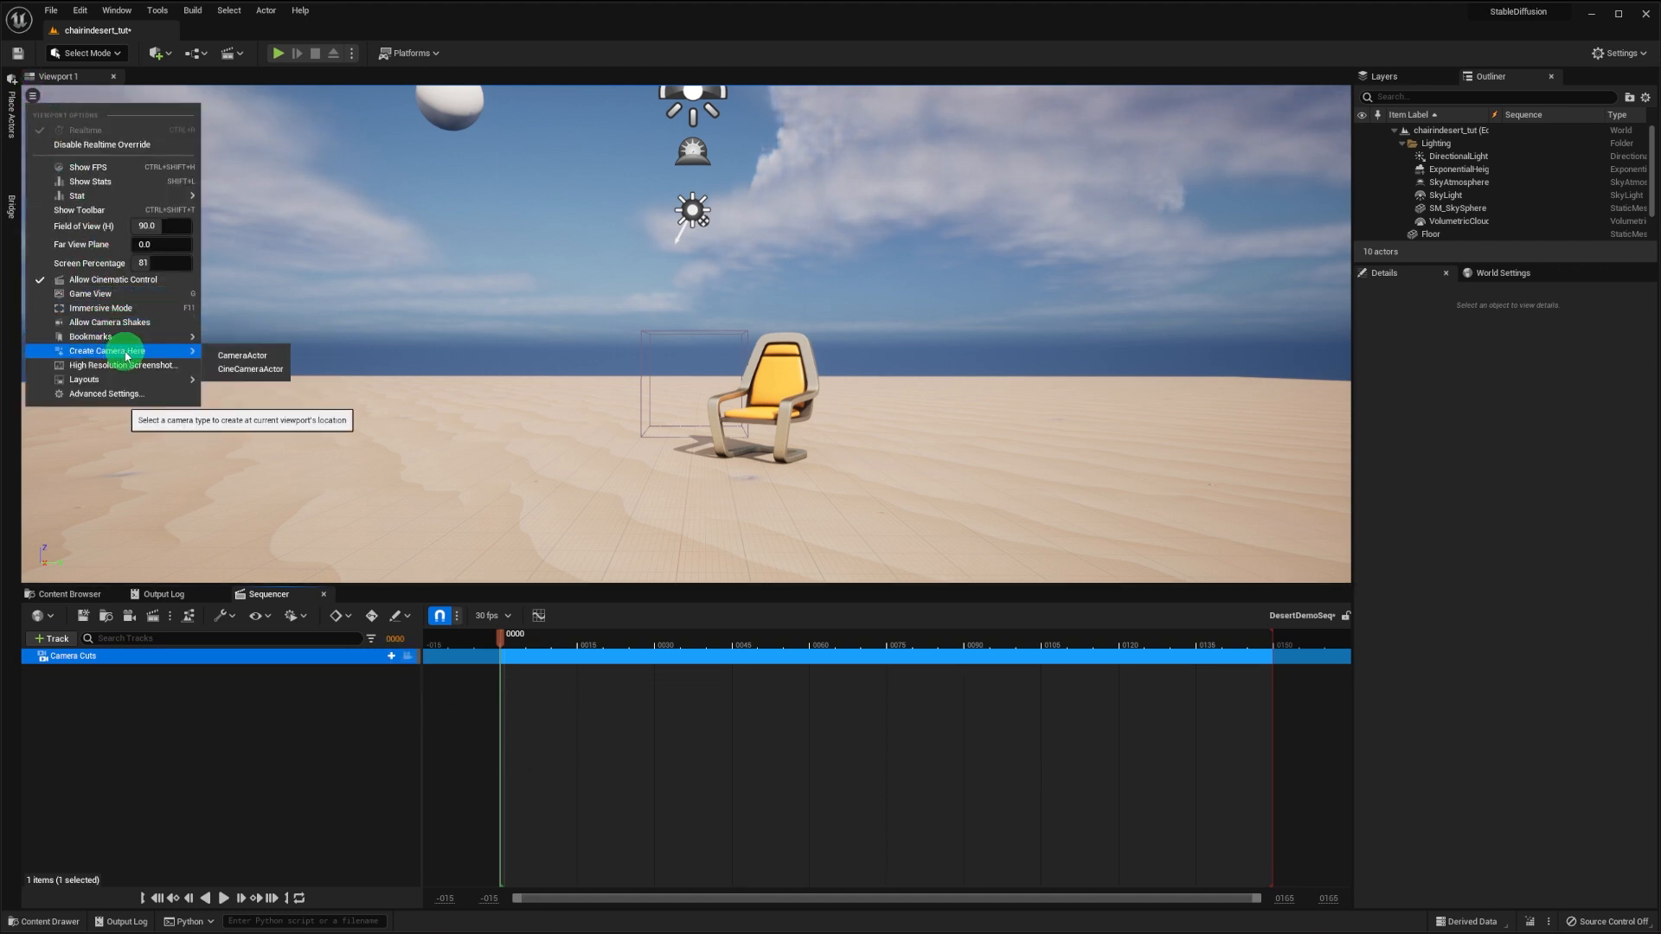
{"action": "left_click", "coordinate": [250, 369]}
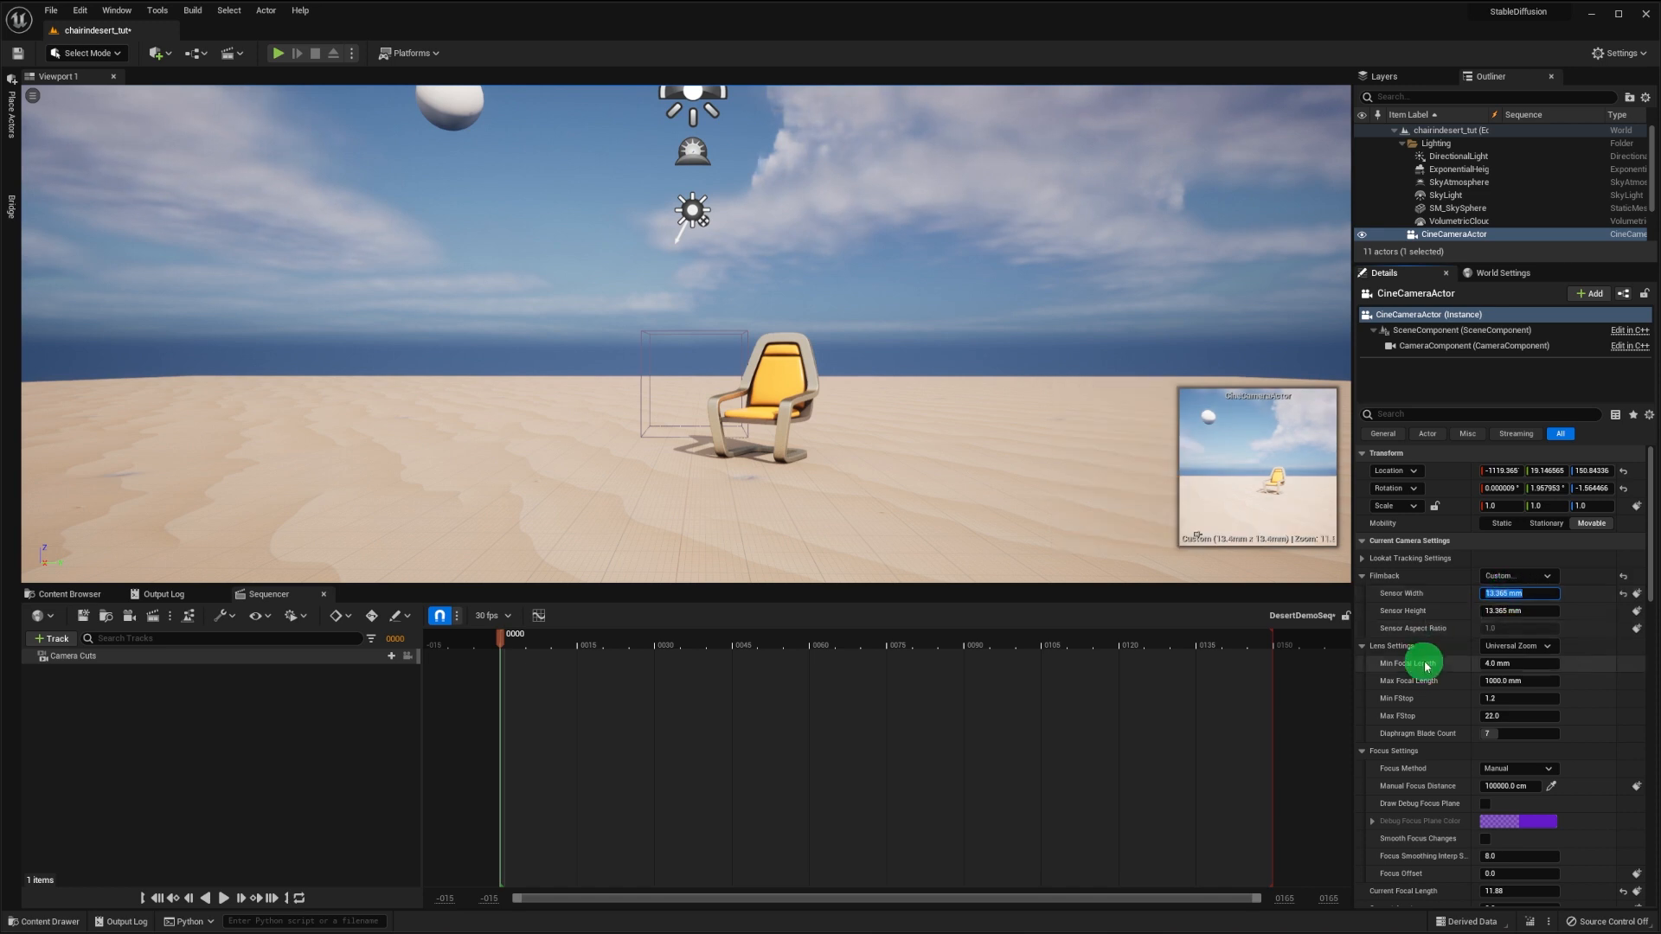
{"action": "scroll", "scroll_direction": "down", "scroll_amount": 3}
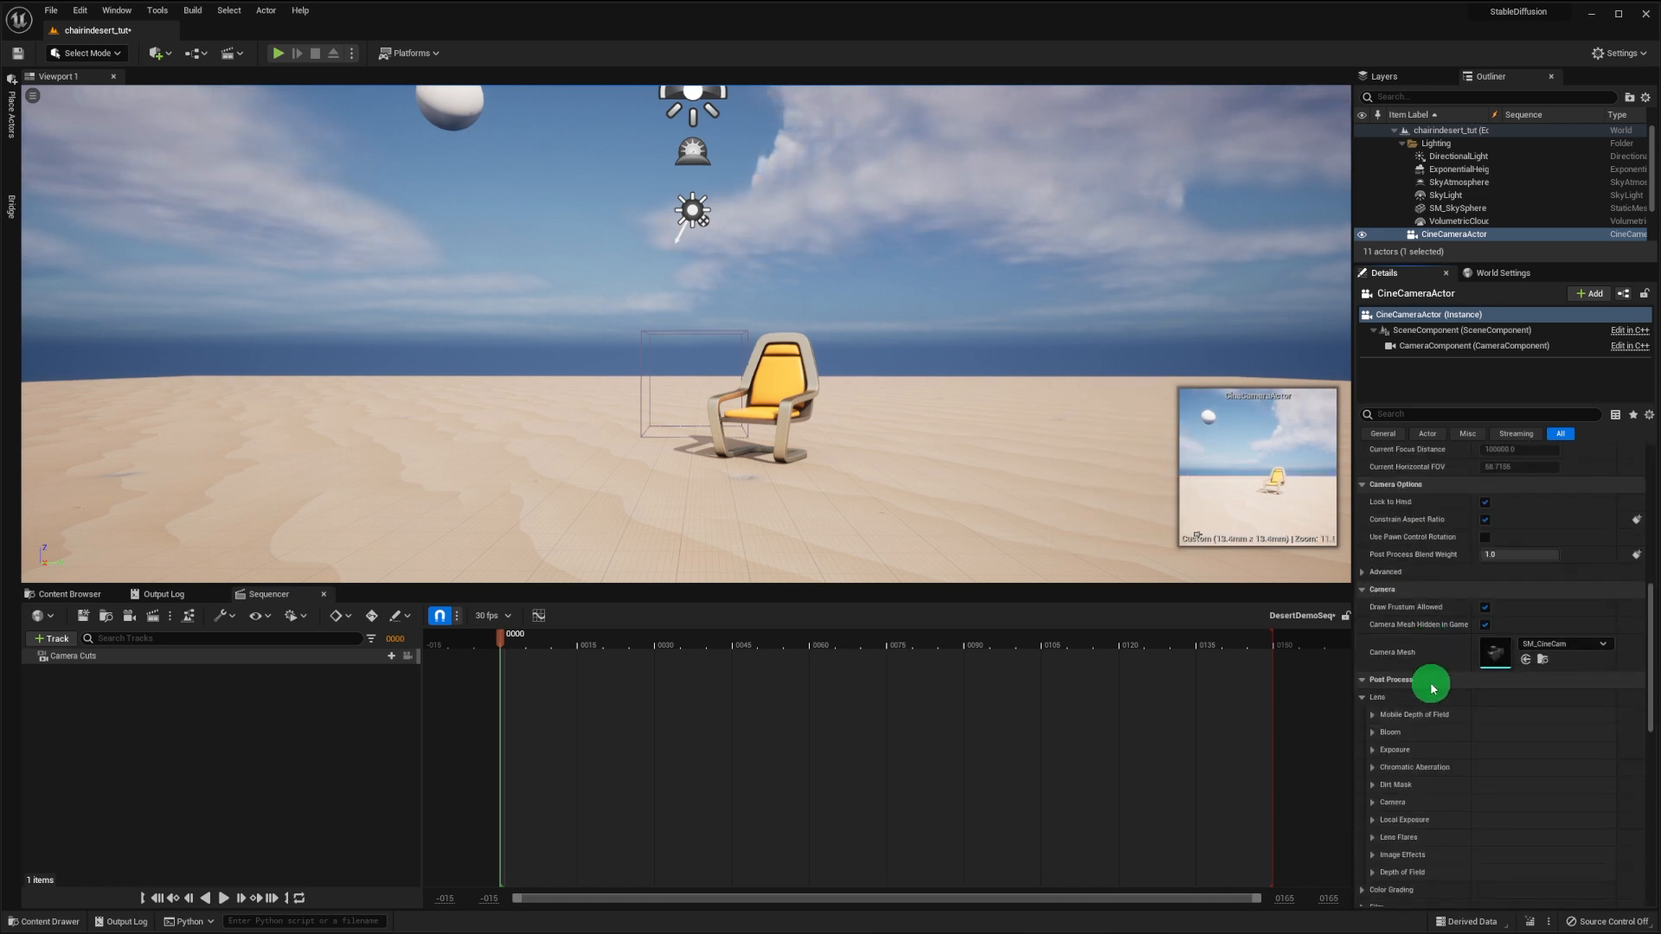
{"action": "left_click", "coordinate": [1373, 626]}
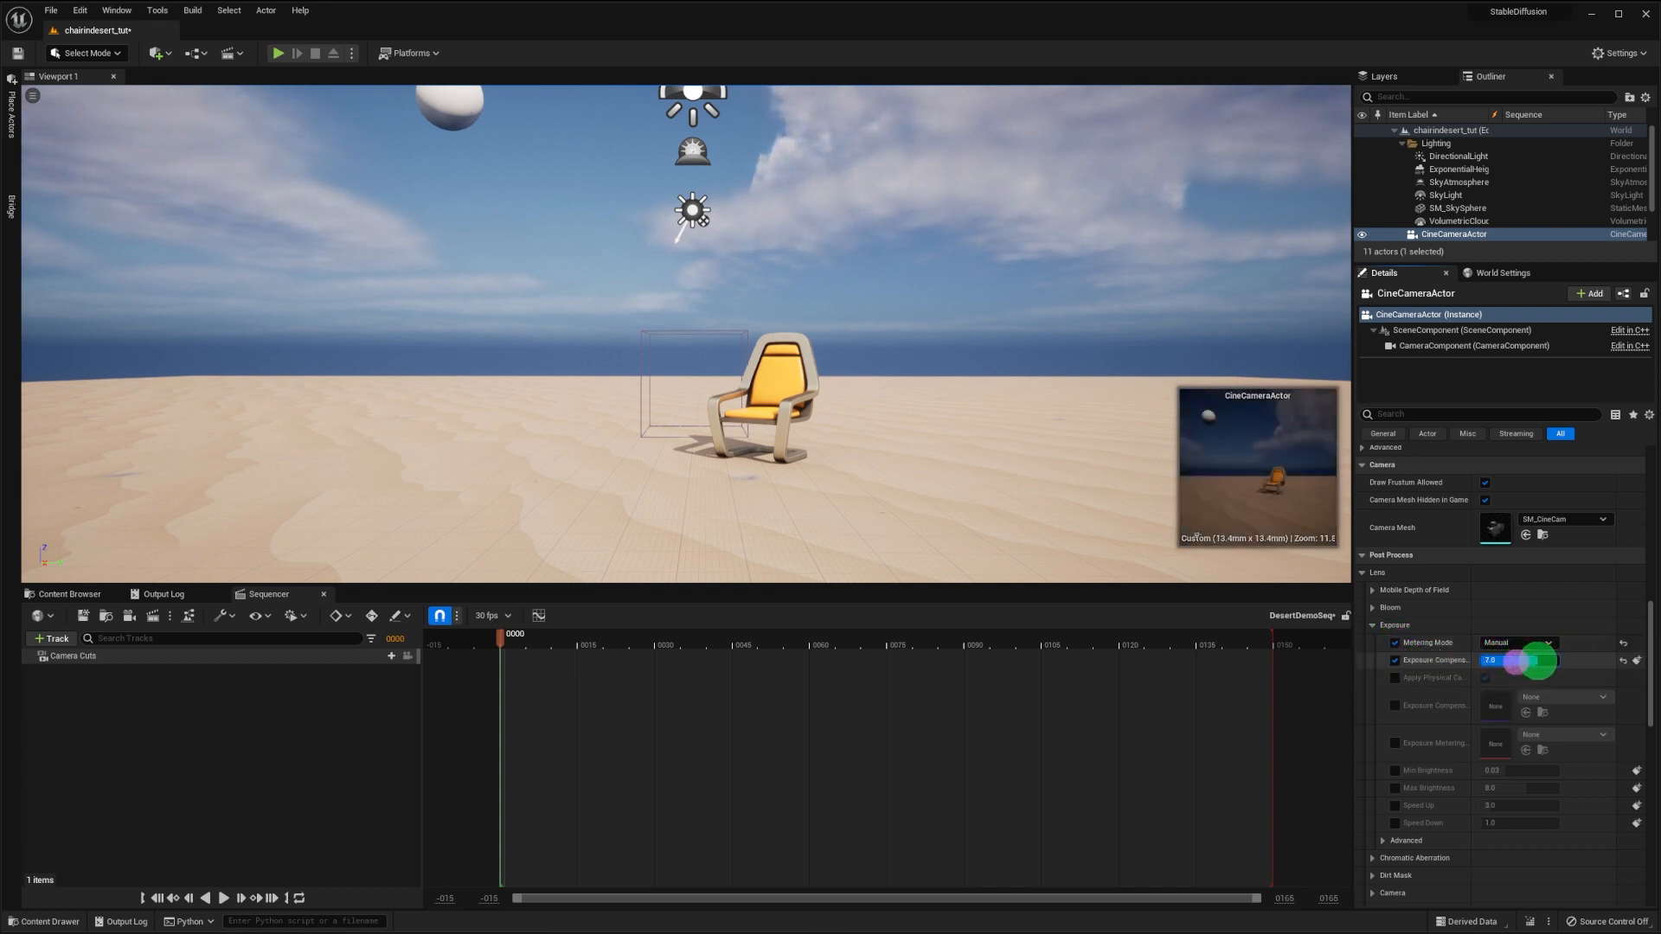
{"action": "left_click_drag", "start_coordinate": [1509, 660], "coordinate": [1542, 660]}
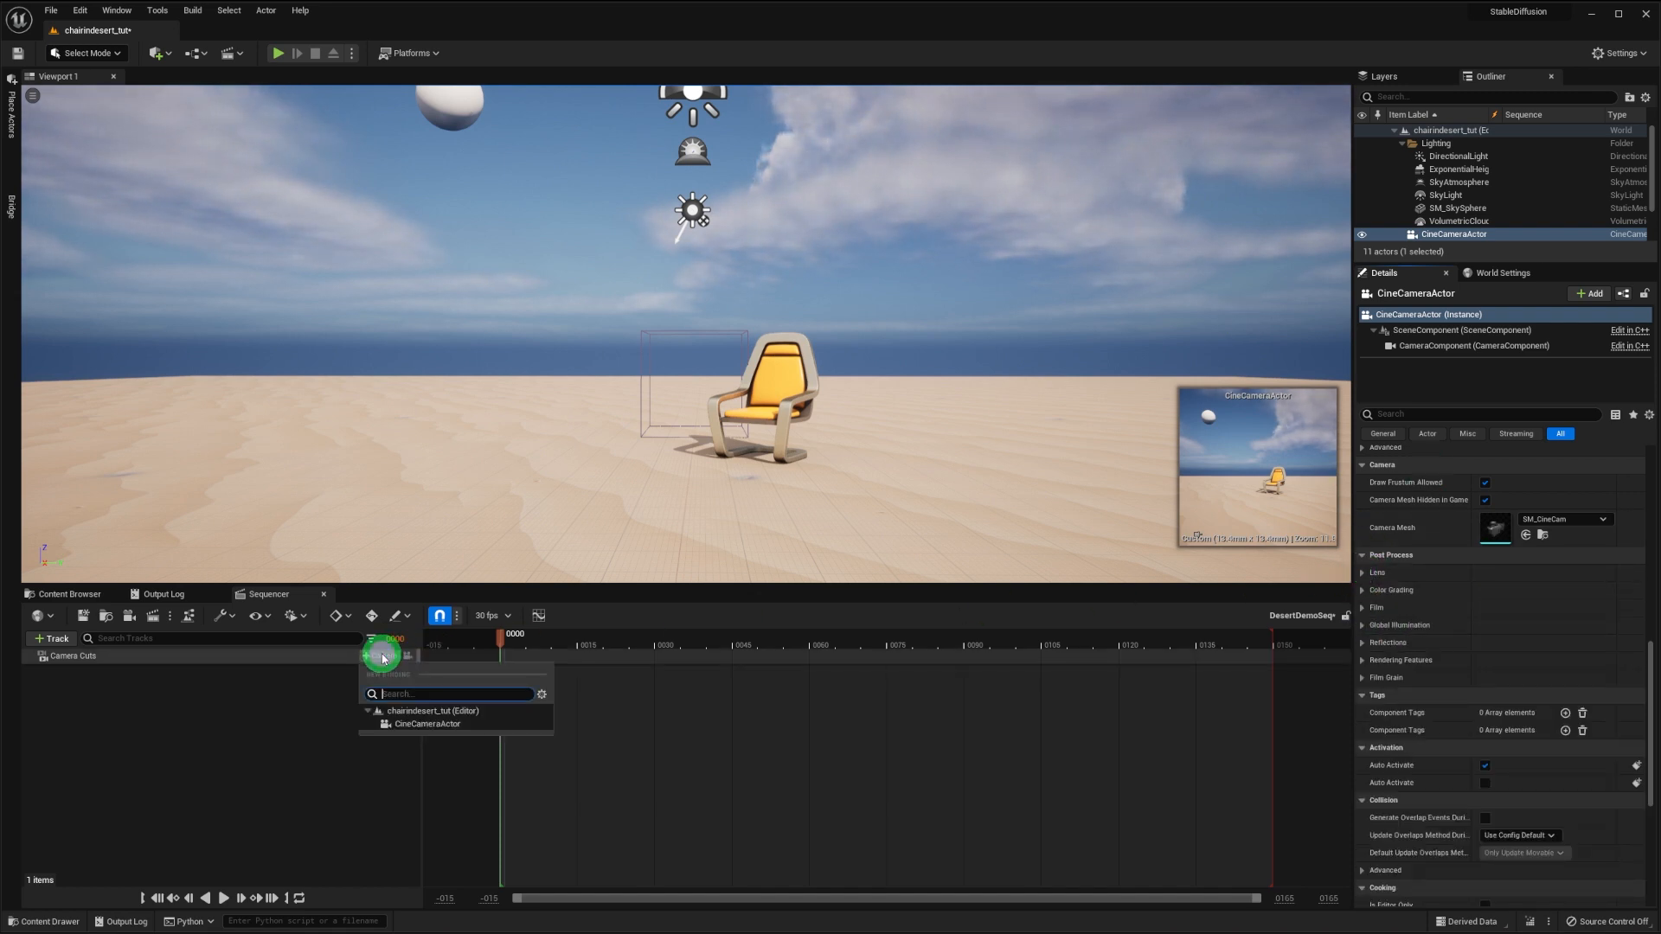
{"action": "left_click", "coordinate": [429, 723]}
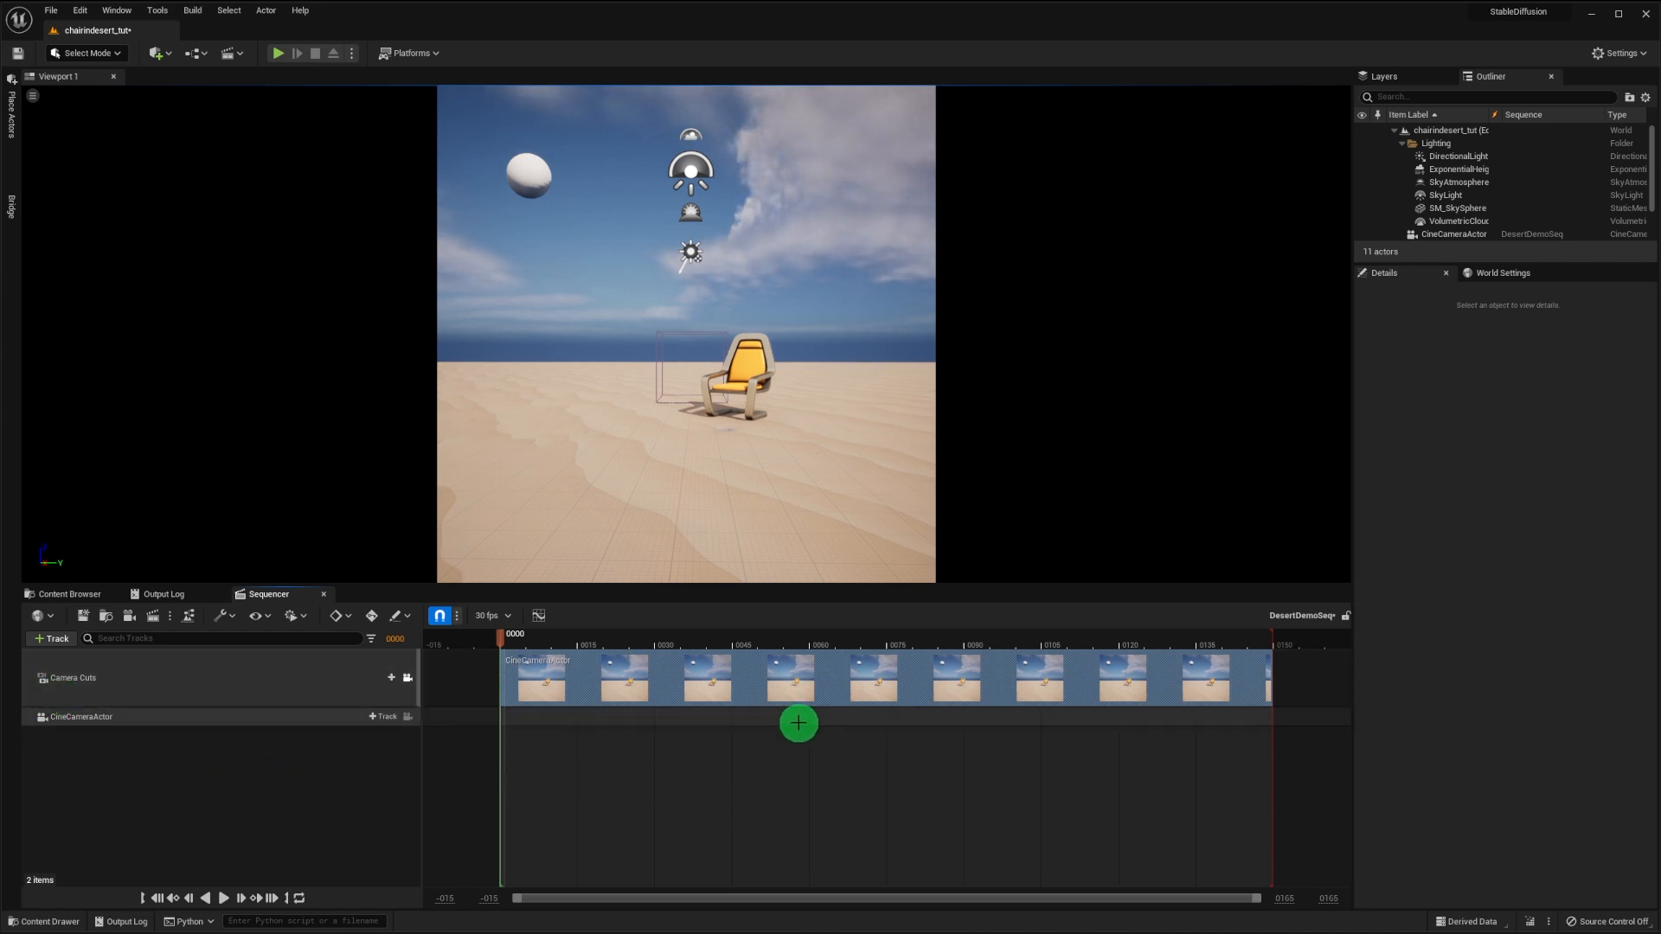
- Key the CineCameraActor's location at frames 0 and 30 so it moves toward the chair
{"action": "left_click", "coordinate": [384, 716]}
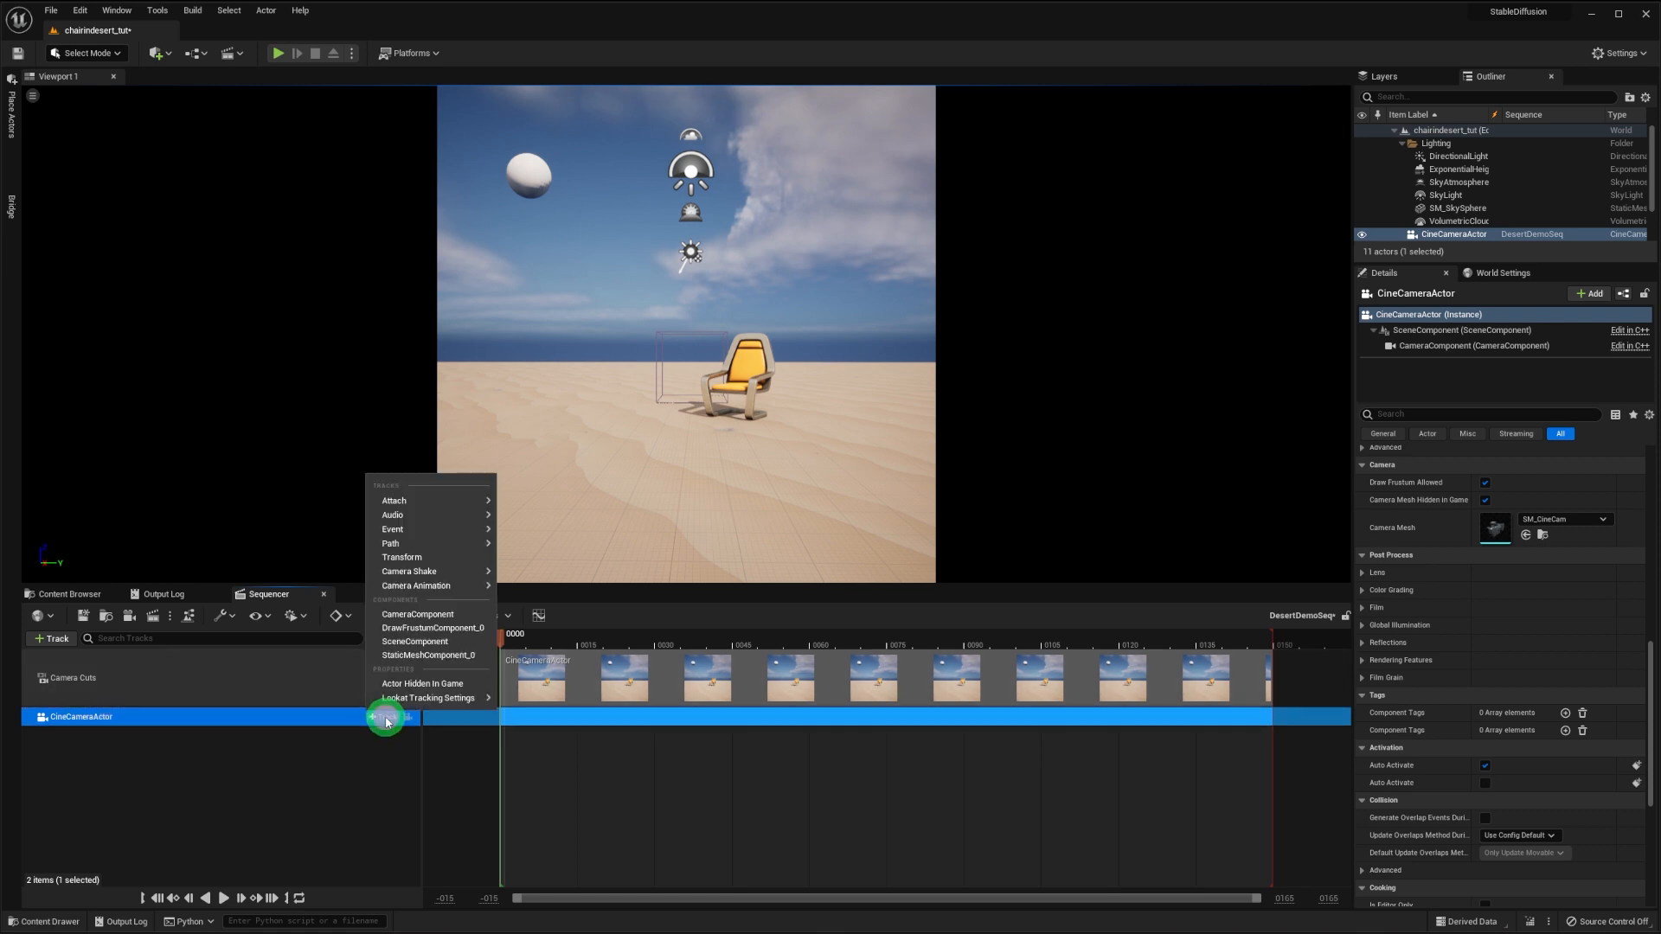
{"action": "left_click", "coordinate": [401, 557]}
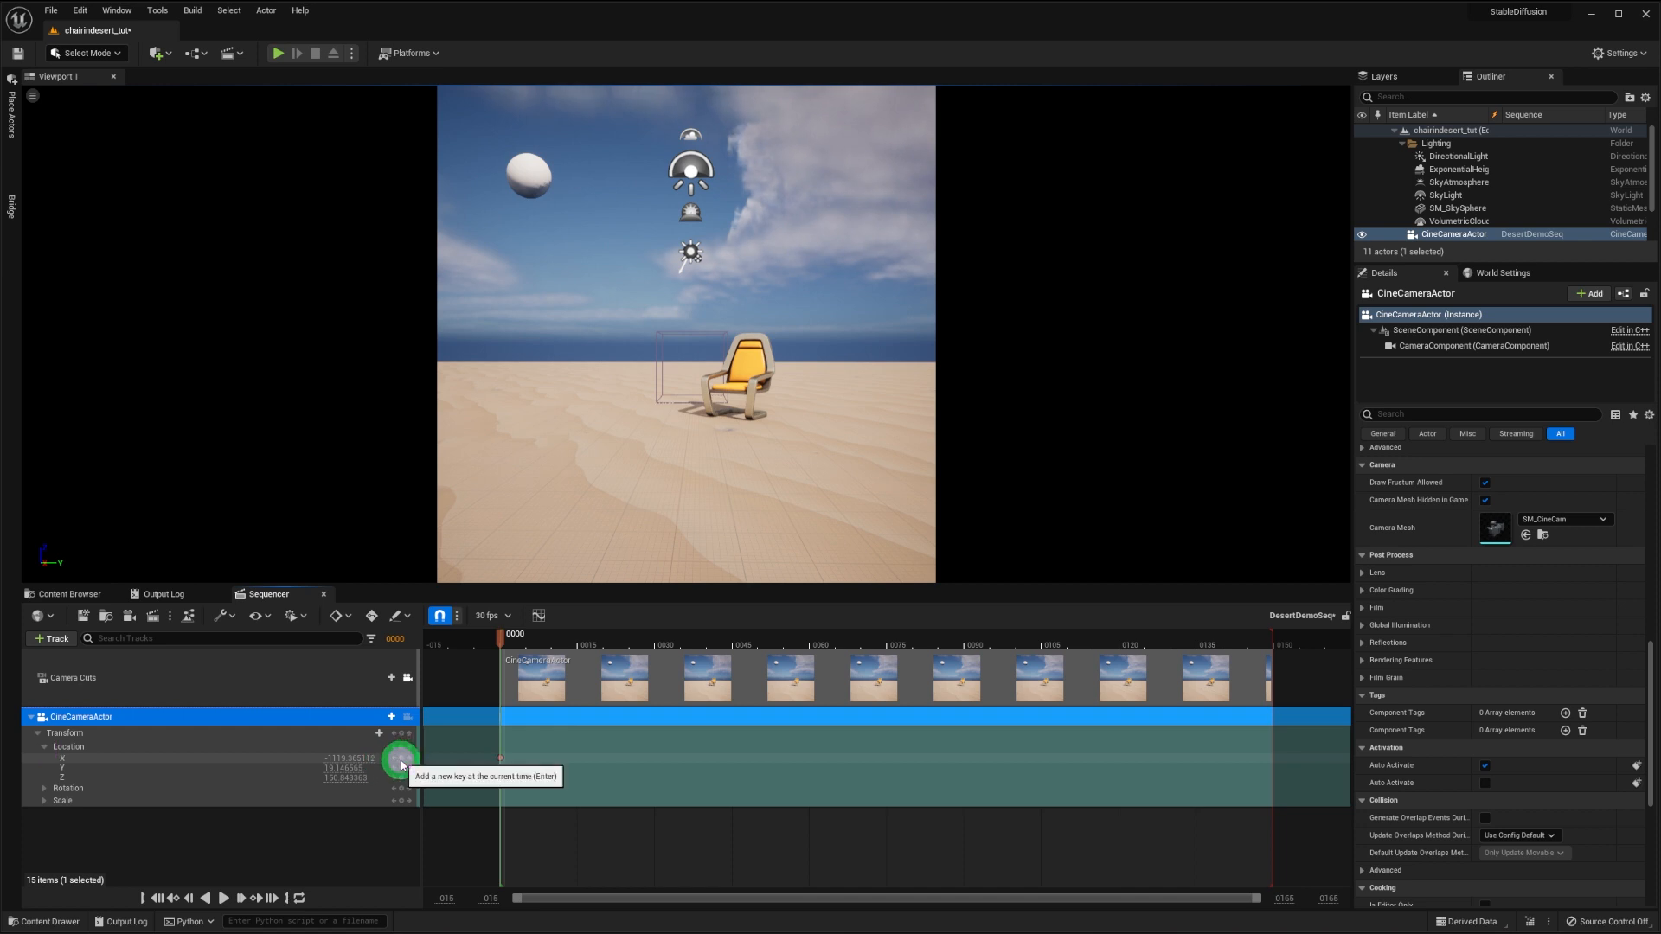
{"action": "left_click_drag", "start_coordinate": [501, 633], "coordinate": [572, 633]}
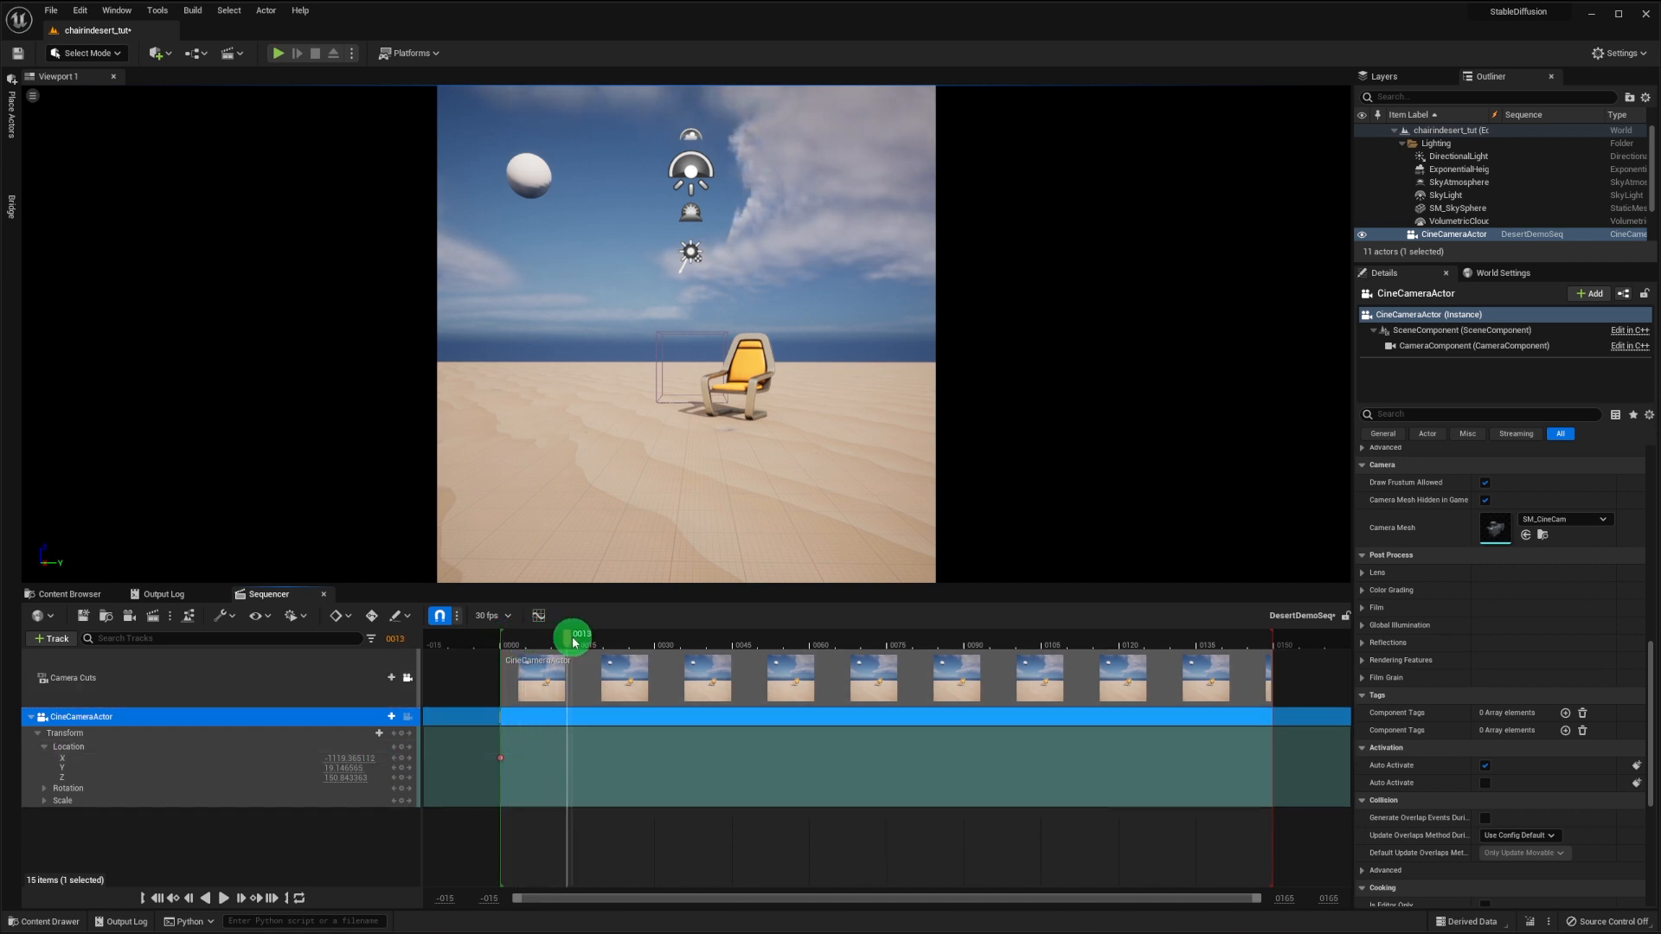
{"action": "left_click_drag", "start_coordinate": [572, 643], "coordinate": [656, 642]}
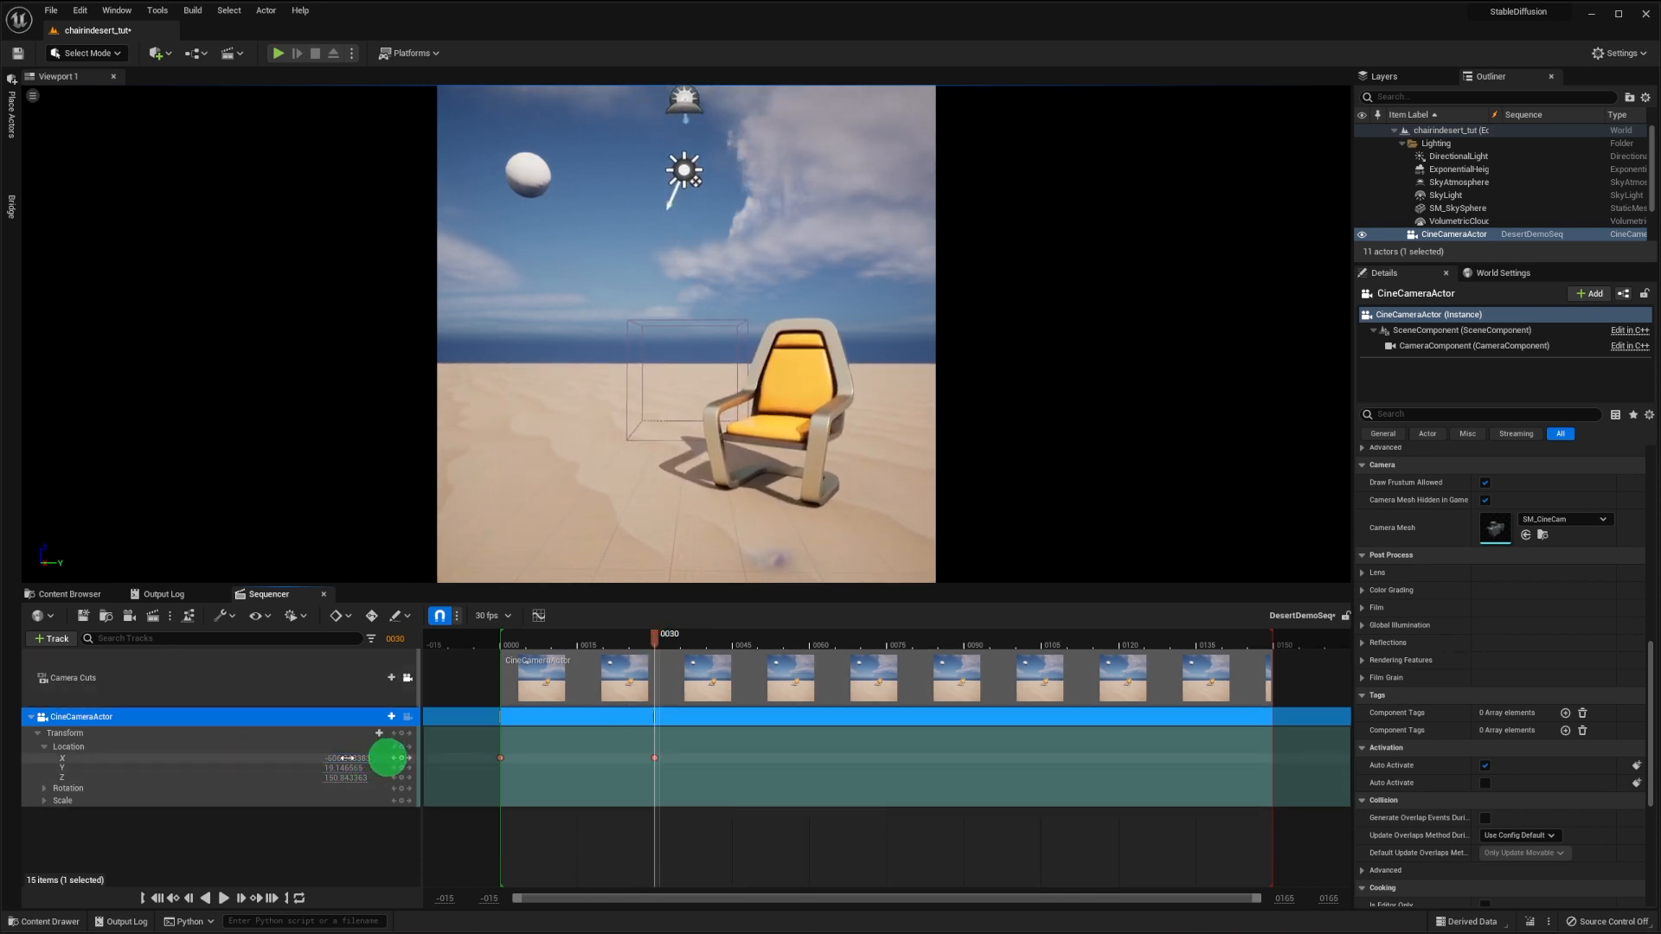
{"action": "left_click_drag", "start_coordinate": [654, 648], "coordinate": [544, 648]}
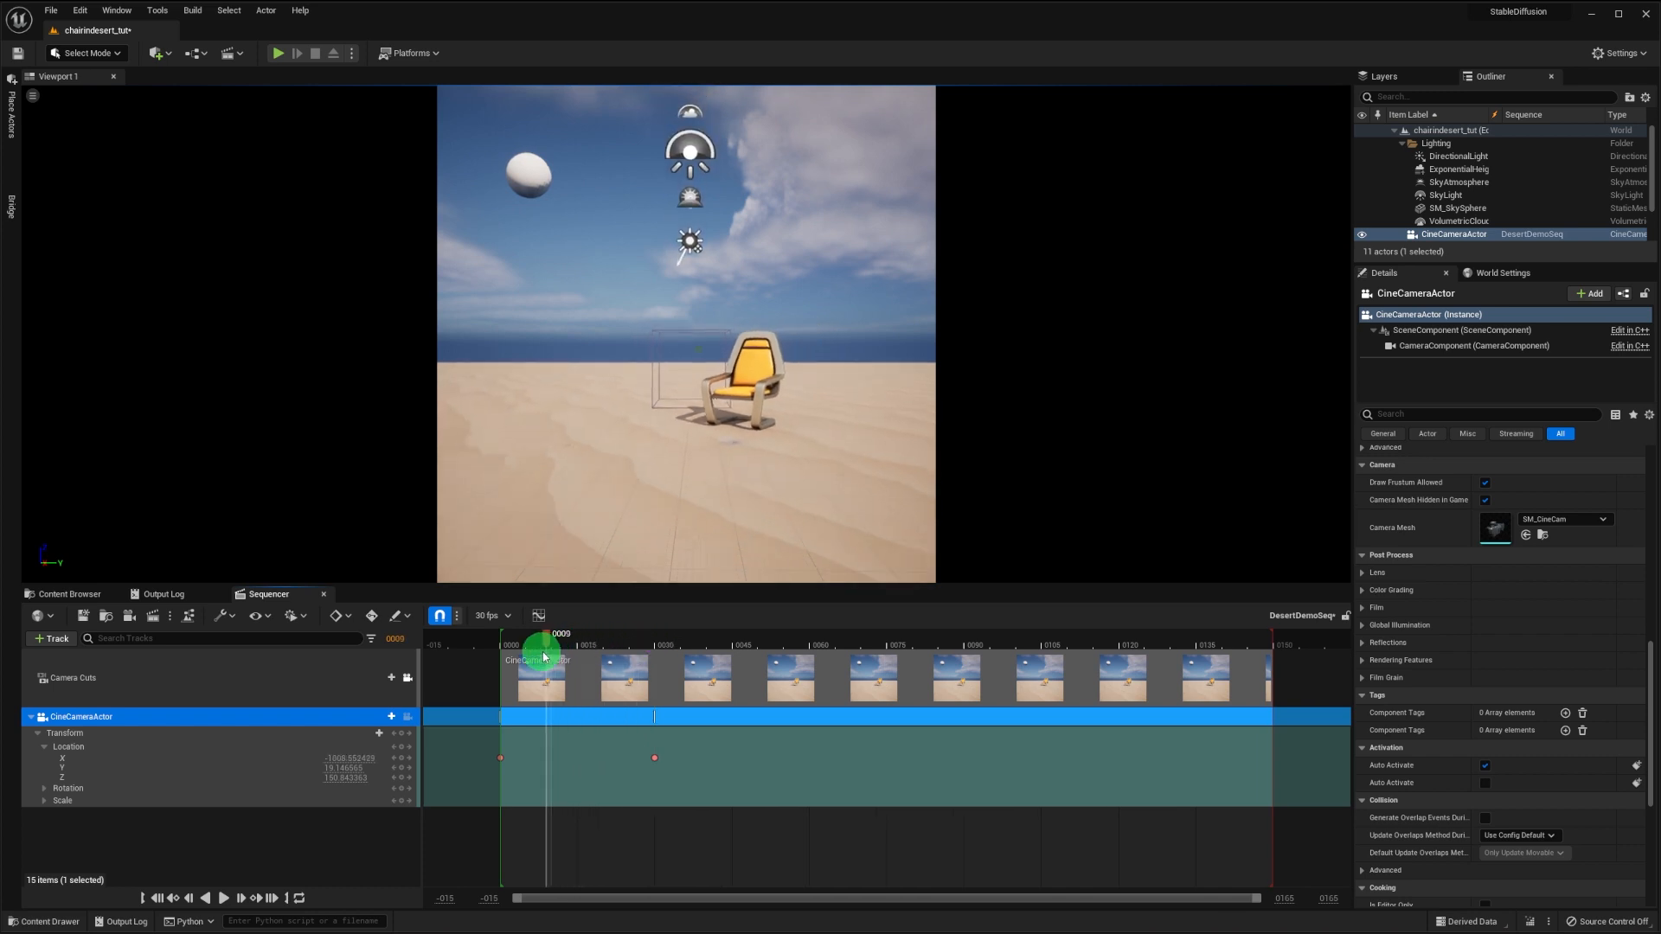
{"action": "left_click_drag", "start_coordinate": [542, 646], "coordinate": [657, 646]}
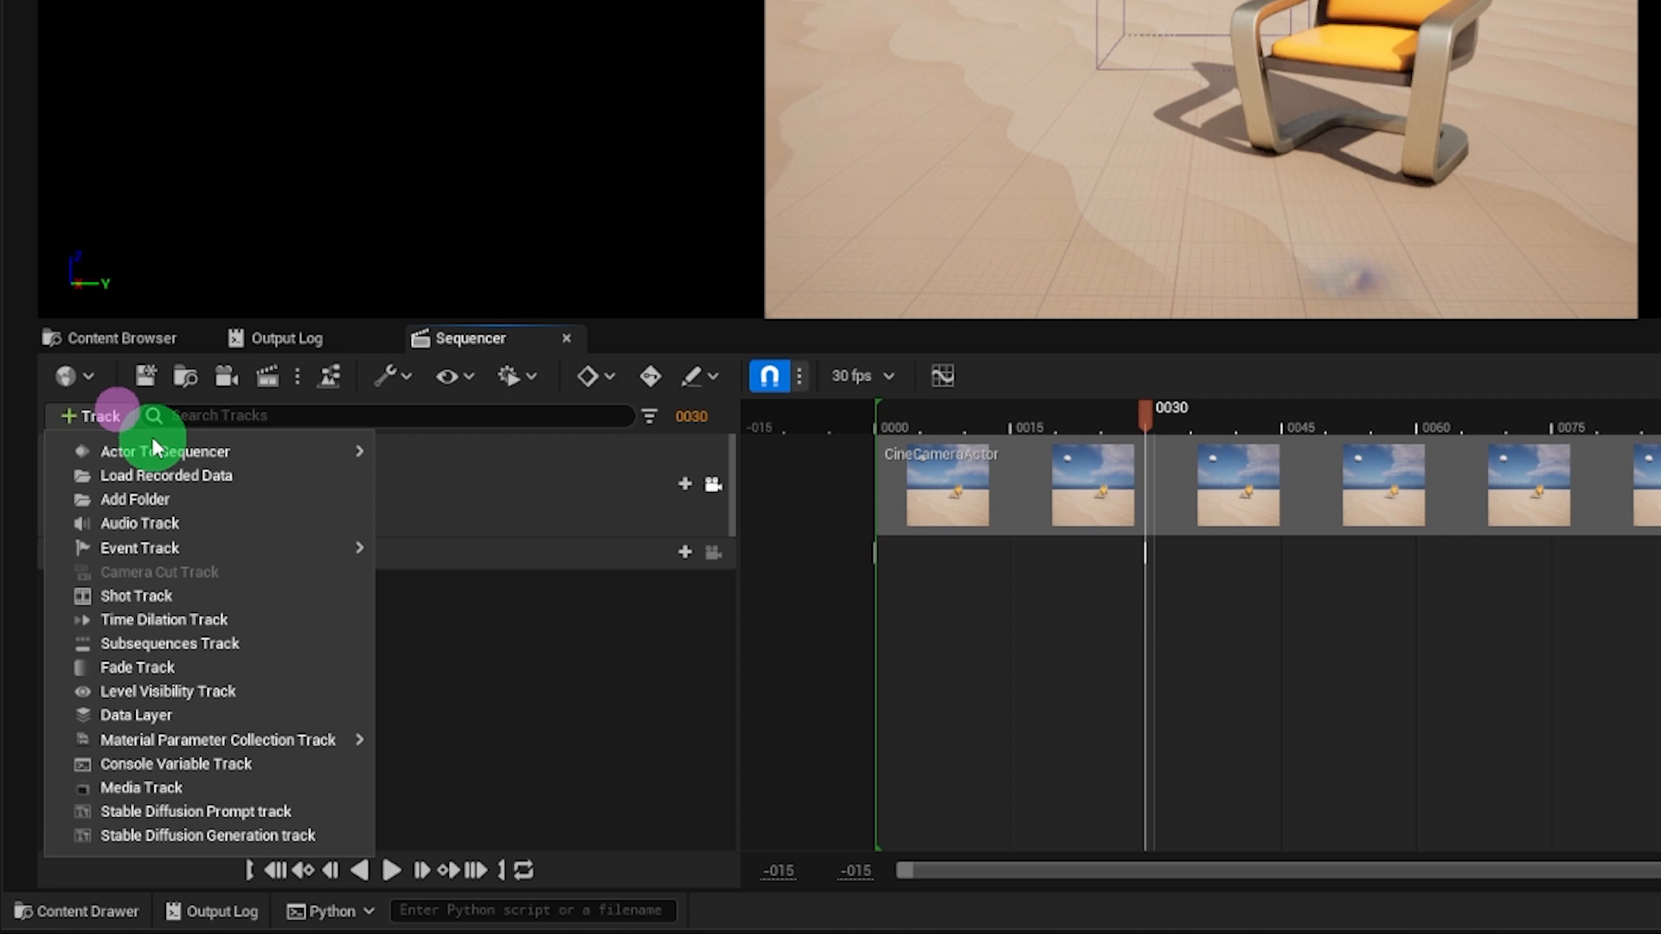
{"action": "mouse_move", "coordinate": [209, 836]}
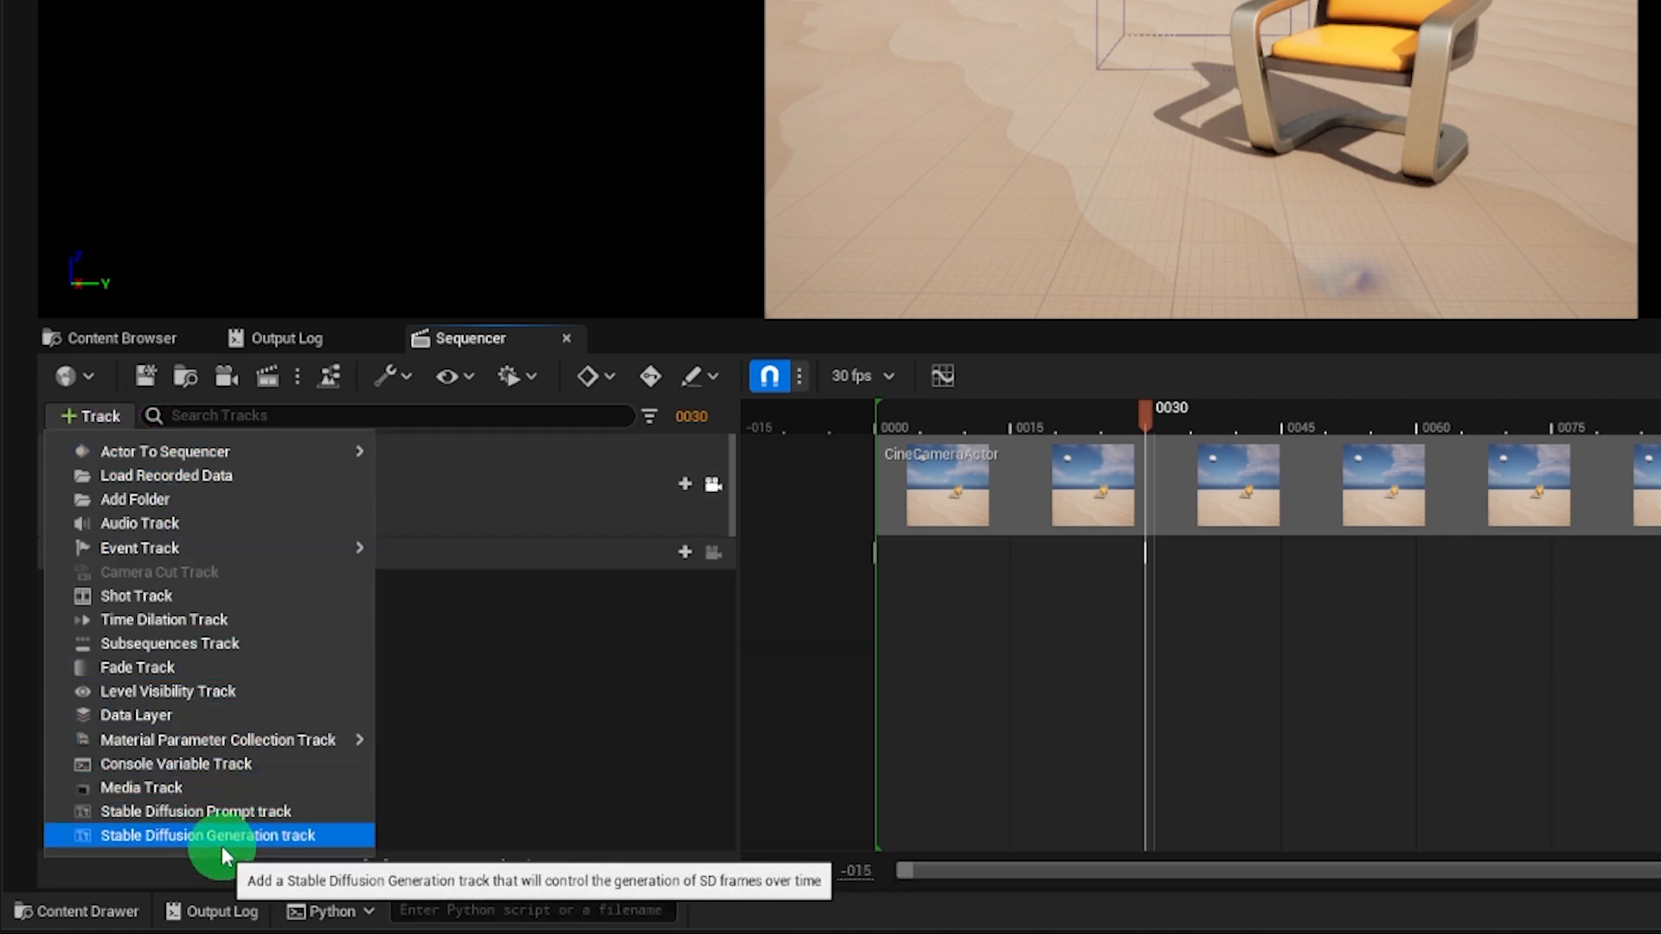
- Add a Stable Diffusion generation track whose section uses the Runway1-5 model asset
{"action": "left_click", "coordinate": [209, 836]}
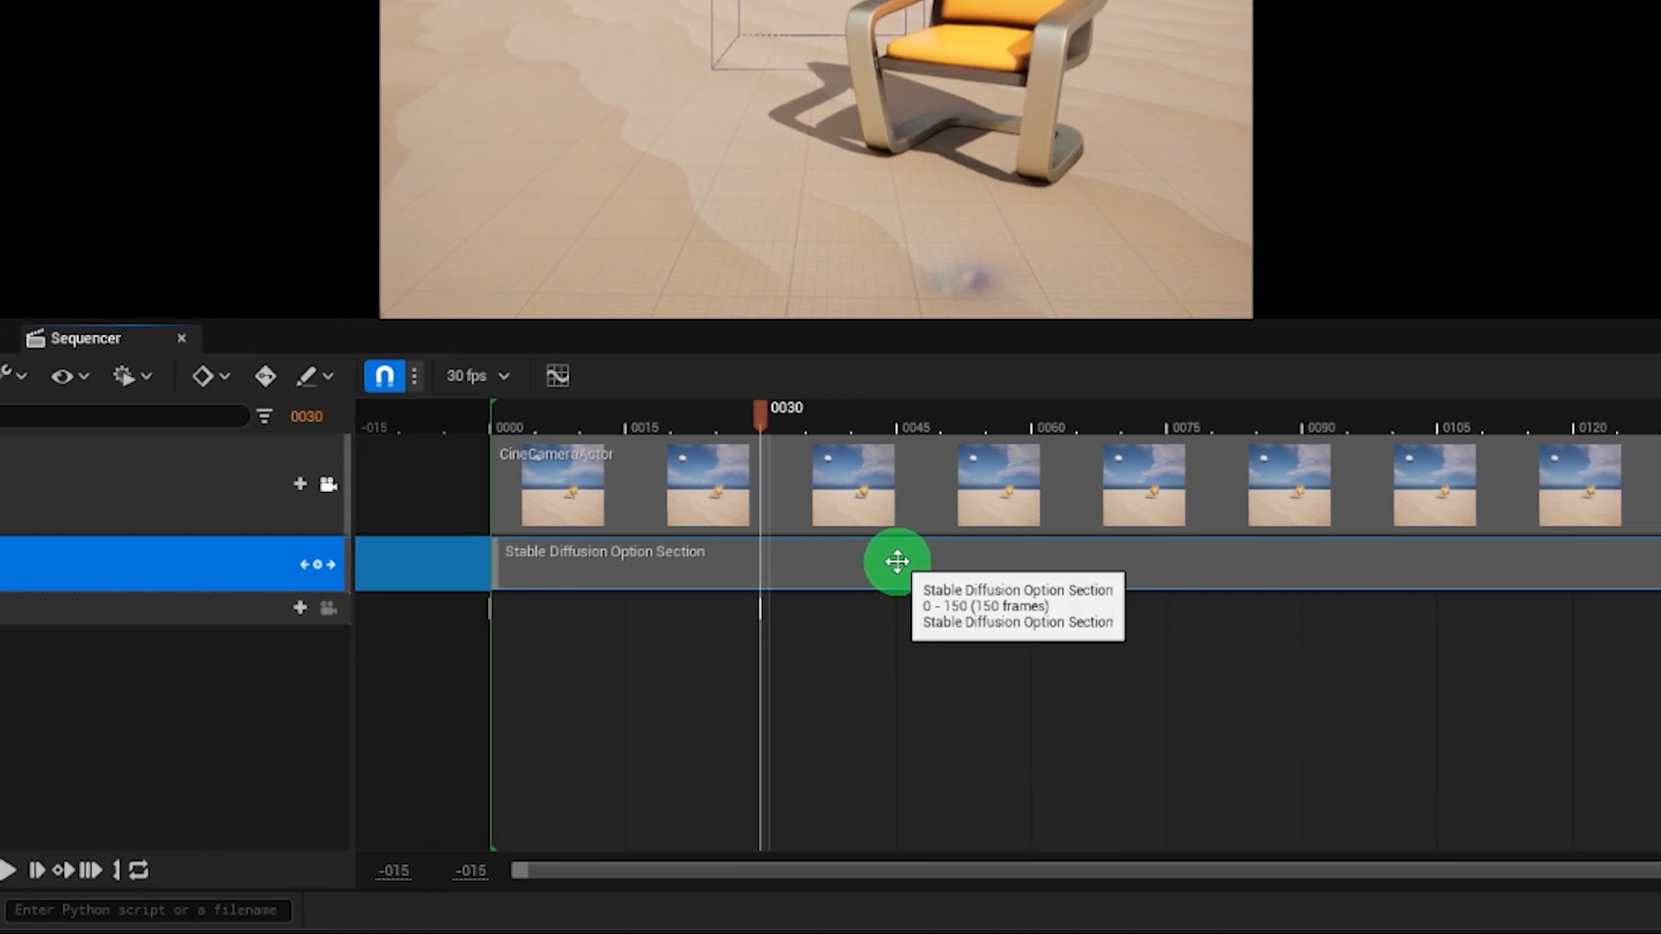
{"action": "right_click", "coordinate": [895, 562]}
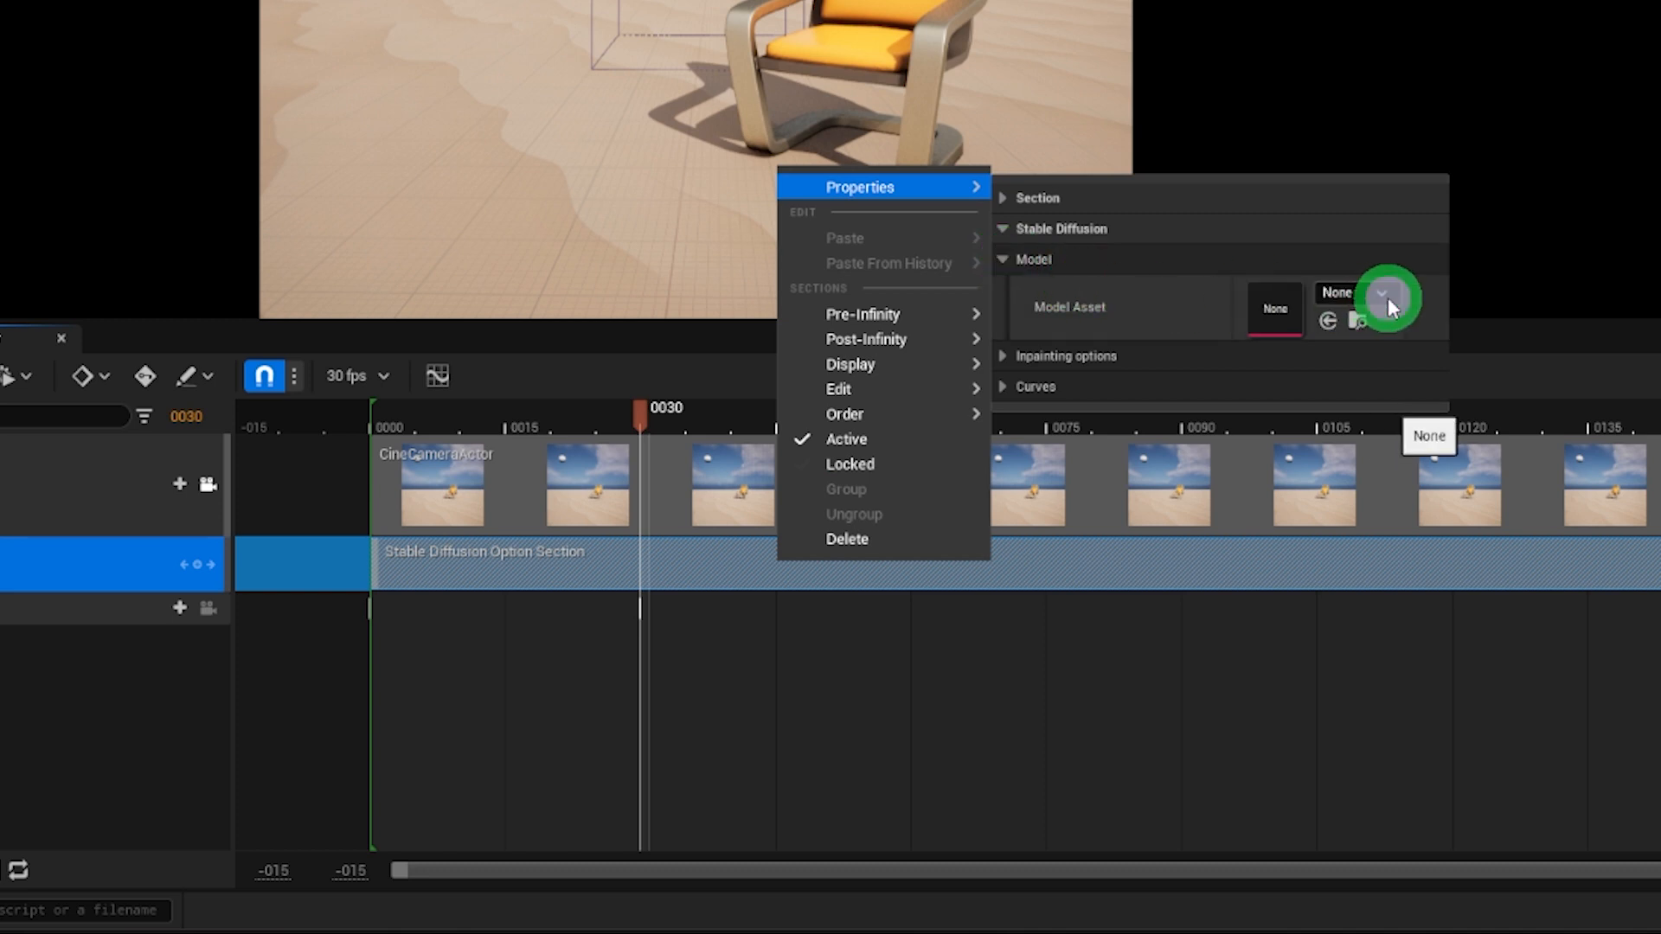
{"action": "left_click", "coordinate": [1383, 293]}
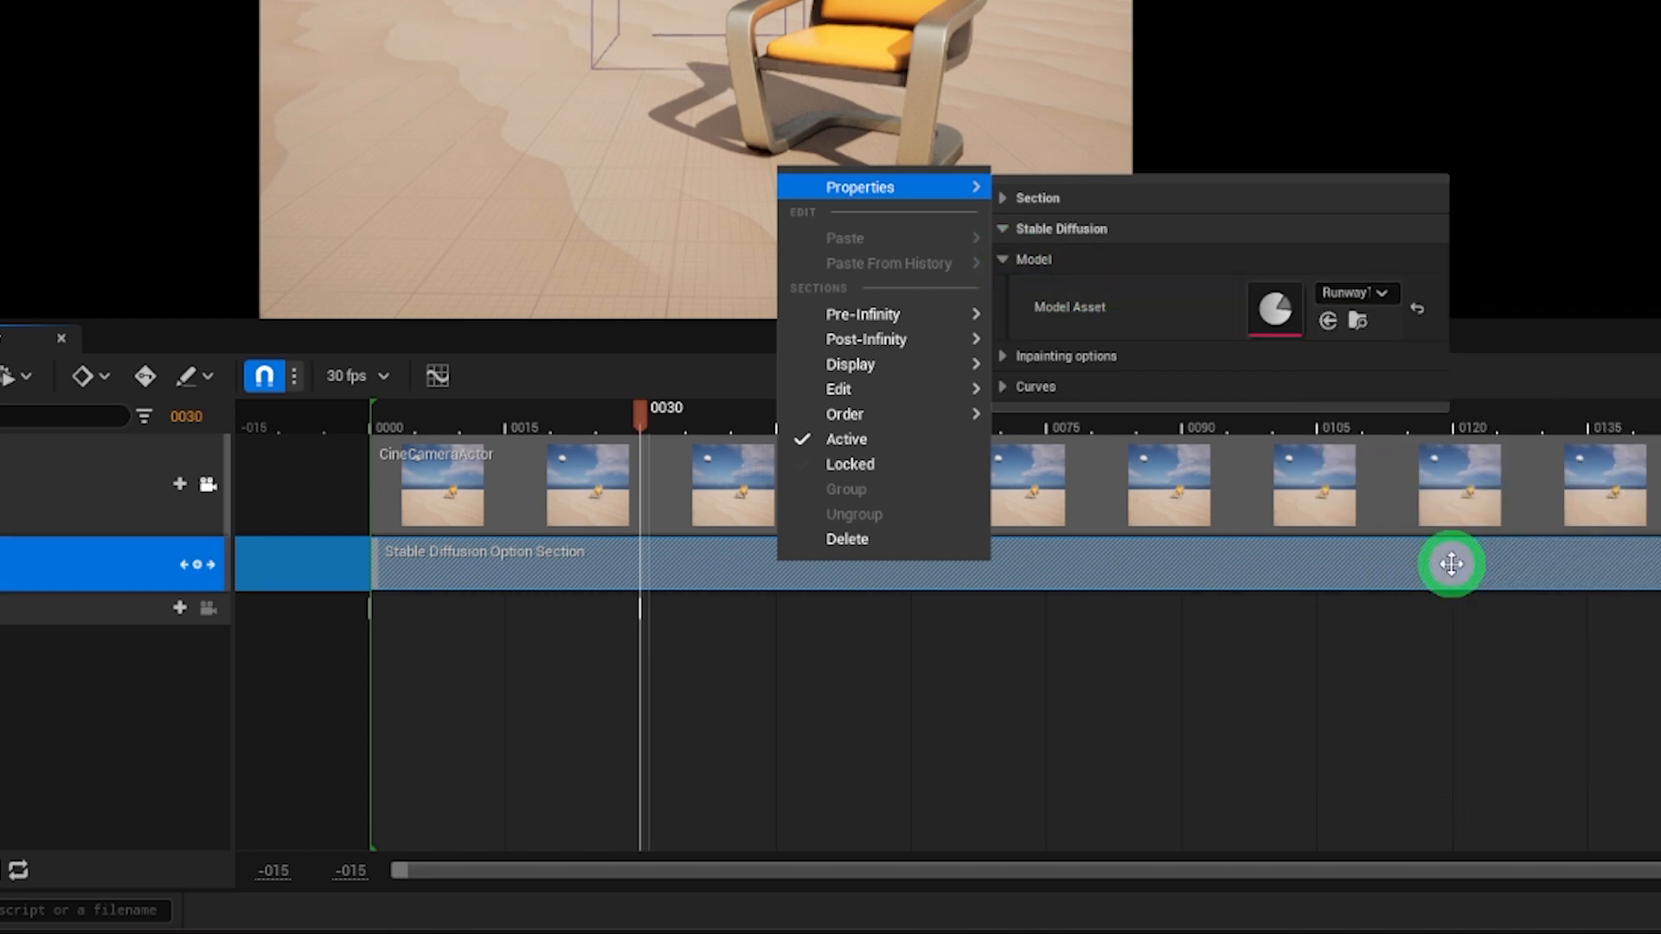
{"action": "mouse_move", "coordinate": [862, 313]}
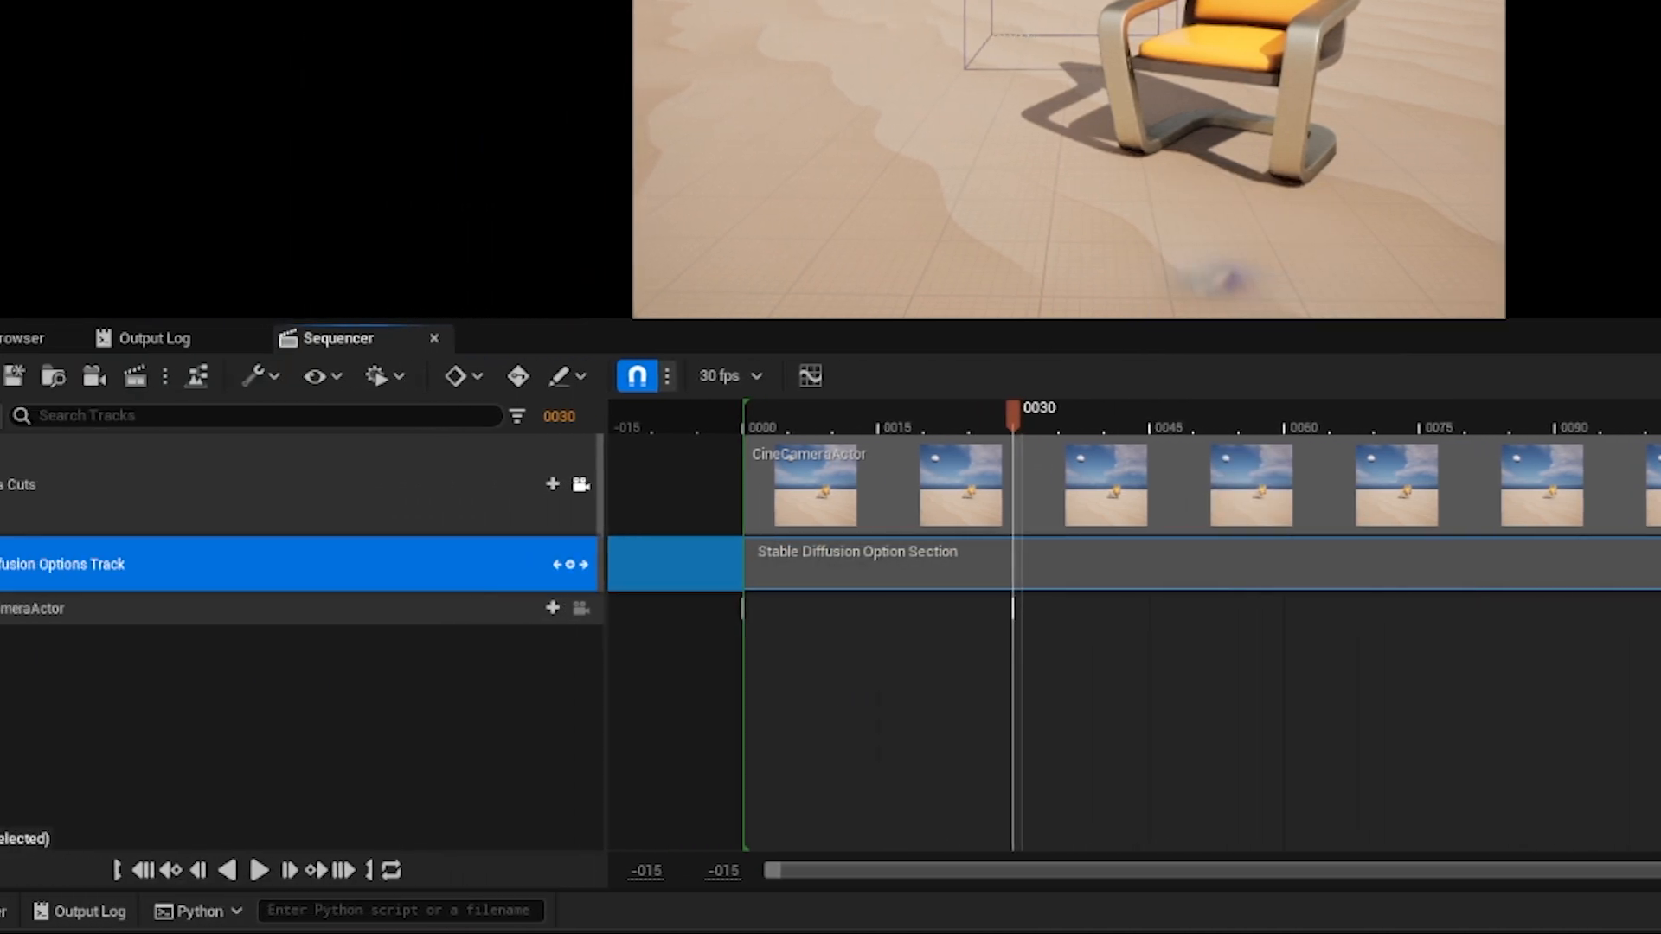
{"action": "left_click", "coordinate": [53, 563]}
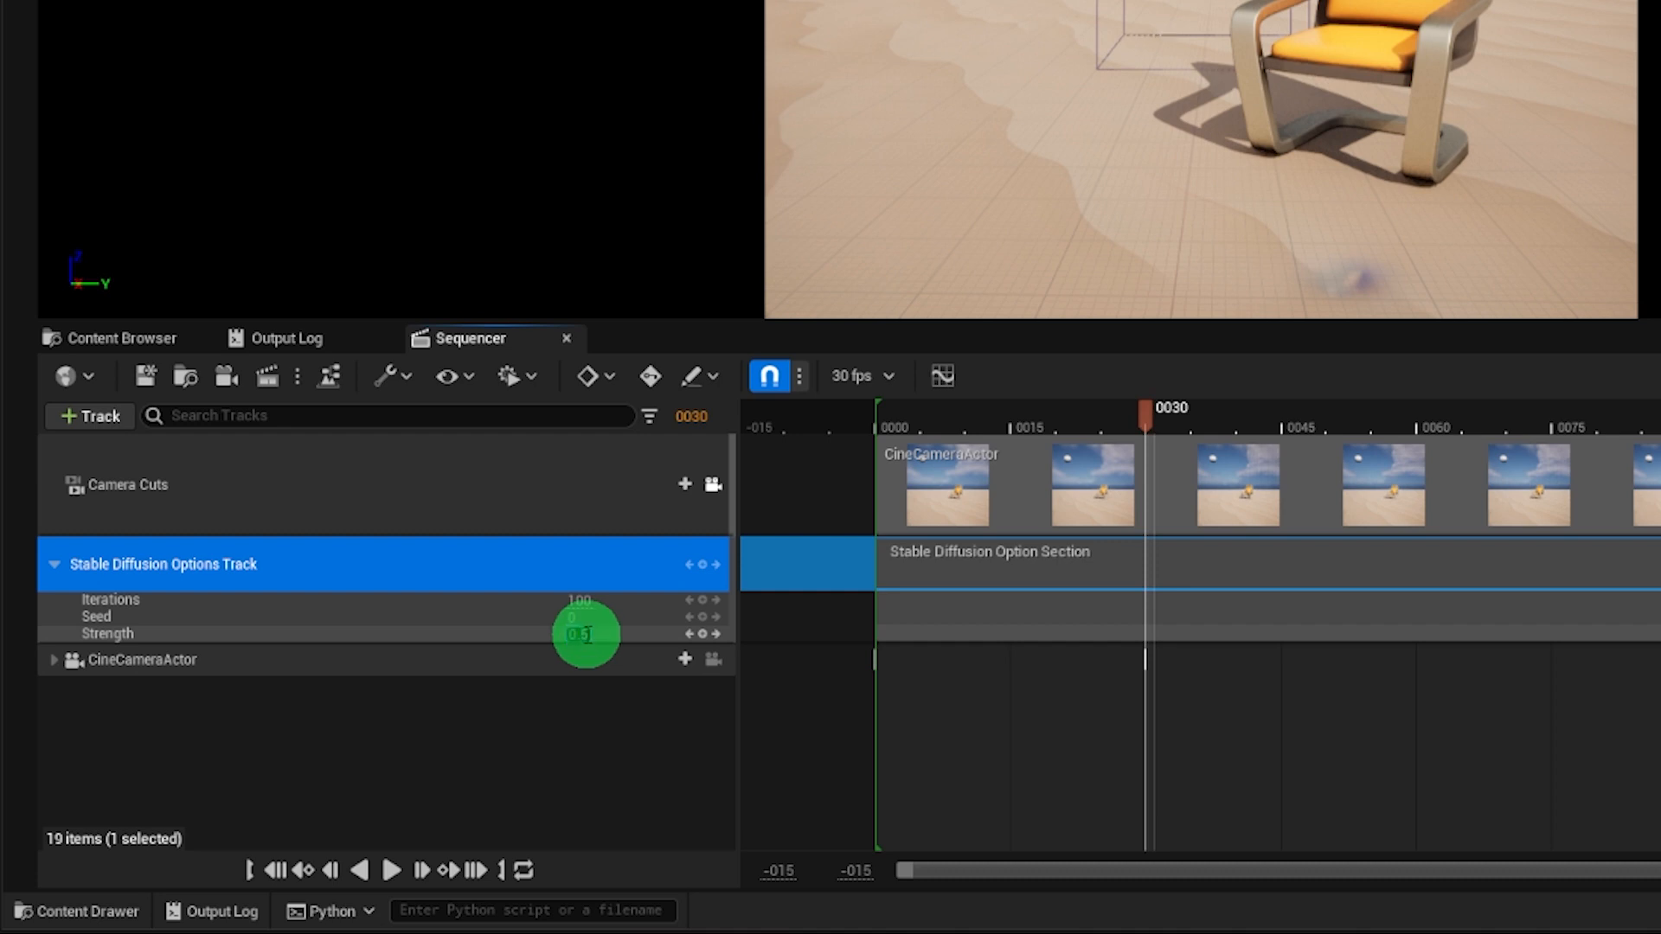
- Set the Stable Diffusion options track to 100 iterations, seed 0 and strength 0.5
{"action": "left_click", "coordinate": [579, 633]}
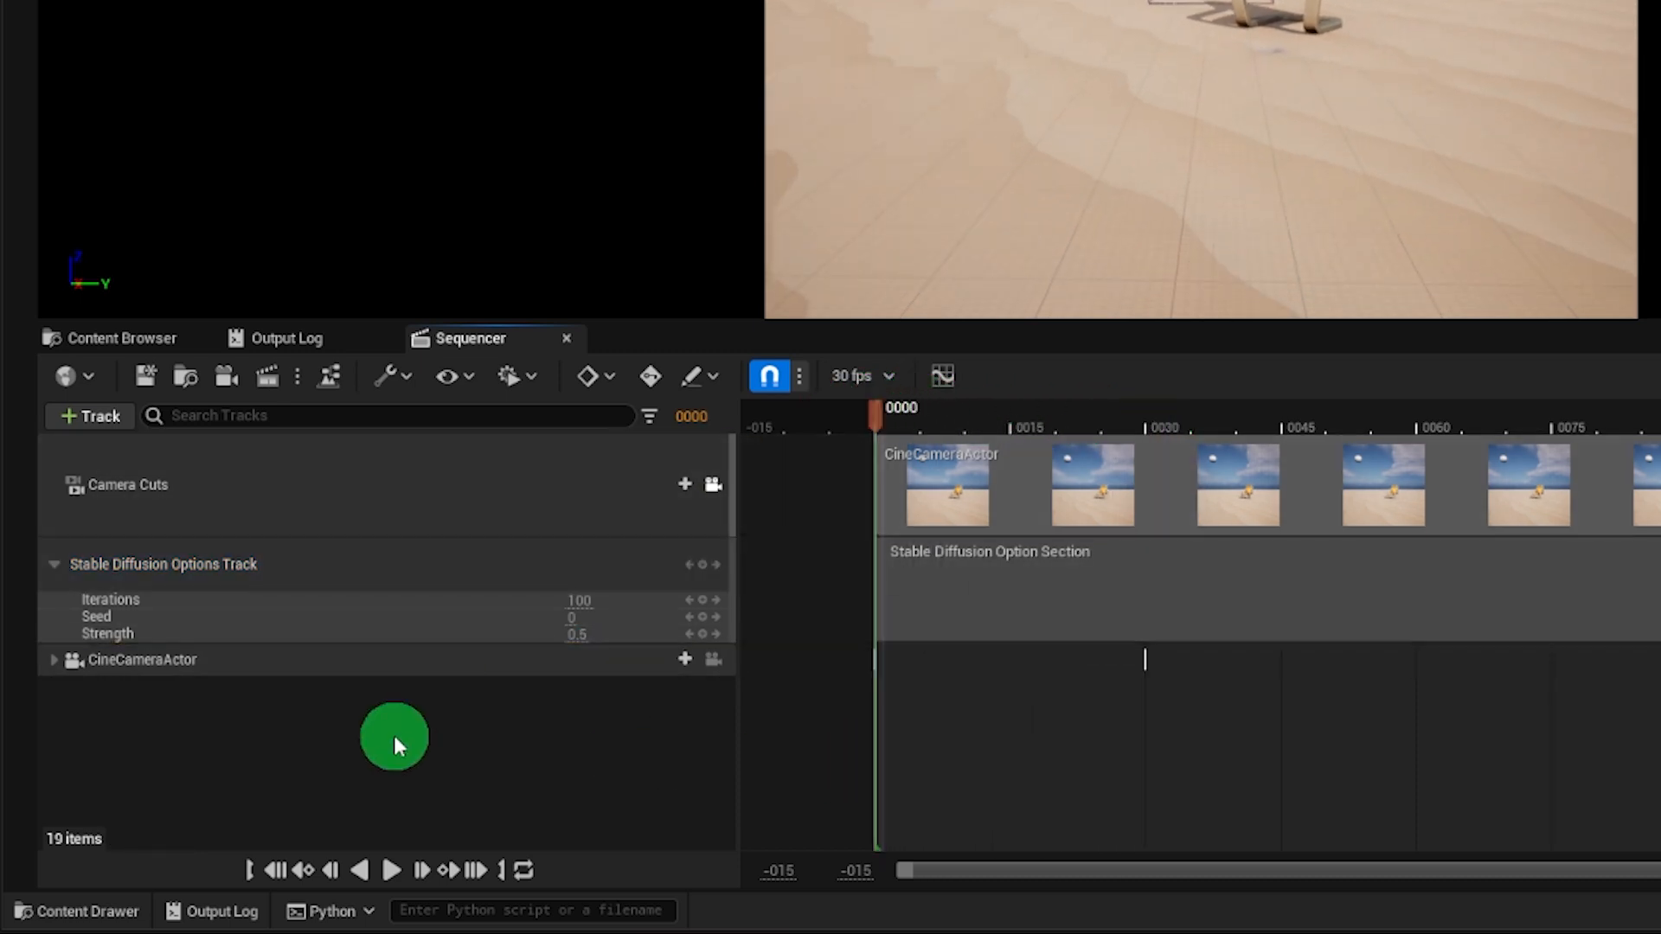
{"action": "left_click", "coordinate": [90, 415]}
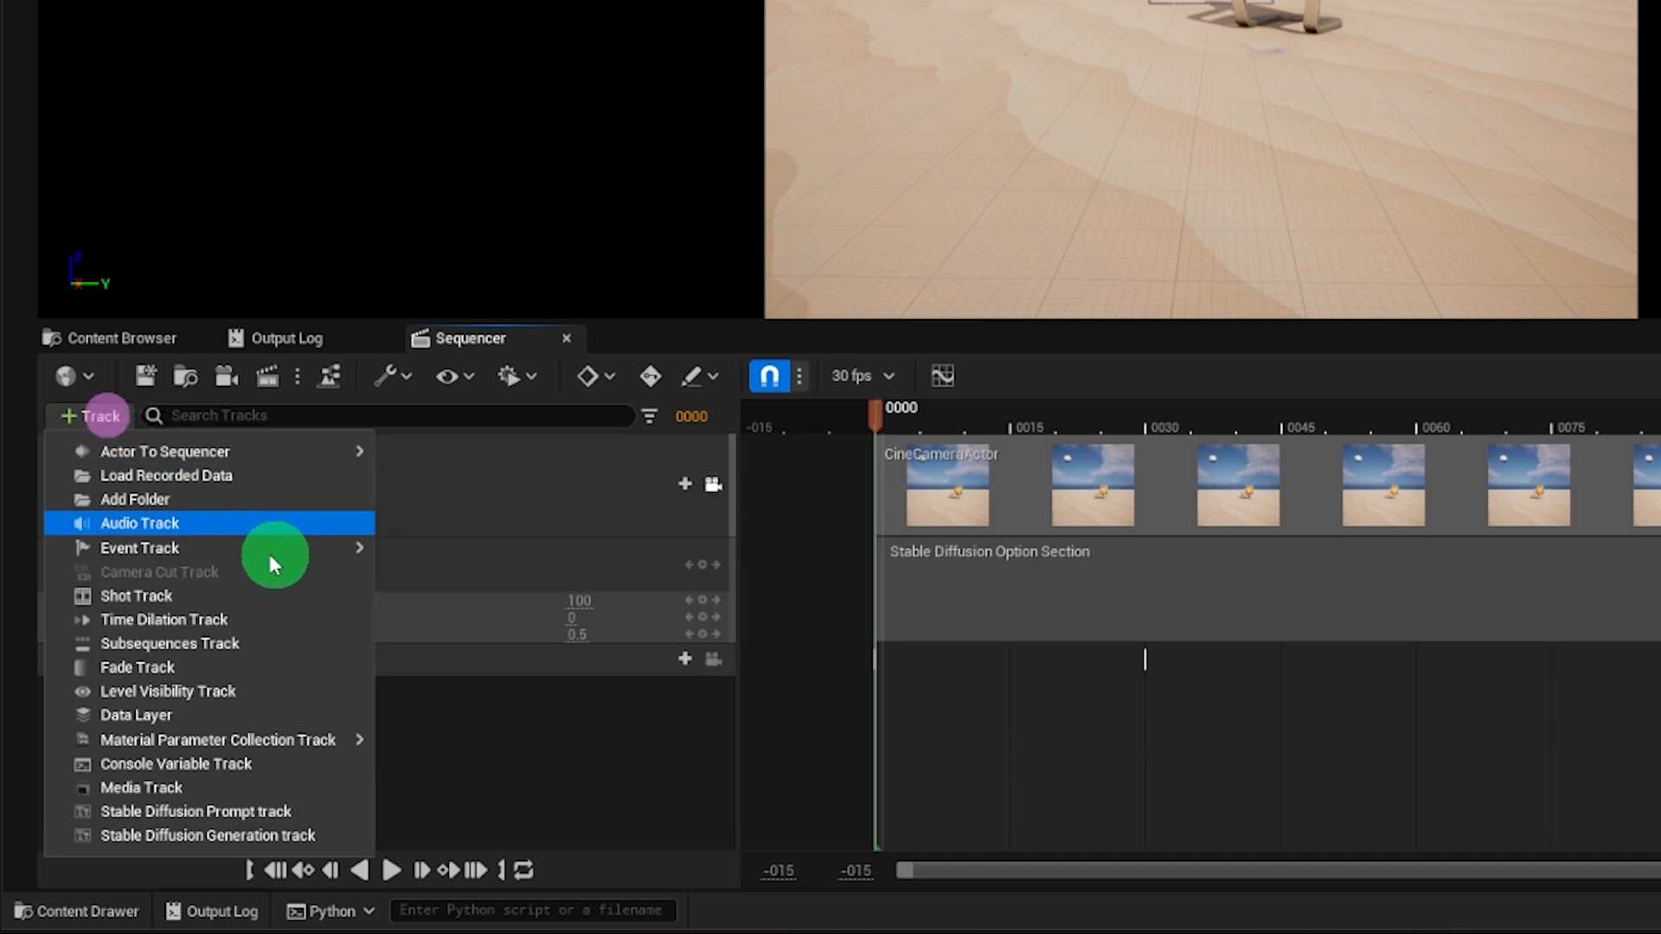
- Trim the first prompt section to the opening frames and give it the prompt 'a chair in the desert'
{"action": "left_click", "coordinate": [197, 812]}
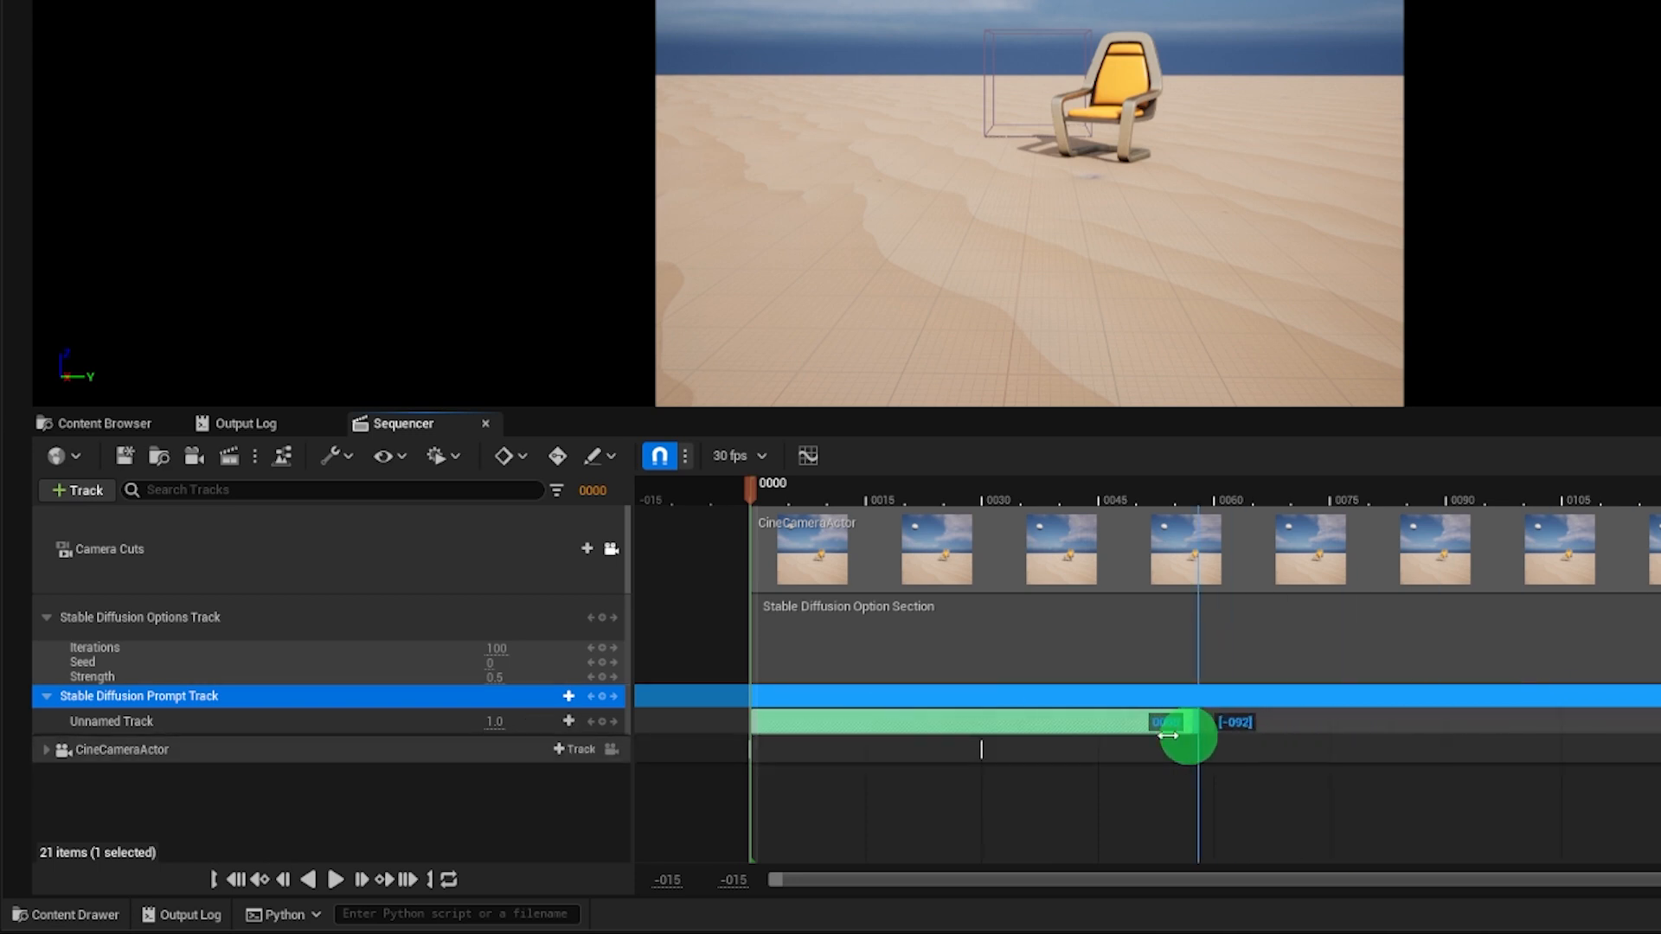
{"action": "left_click_drag", "start_coordinate": [1181, 735], "coordinate": [1218, 735]}
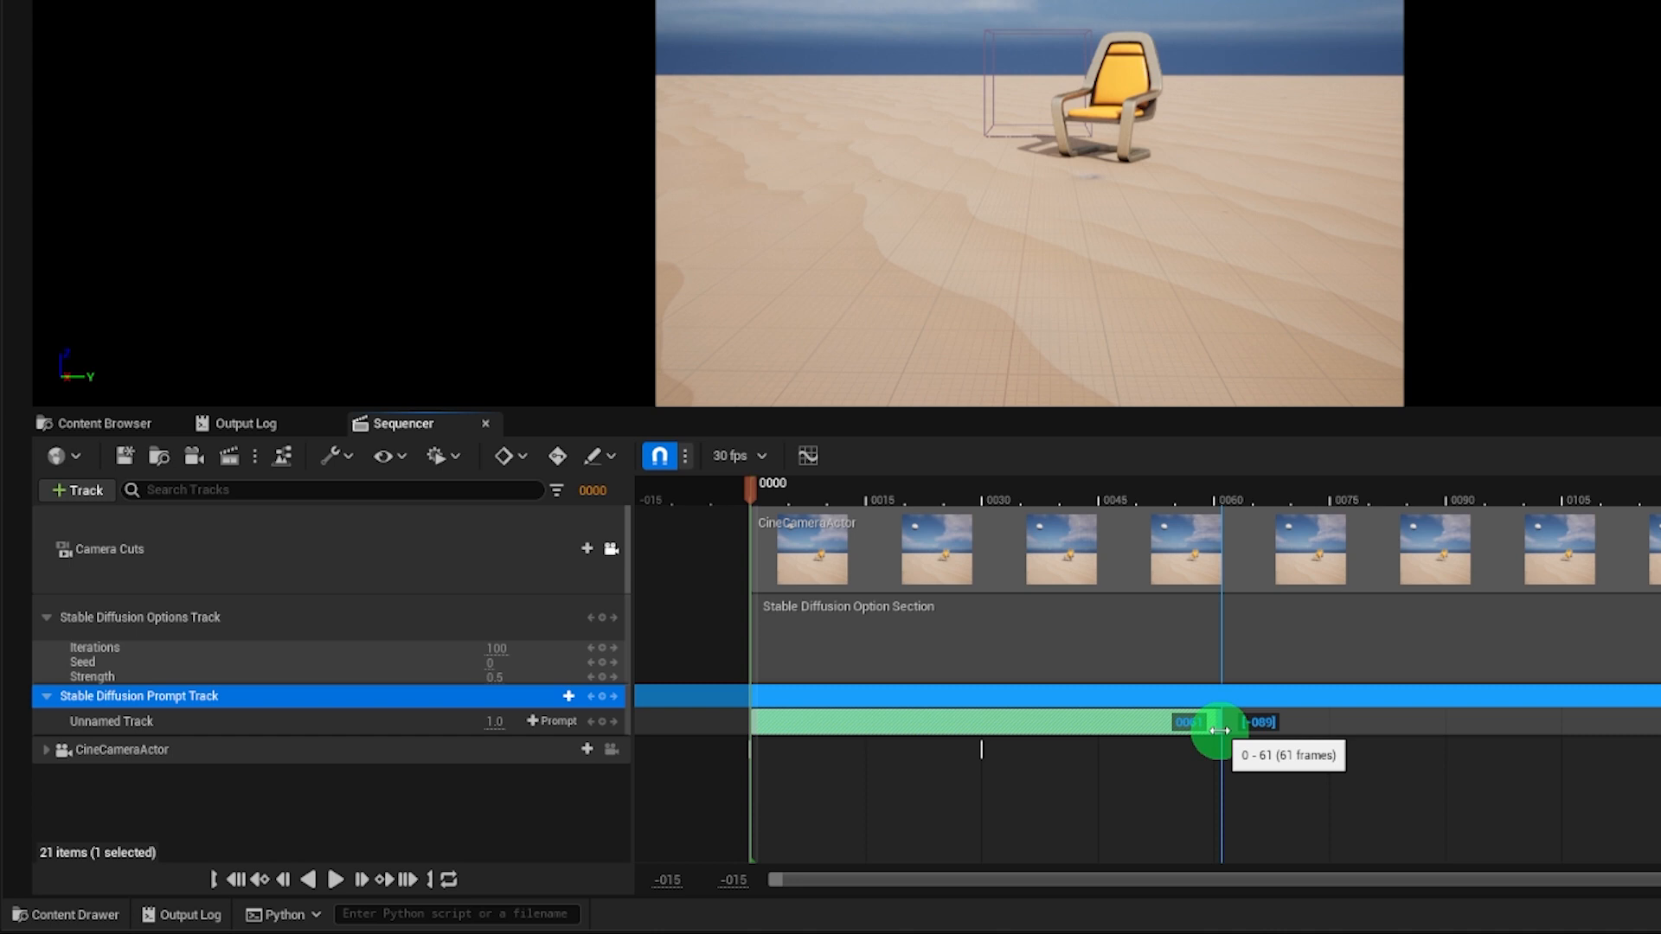
{"action": "left_click_drag", "start_coordinate": [1218, 733], "coordinate": [980, 737]}
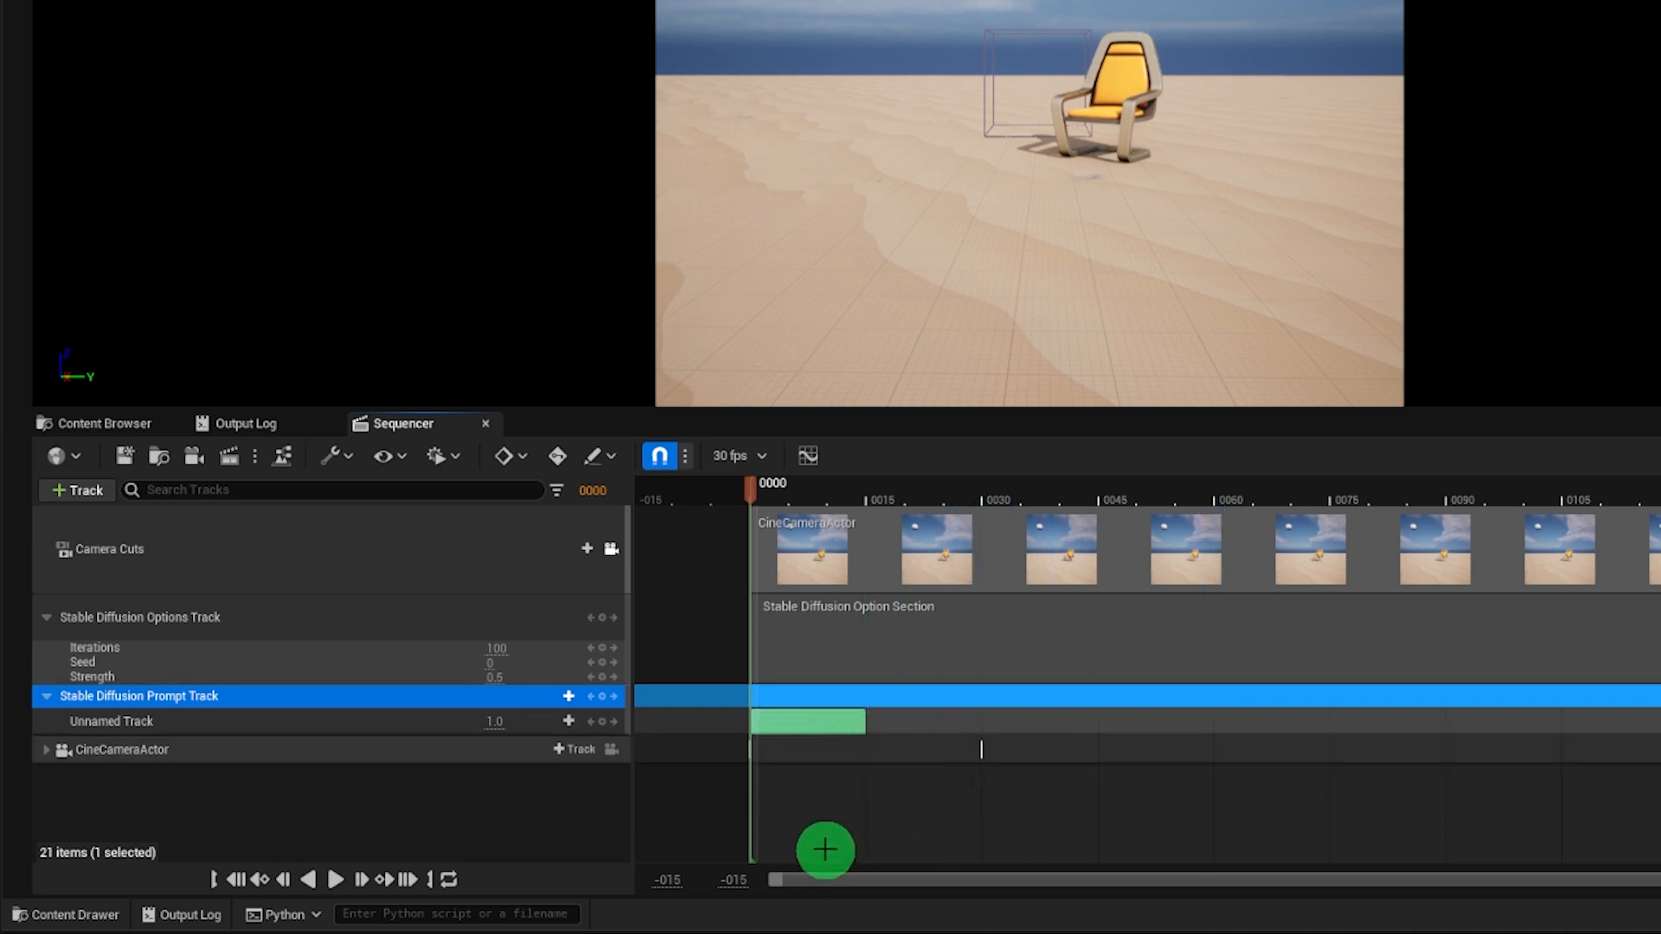
{"action": "right_click", "coordinate": [807, 721]}
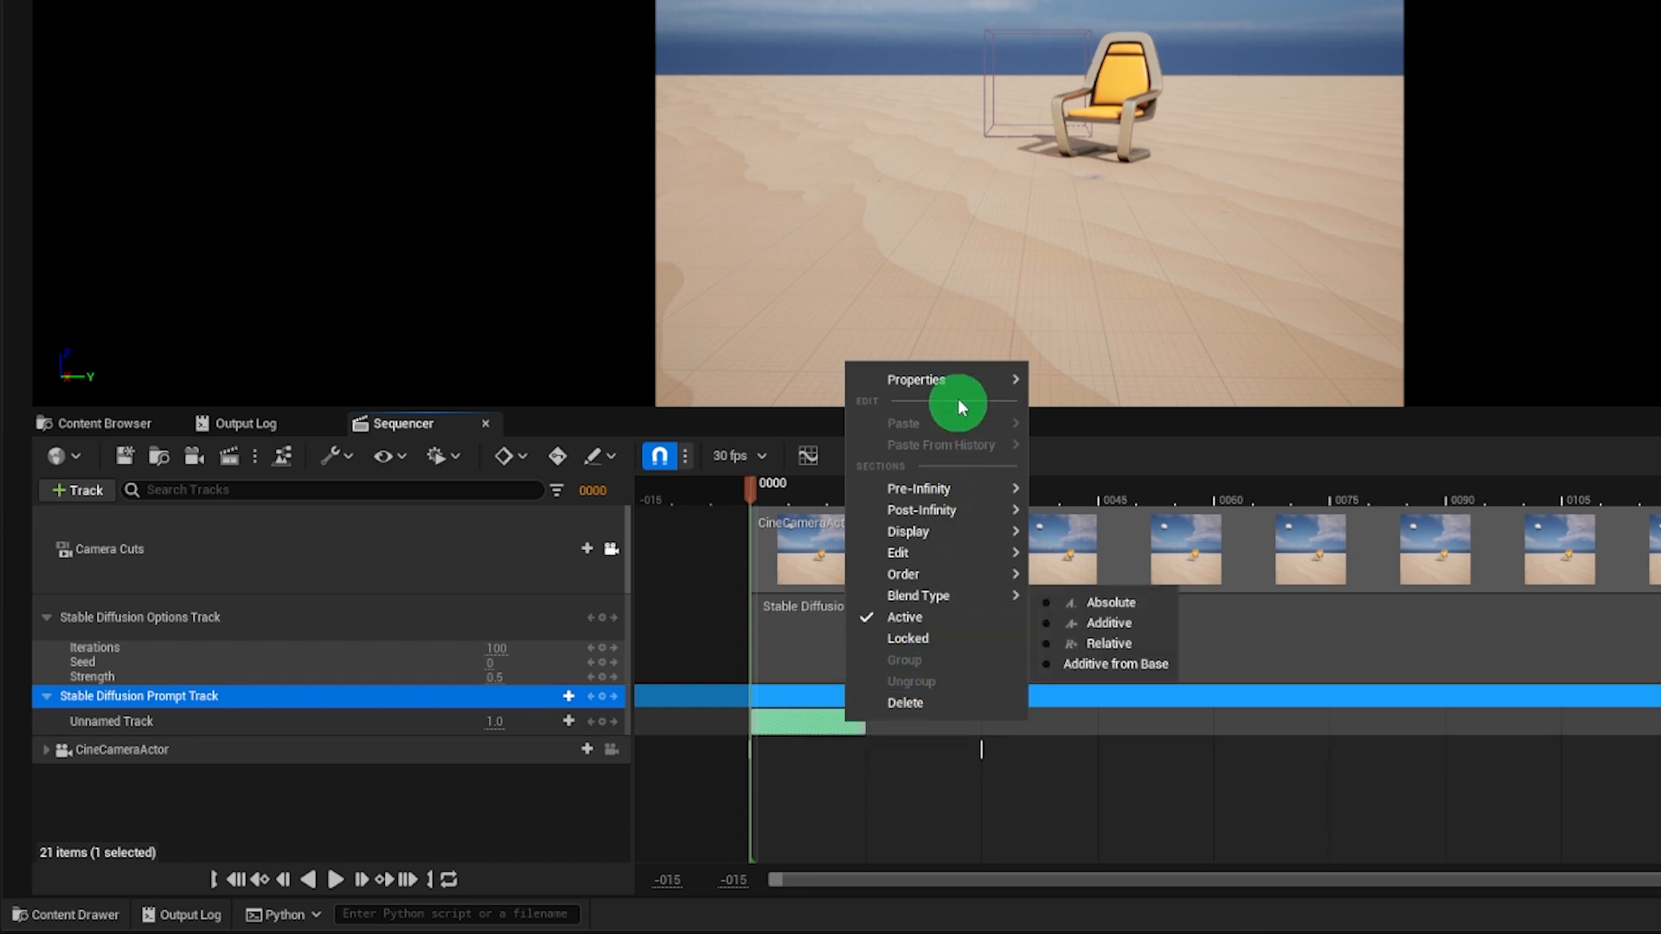
{"action": "mouse_move", "coordinate": [915, 379]}
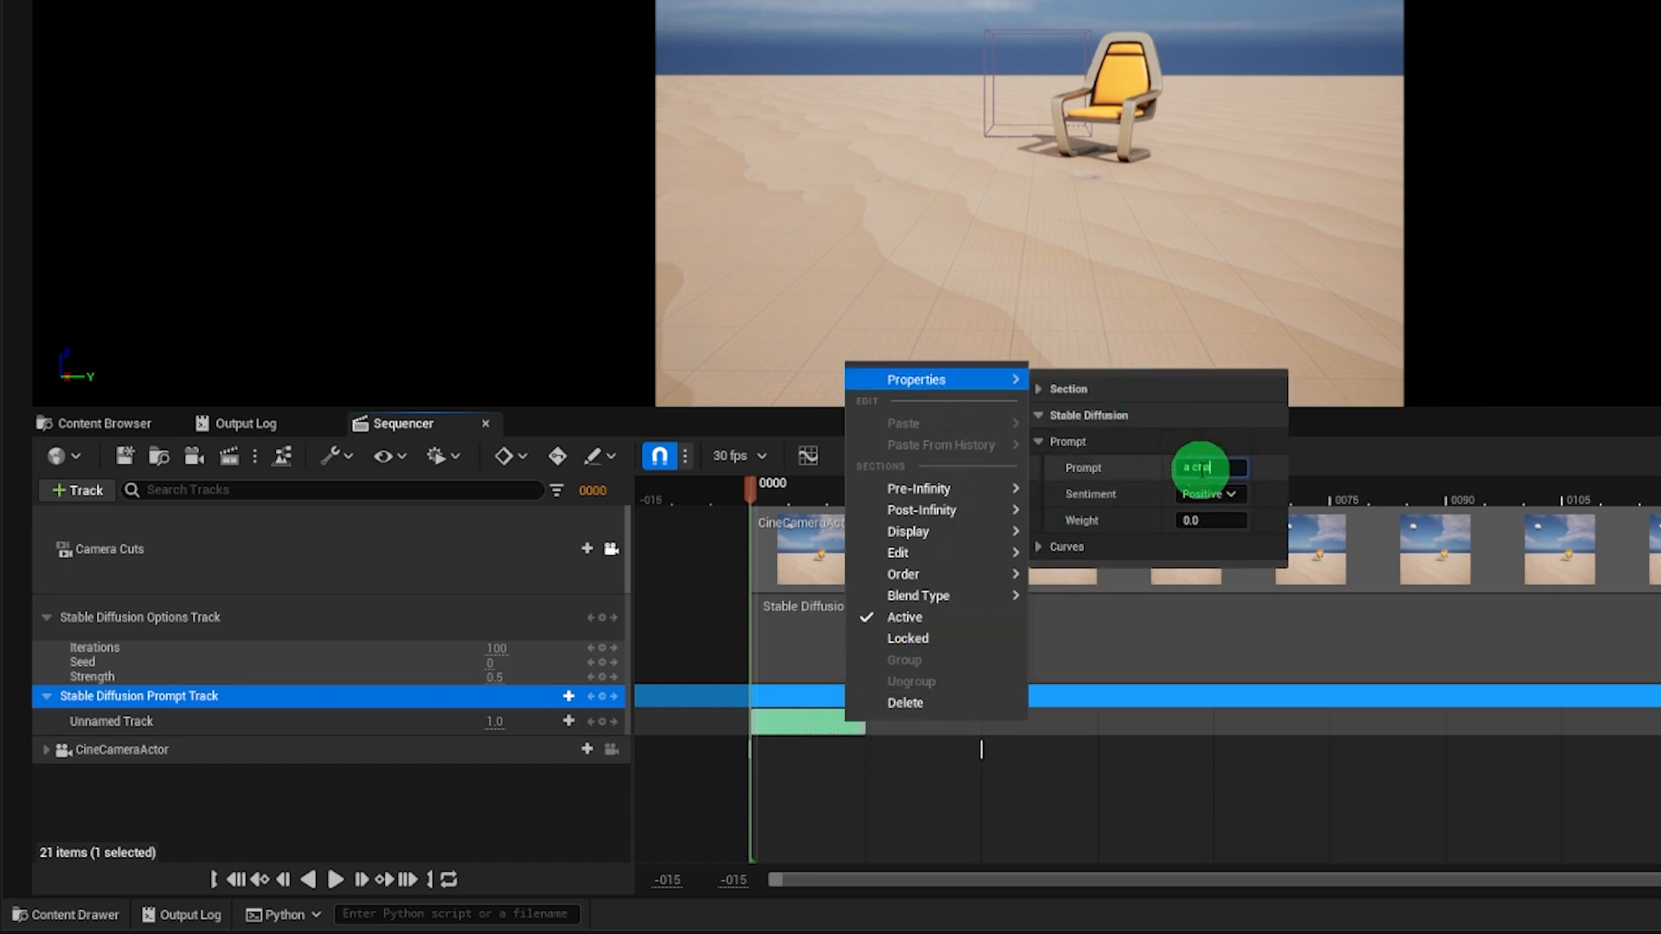
{"action": "type", "text": "hair in the c"}
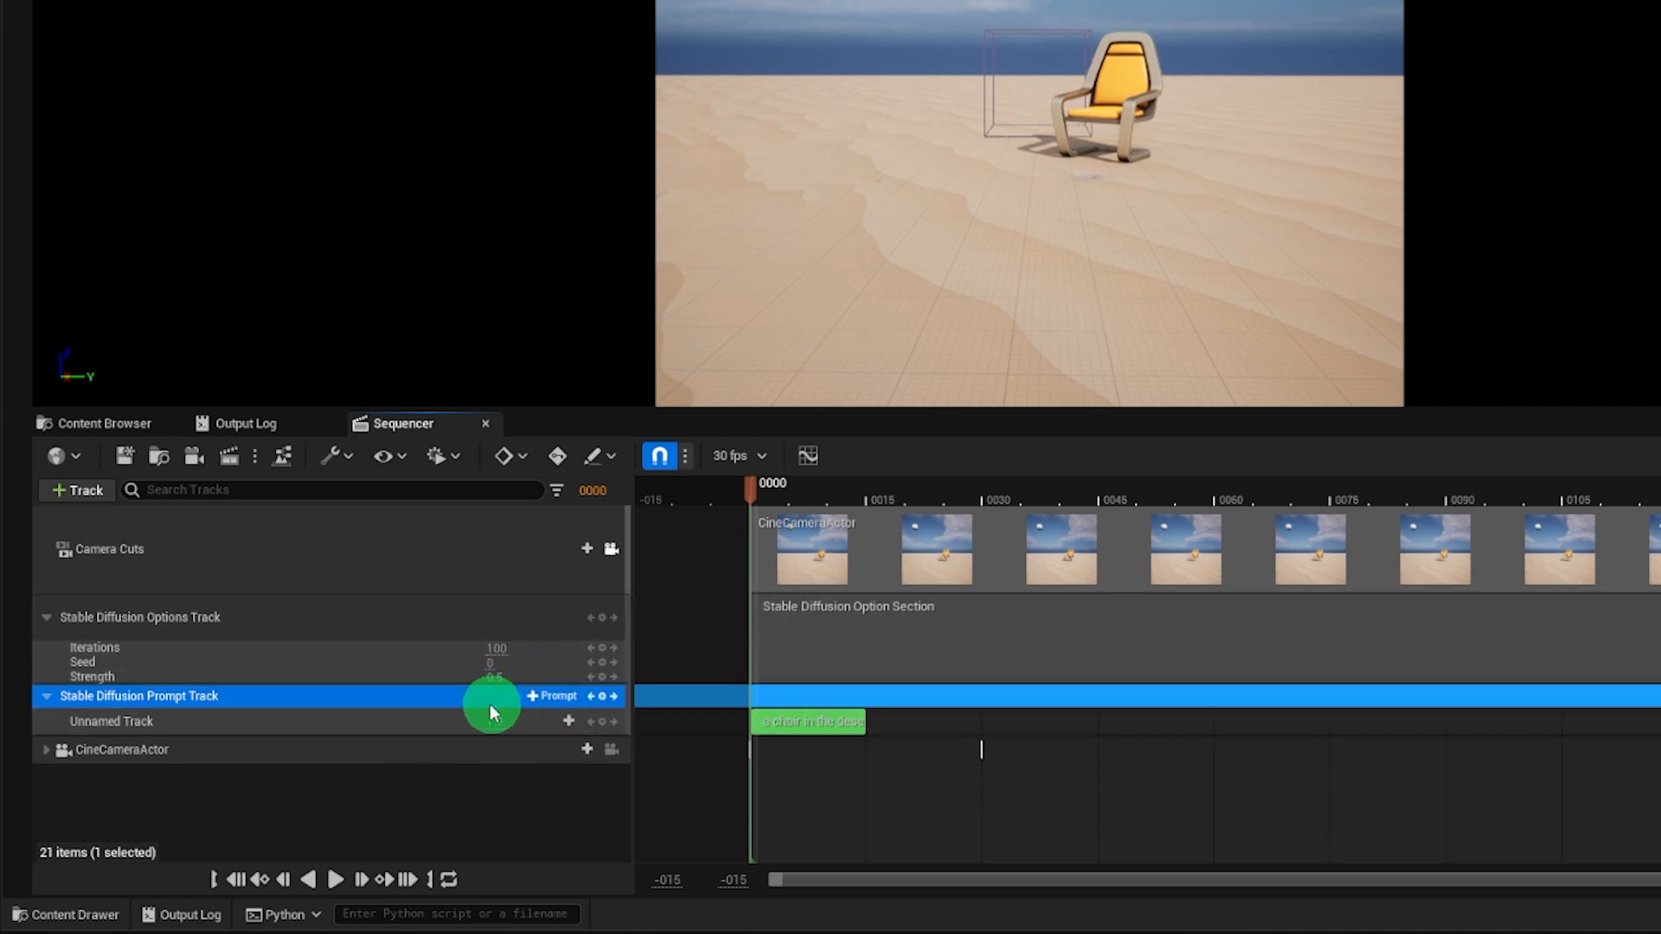
- Add a second prompt track 'a yellow cactus in the desert' and lengthen the chair section to overlap it
{"action": "left_click", "coordinate": [568, 720]}
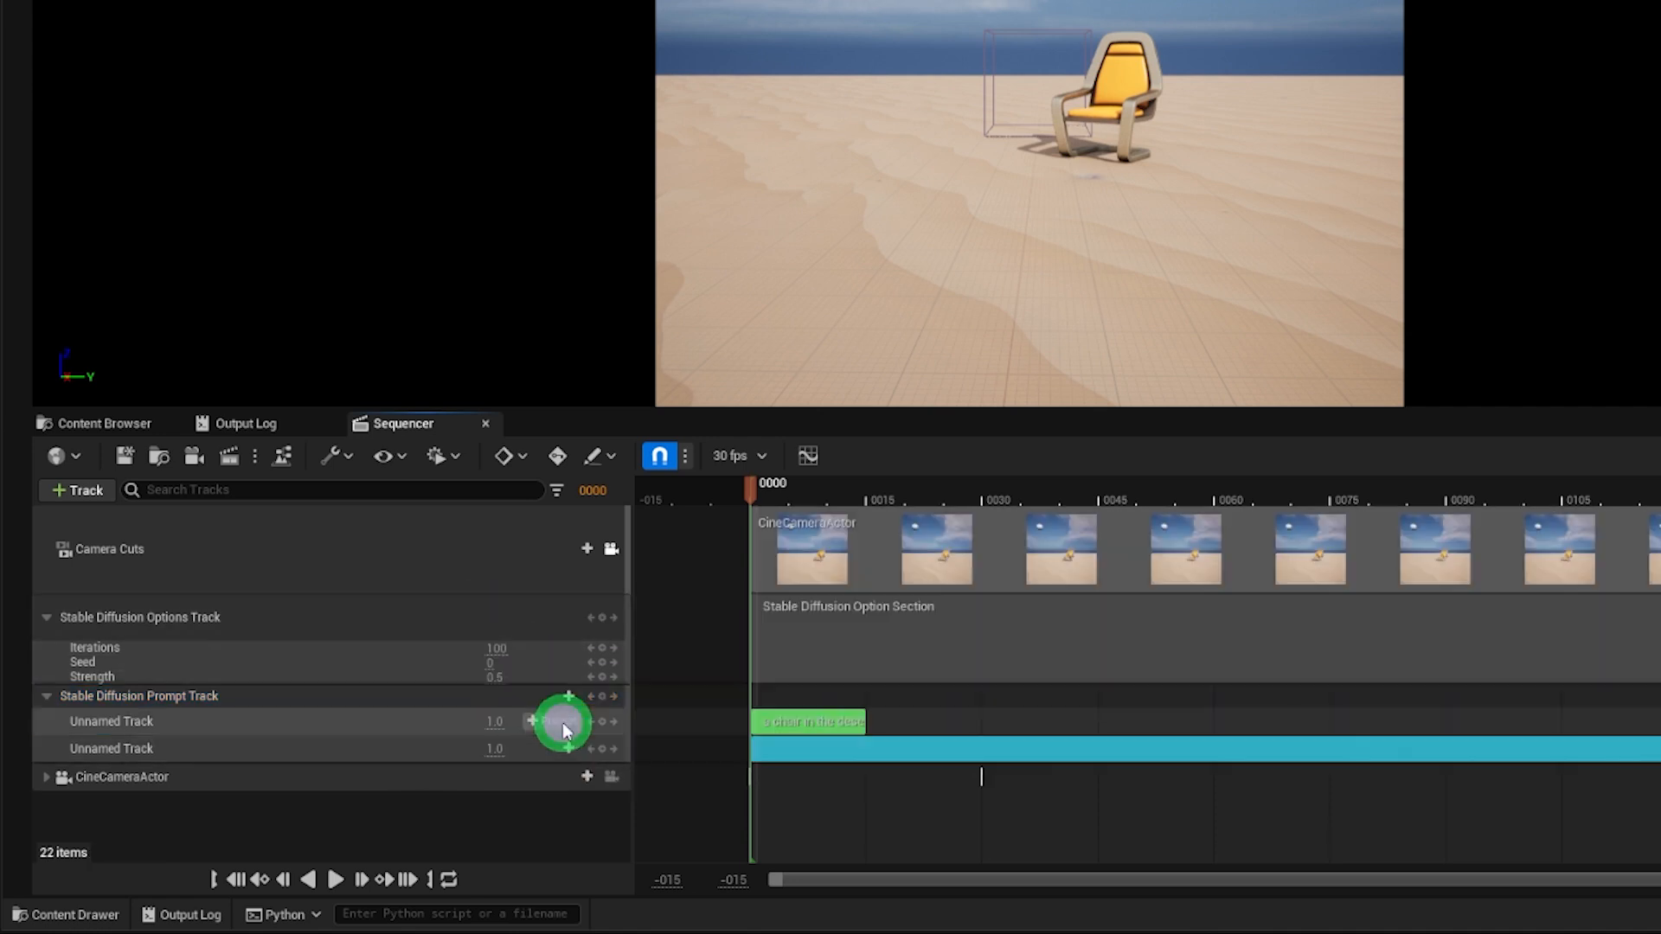
{"action": "right_click", "coordinate": [975, 745]}
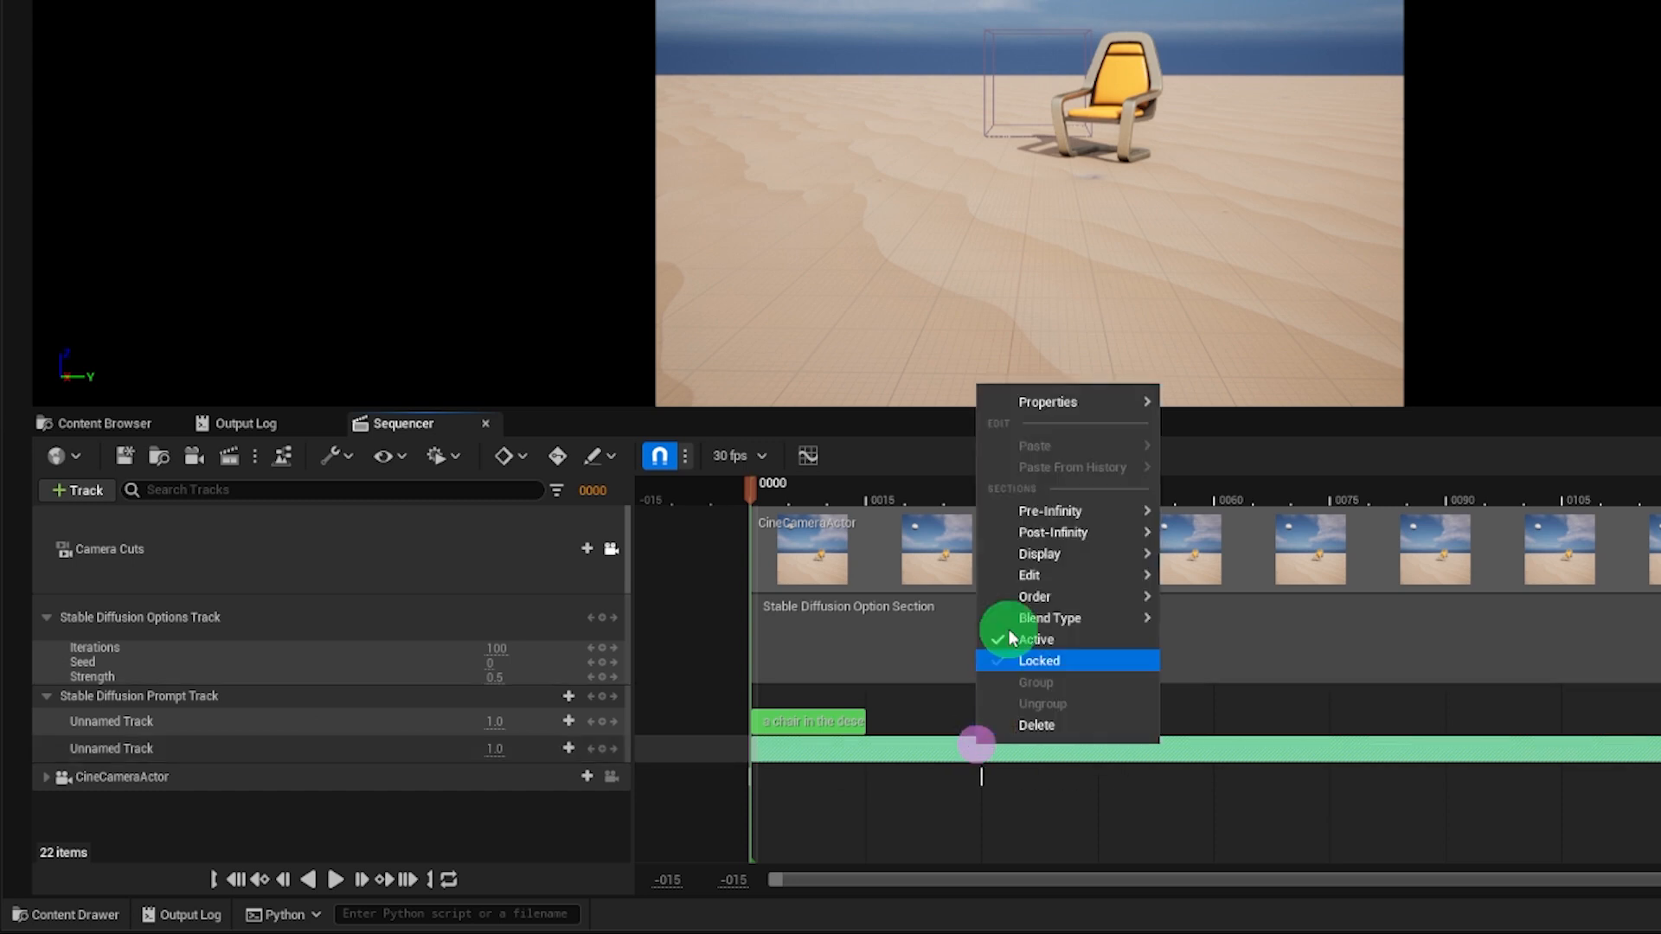
{"action": "mouse_move", "coordinate": [1046, 401]}
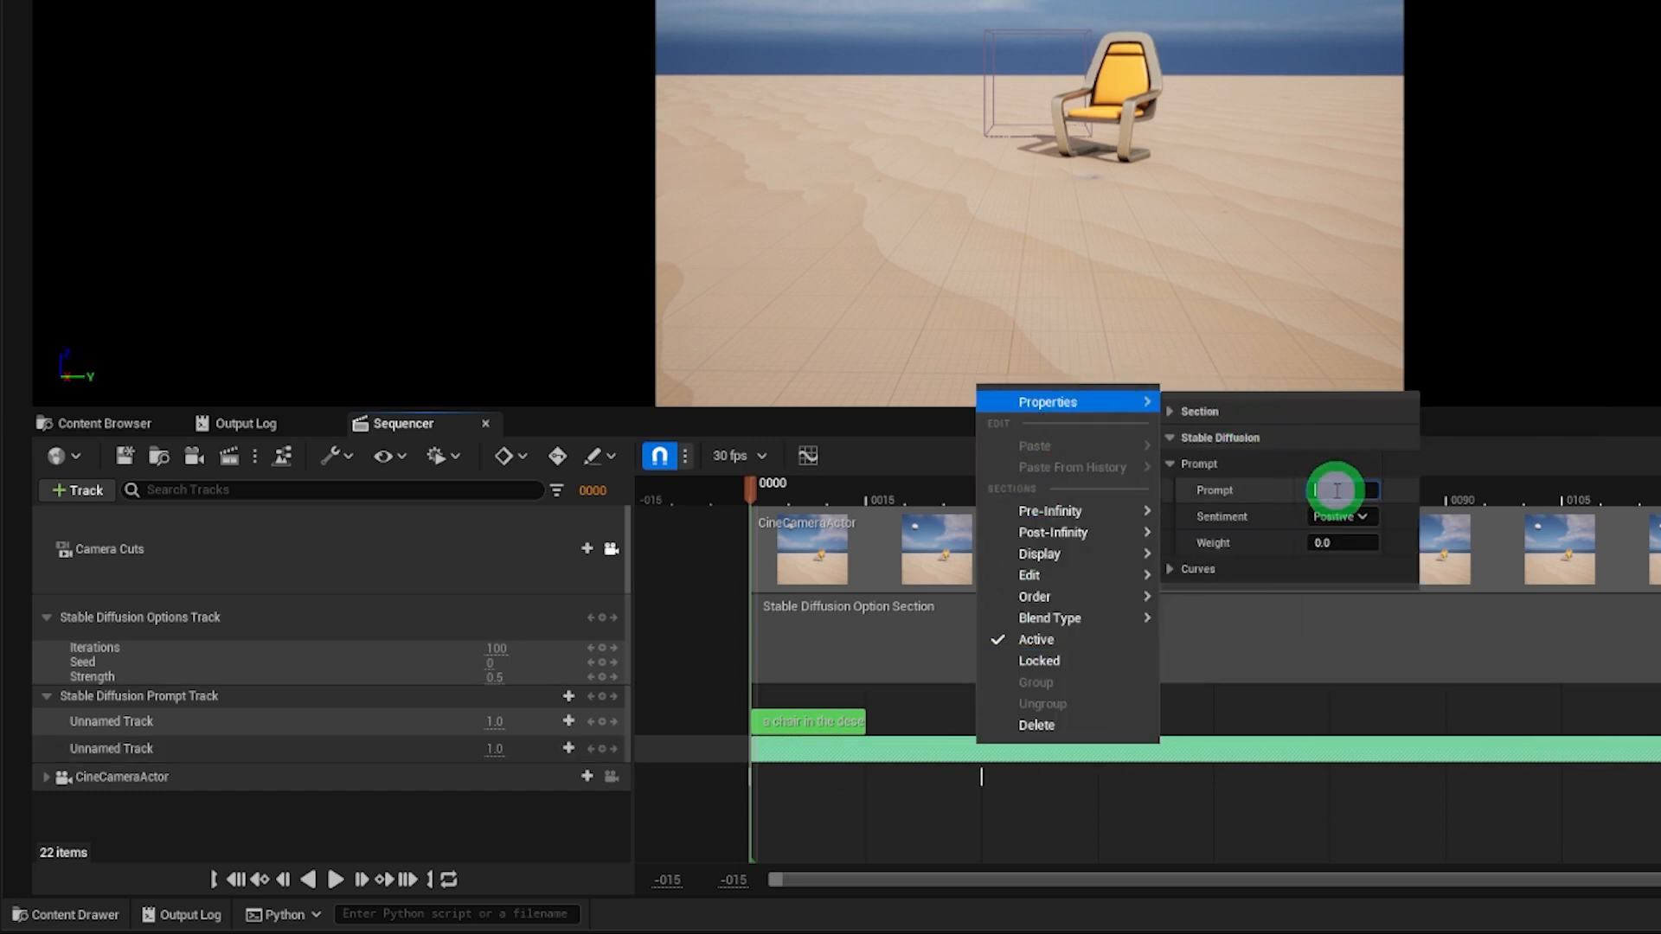
{"action": "type", "text": "a yel"}
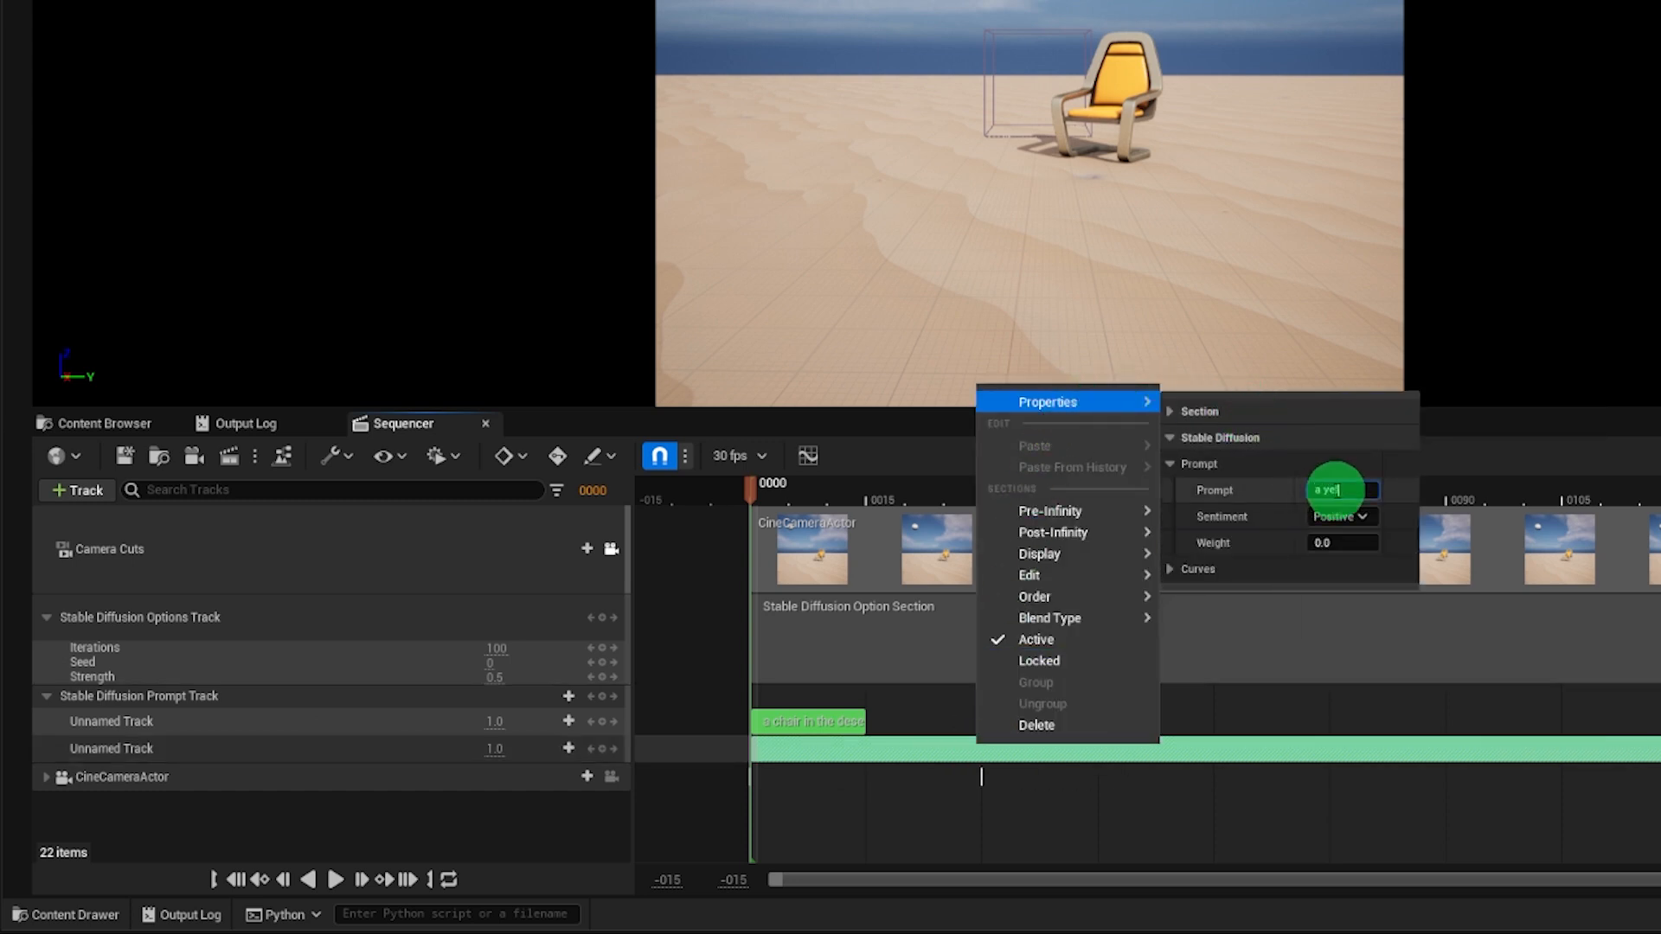
{"action": "type", "text": "low cactus"}
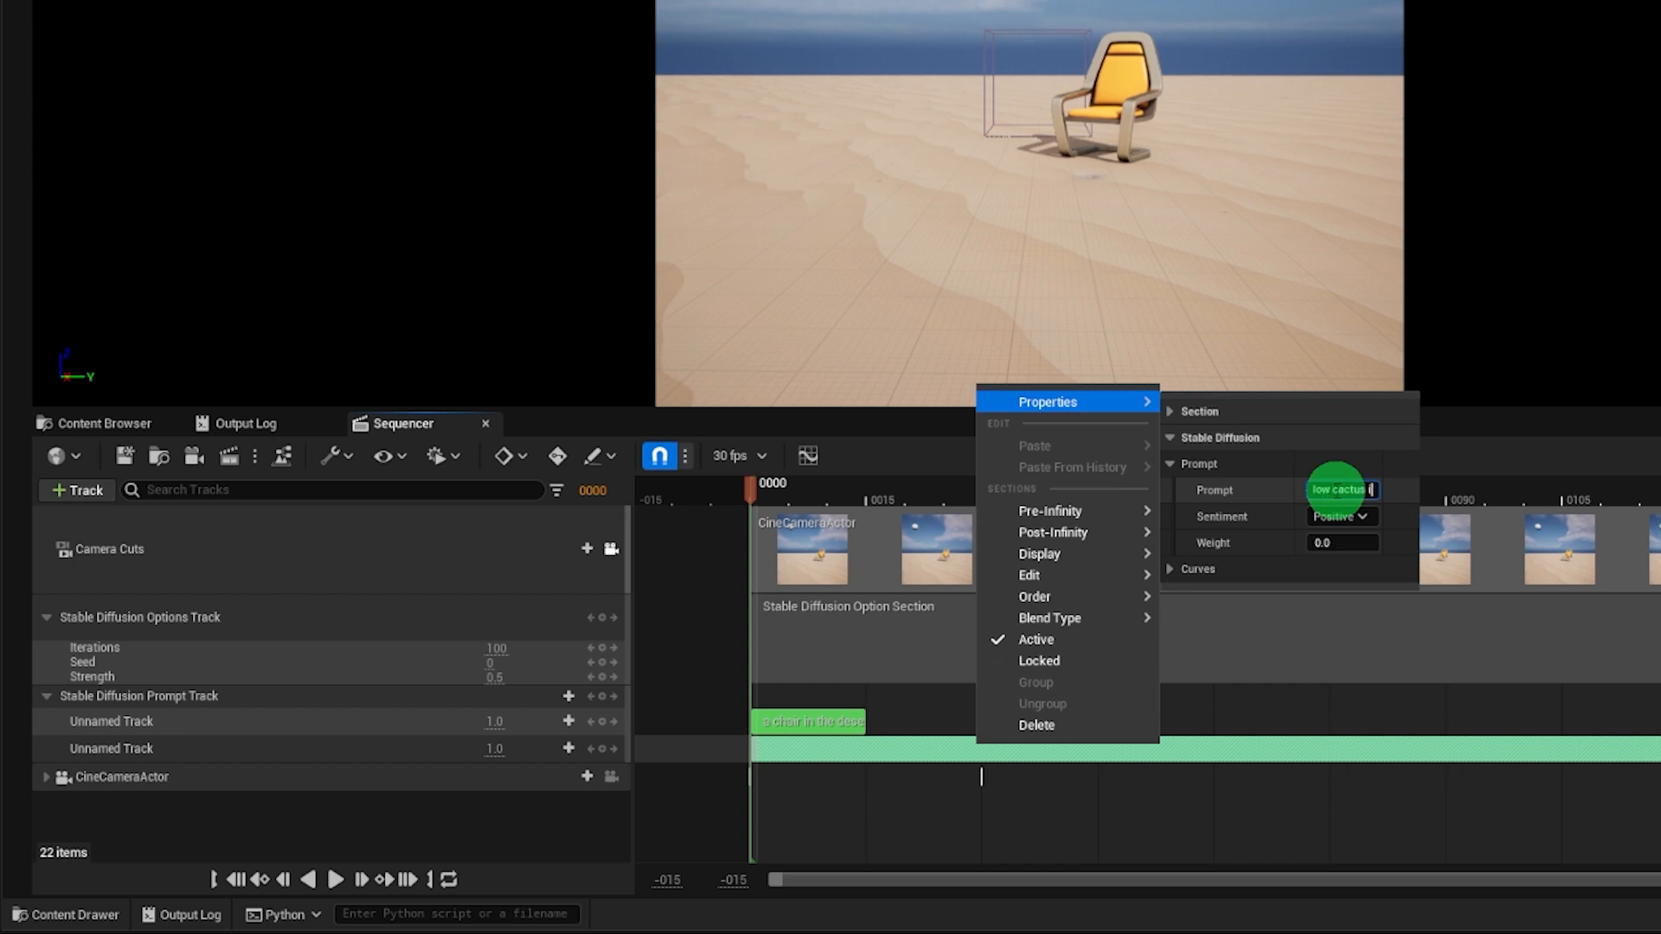
{"action": "type", "text": "in the desert"}
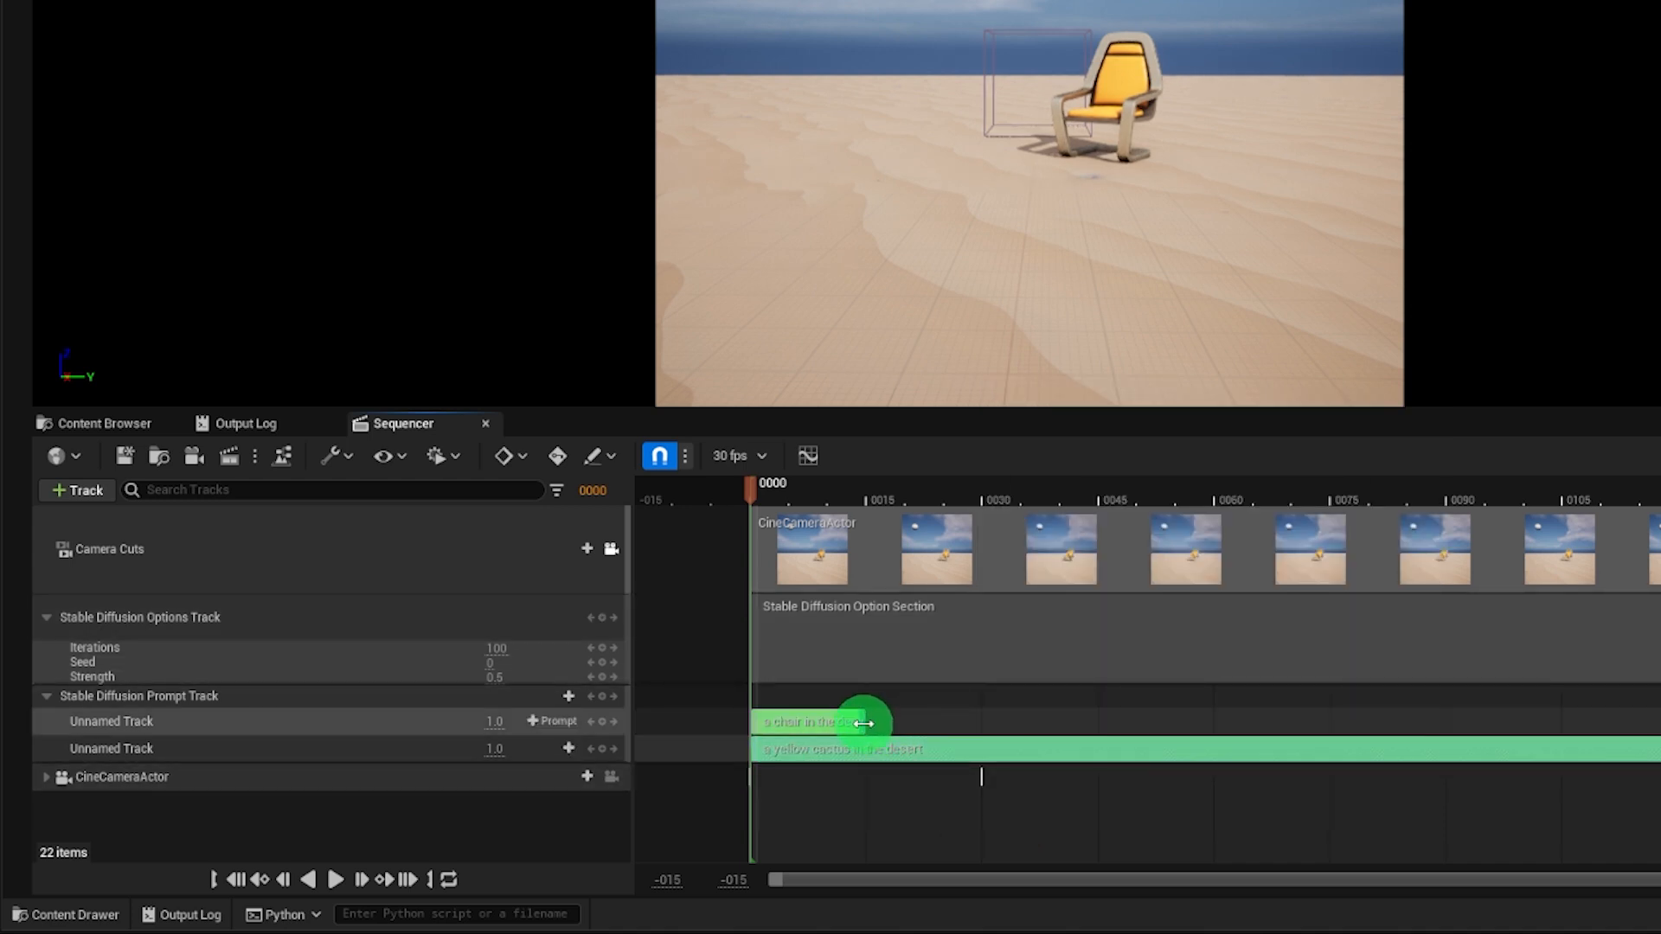
{"action": "left_click_drag", "start_coordinate": [863, 723], "coordinate": [954, 723]}
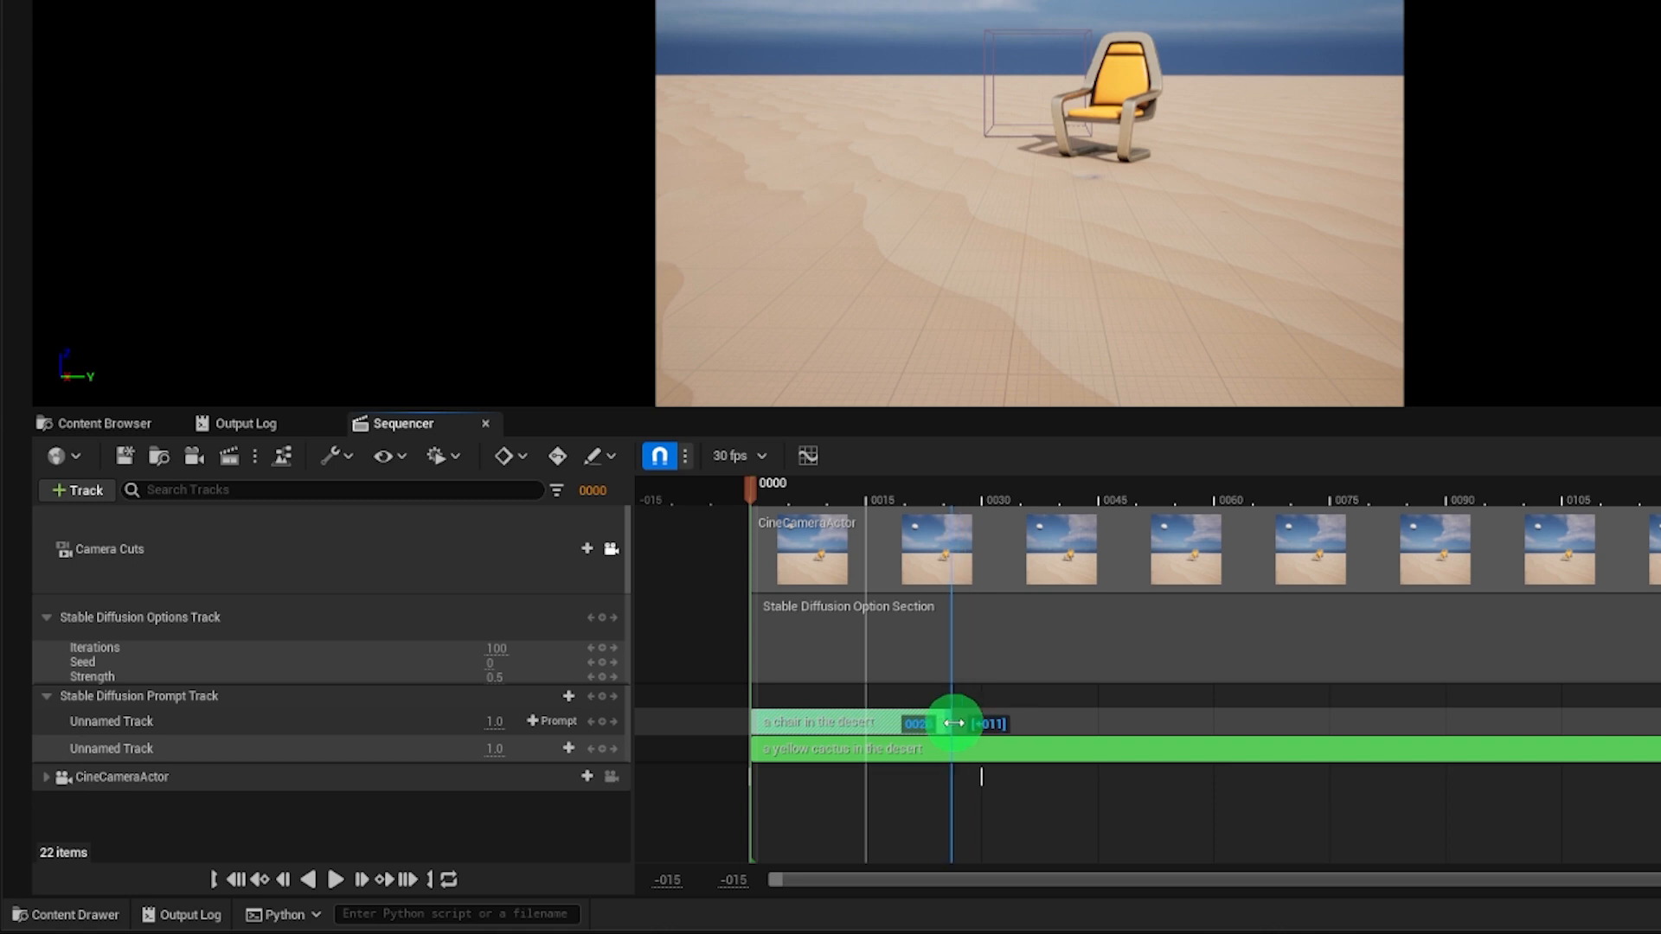
{"action": "left_click_drag", "start_coordinate": [953, 723], "coordinate": [747, 753]}
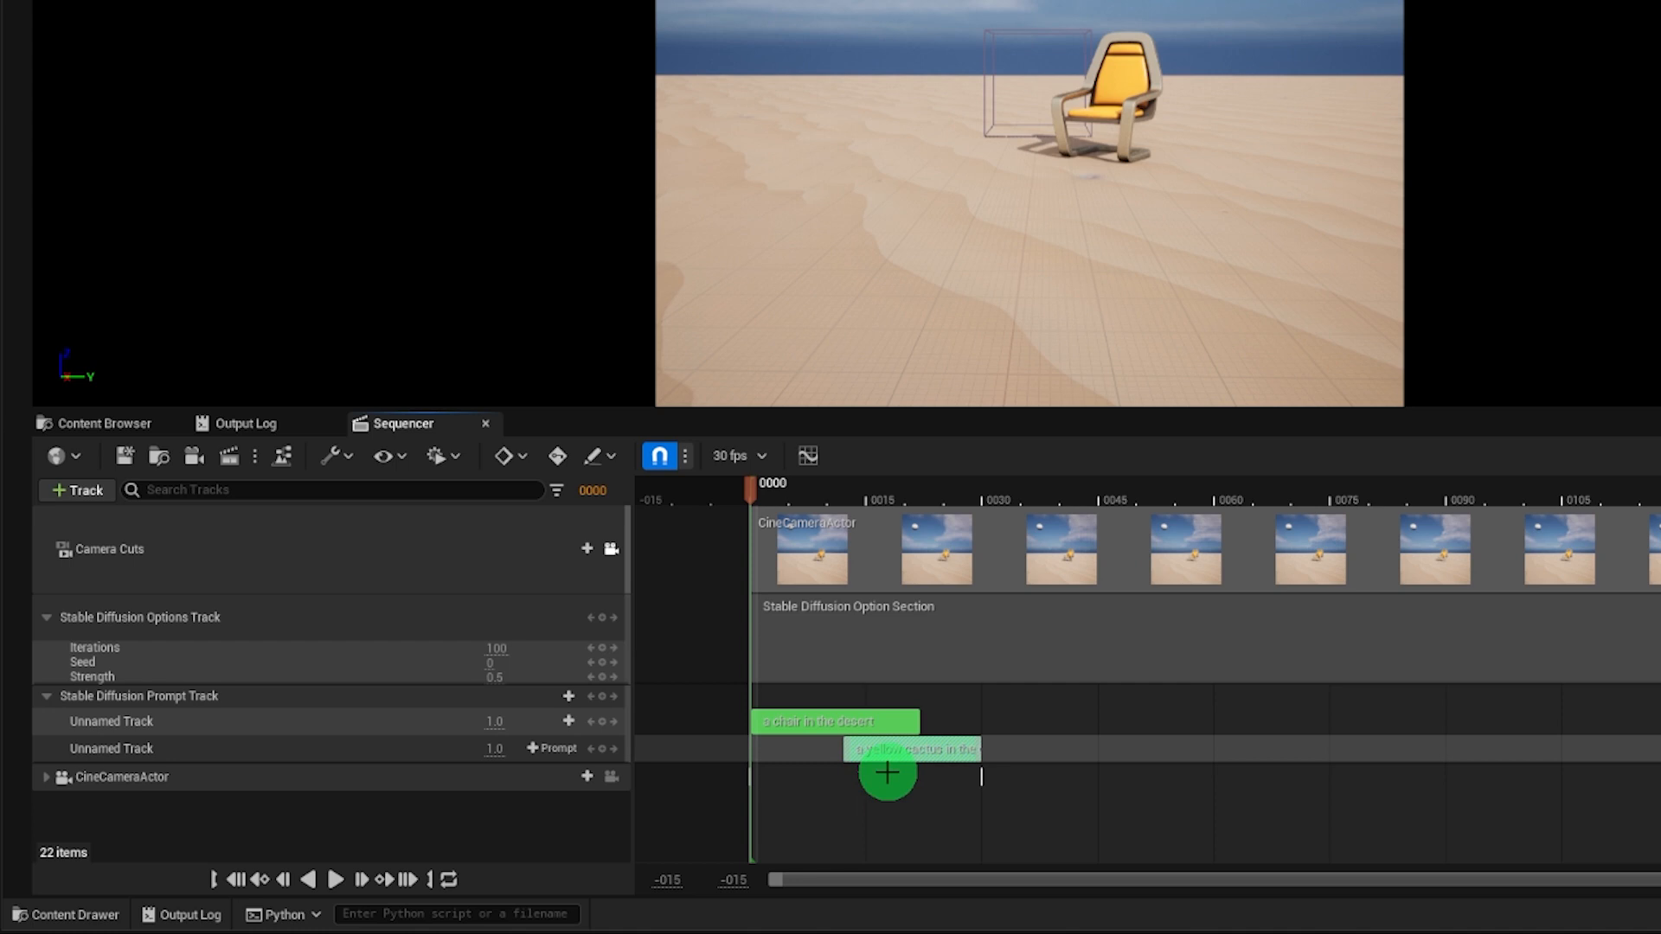
- Keyframe the chair and cactus weights at frames 22 and 12, and start the cactus section at frame 7
{"action": "left_click_drag", "start_coordinate": [751, 491], "coordinate": [816, 490]}
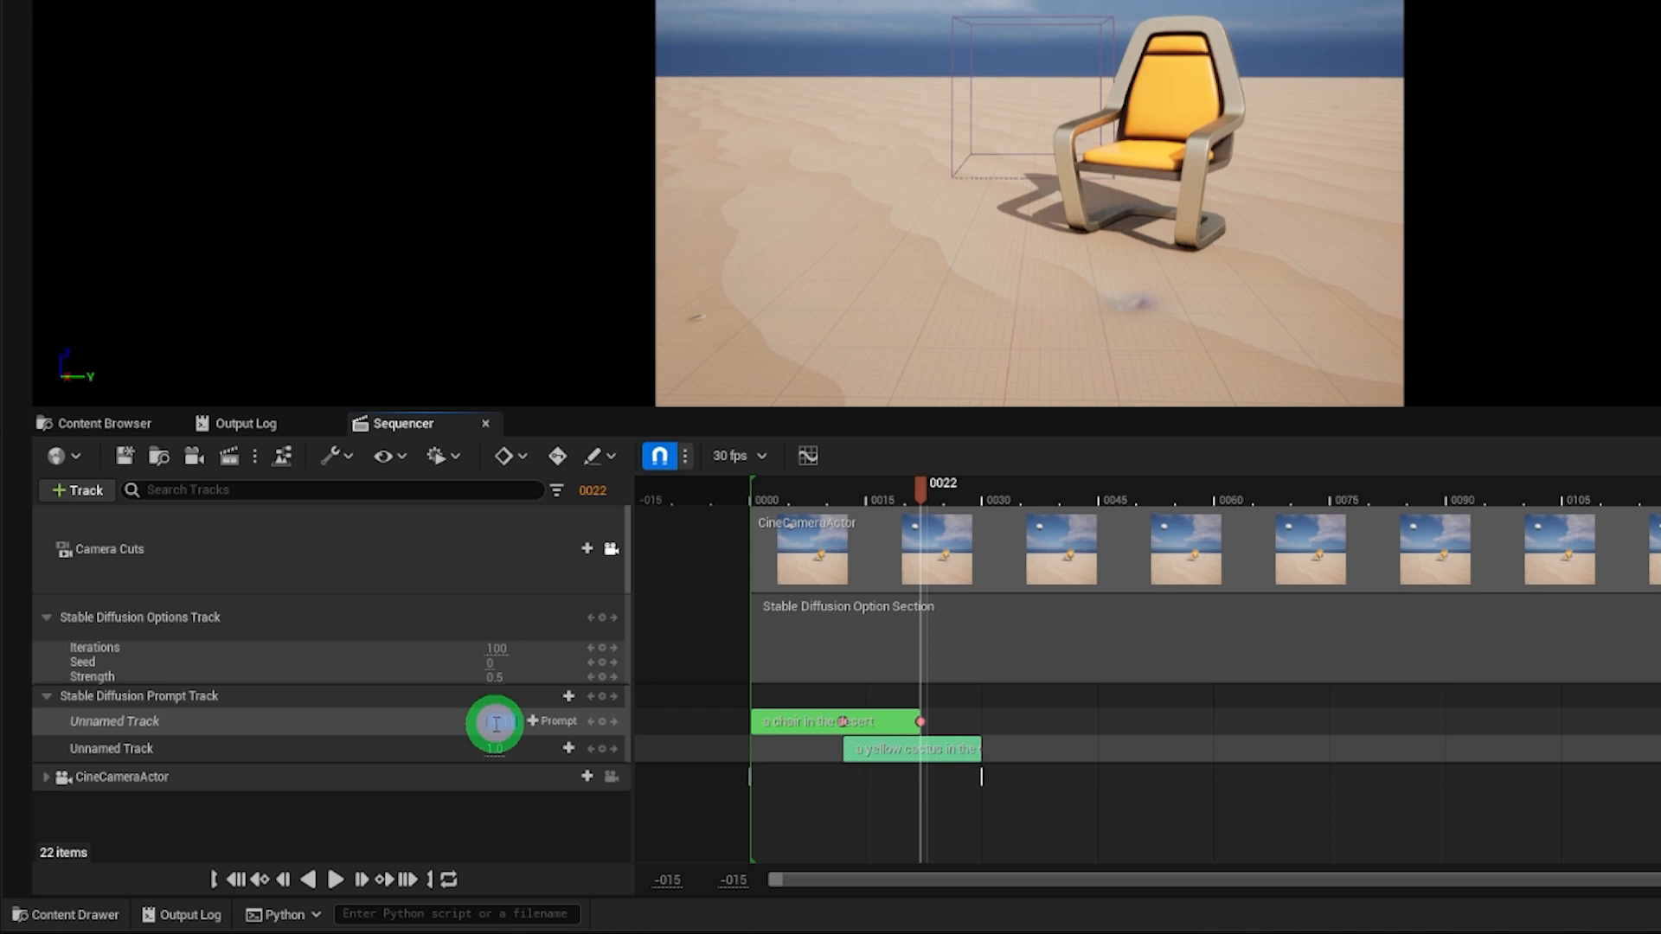
{"action": "left_click_drag", "start_coordinate": [921, 490], "coordinate": [893, 489]}
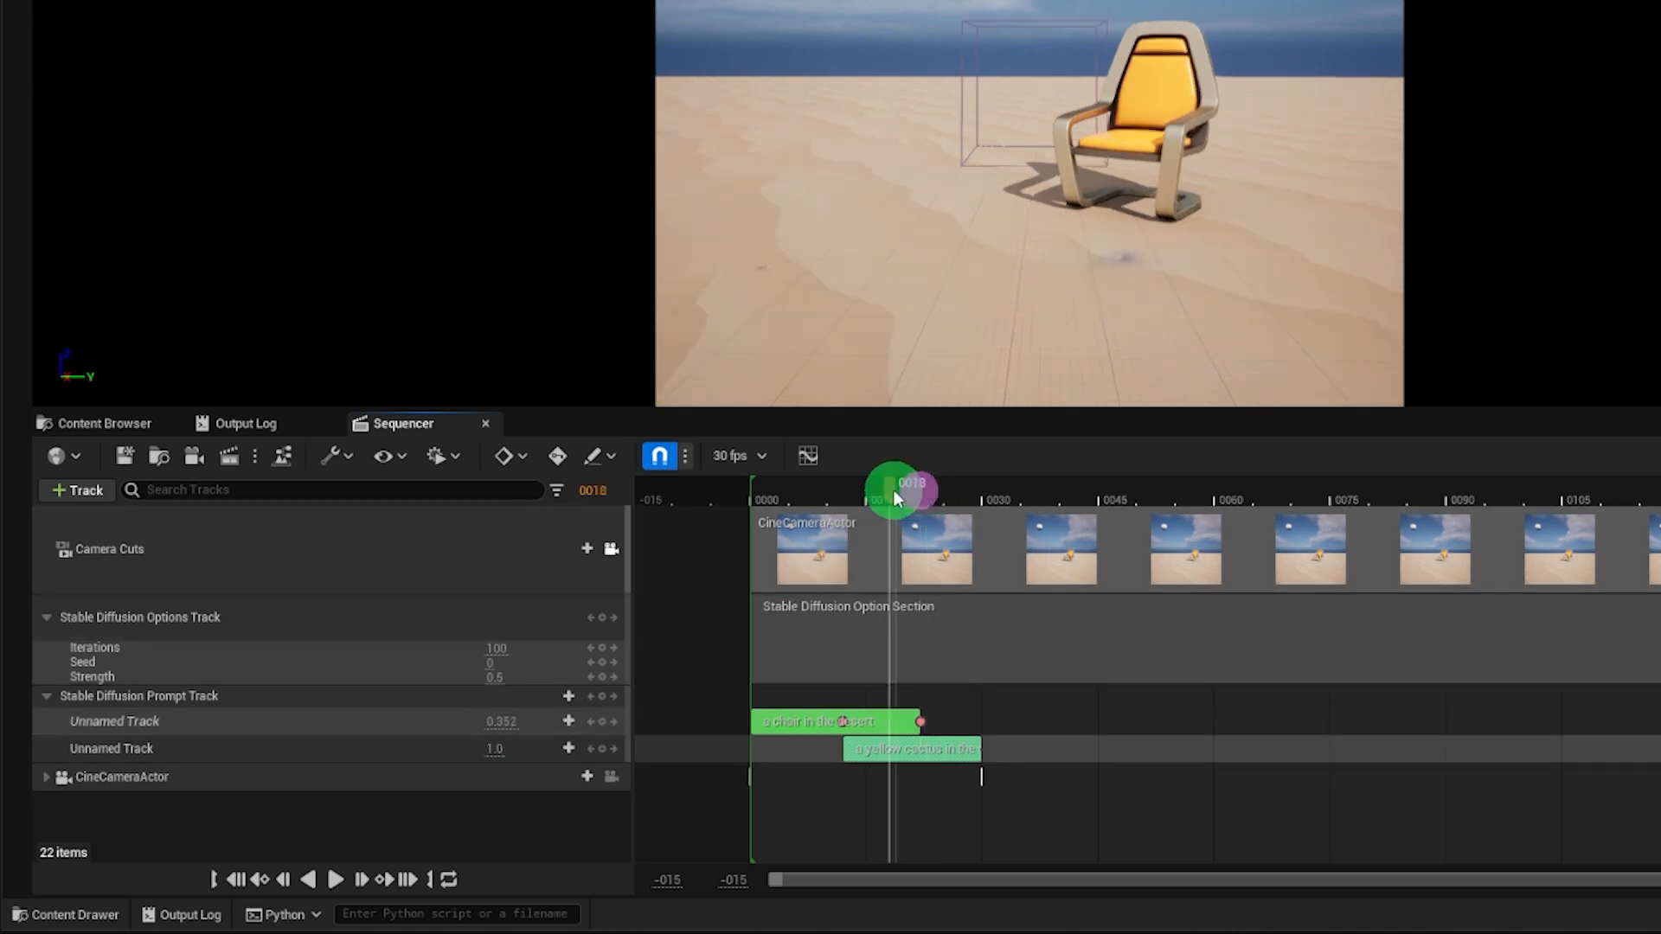
{"action": "left_click_drag", "start_coordinate": [895, 492], "coordinate": [878, 492]}
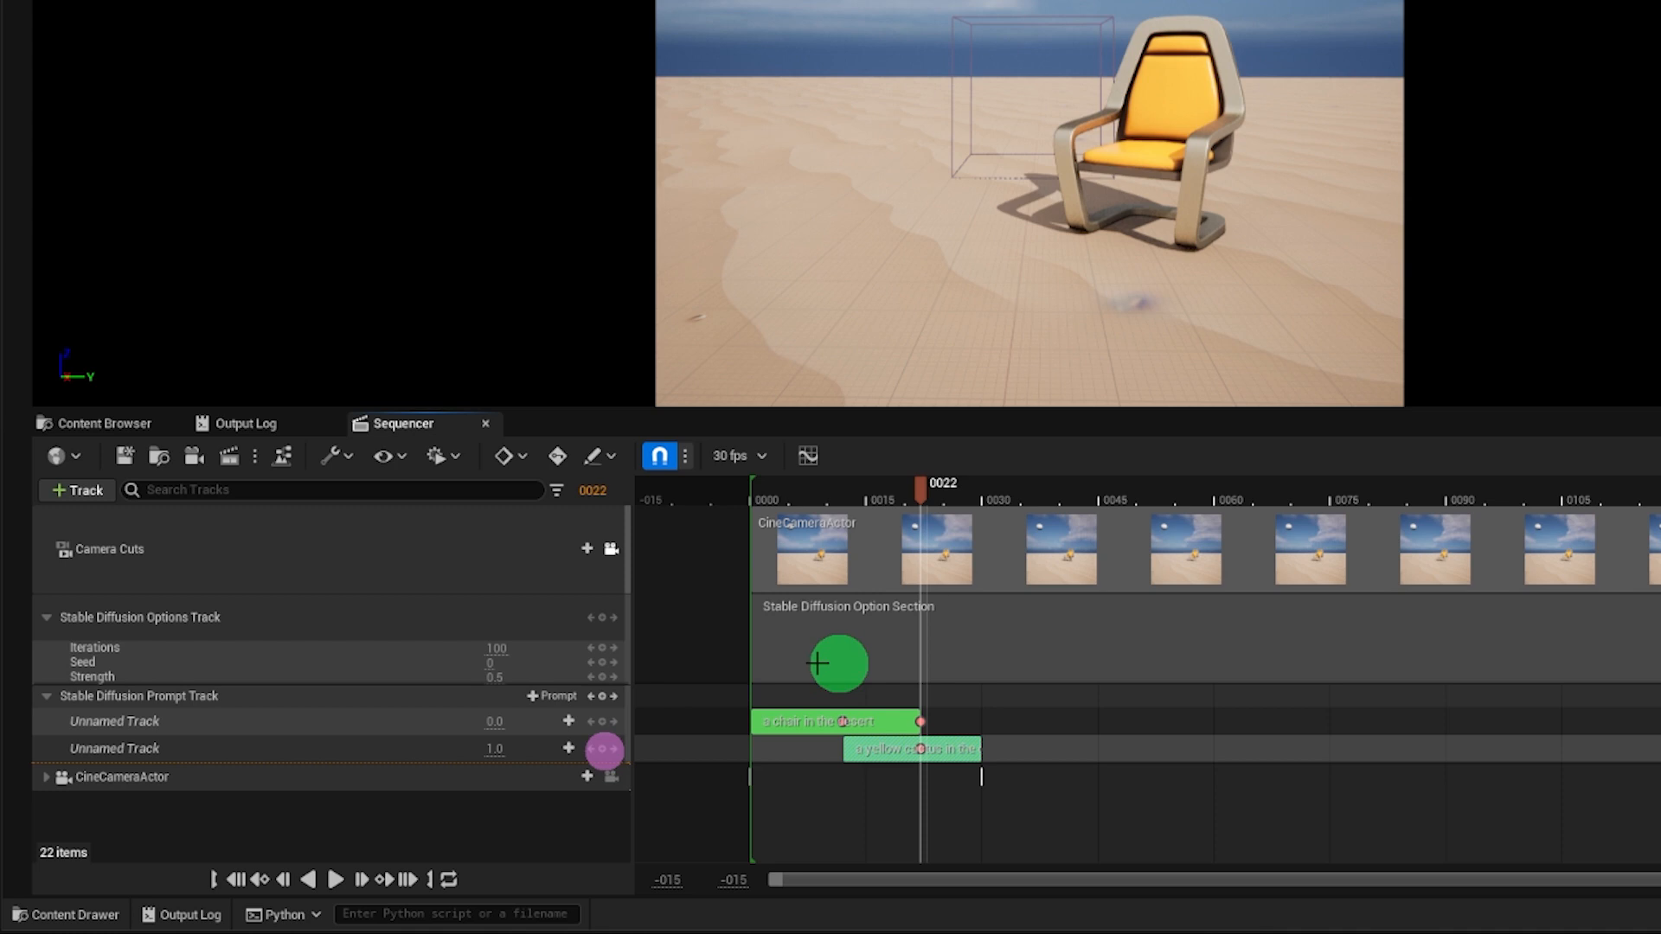
{"action": "left_click_drag", "start_coordinate": [921, 487], "coordinate": [842, 503]}
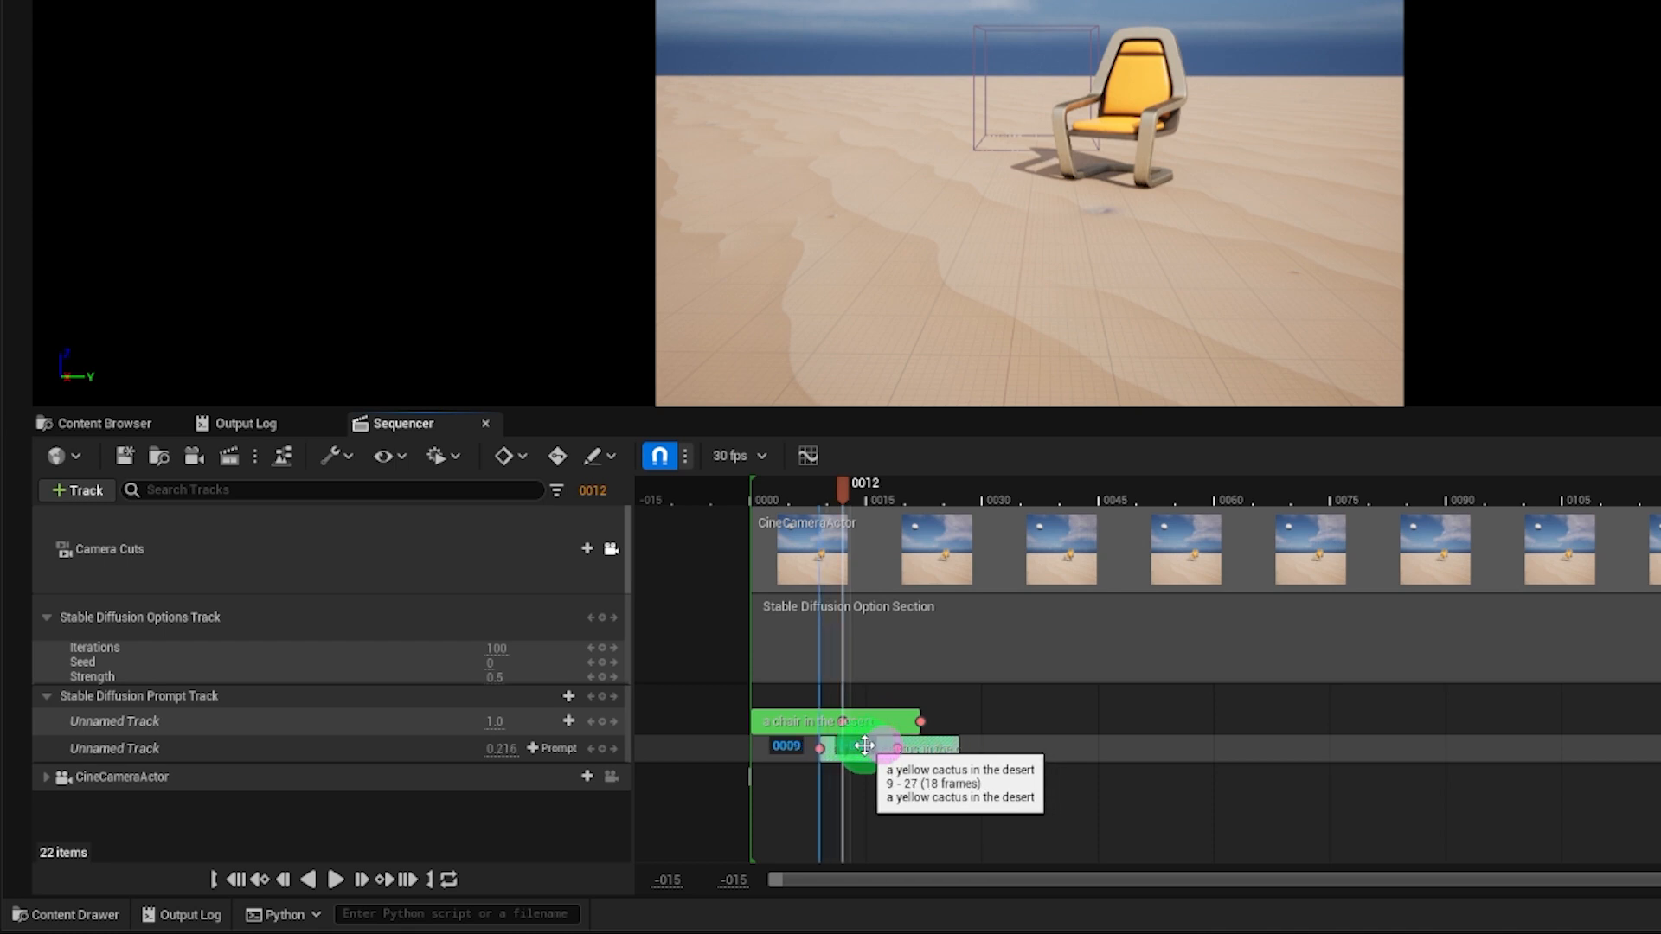
{"action": "left_click_drag", "start_coordinate": [887, 747], "coordinate": [849, 747]}
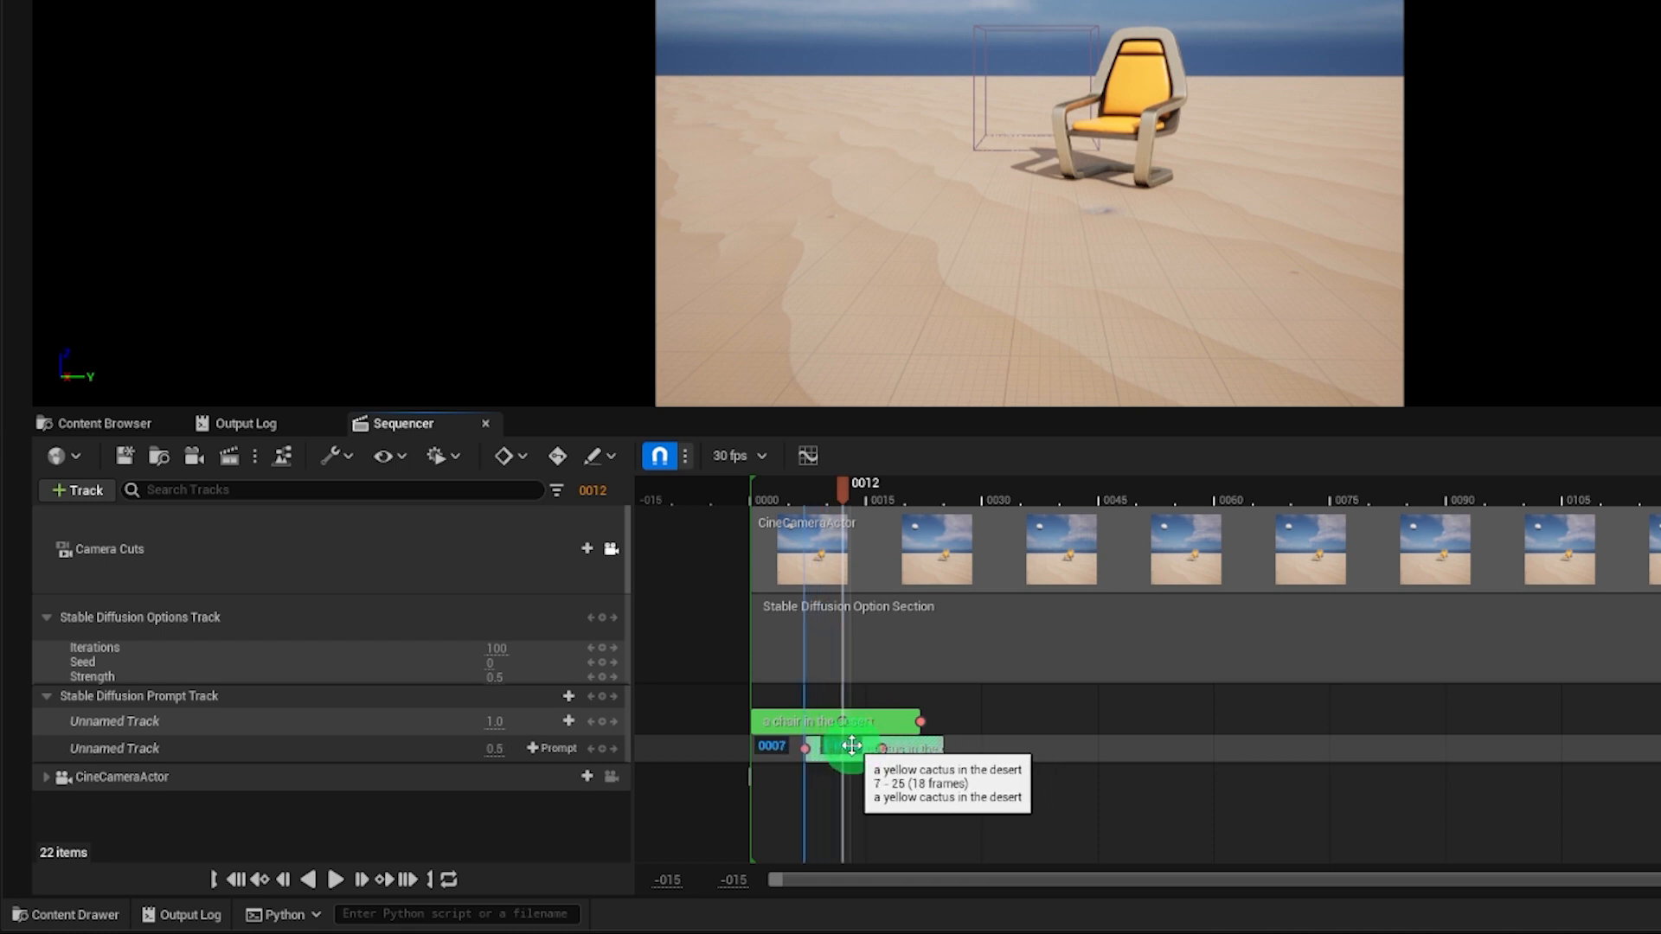
{"action": "left_click_drag", "start_coordinate": [848, 746], "coordinate": [980, 746]}
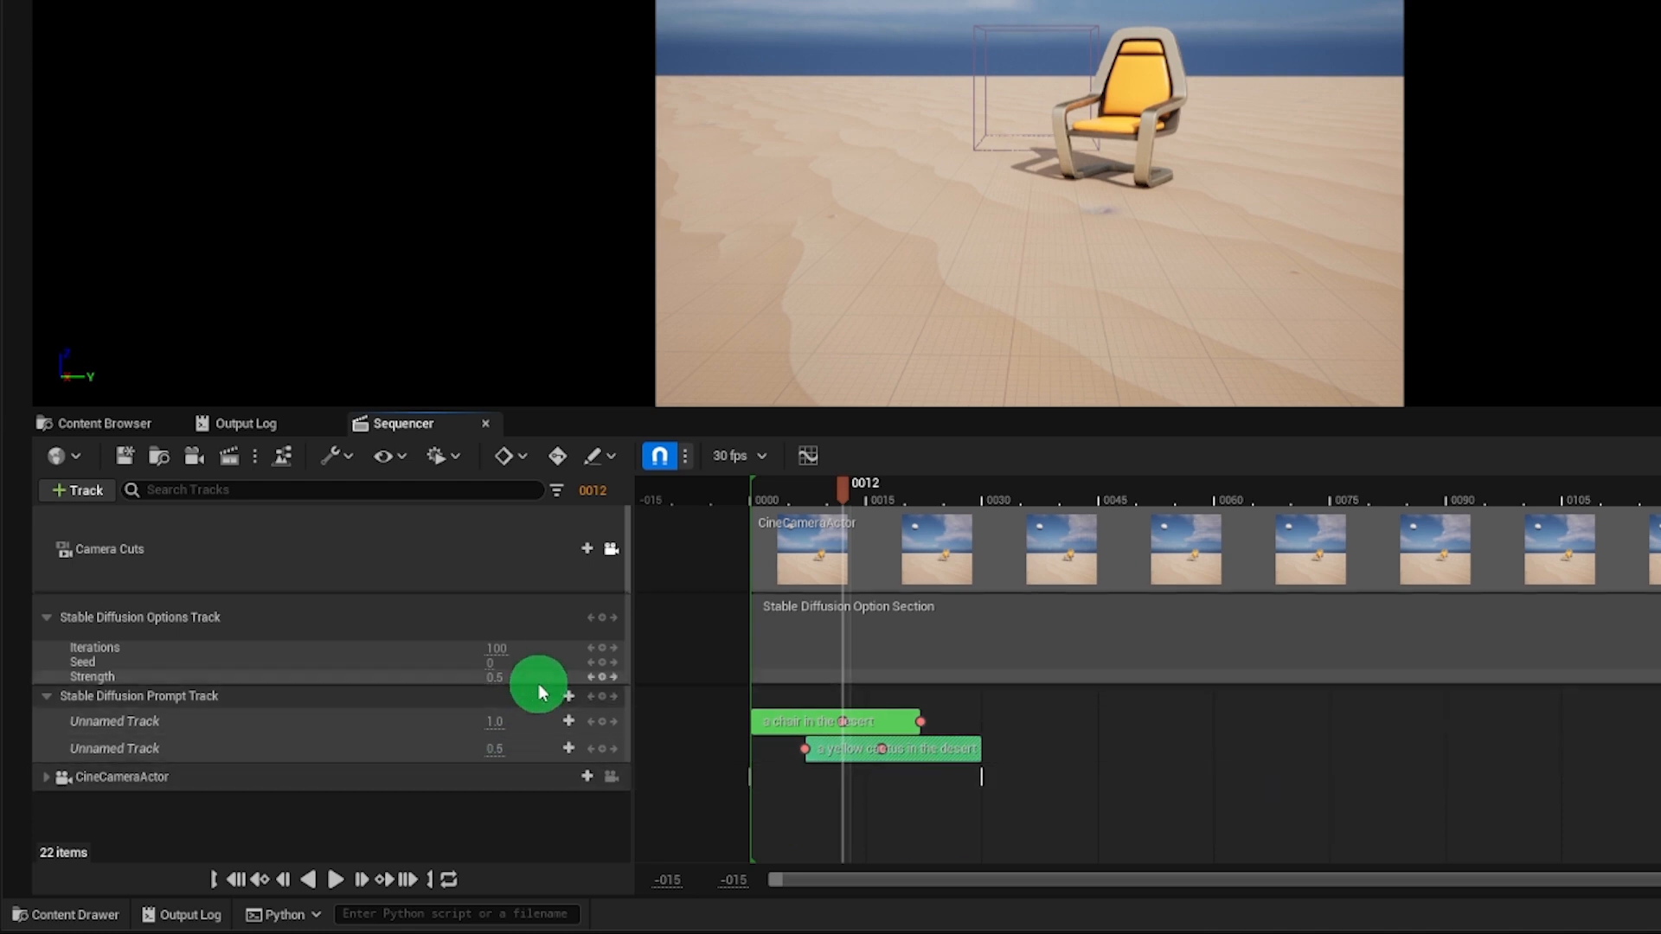
- Add prompt tracks 'a daytime moon' and 'in the style of an oil painting'
{"action": "left_click", "coordinate": [569, 695]}
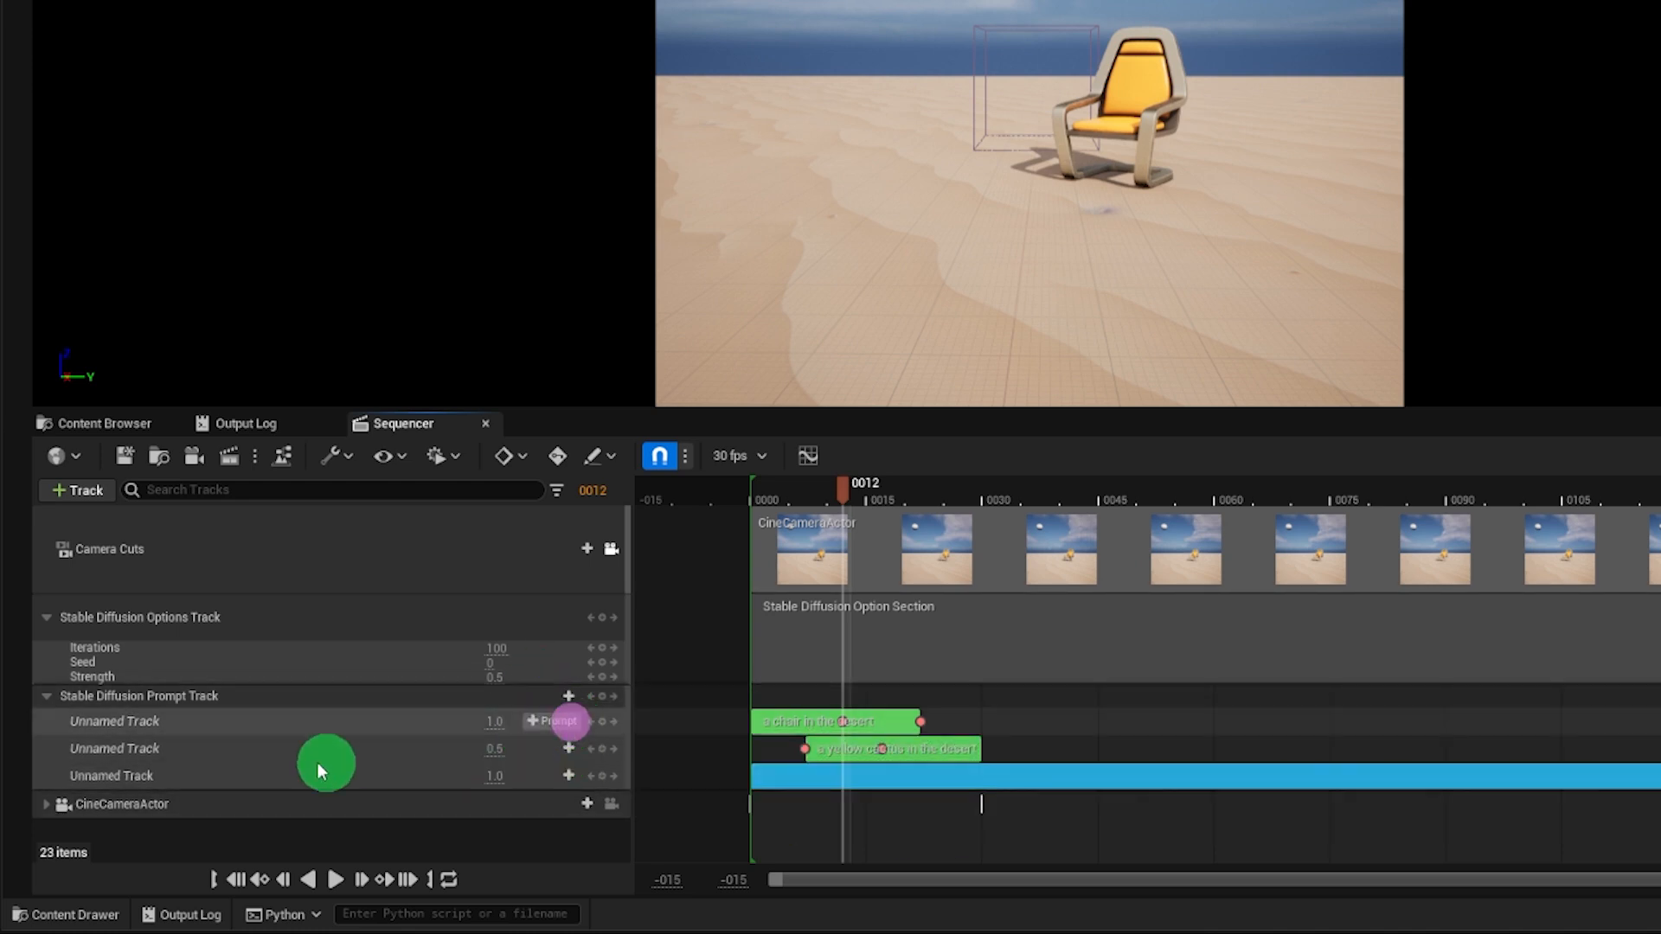
{"action": "right_click", "coordinate": [780, 780]}
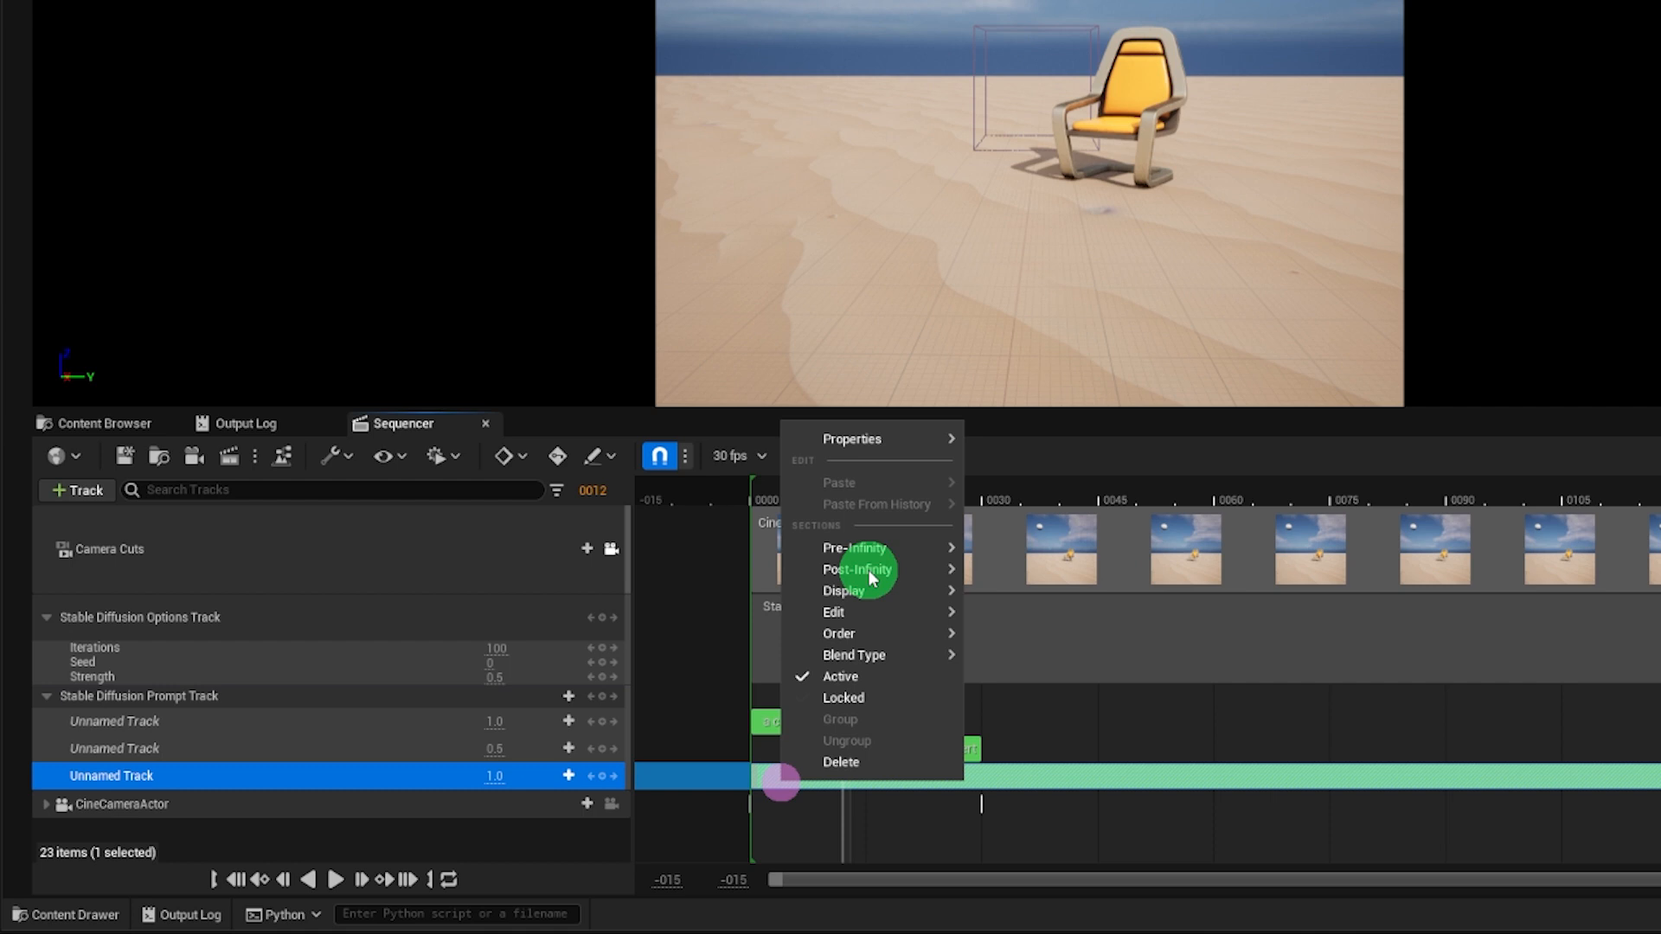
{"action": "left_click", "coordinate": [849, 438]}
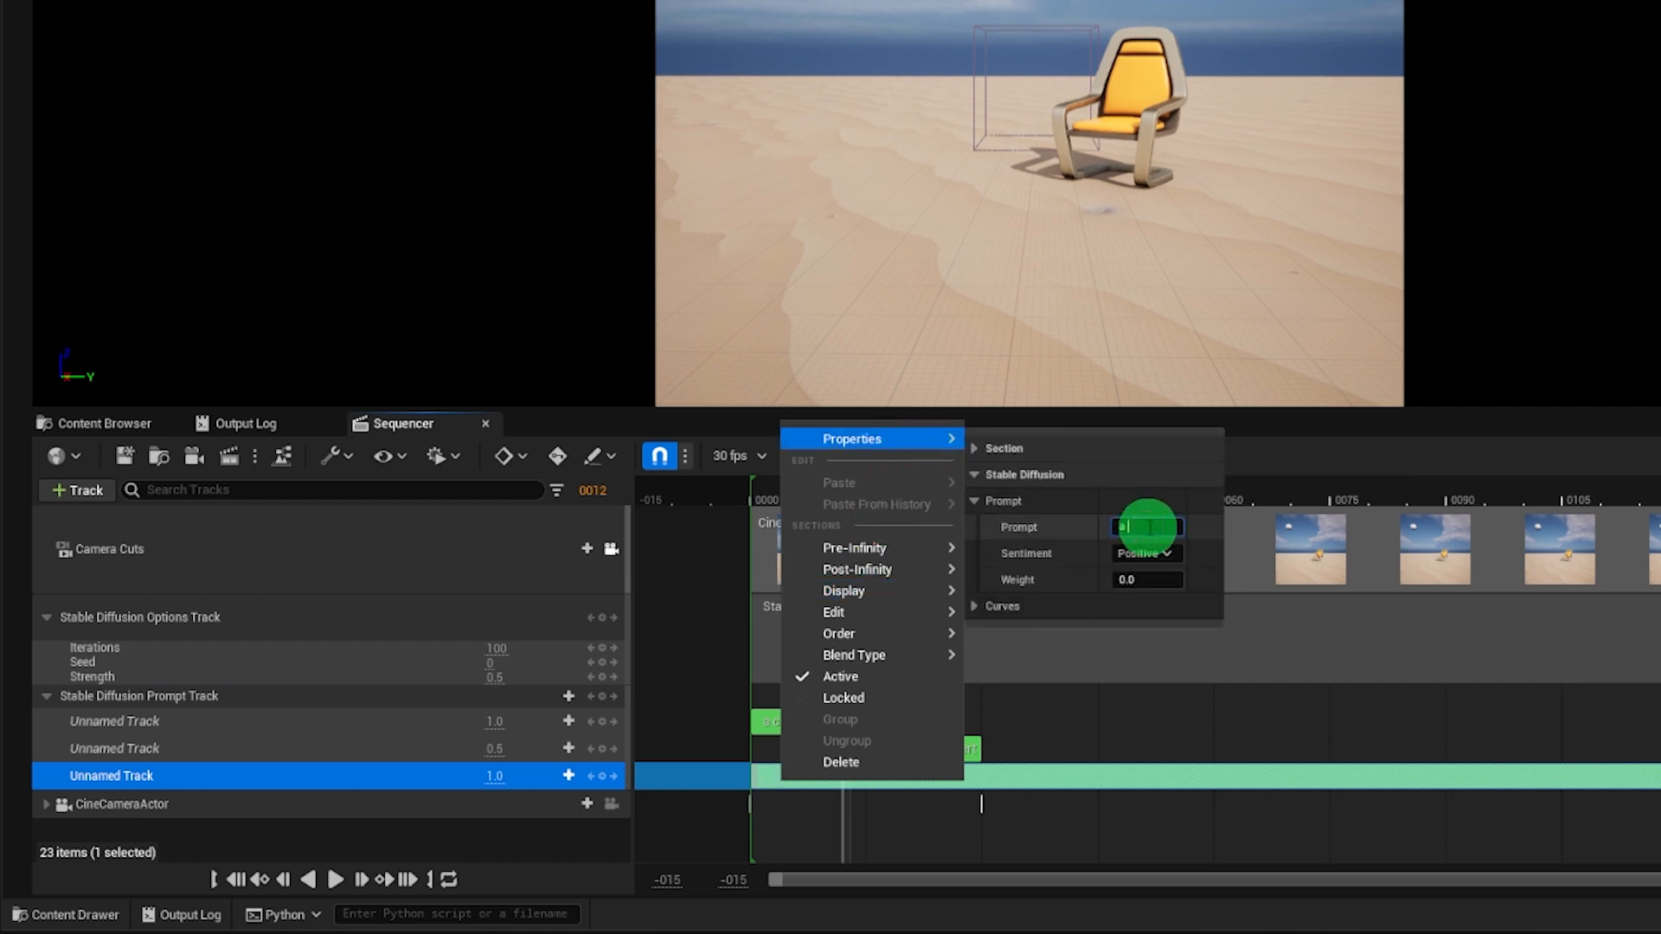
{"action": "type", "text": "daytime mo"}
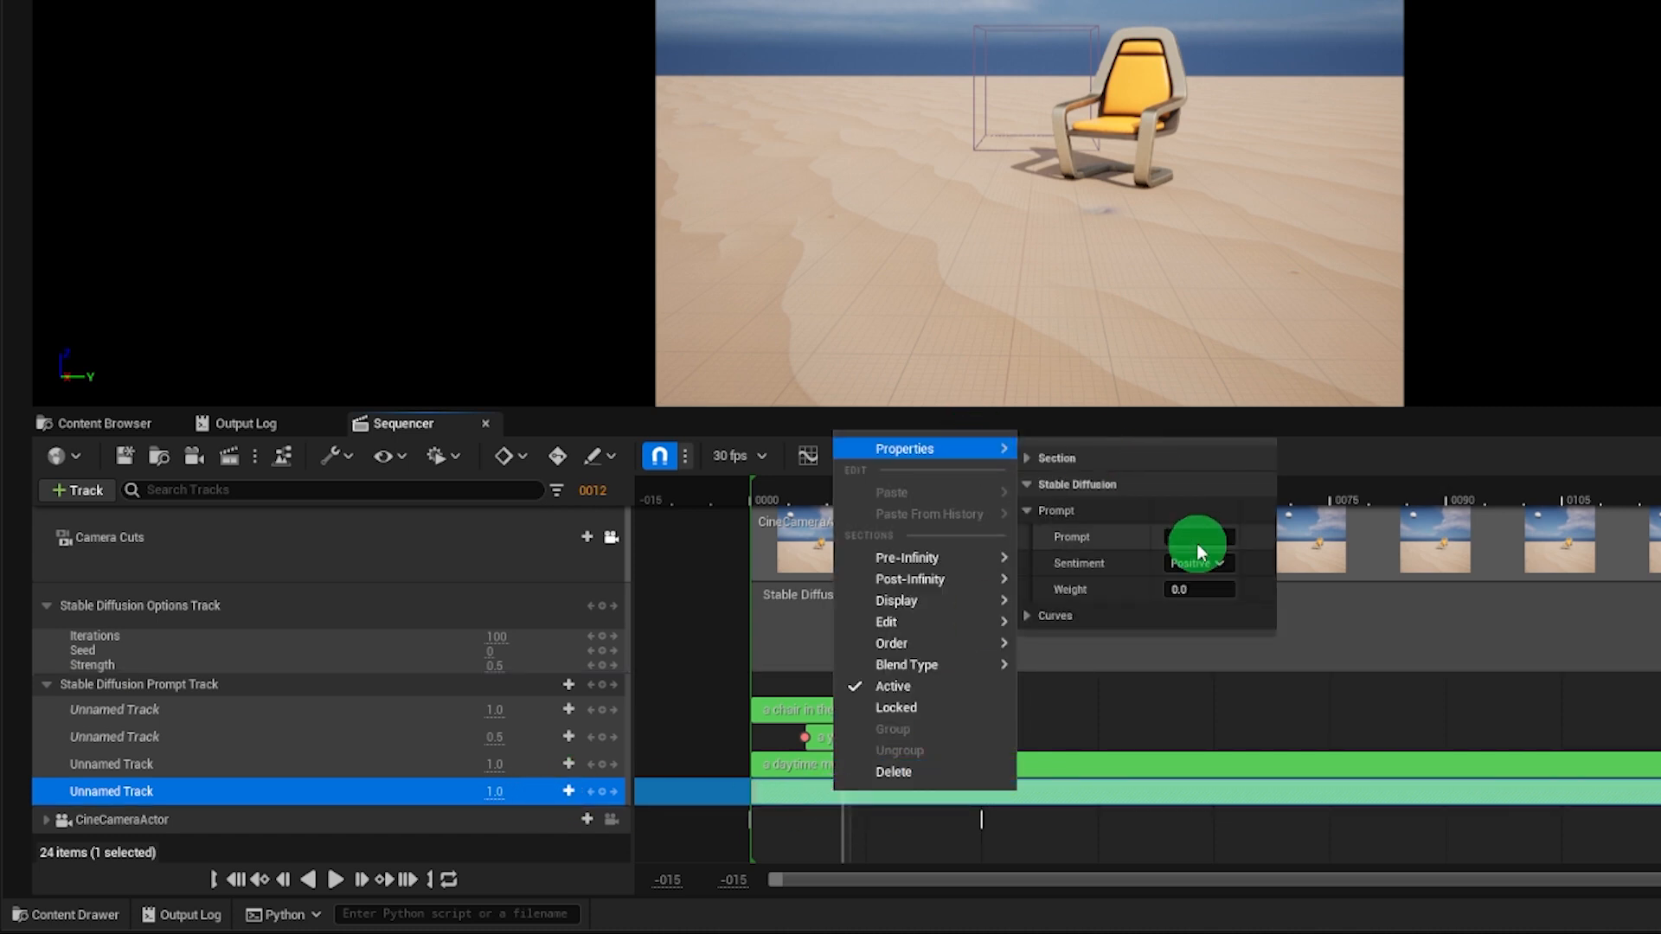
{"action": "type", "text": "in the style of an oil painting"}
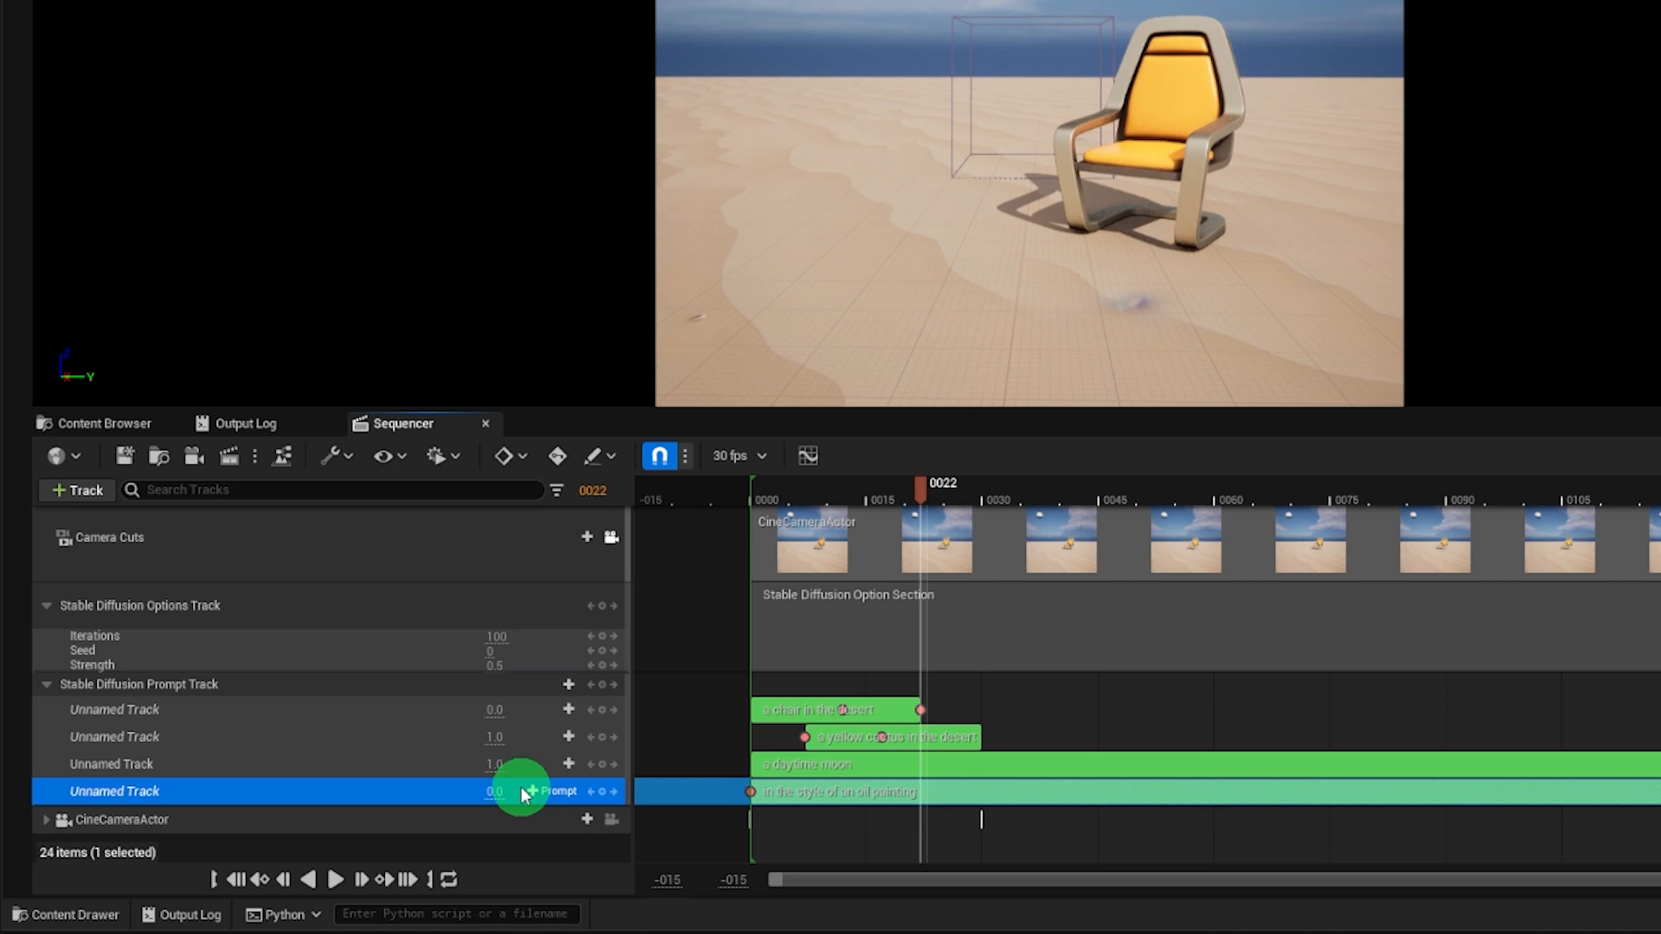
- Key the oil-painting weight from 0 to 1 at frame 30, preview the blend, and open Movie Render Queue
{"action": "left_click_drag", "start_coordinate": [919, 488], "coordinate": [957, 488]}
{"action": "type", "text": "1"}
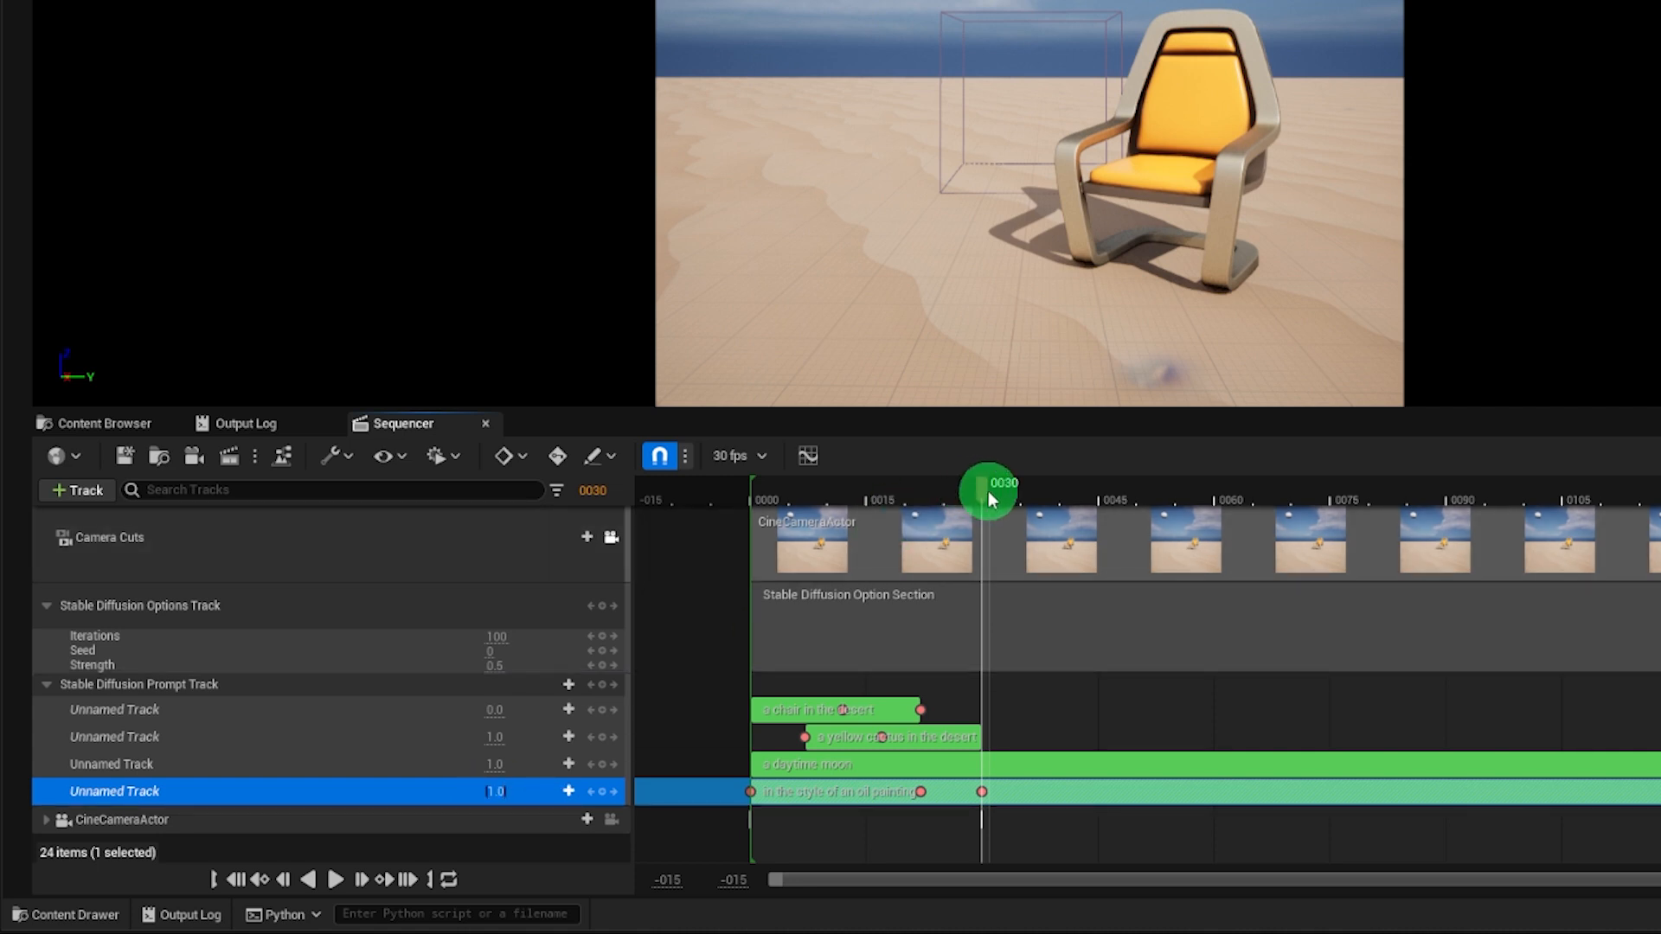
{"action": "left_click_drag", "start_coordinate": [988, 492], "coordinate": [821, 492]}
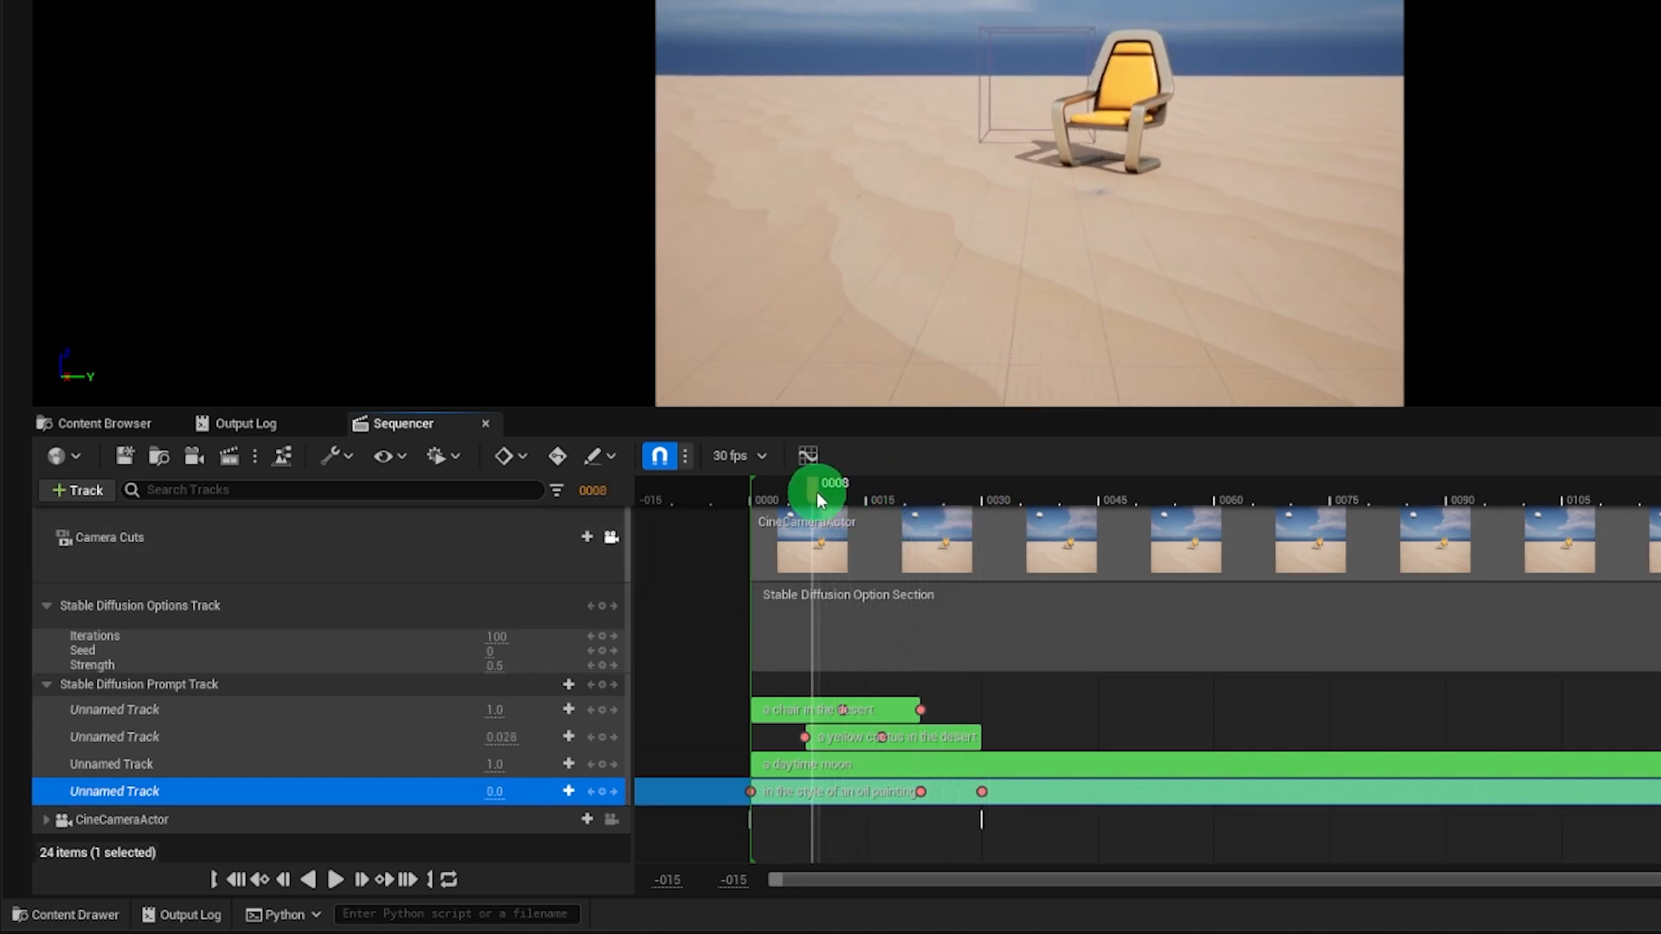
{"action": "left_click_drag", "start_coordinate": [821, 499], "coordinate": [760, 499]}
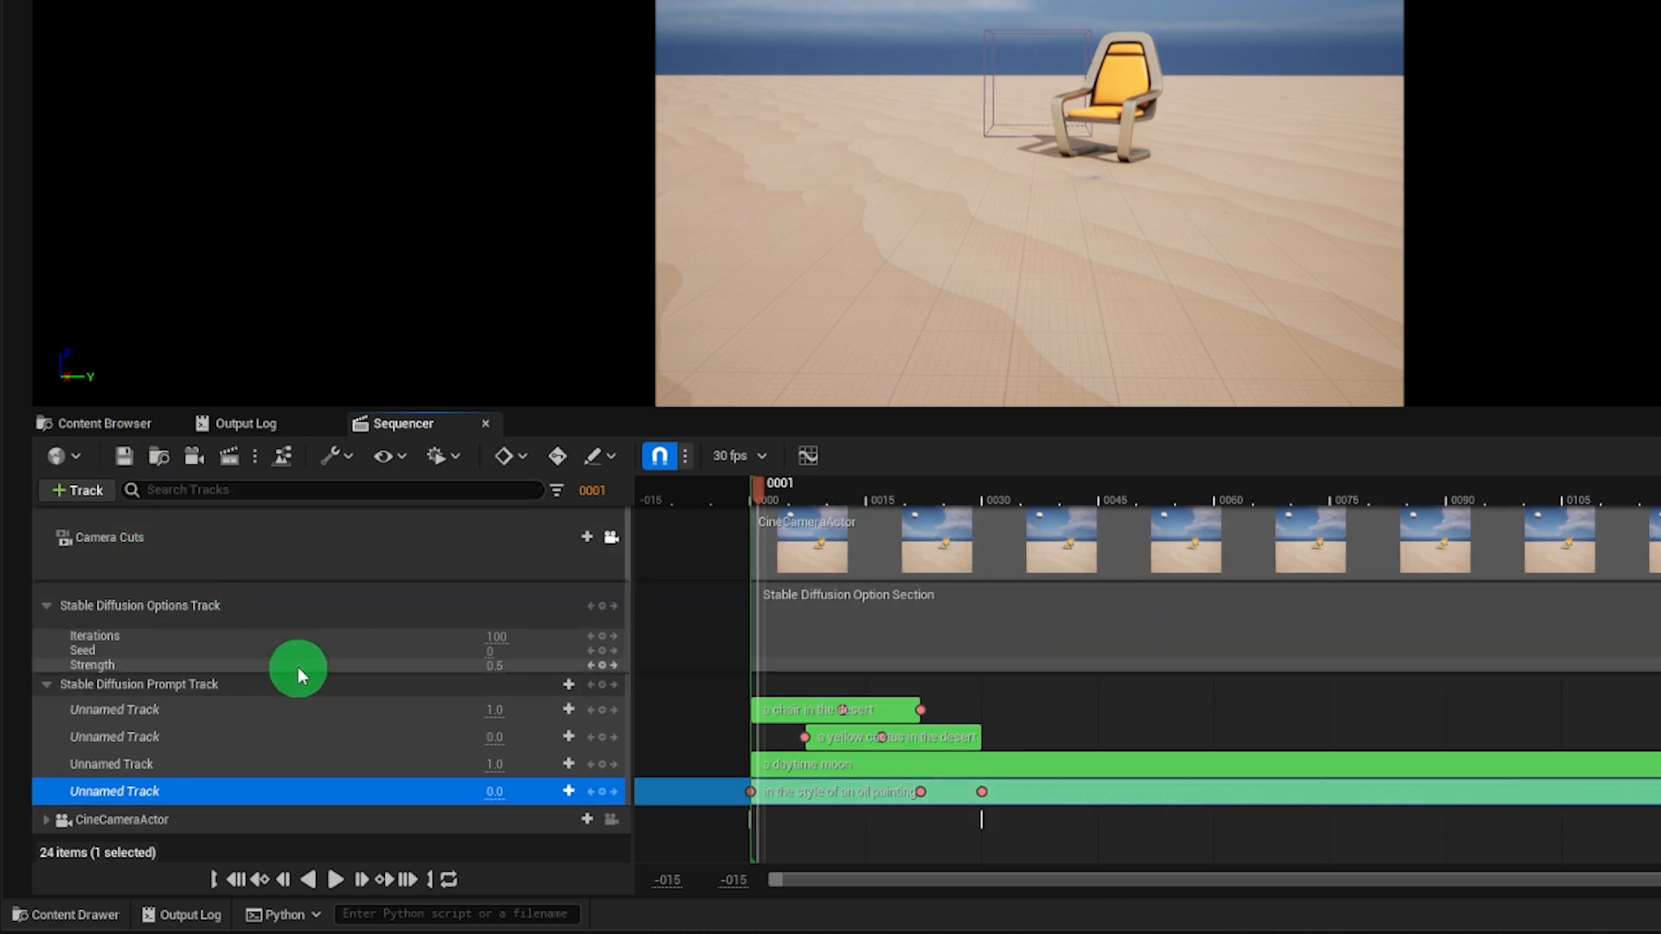
{"action": "left_click", "coordinate": [208, 566]}
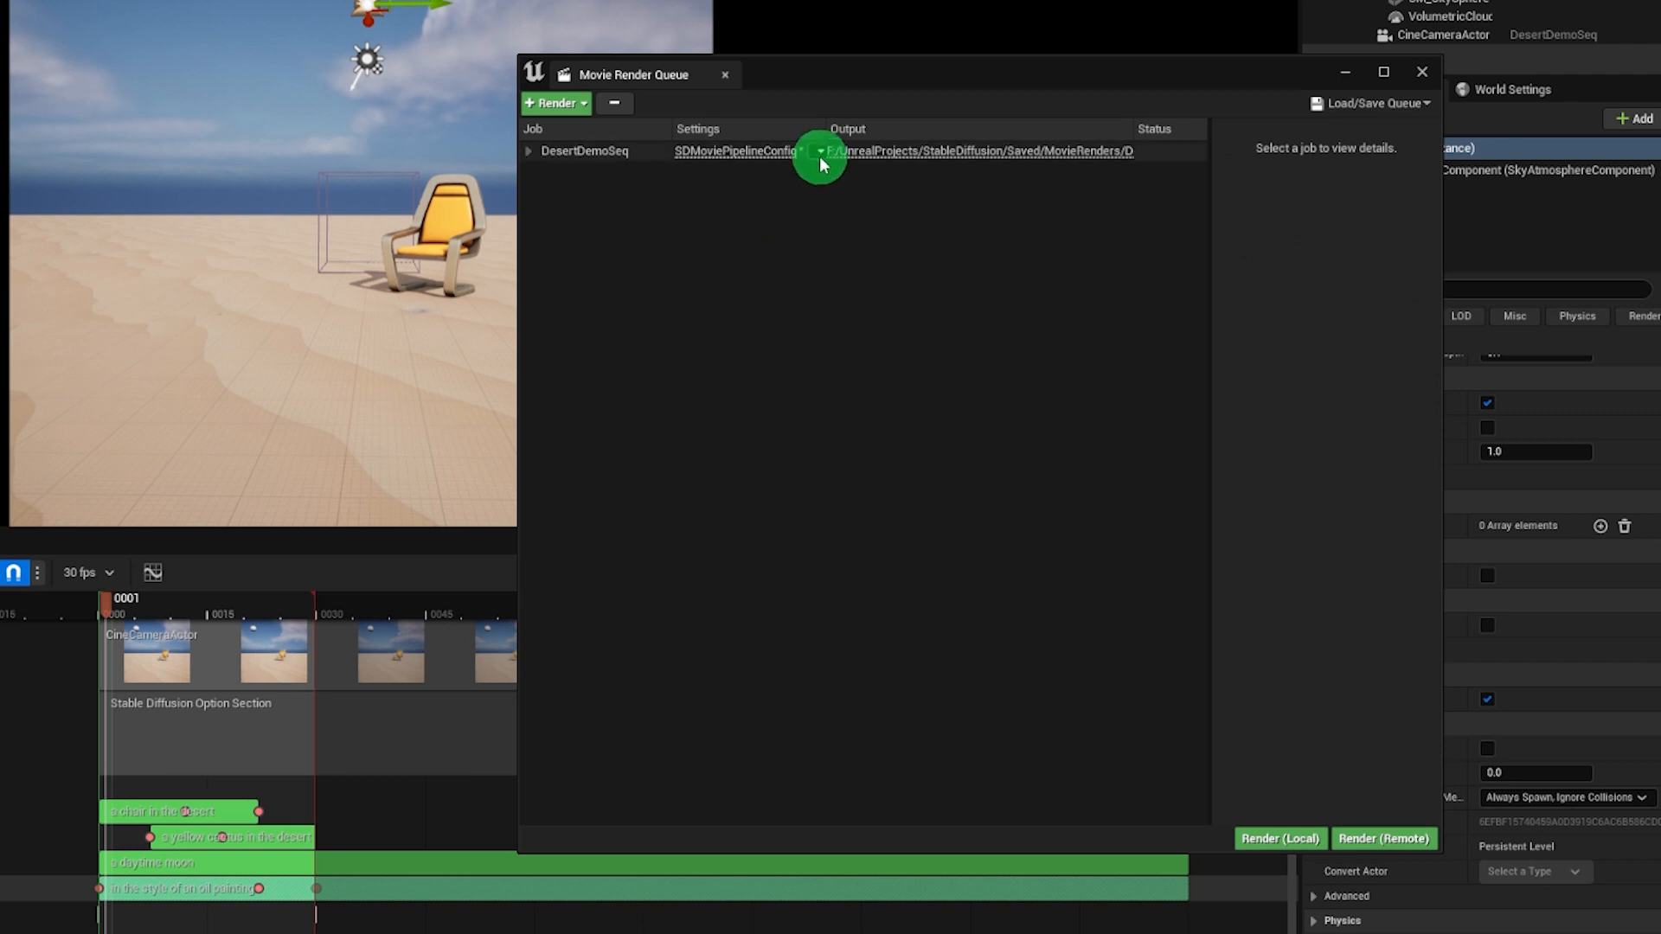
- Enable upscaling, set the output directory to the DesertAnim folder, and accept the render settings
{"action": "left_click", "coordinate": [817, 151]}
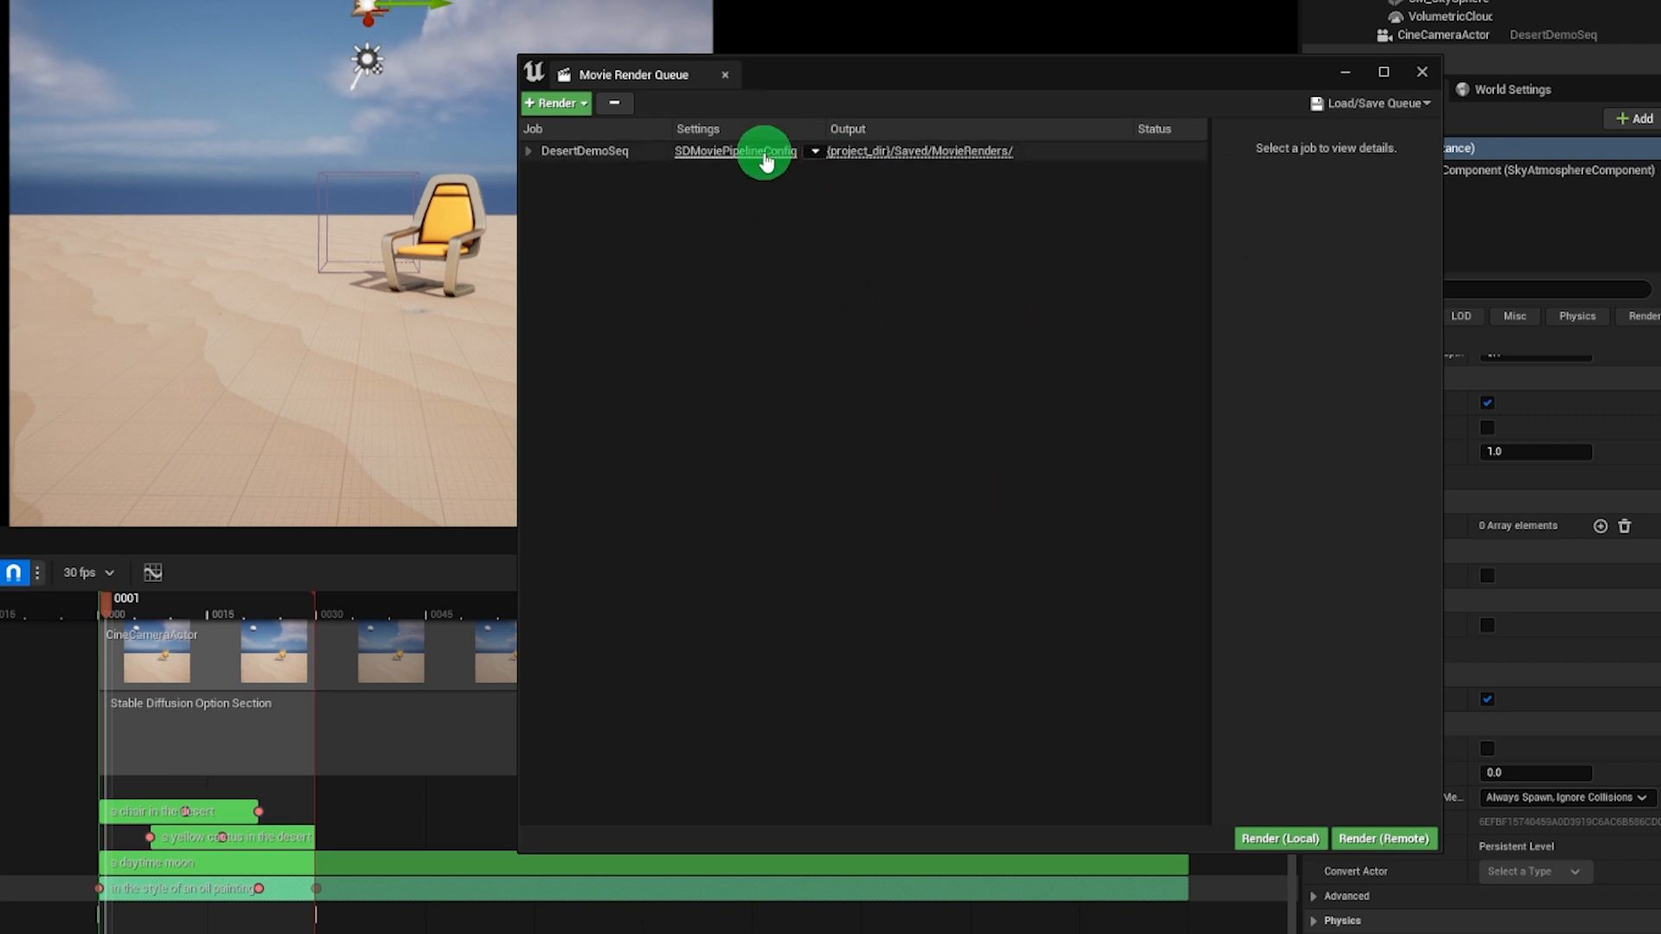
{"action": "left_click", "coordinate": [735, 150]}
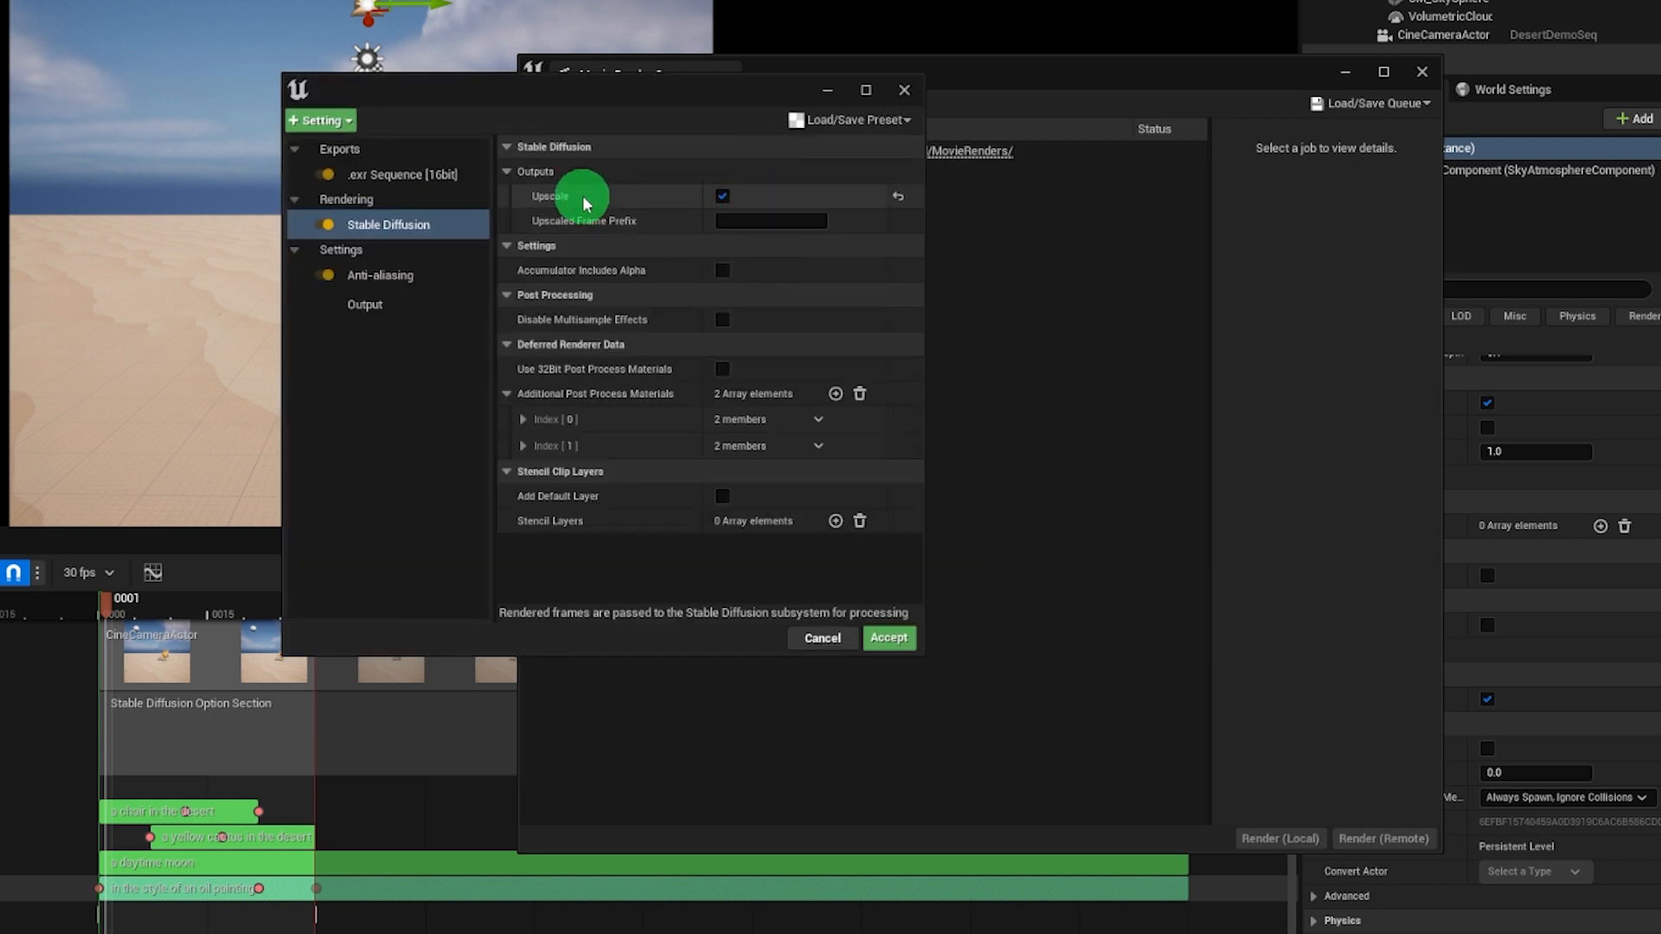
{"action": "left_click", "coordinate": [364, 306]}
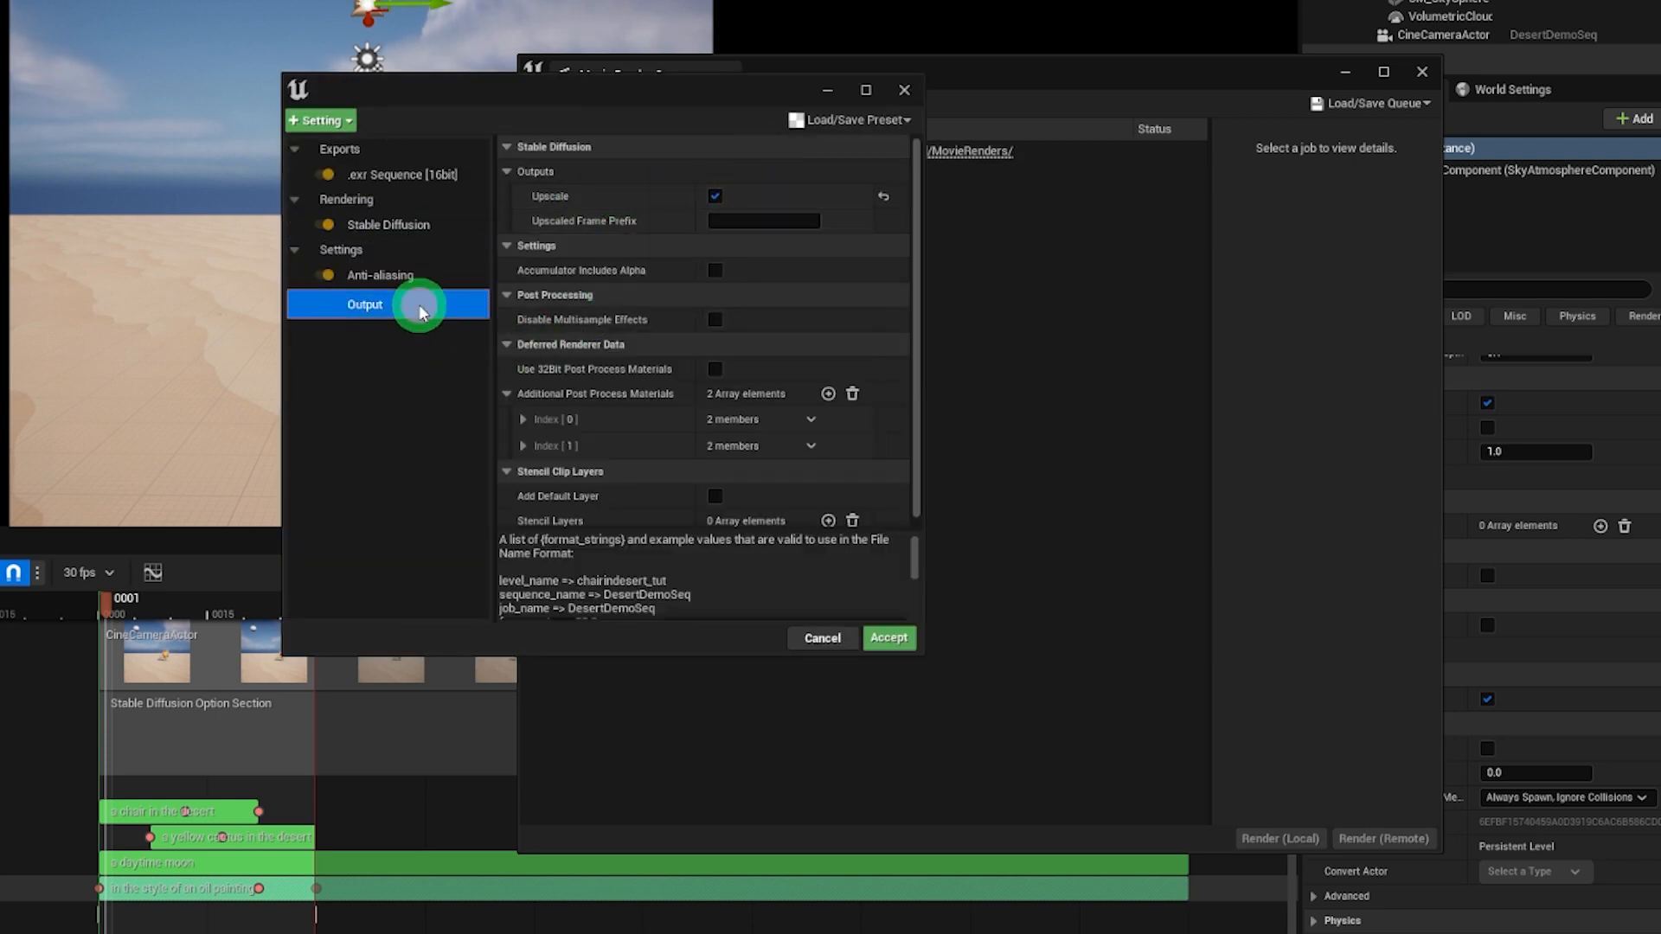
{"action": "left_click", "coordinate": [364, 304]}
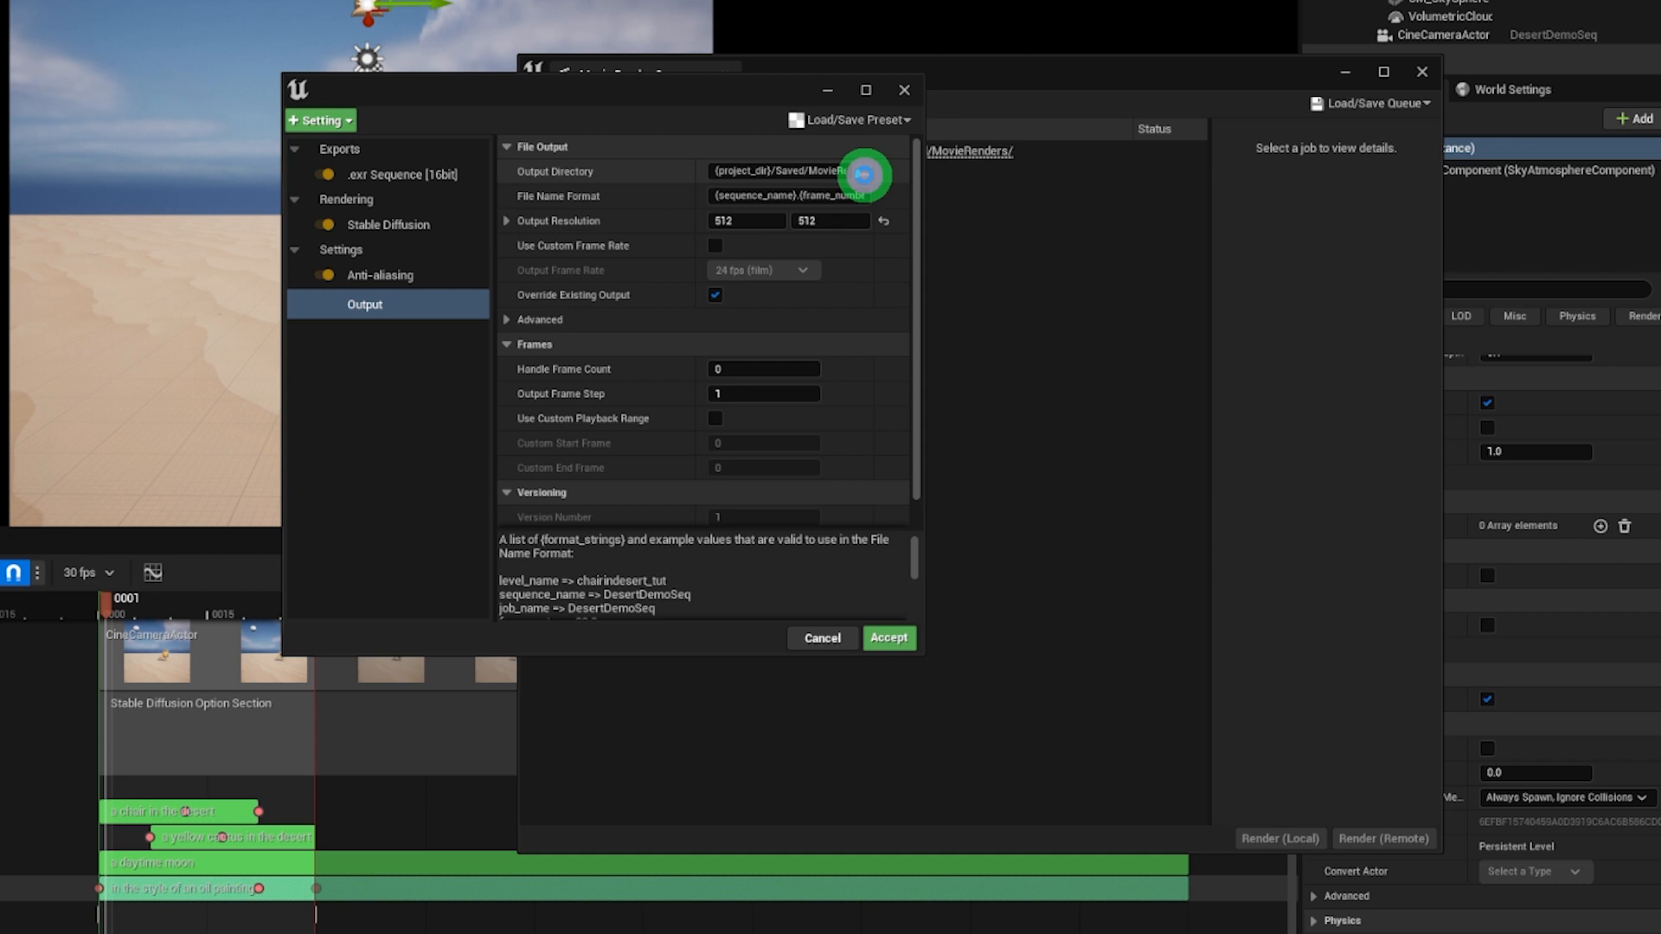
{"action": "left_click", "coordinate": [863, 175]}
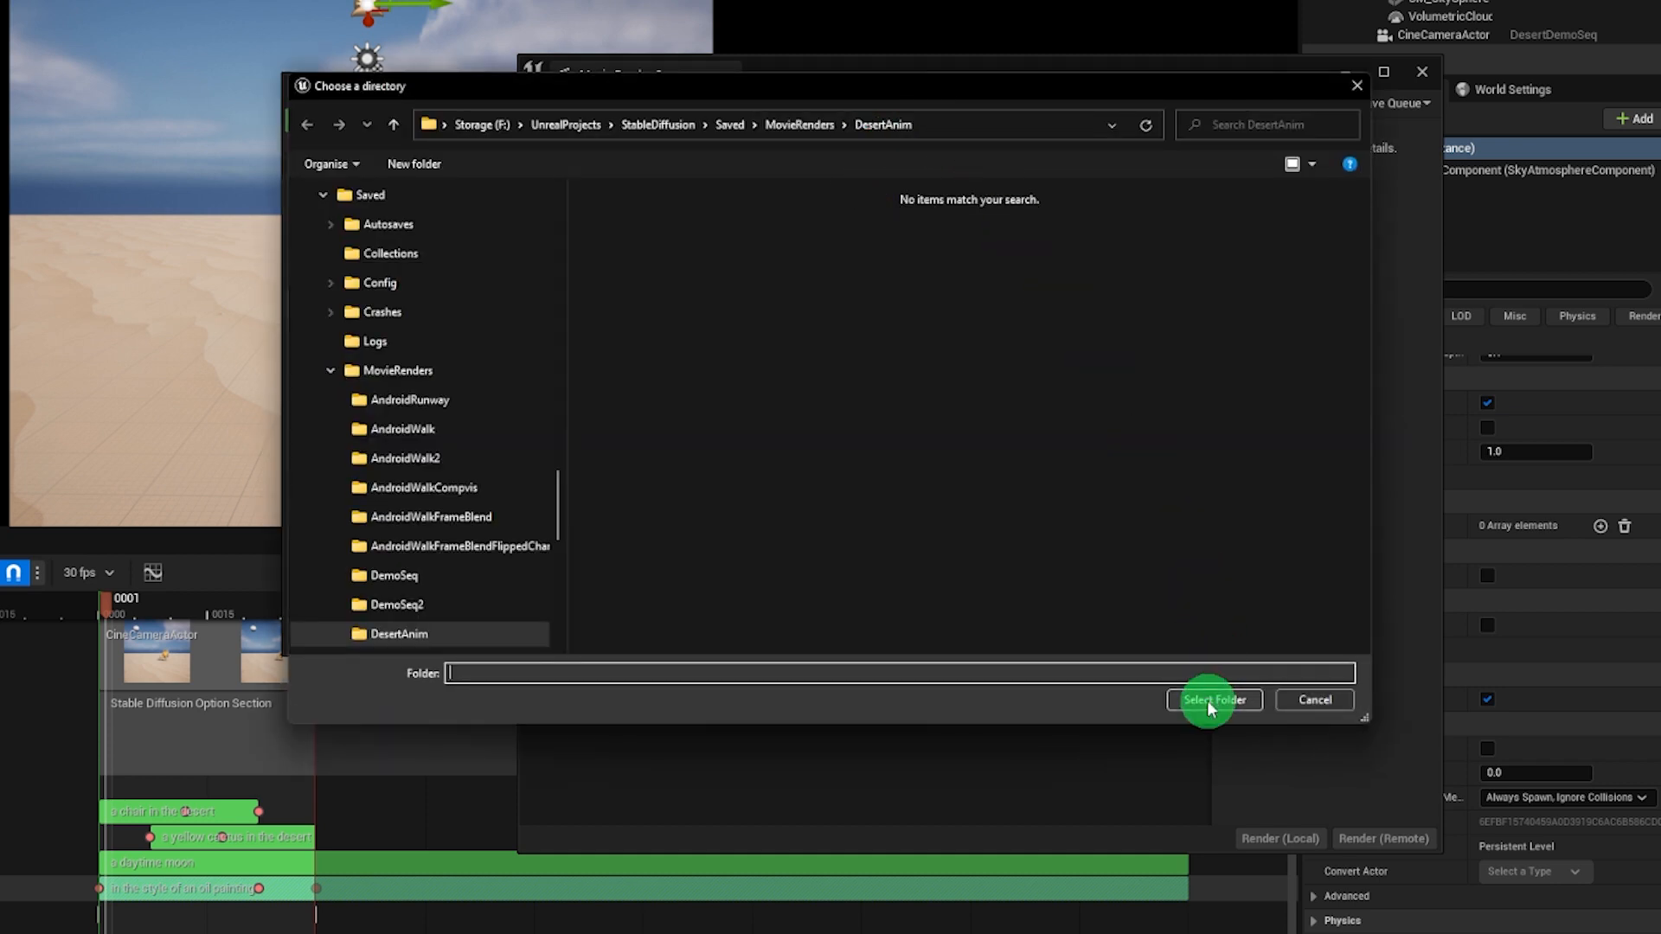
{"action": "left_click", "coordinate": [1214, 700]}
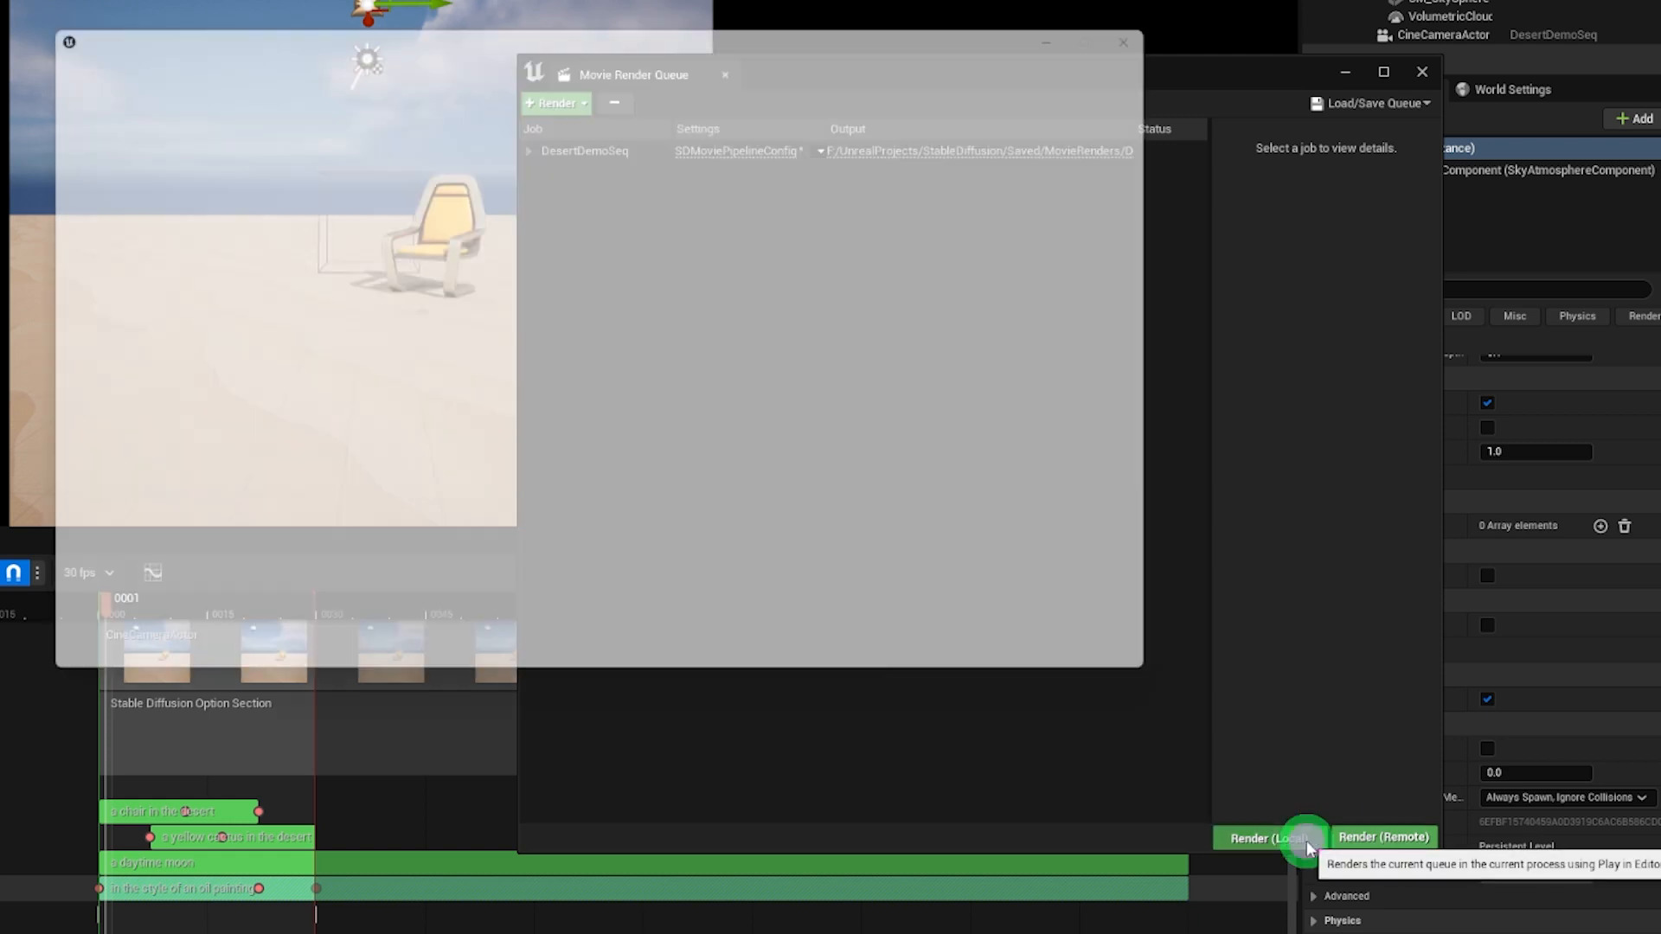
- Render the DesertDemoSeq job locally
{"action": "left_click", "coordinate": [1250, 838]}
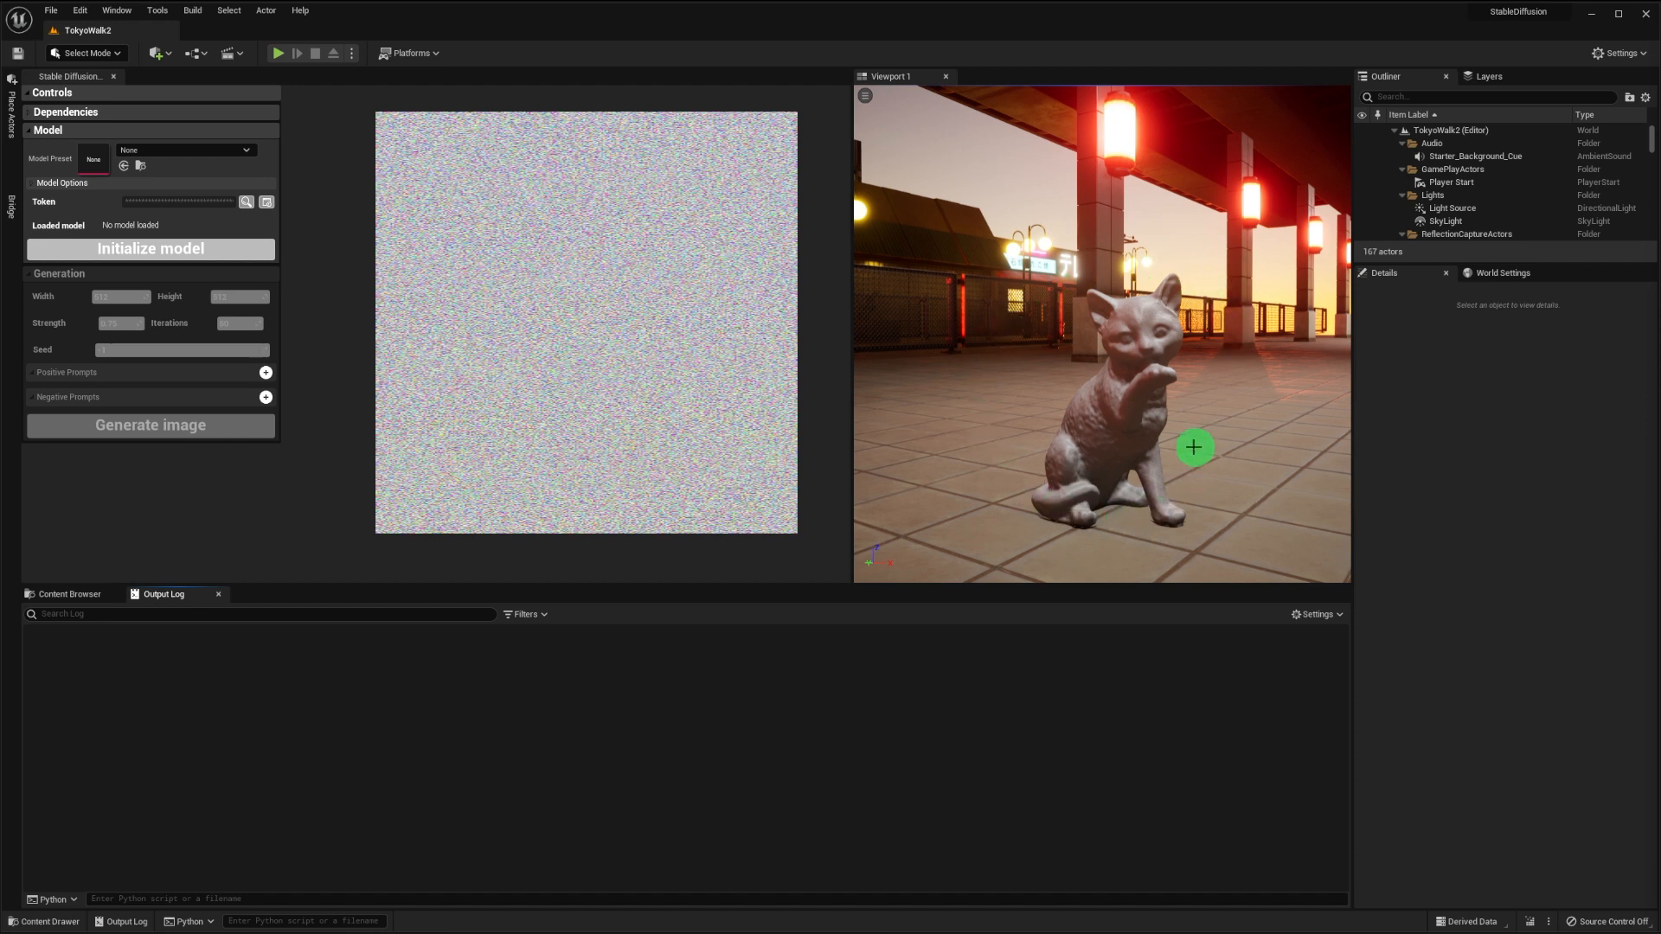
{"action": "mouse_move", "coordinate": [1209, 430]}
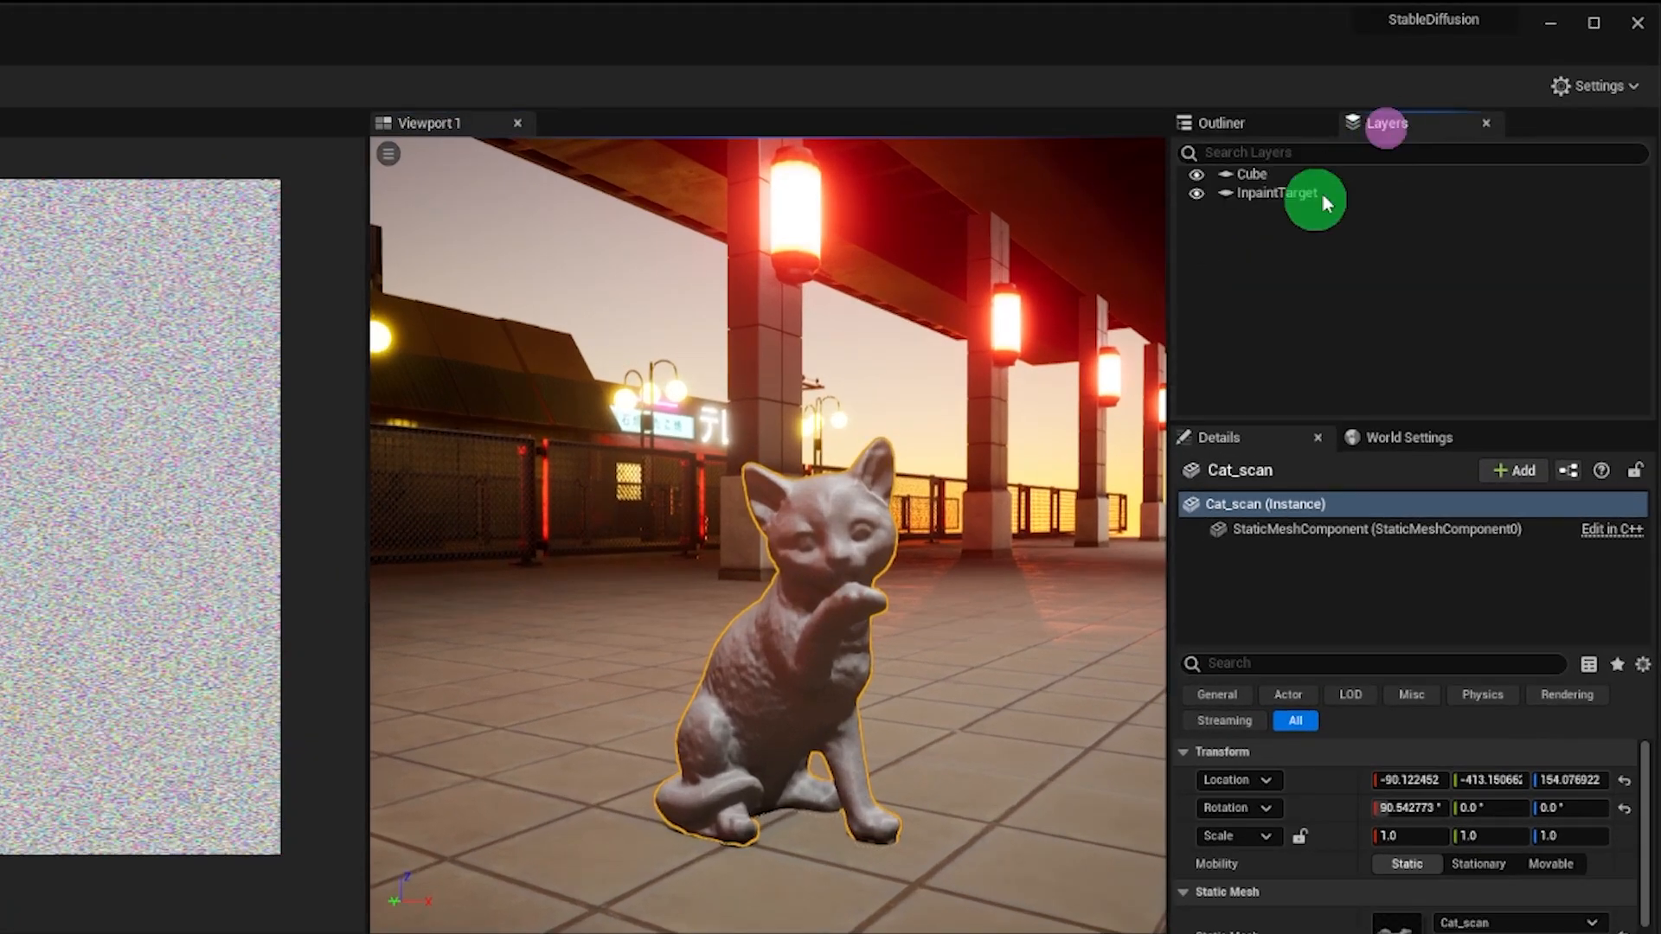
- Put the selected cat statue into a new layer named InpaintTarget
{"action": "right_click", "coordinate": [1277, 193]}
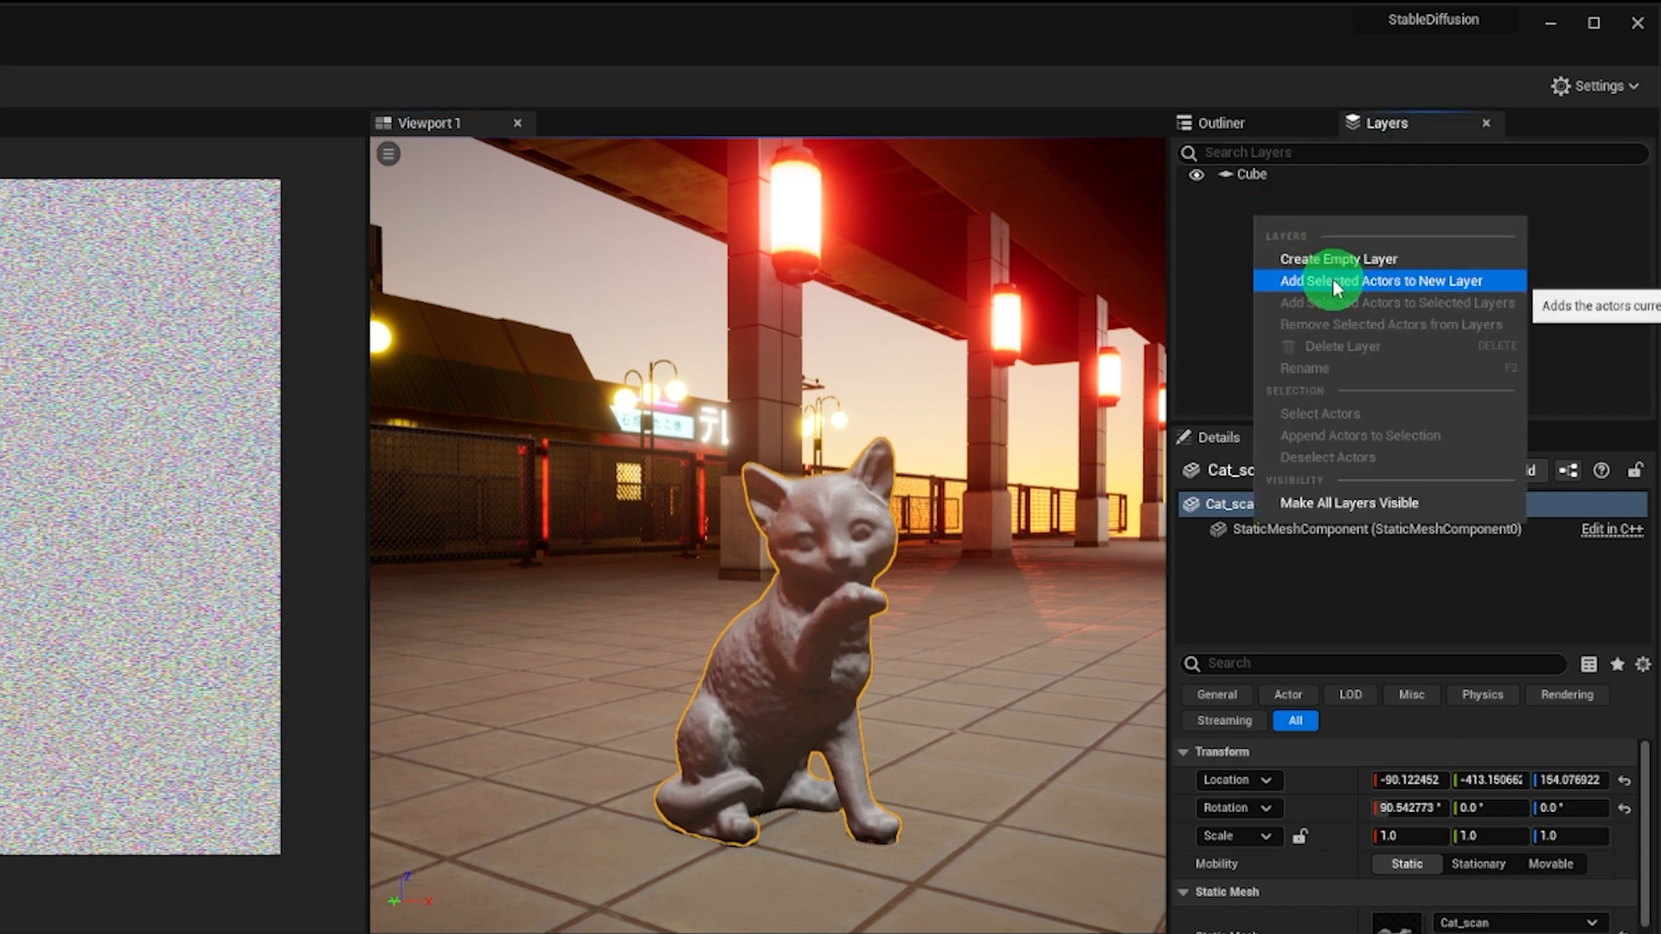
{"action": "left_click", "coordinate": [1378, 280]}
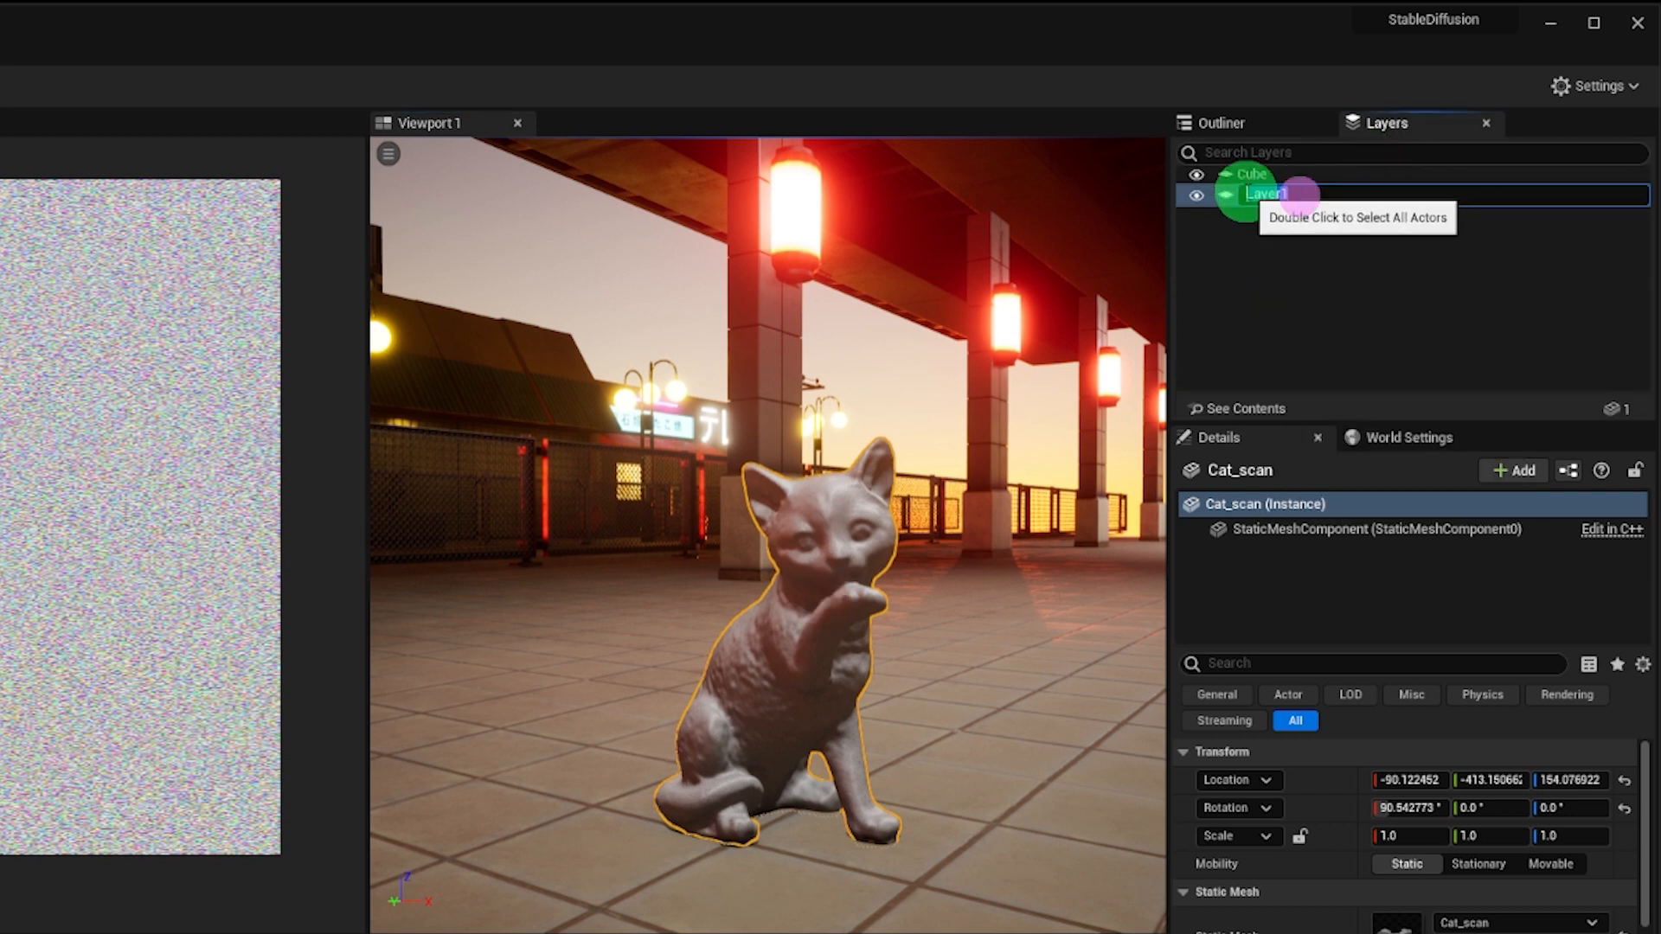
{"action": "type", "text": "InpaintTarget"}
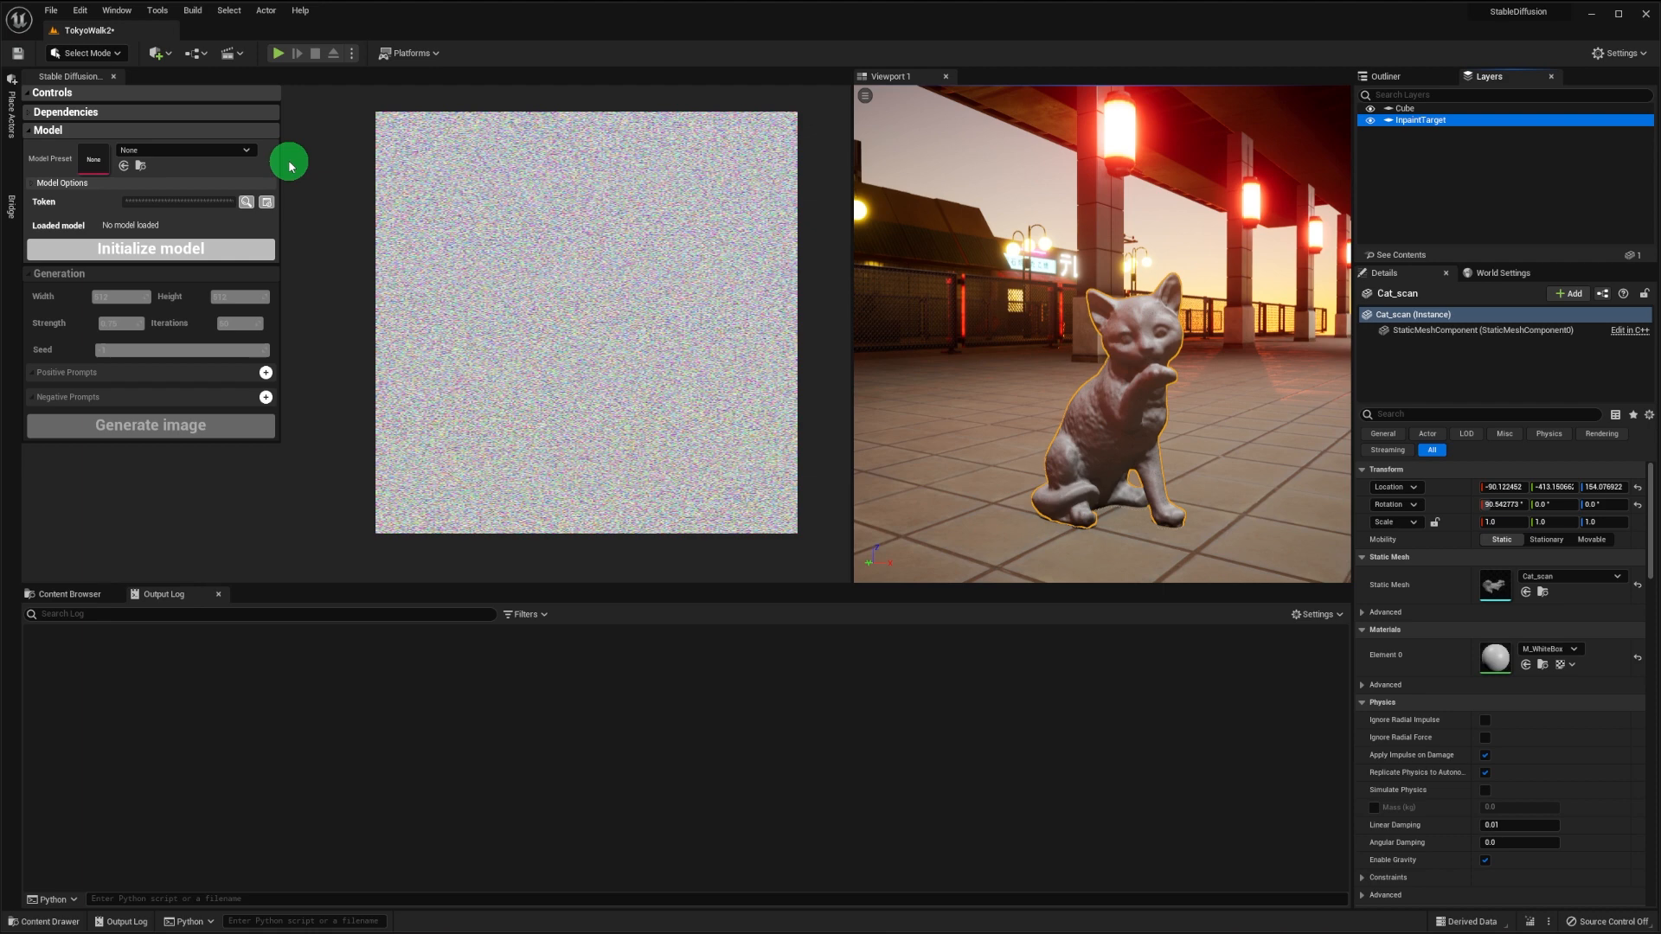
- Choose the Runway1-5_Inpaint preset with InpaintTarget as inpaint layer and initialize the model
{"action": "left_click", "coordinate": [248, 150]}
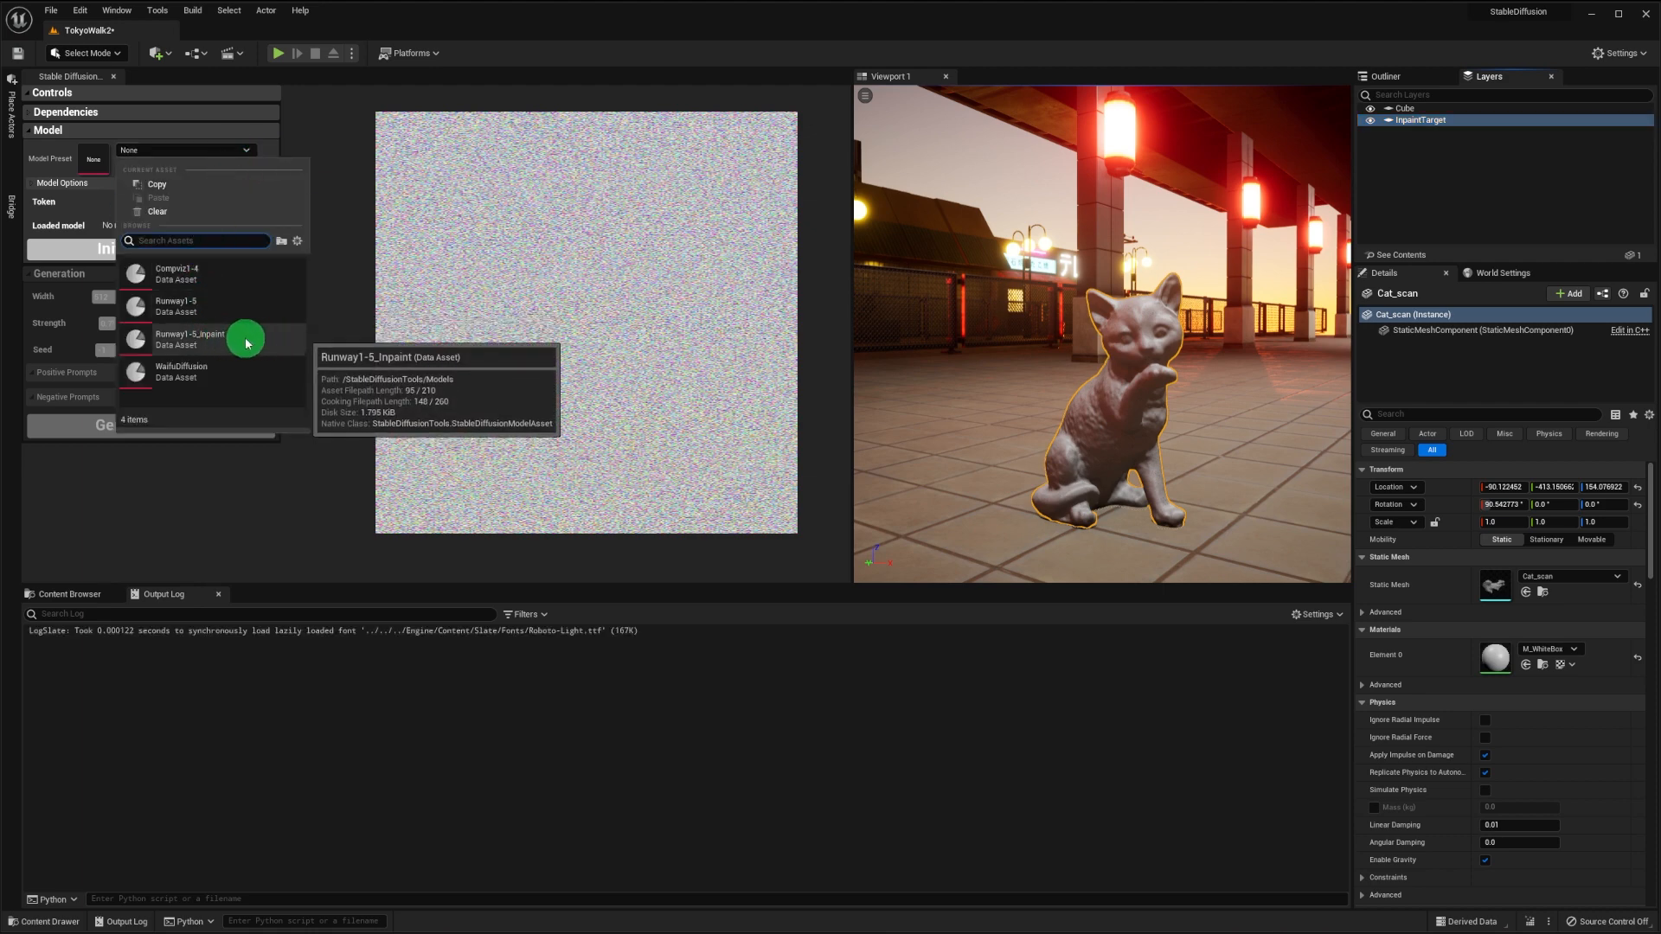
{"action": "left_click", "coordinate": [190, 339]}
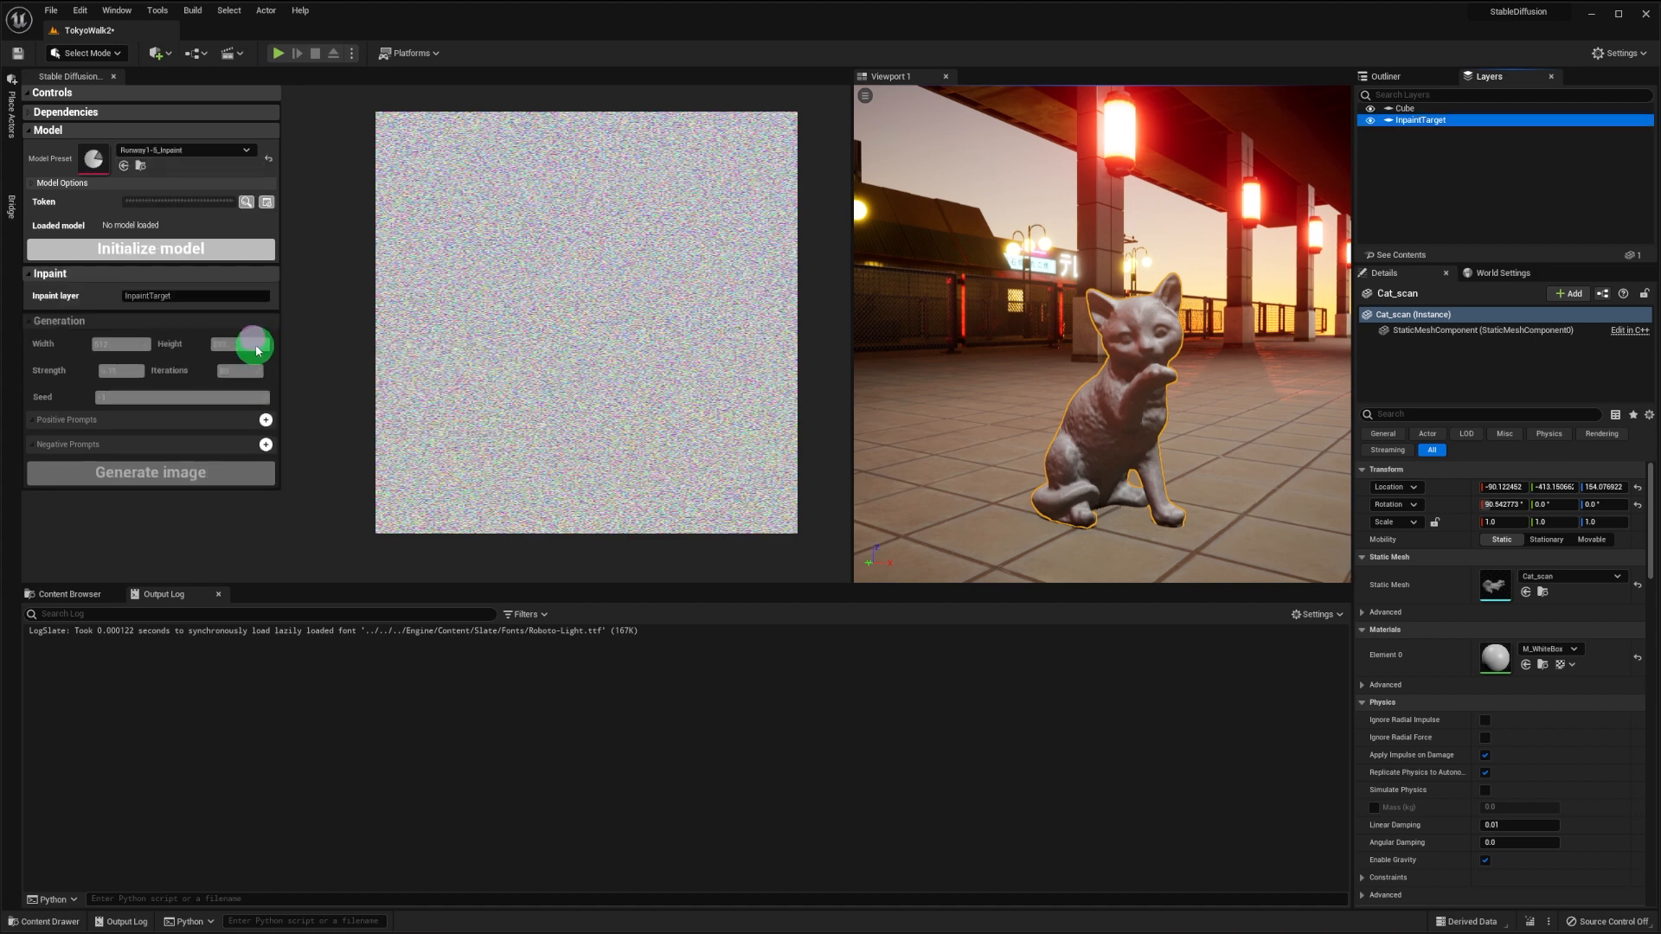
{"action": "left_click", "coordinate": [63, 183]}
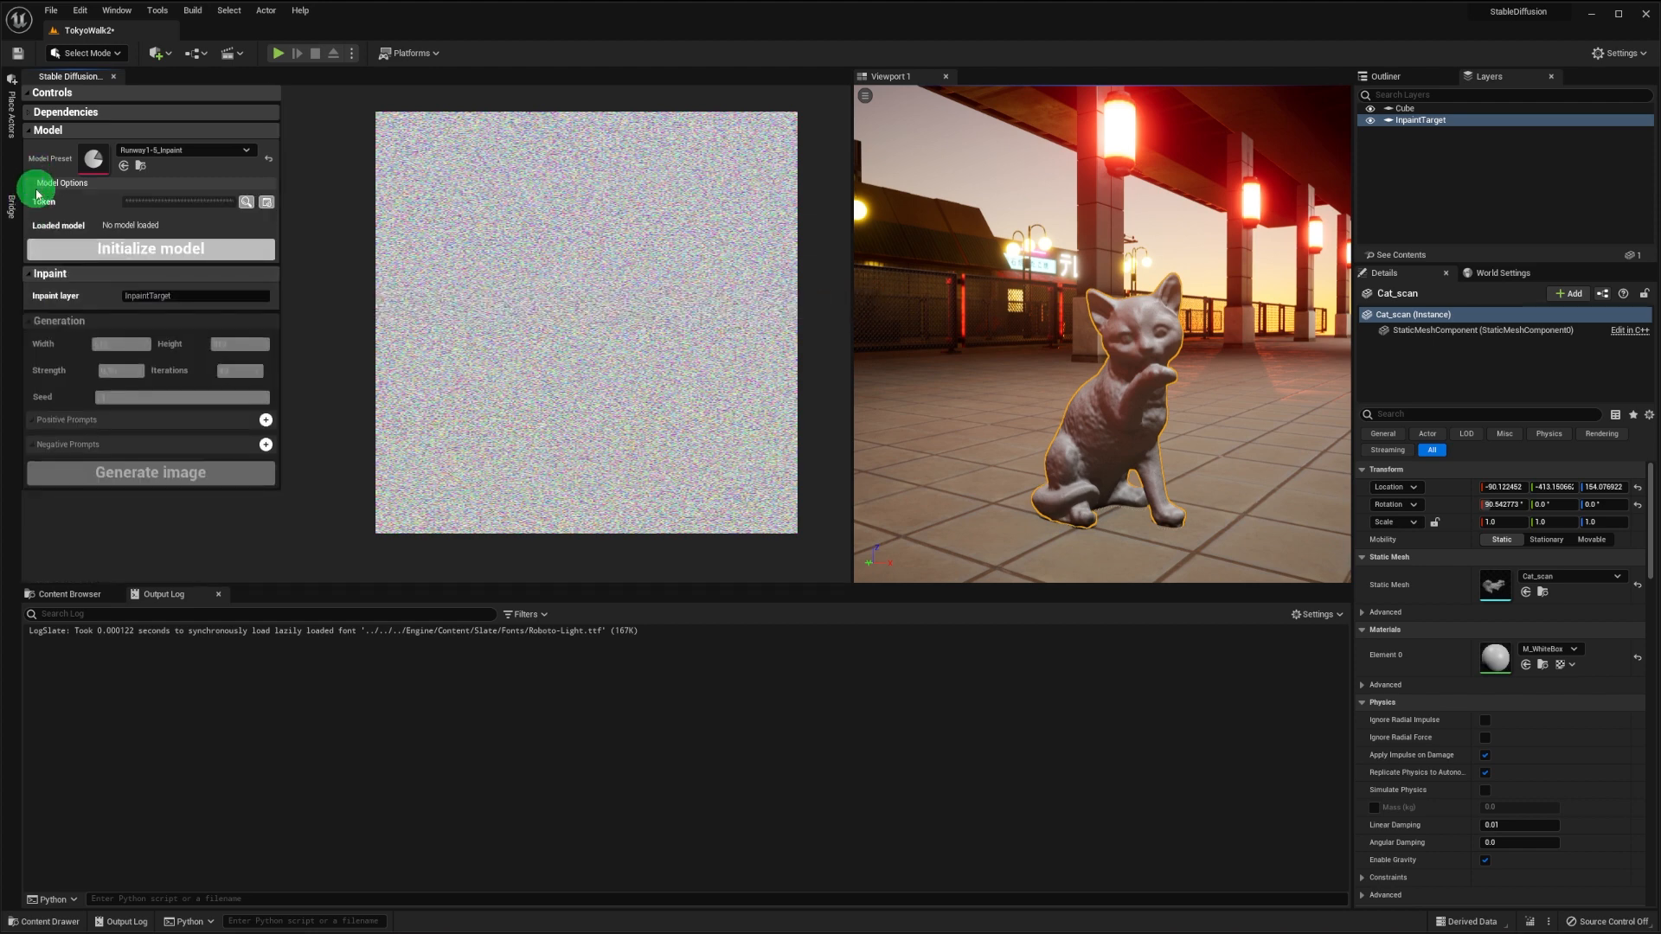
{"action": "left_click", "coordinate": [149, 249]}
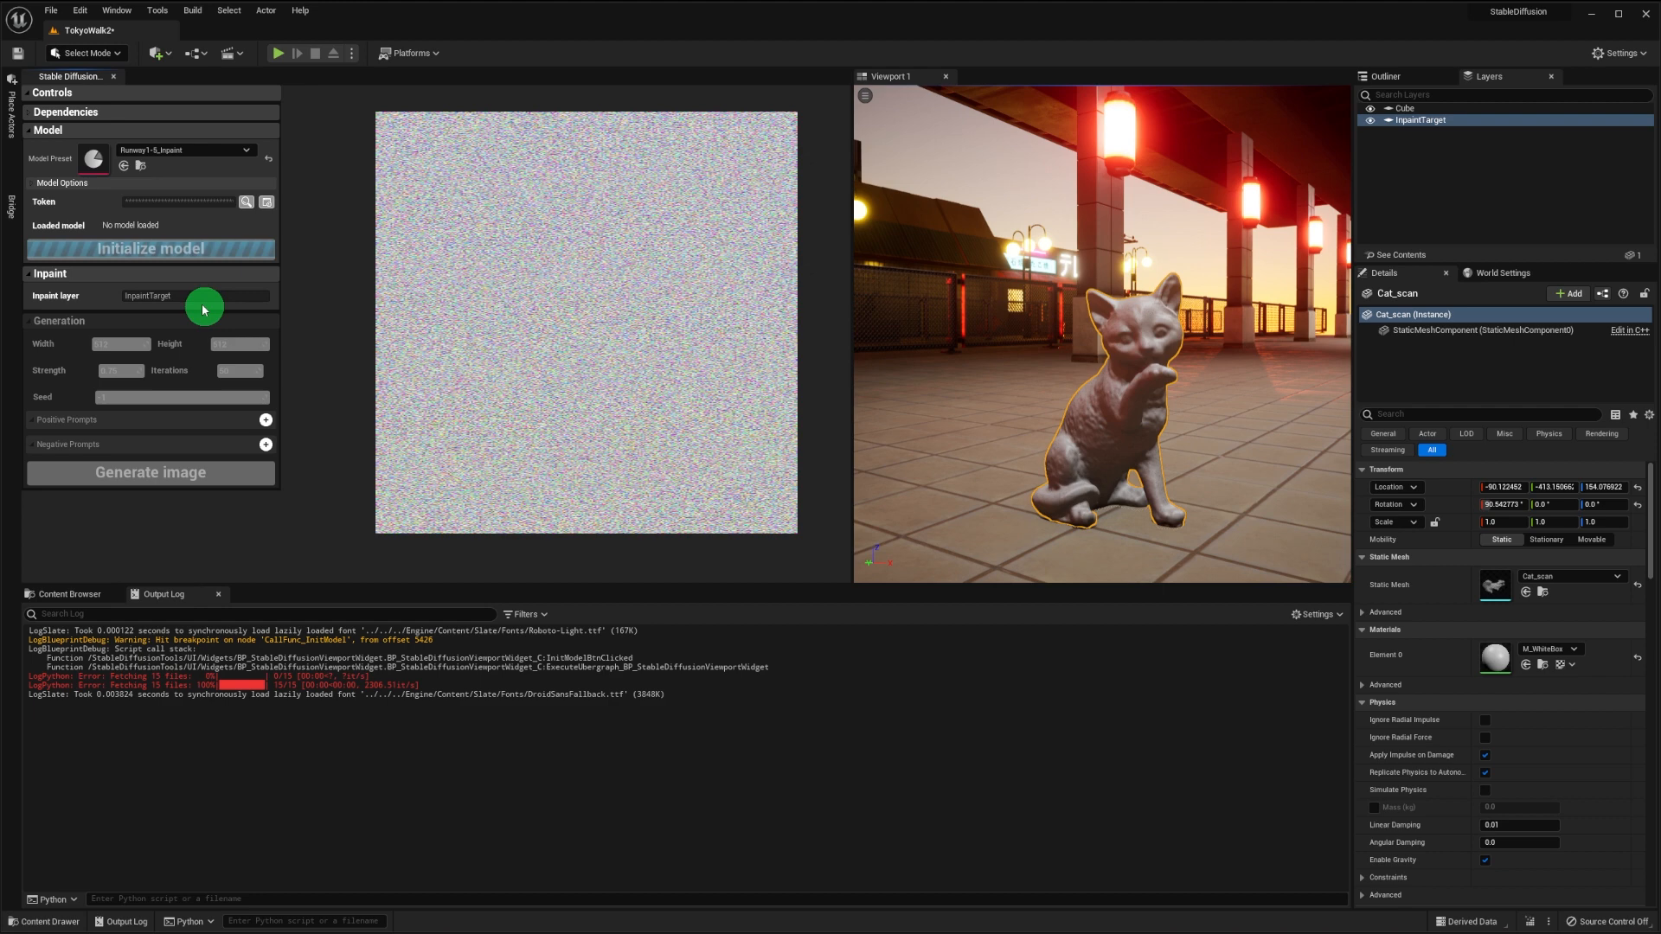
{"action": "left_click", "coordinate": [149, 248]}
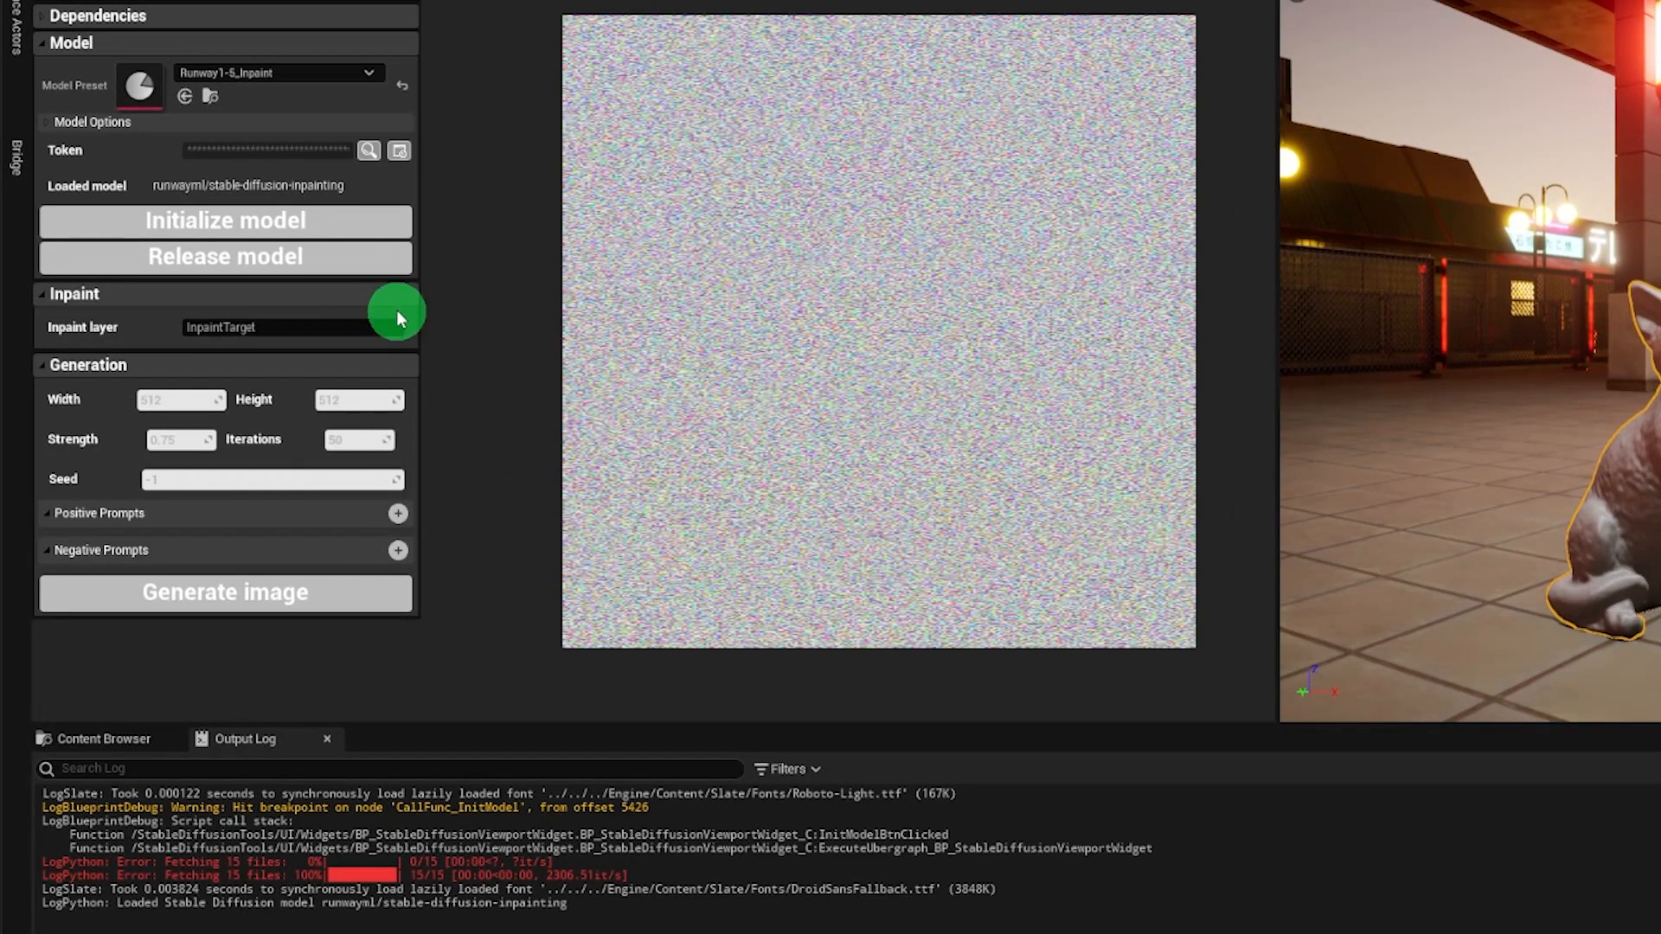
- Collapse the Model section and add the positive prompt 'a white cat'
{"action": "left_click", "coordinate": [71, 42]}
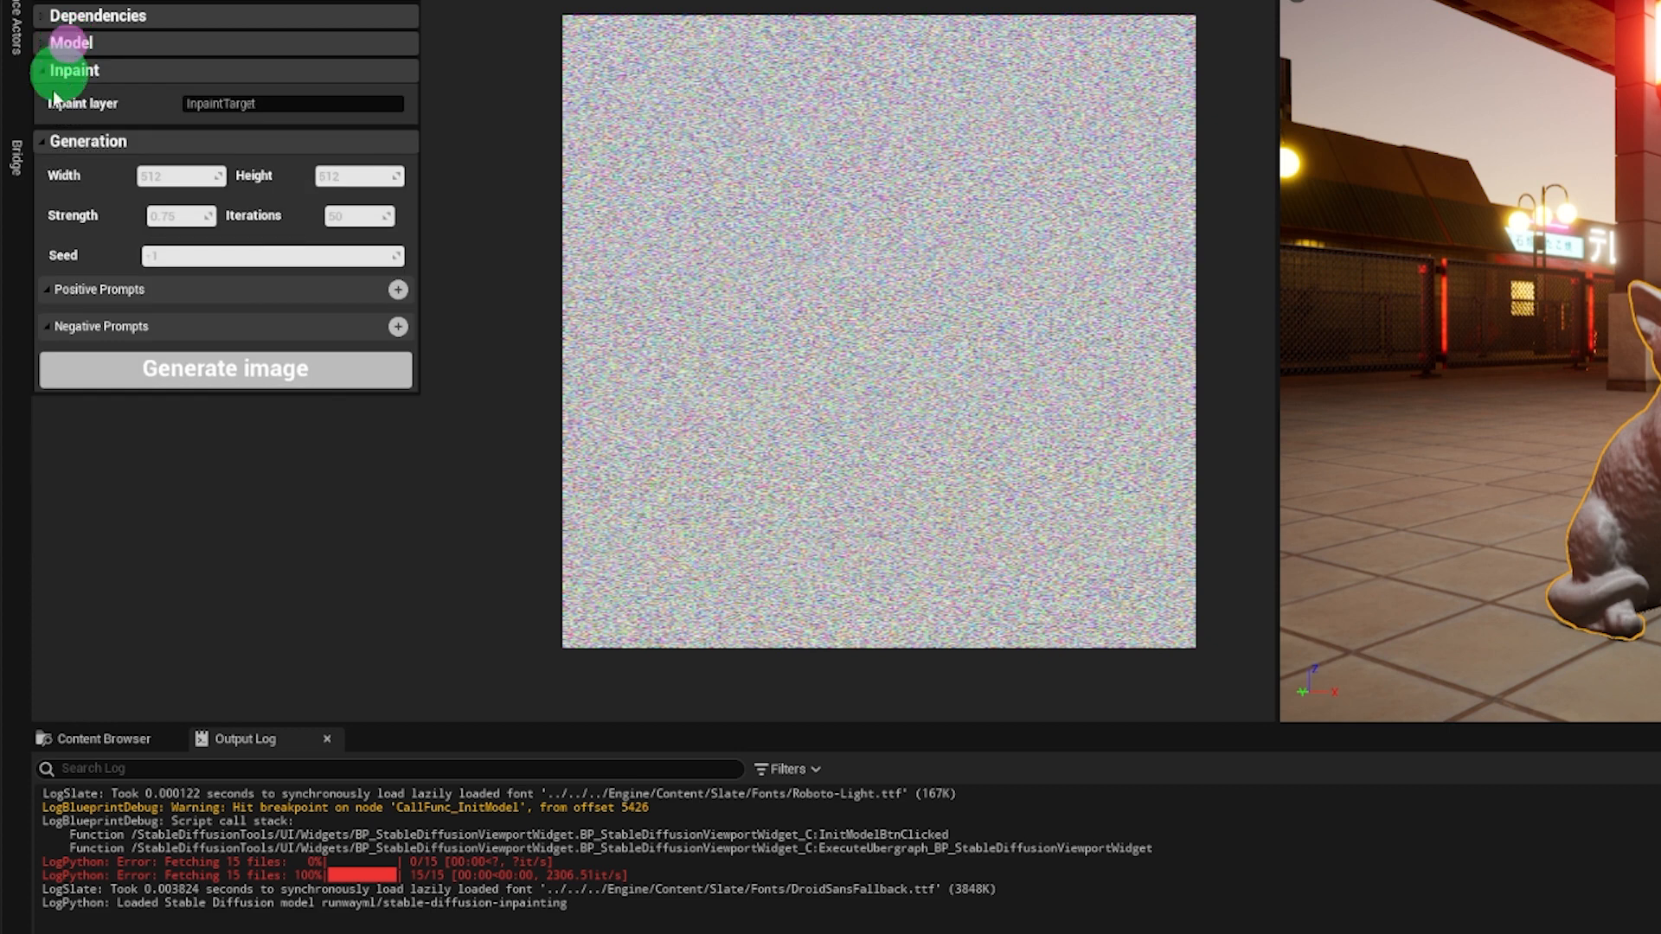
{"action": "left_click", "coordinate": [397, 289]}
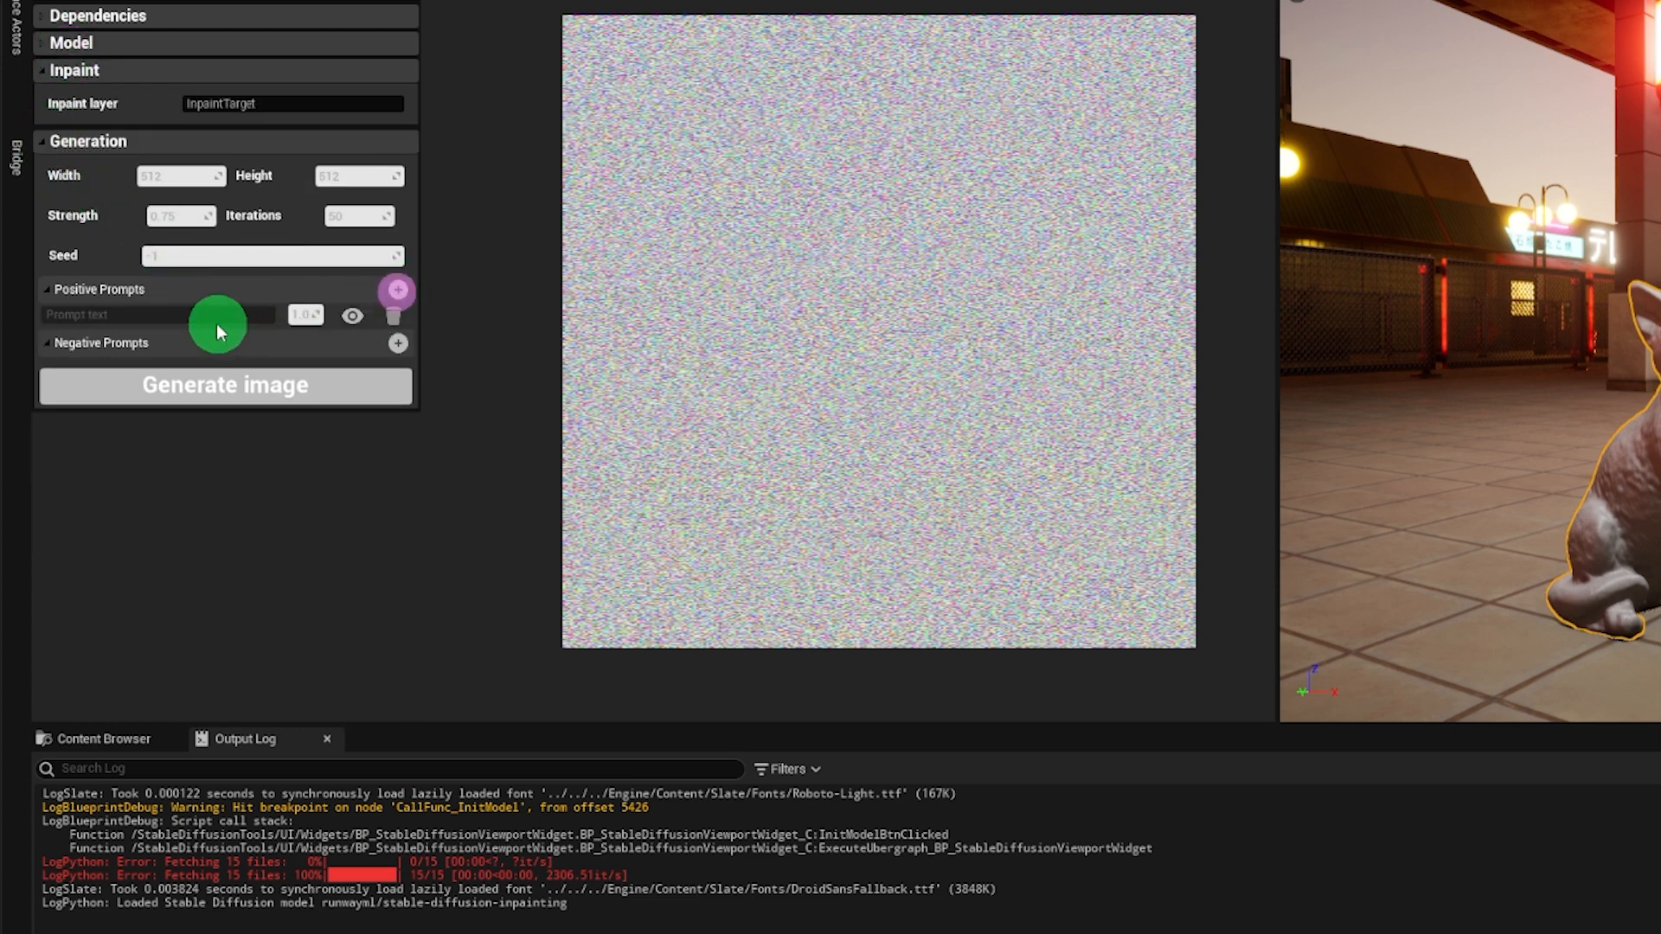
{"action": "type", "text": "a white cat"}
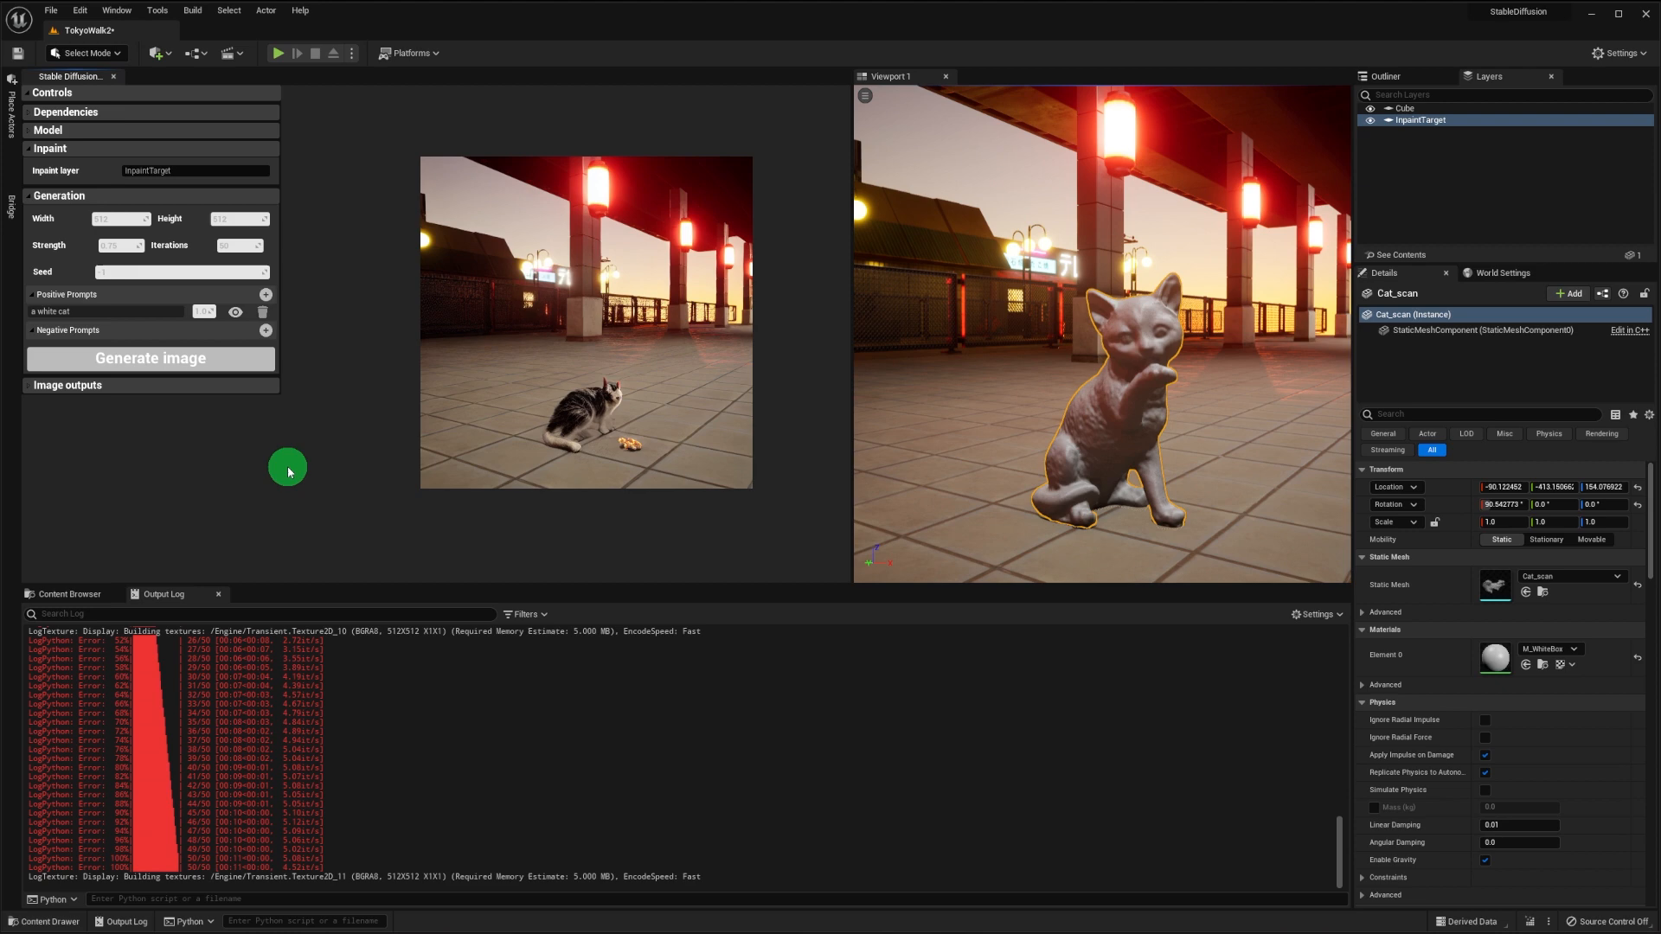
- Generate more inpainted cat images, regenerating after raising the strength
{"action": "left_click", "coordinate": [150, 358]}
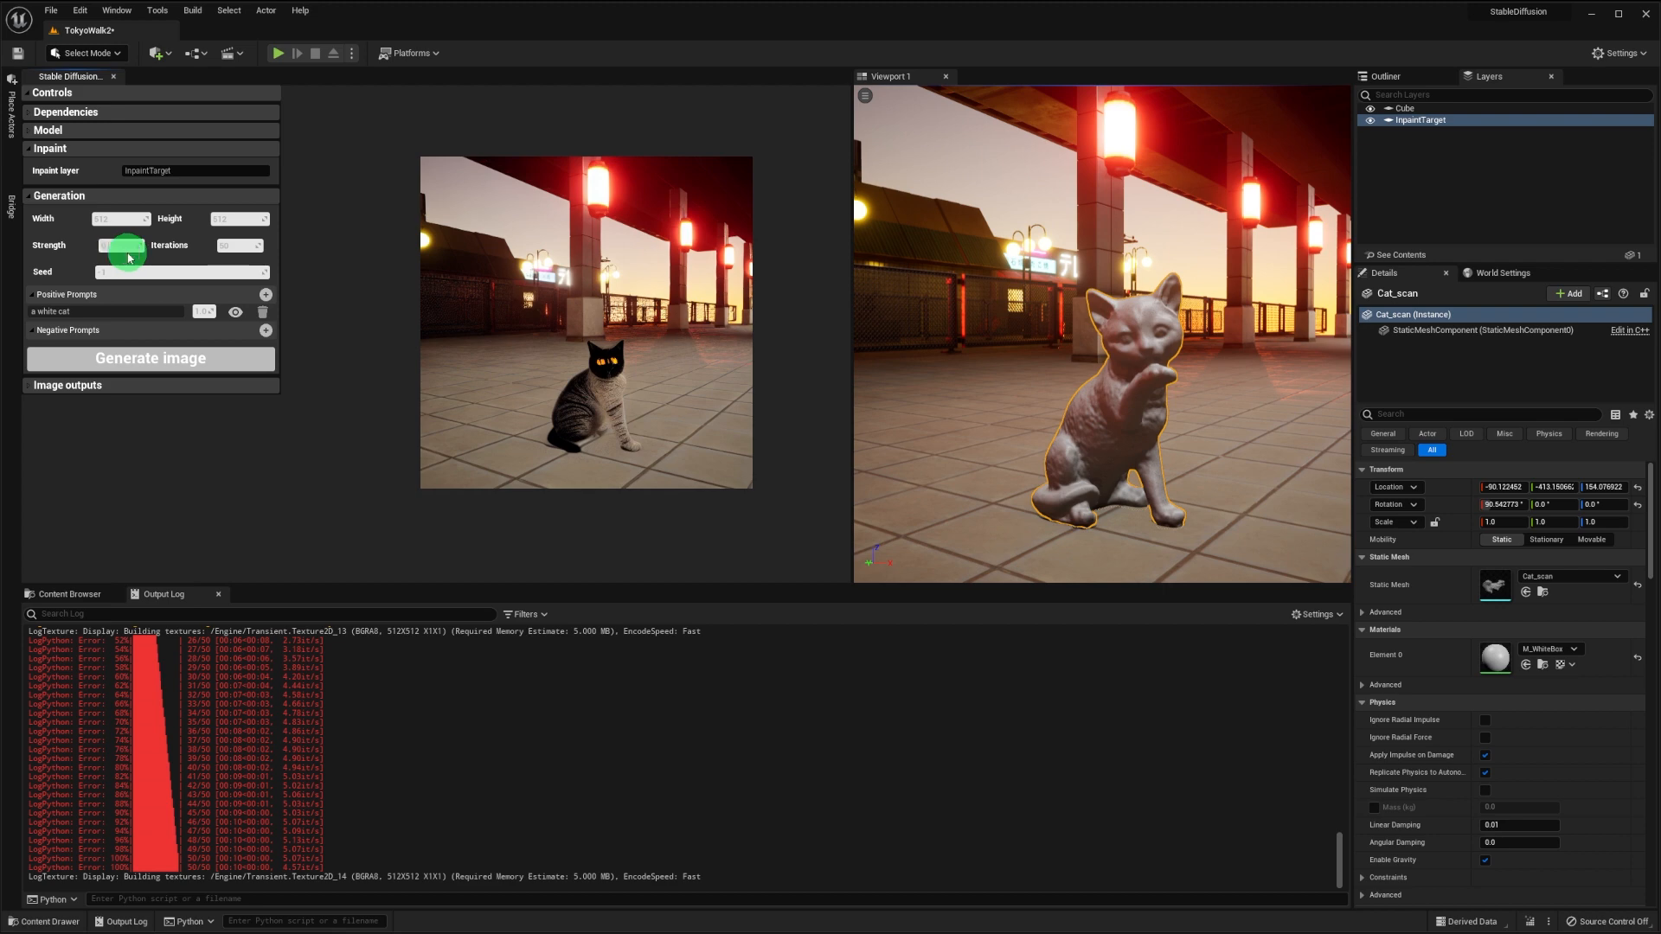
{"action": "left_click", "coordinate": [150, 358]}
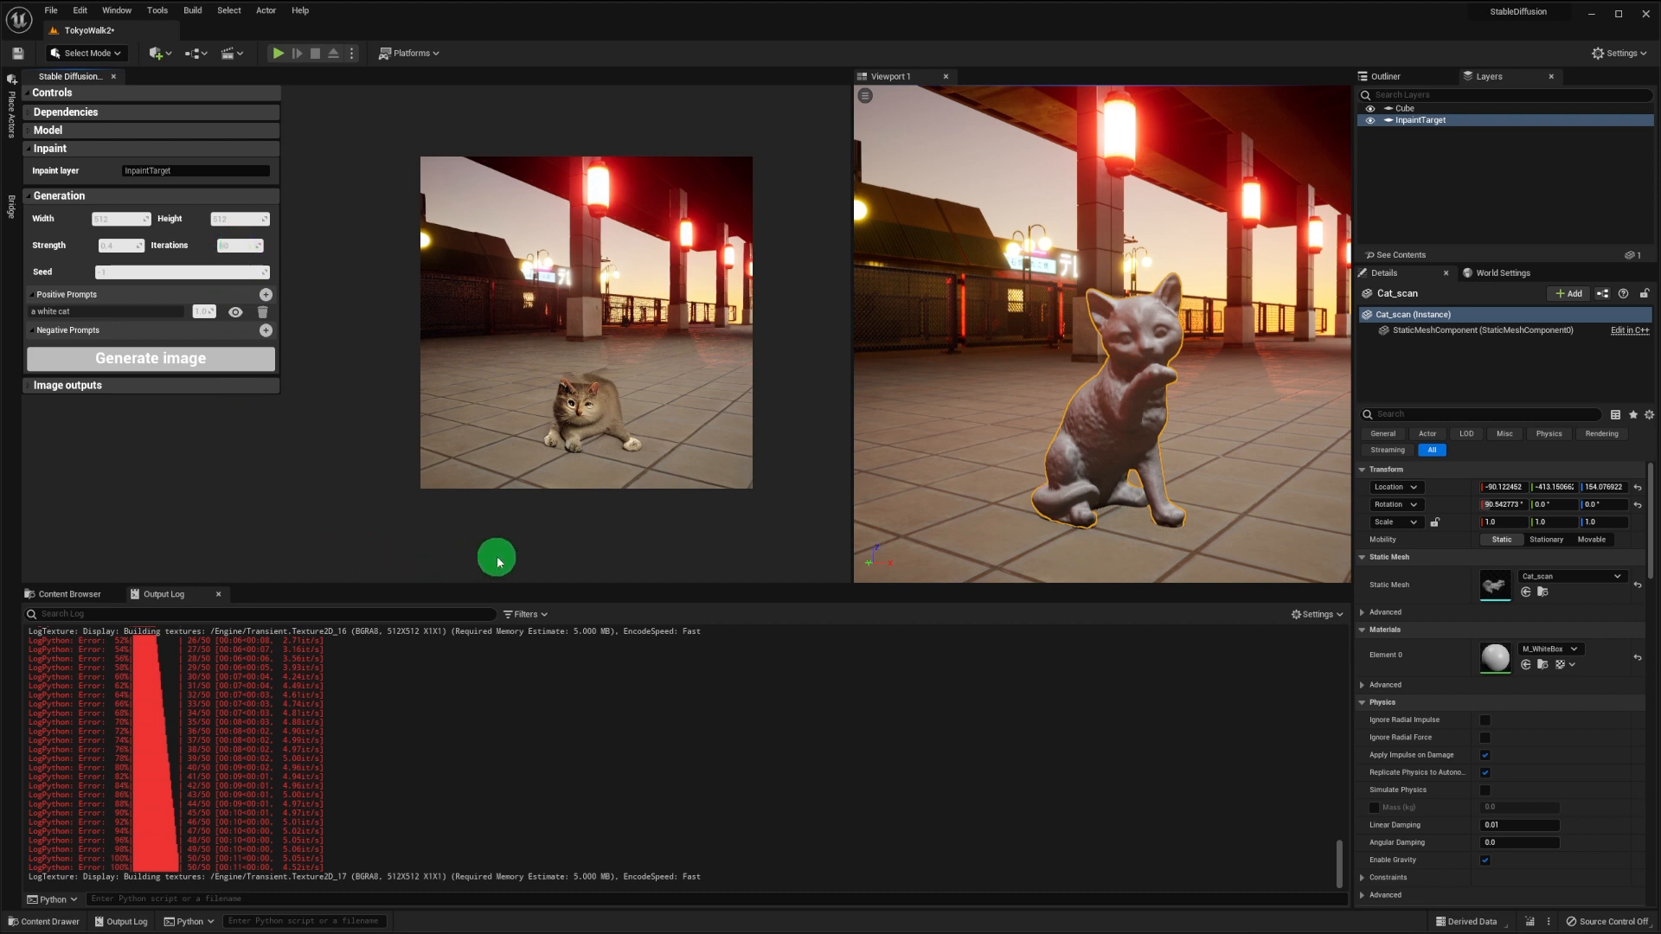
{"action": "mouse_move", "coordinate": [520, 546]}
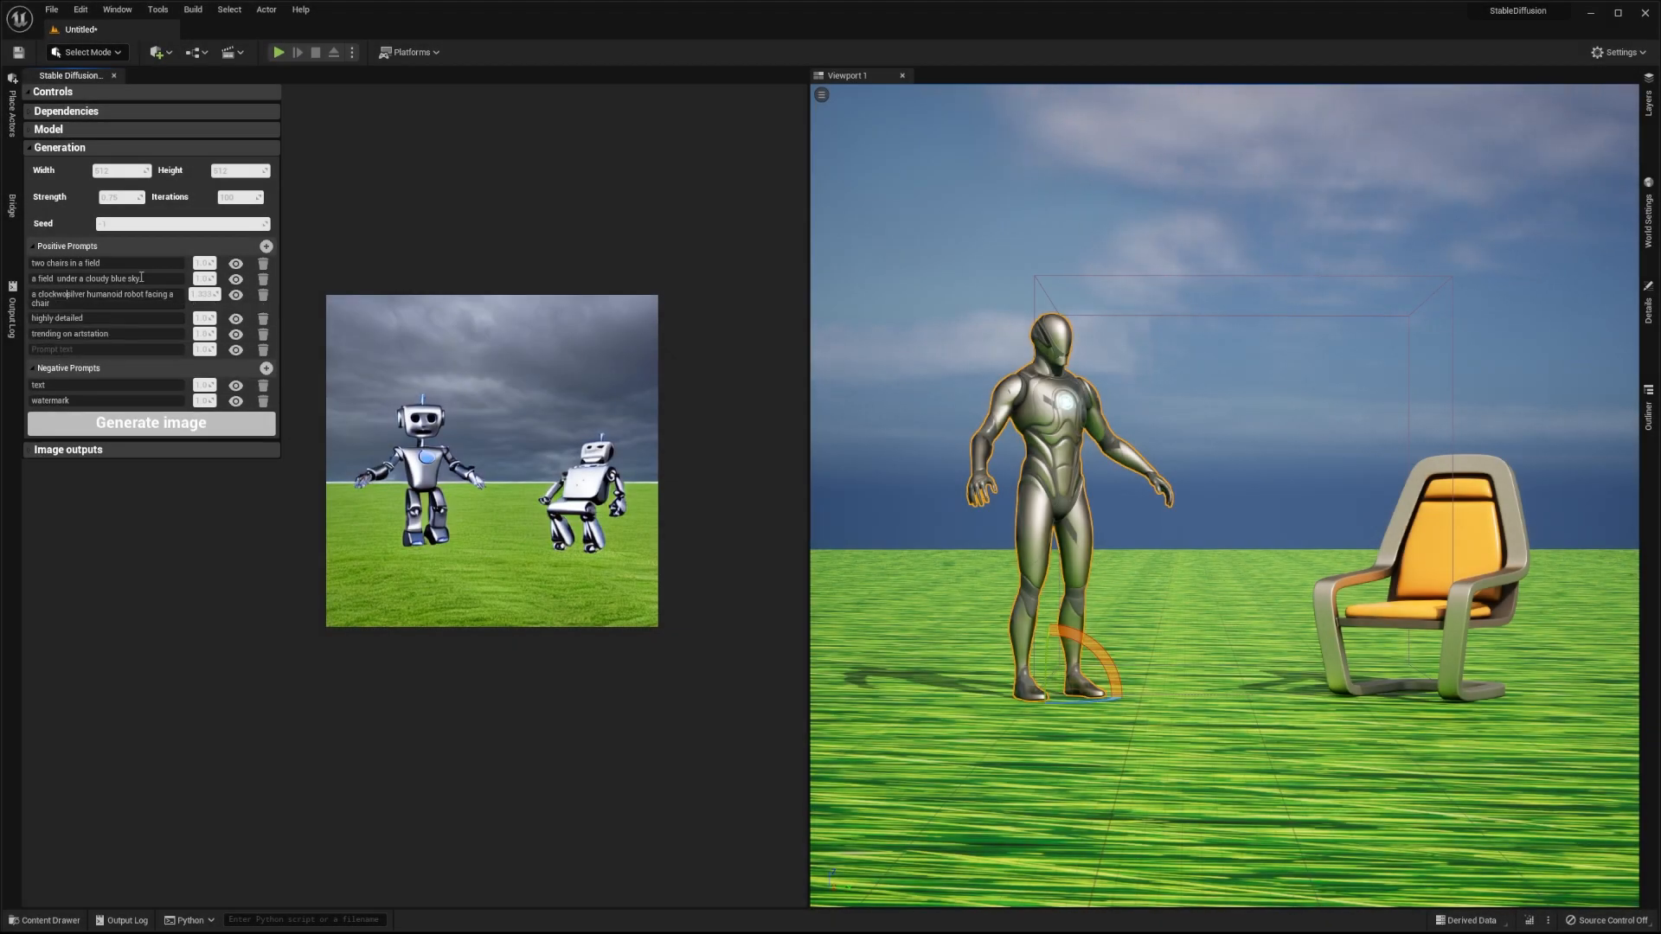
- Rewrite the humanoid robot and bridge prompts into a comic-art robot superhero over a city, then generate
{"action": "left_click", "coordinate": [150, 421]}
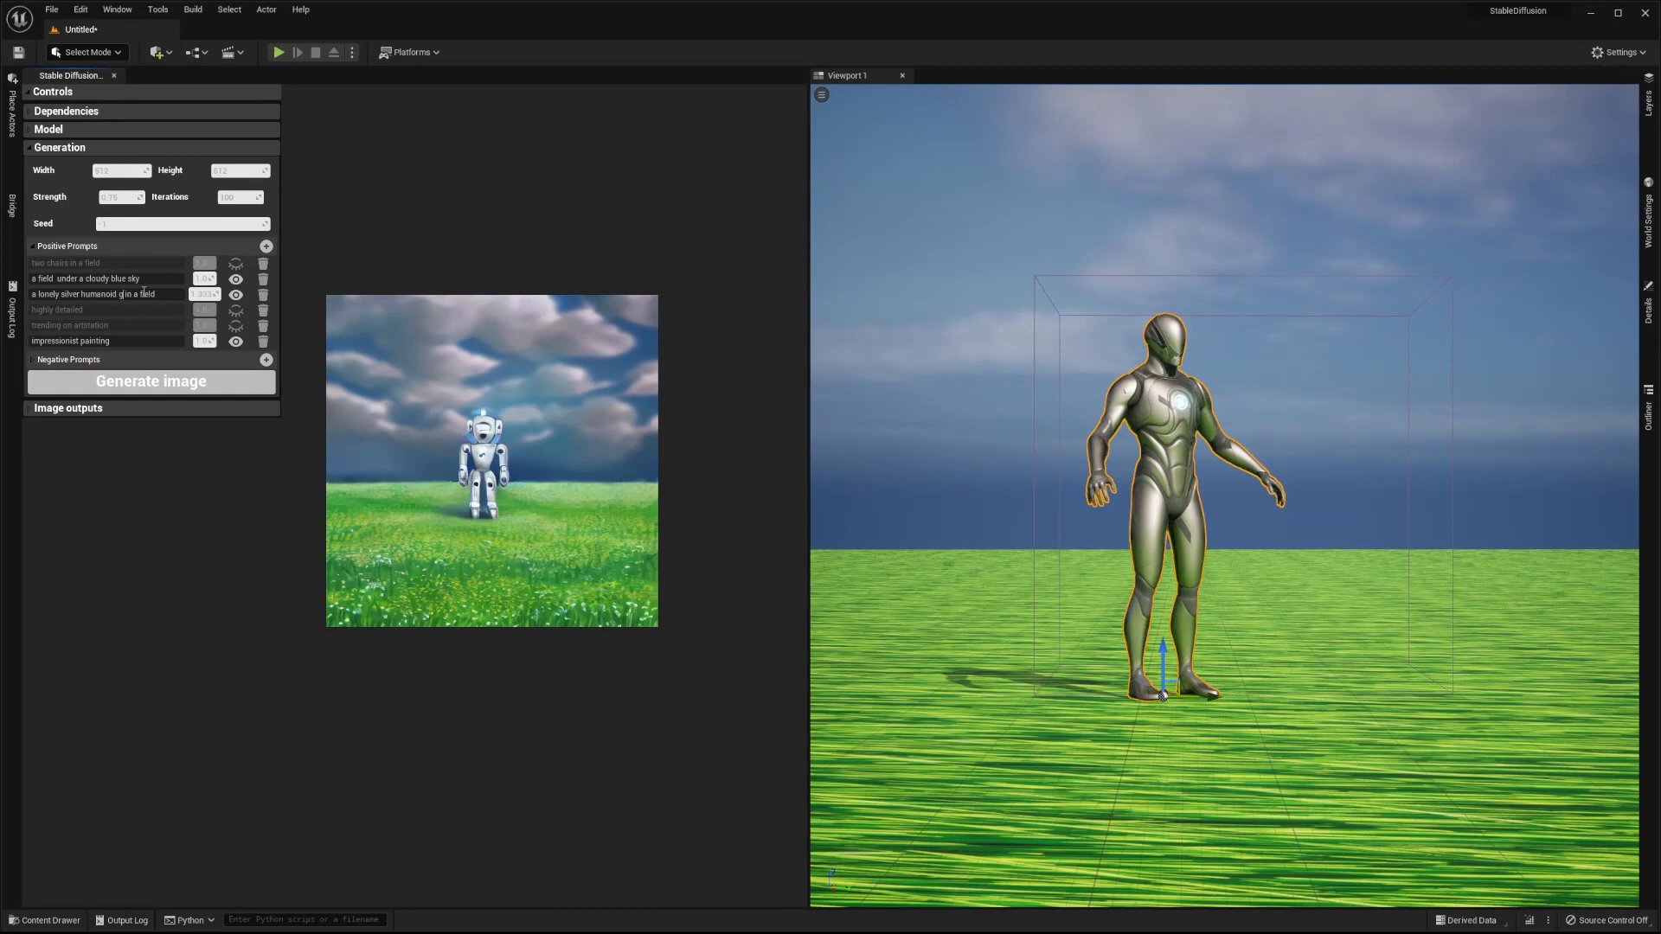
{"action": "left_click", "coordinate": [150, 381]}
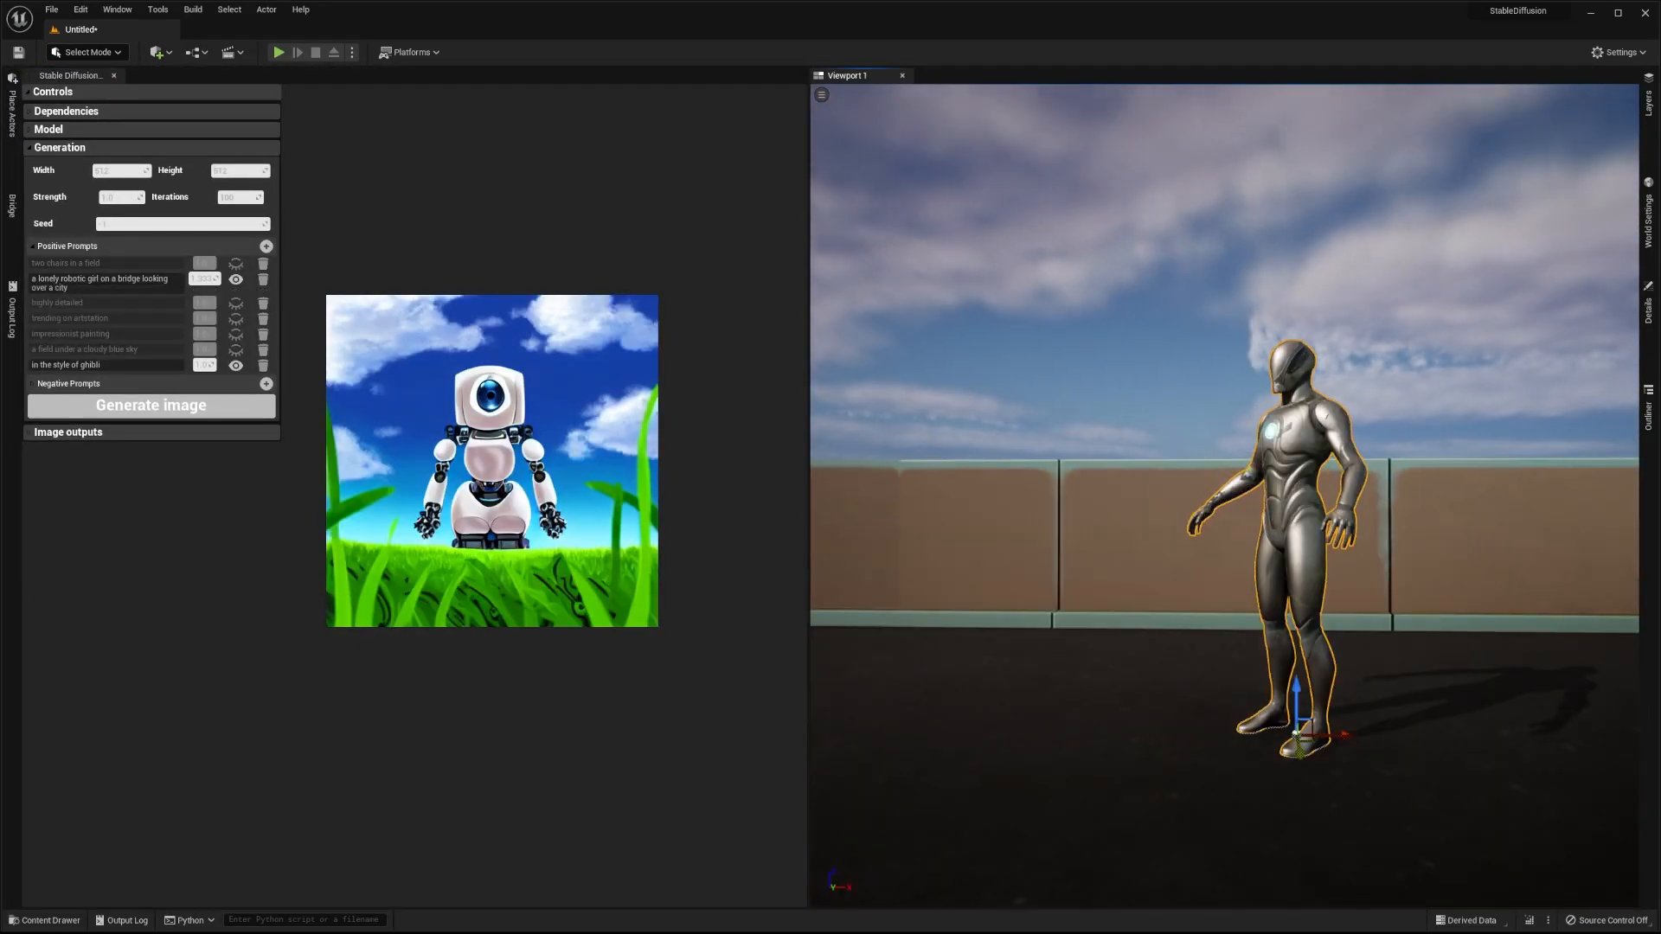
{"action": "left_click", "coordinate": [47, 128]}
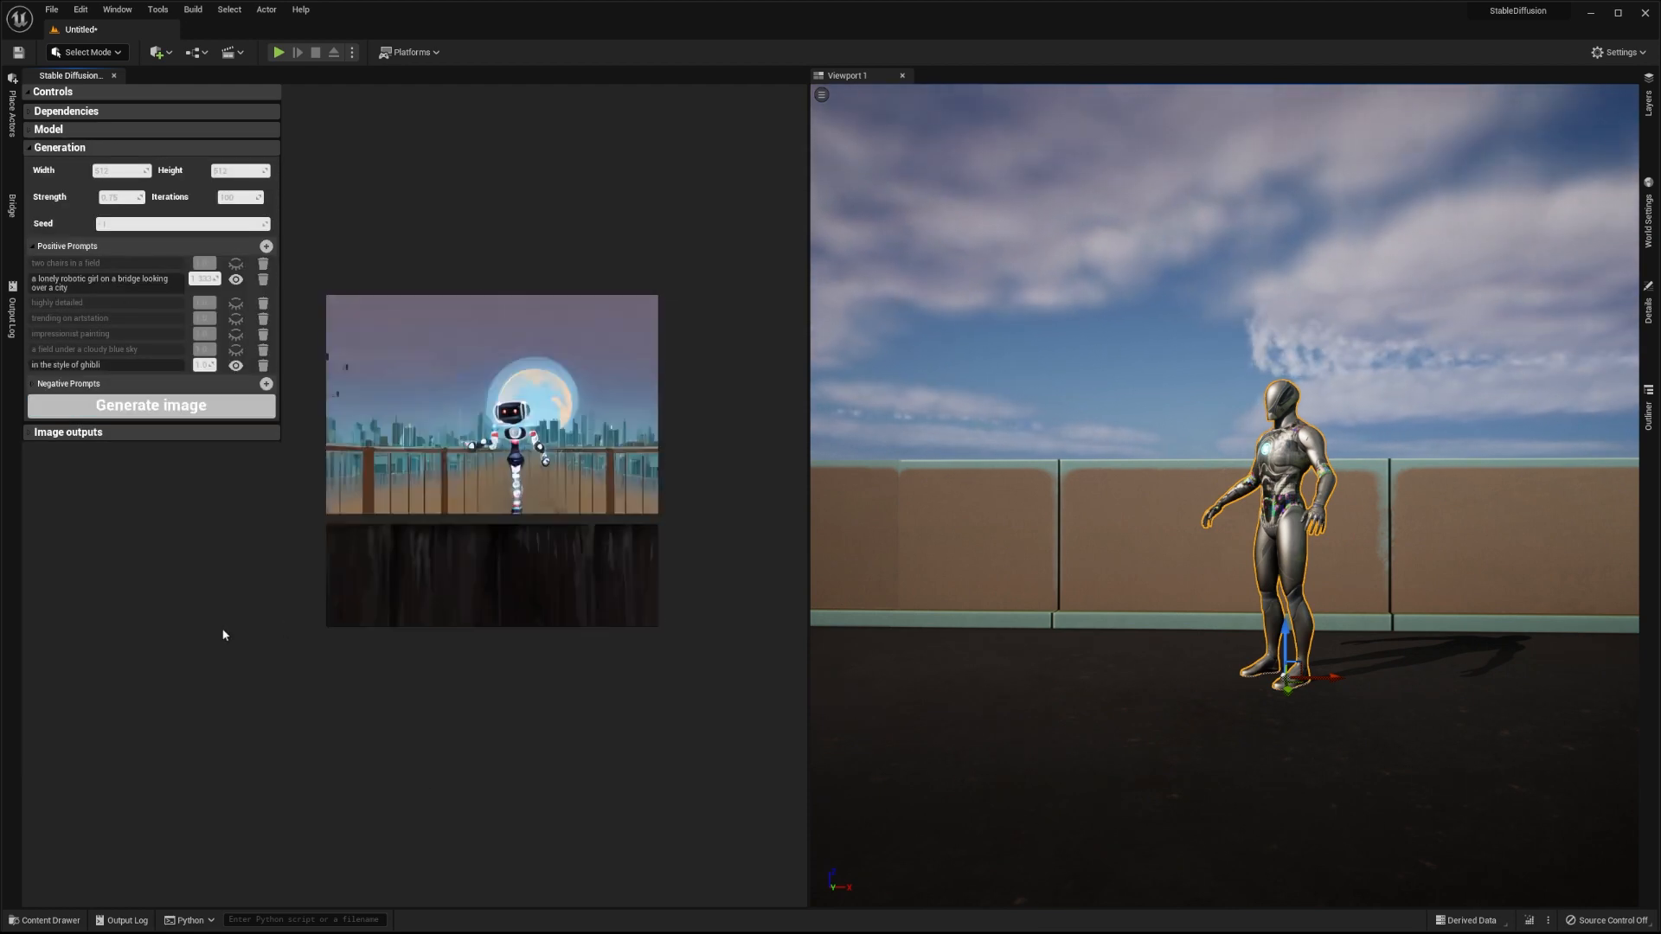
{"action": "left_click", "coordinate": [150, 405]}
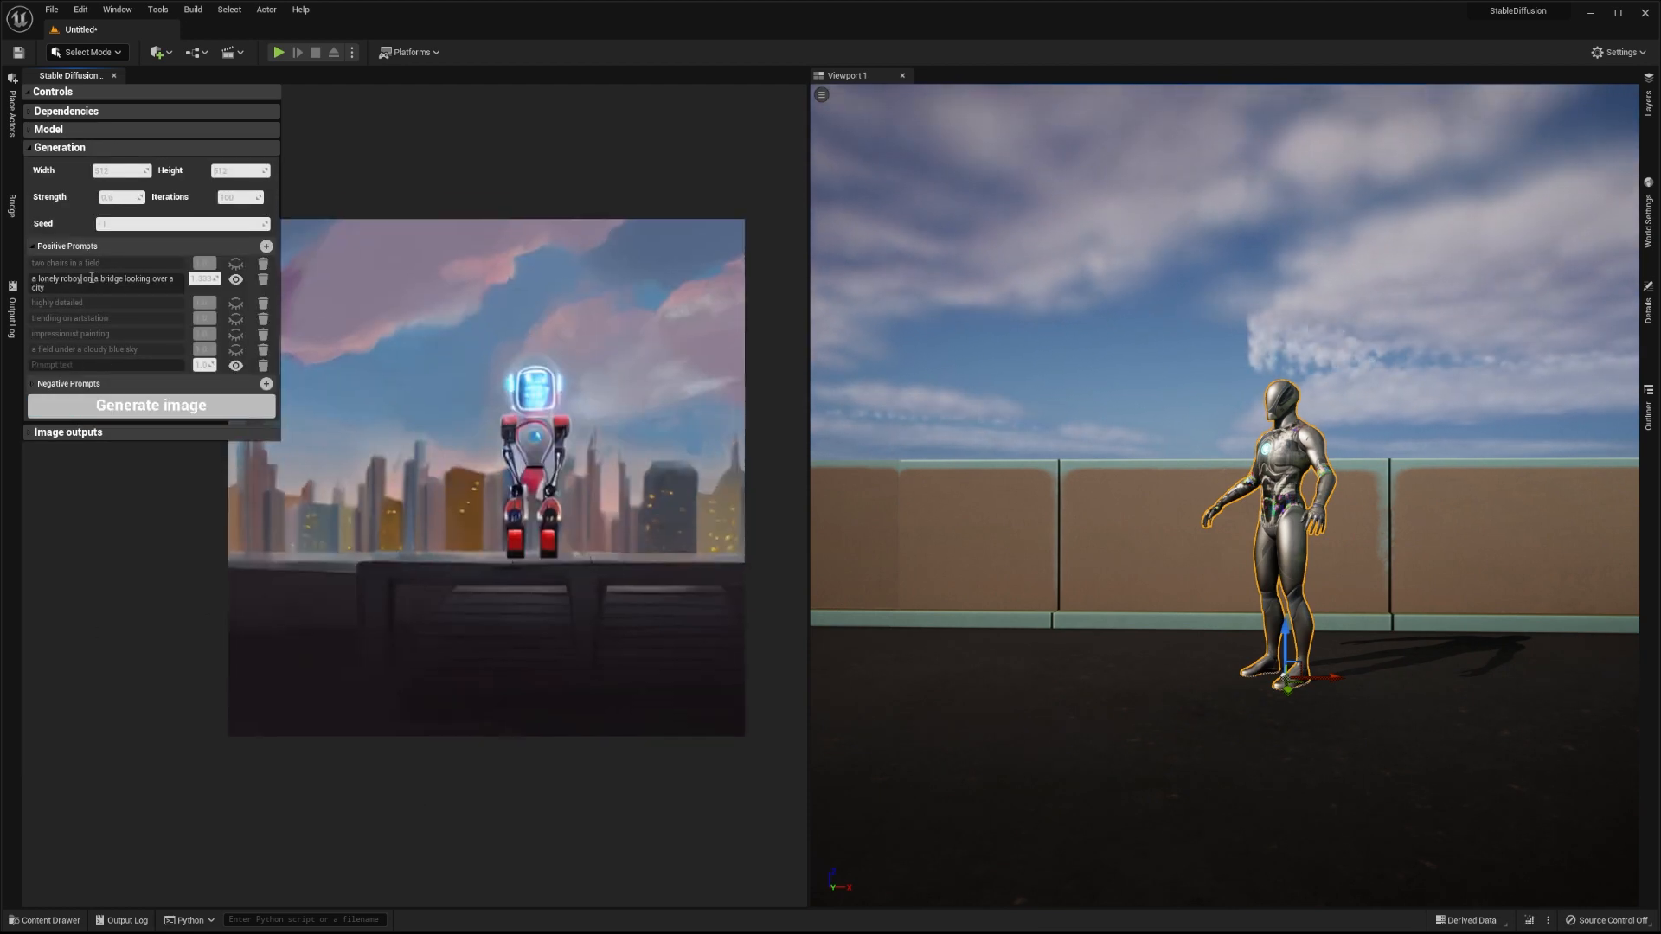
{"action": "left_click", "coordinate": [150, 405]}
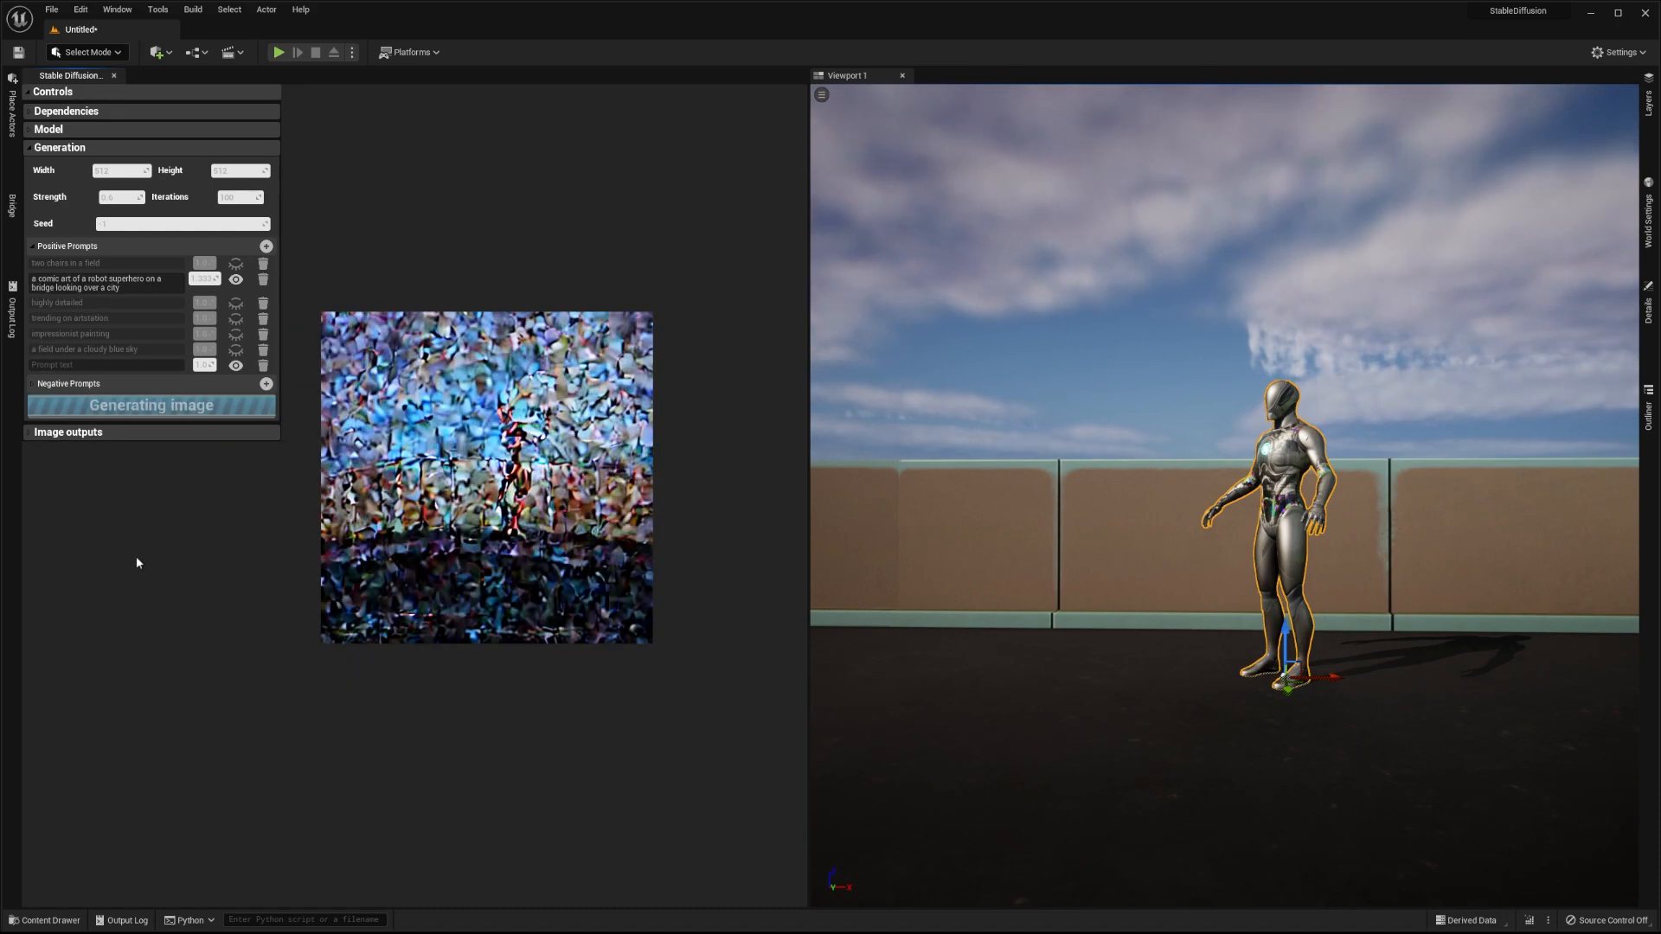